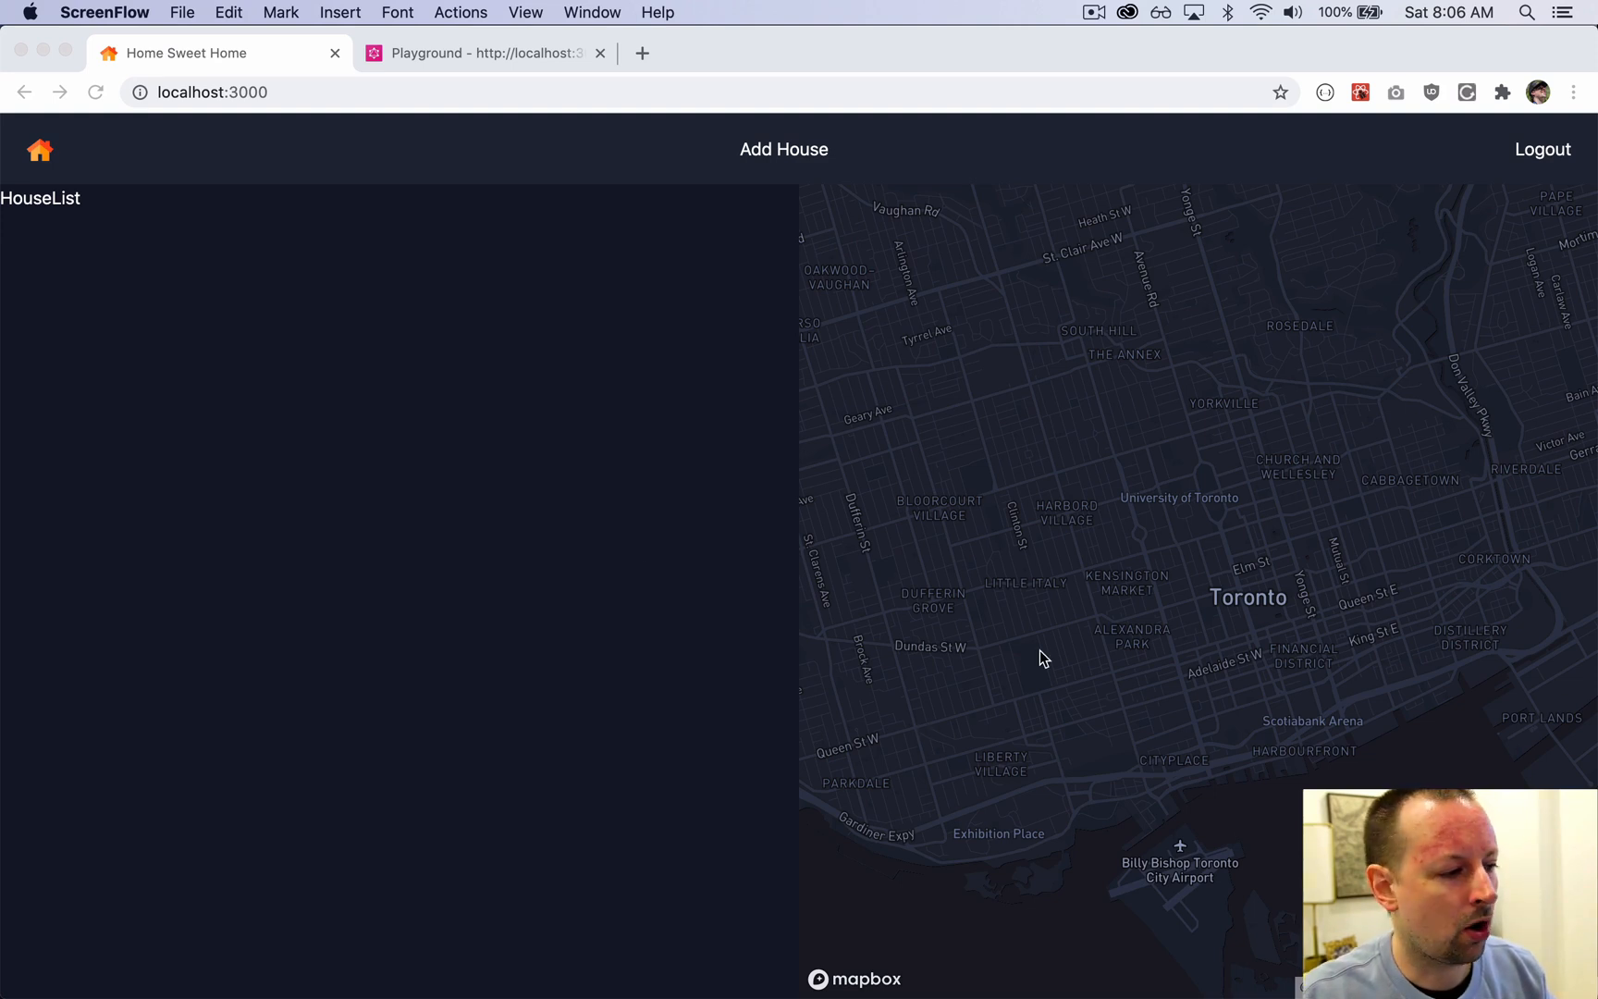
{"action": "mouse_move", "coordinate": [1098, 692]}
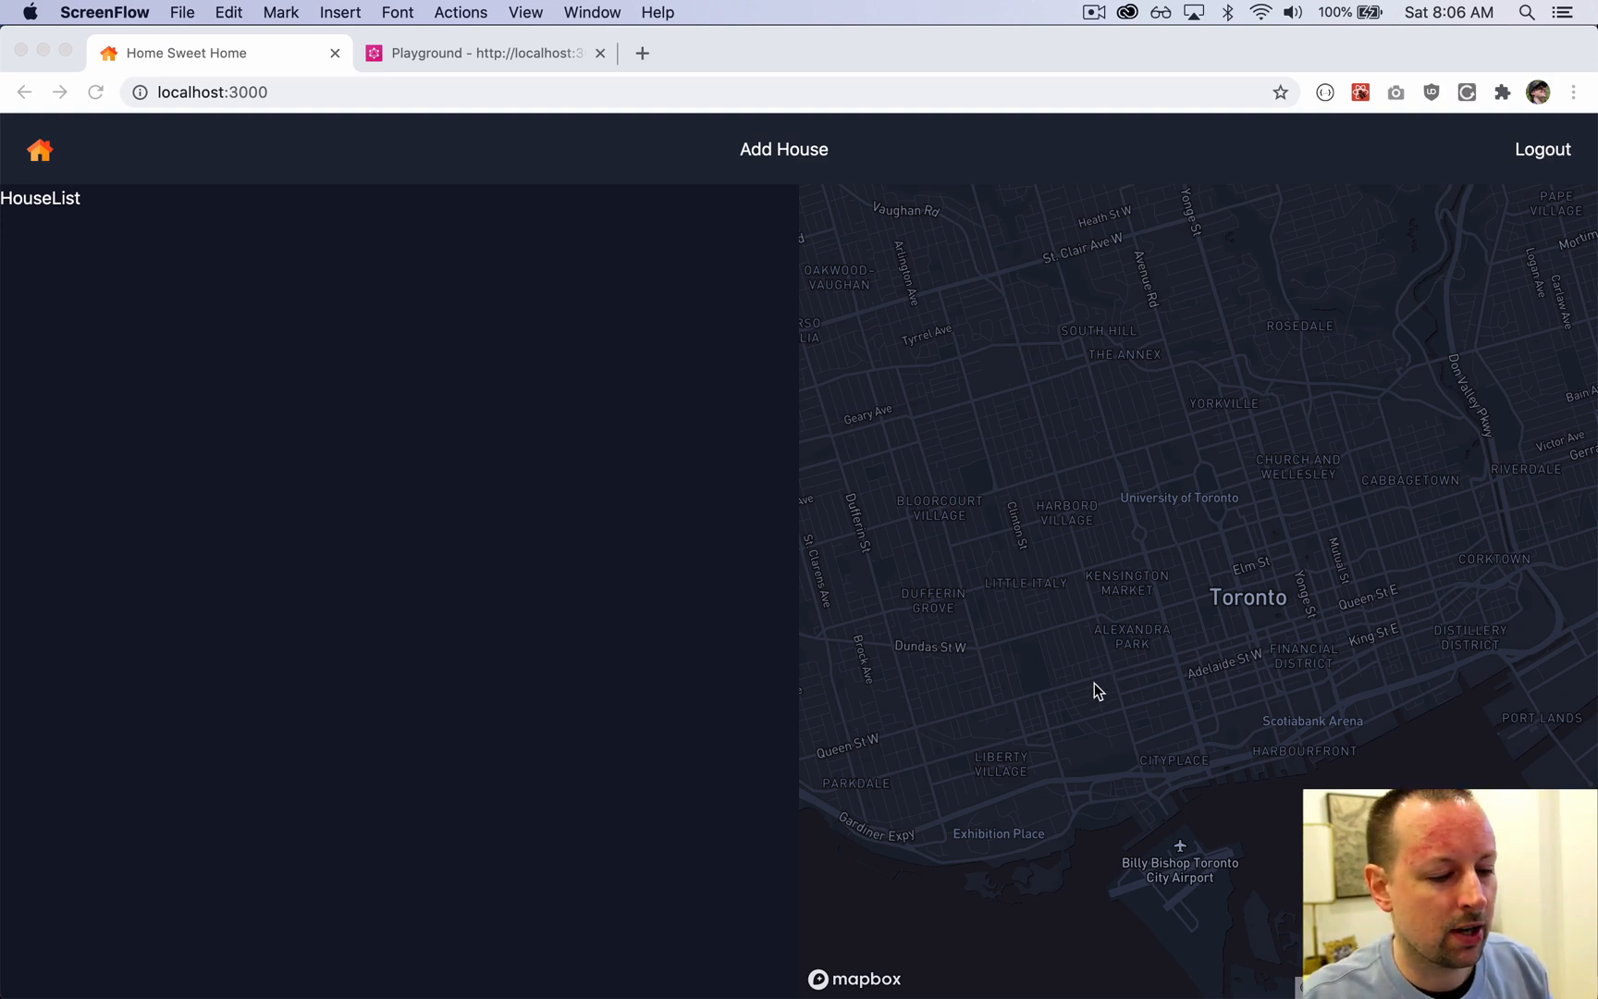
{"action": "mouse_move", "coordinate": [1043, 624]}
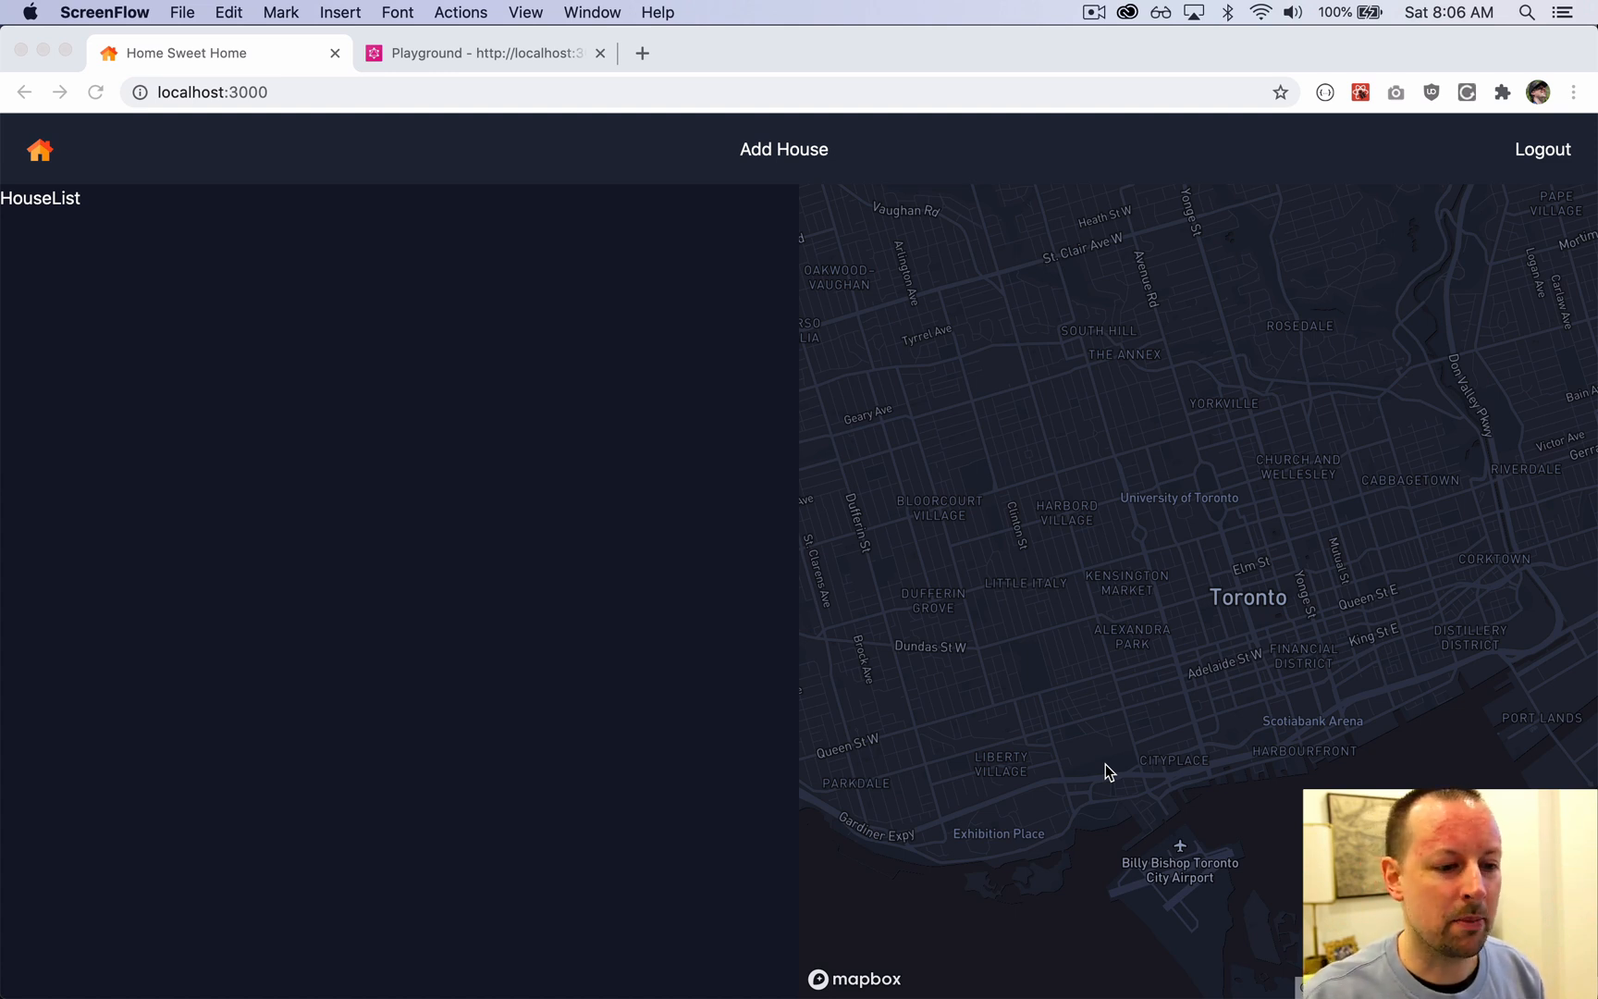
{"action": "mouse_move", "coordinate": [1534, 277]}
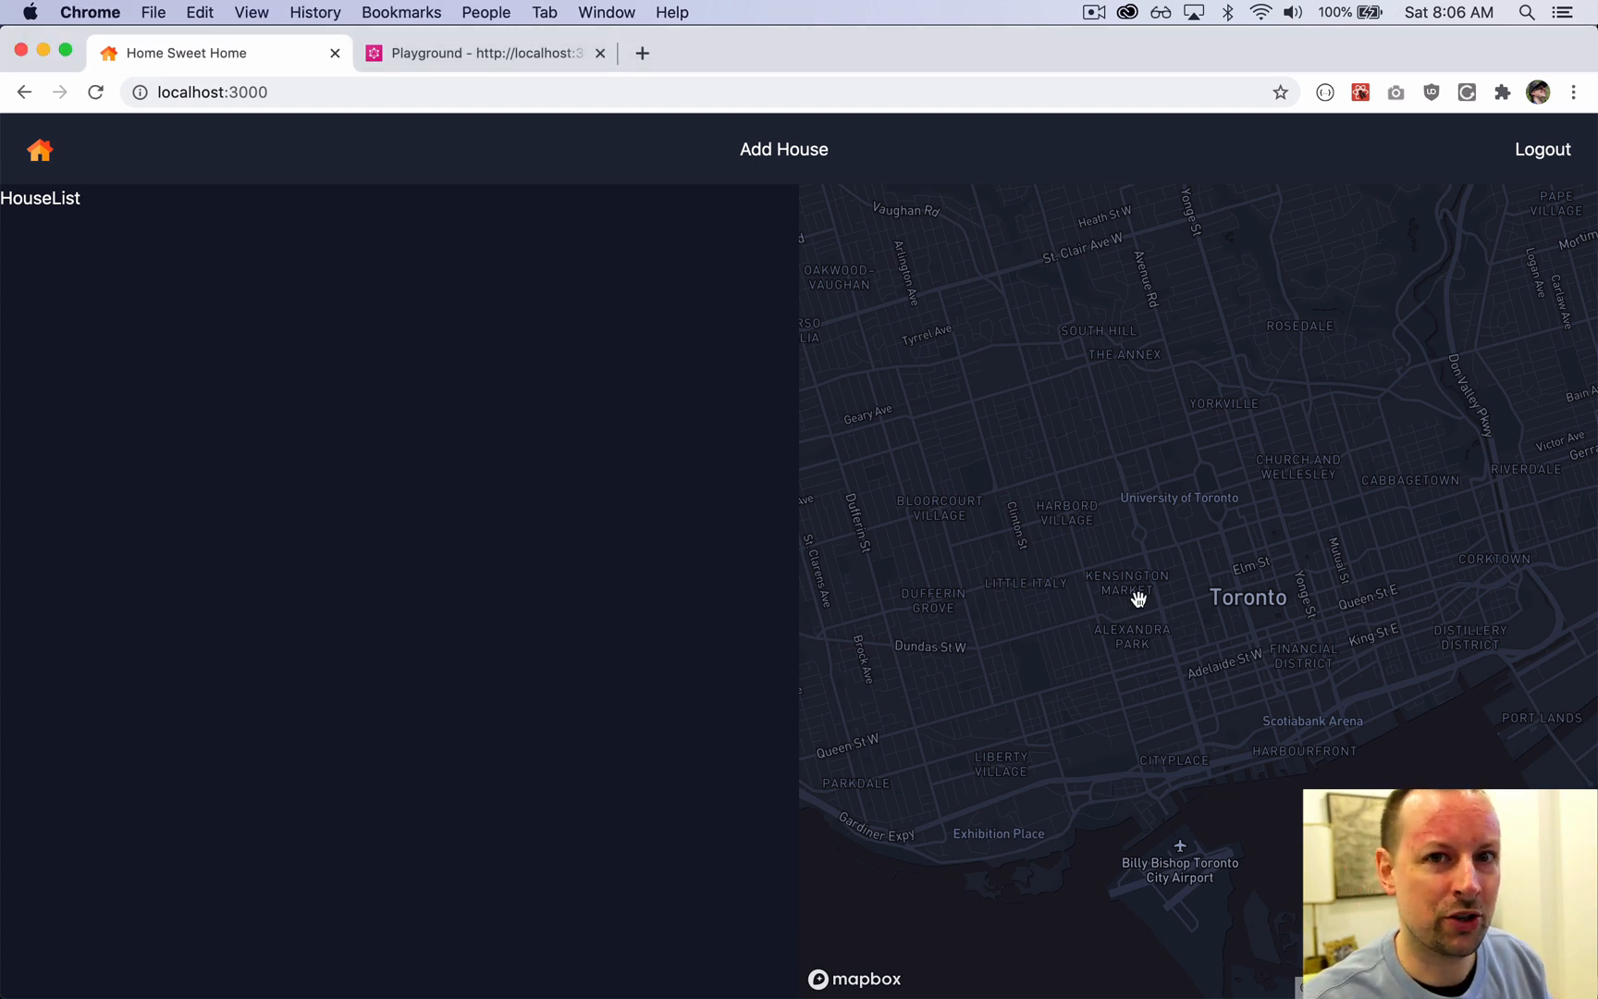
{"action": "mouse_move", "coordinate": [732, 614]}
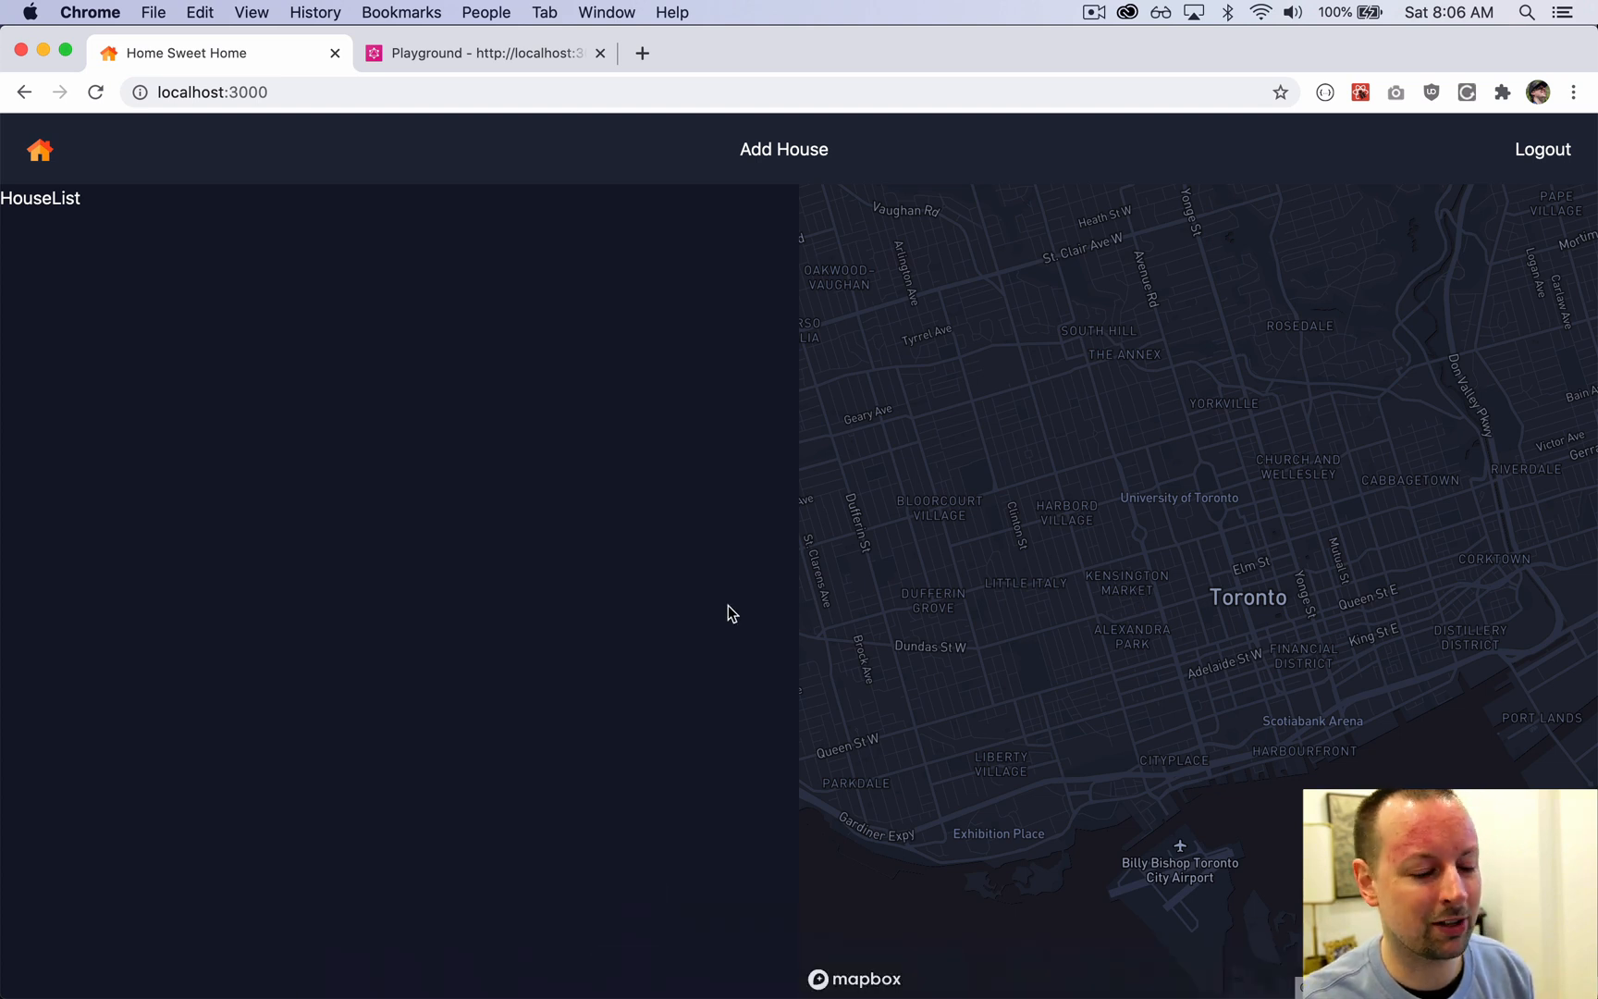
{"action": "mouse_move", "coordinate": [662, 653]}
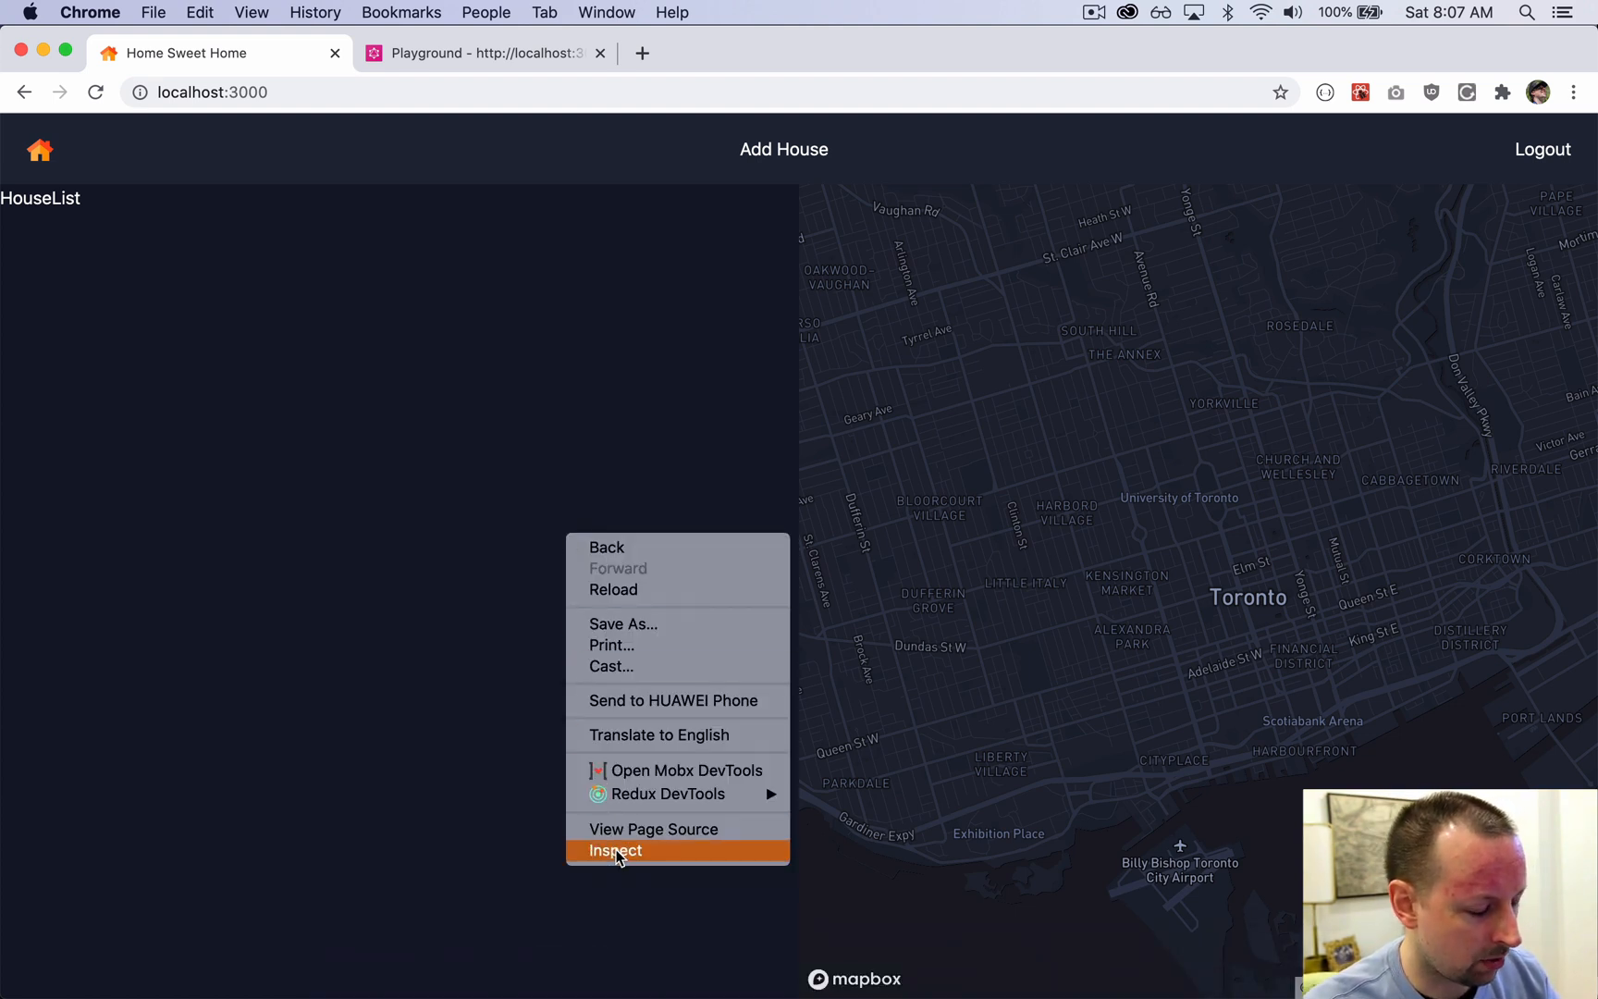
Step: Open Chrome DevTools on the Console tab beneath the house app's map page
{"action": "left_click", "coordinate": [615, 850]}
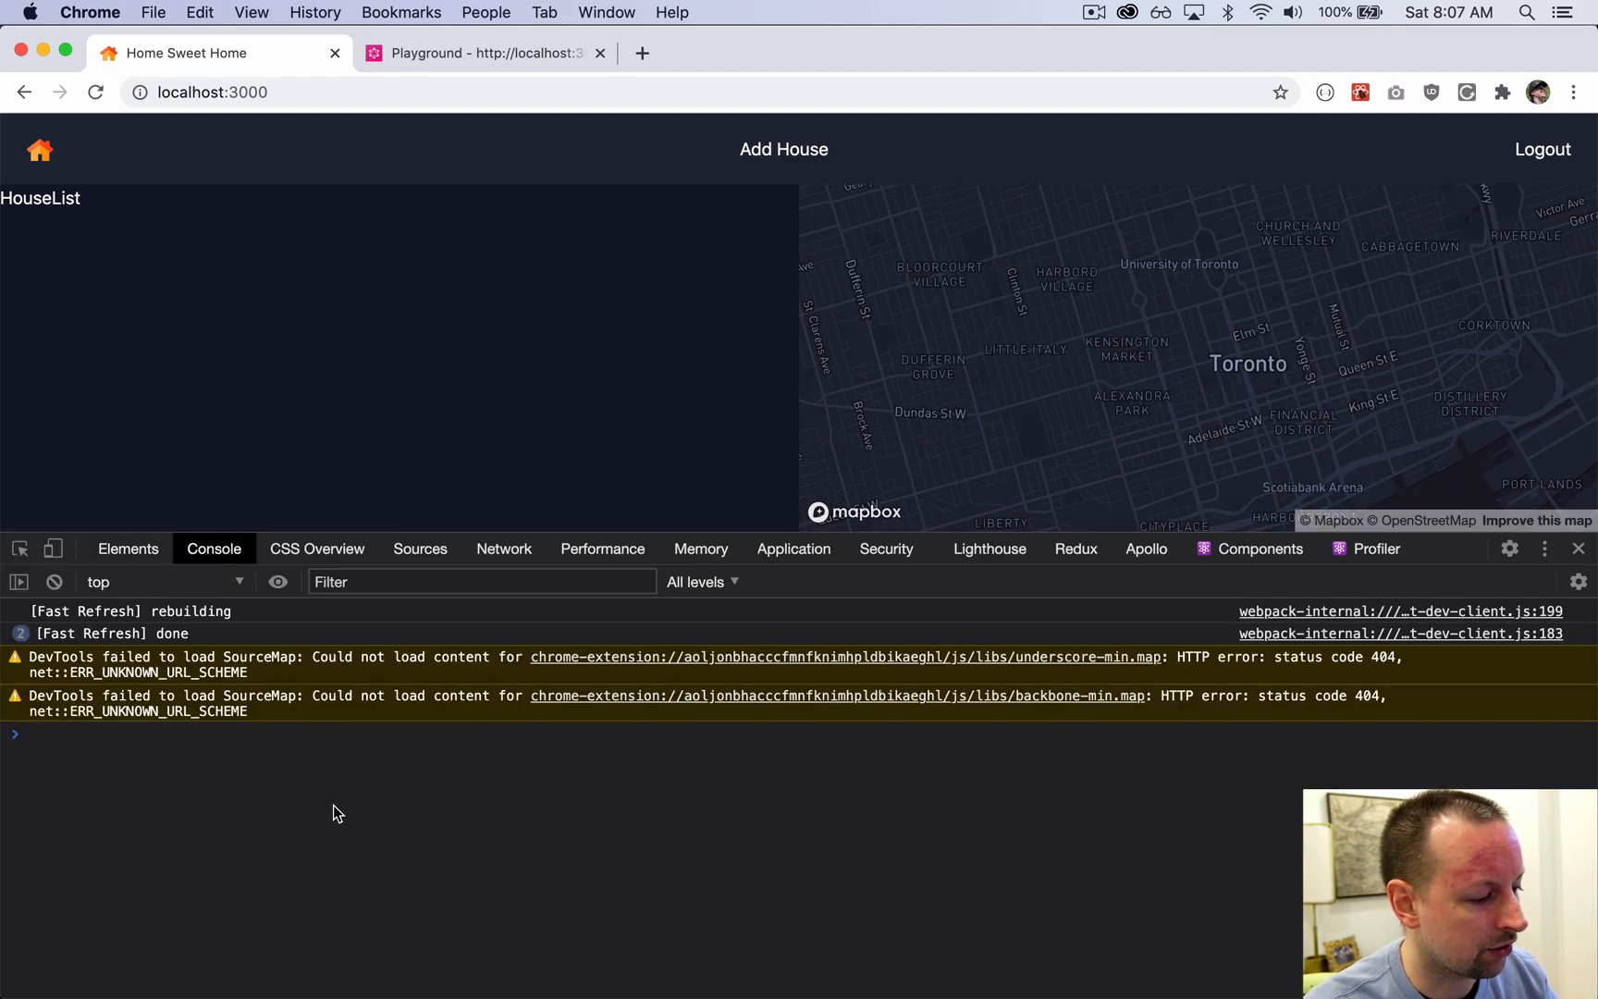
{"action": "mouse_move", "coordinate": [510, 818]}
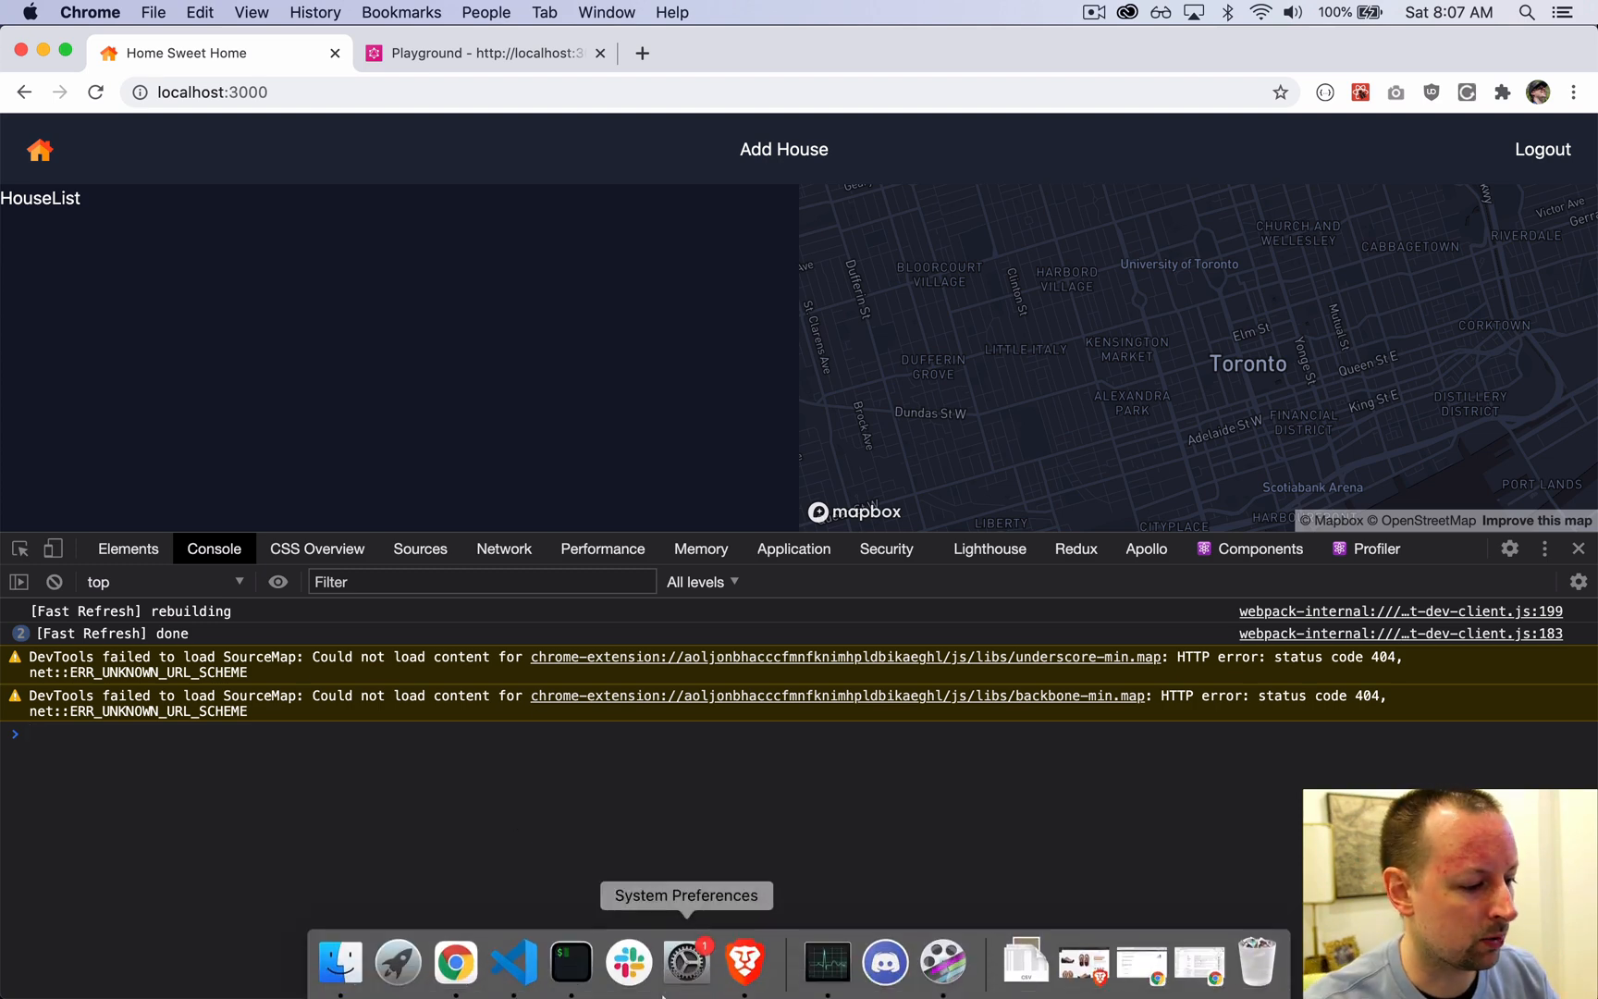
{"action": "mouse_move", "coordinate": [512, 960]}
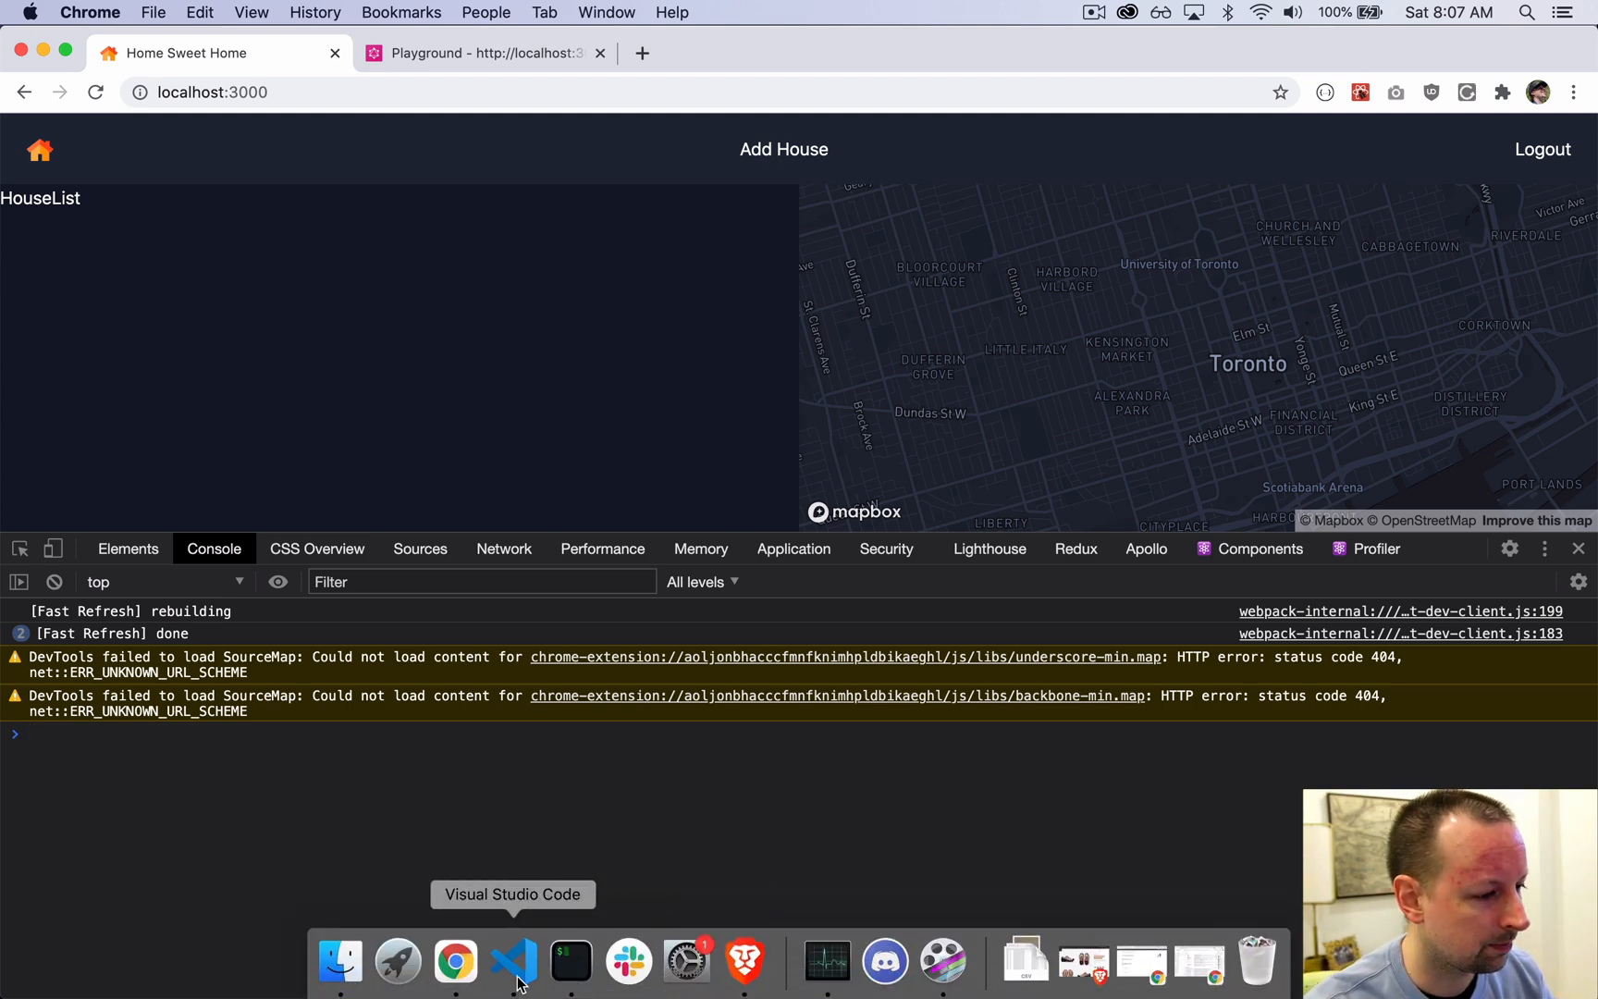
Step: Switch to VS Code and save pages/index.tsx
{"action": "left_click", "coordinate": [512, 959]}
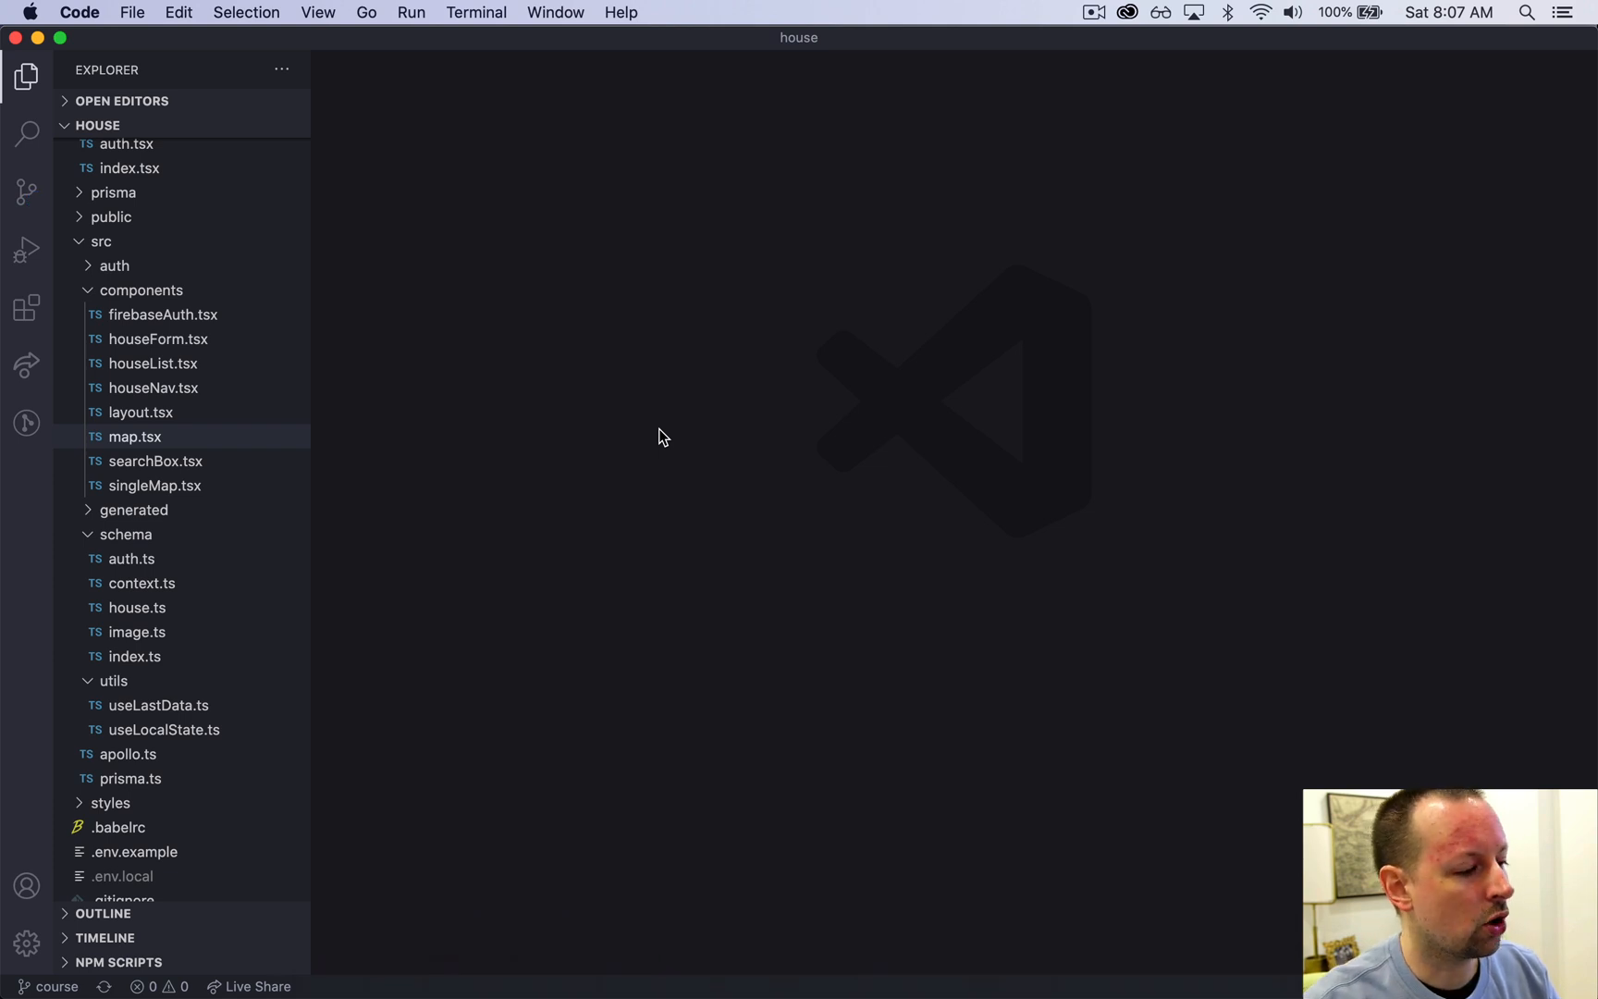
{"action": "mouse_move", "coordinate": [594, 442]}
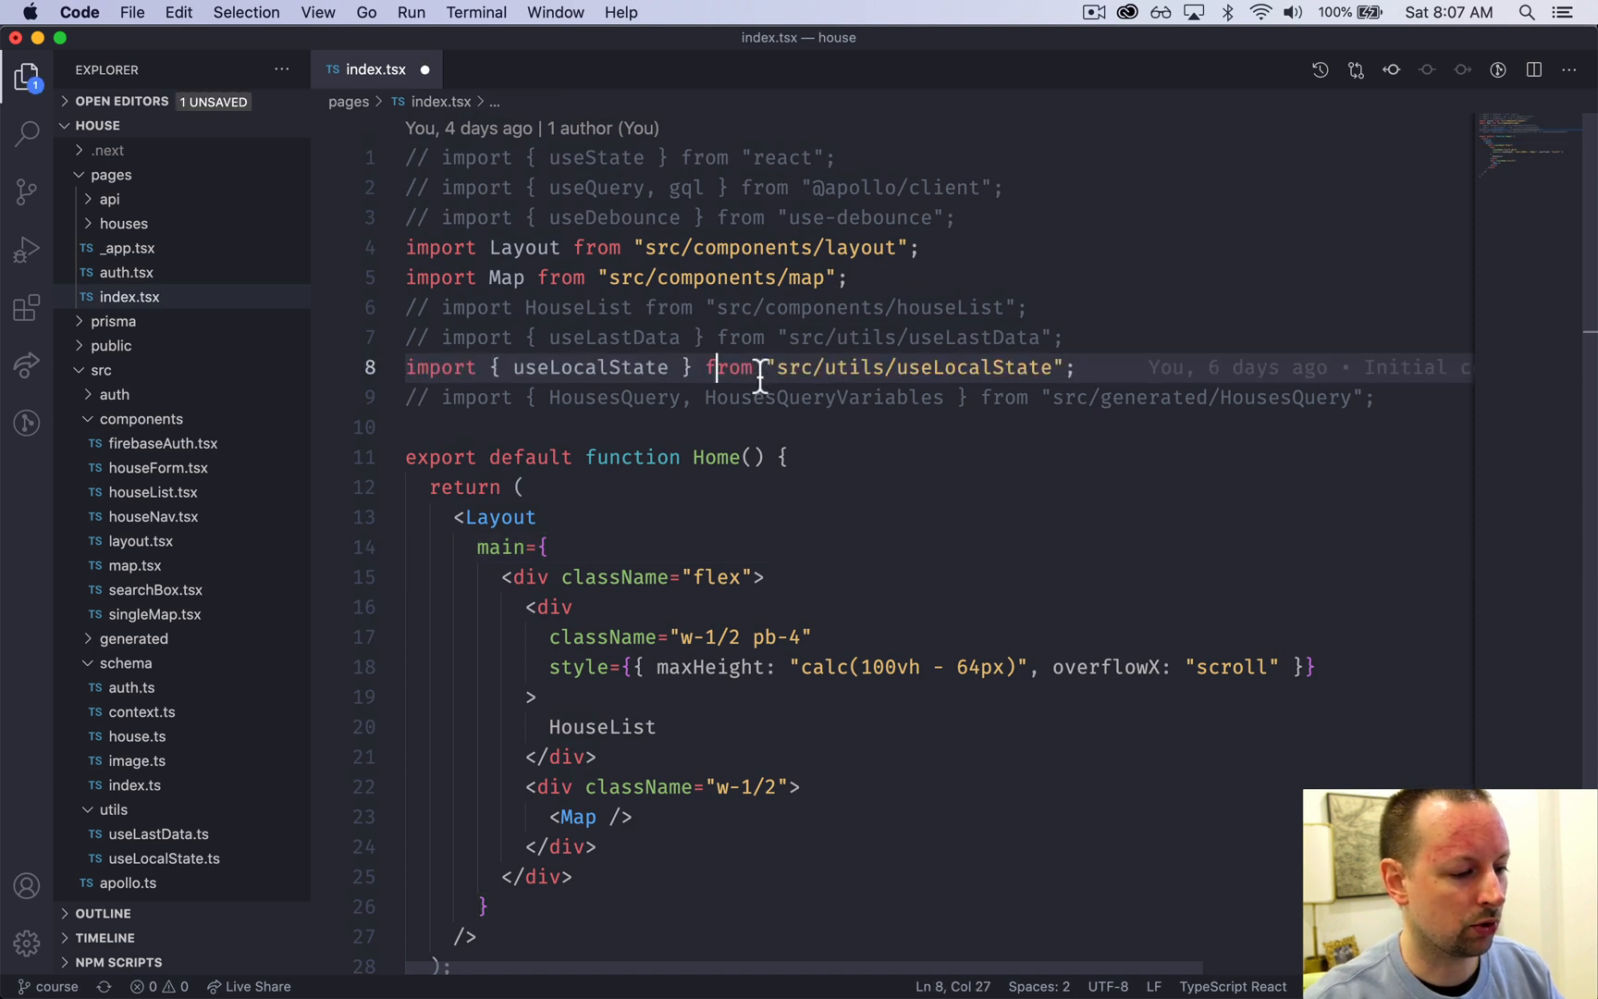
{"action": "key", "text": "cmd+s"}
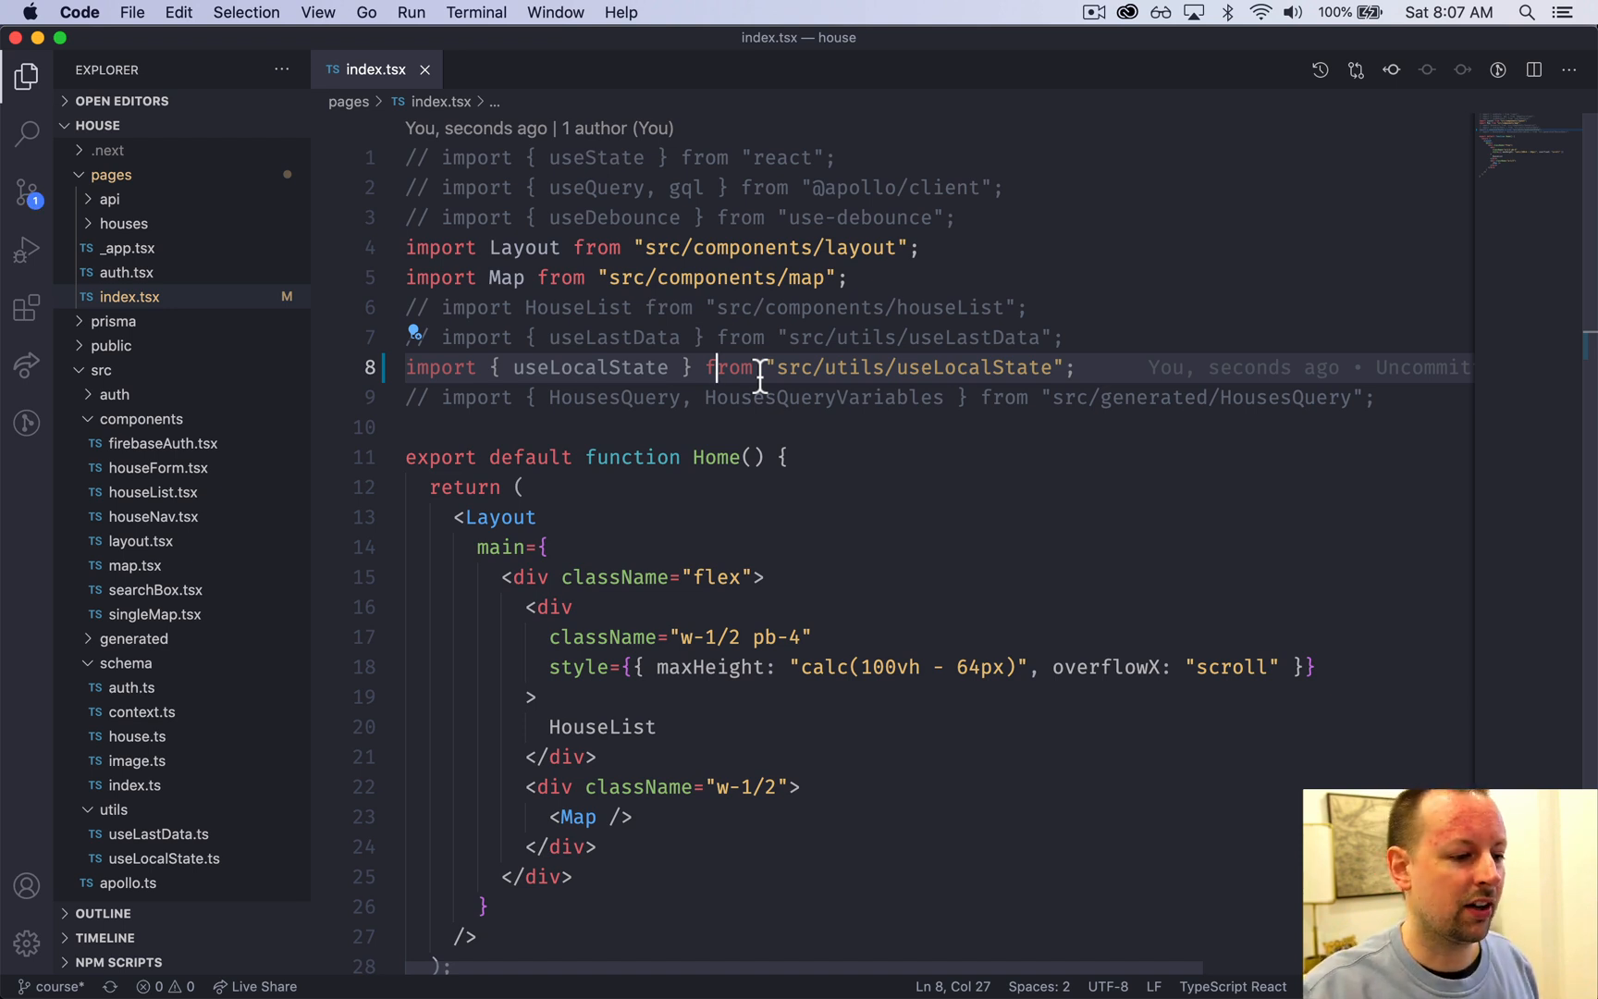
{"action": "mouse_move", "coordinate": [802, 474]}
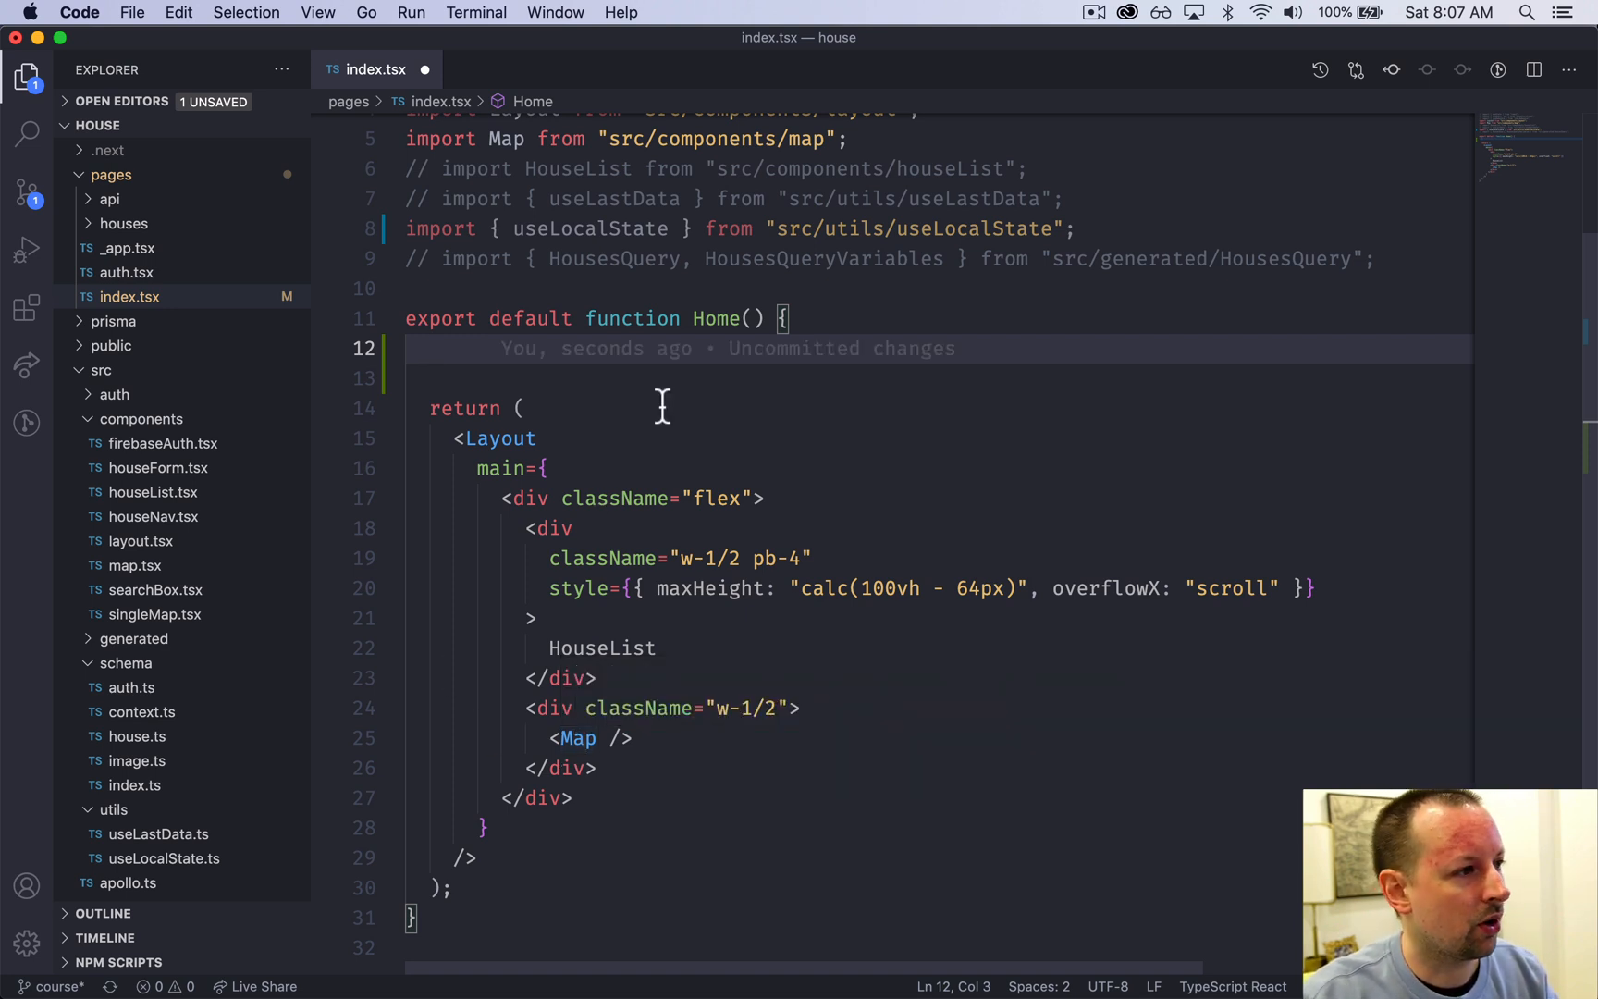
Step: Declare [dataBounds, setDataBounds] with useLocalState, key "bounds", default "[[0,0],[0,0]]"
{"action": "type", "text": "const []"}
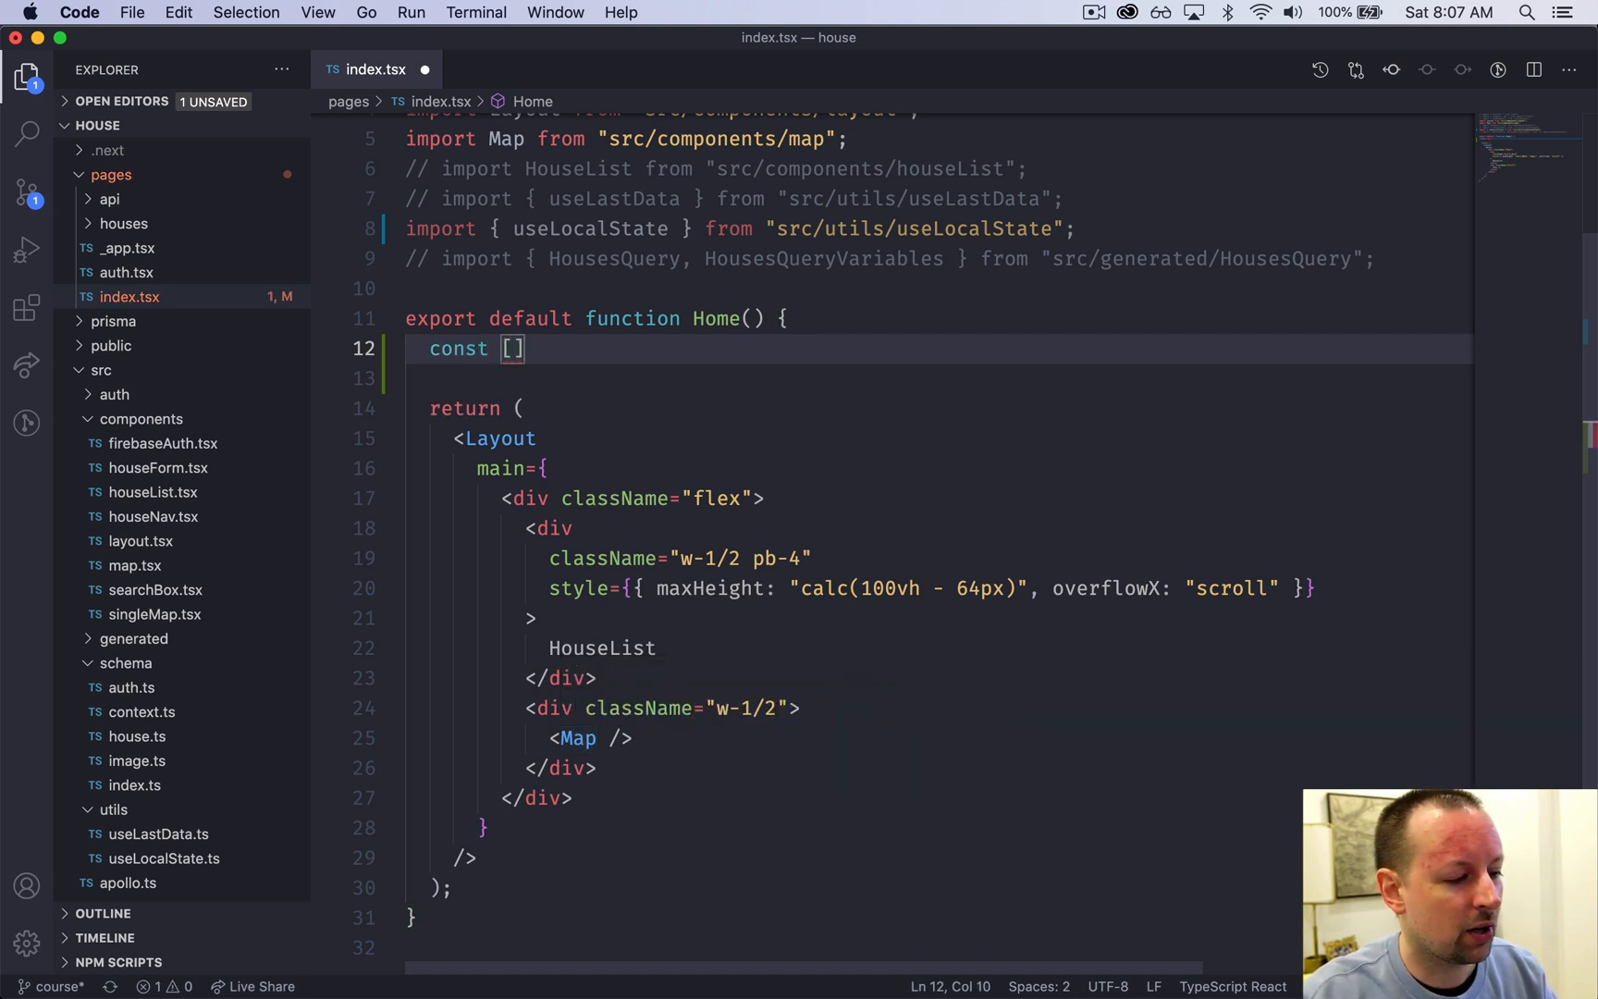
{"action": "type", "text": "dataBounds"}
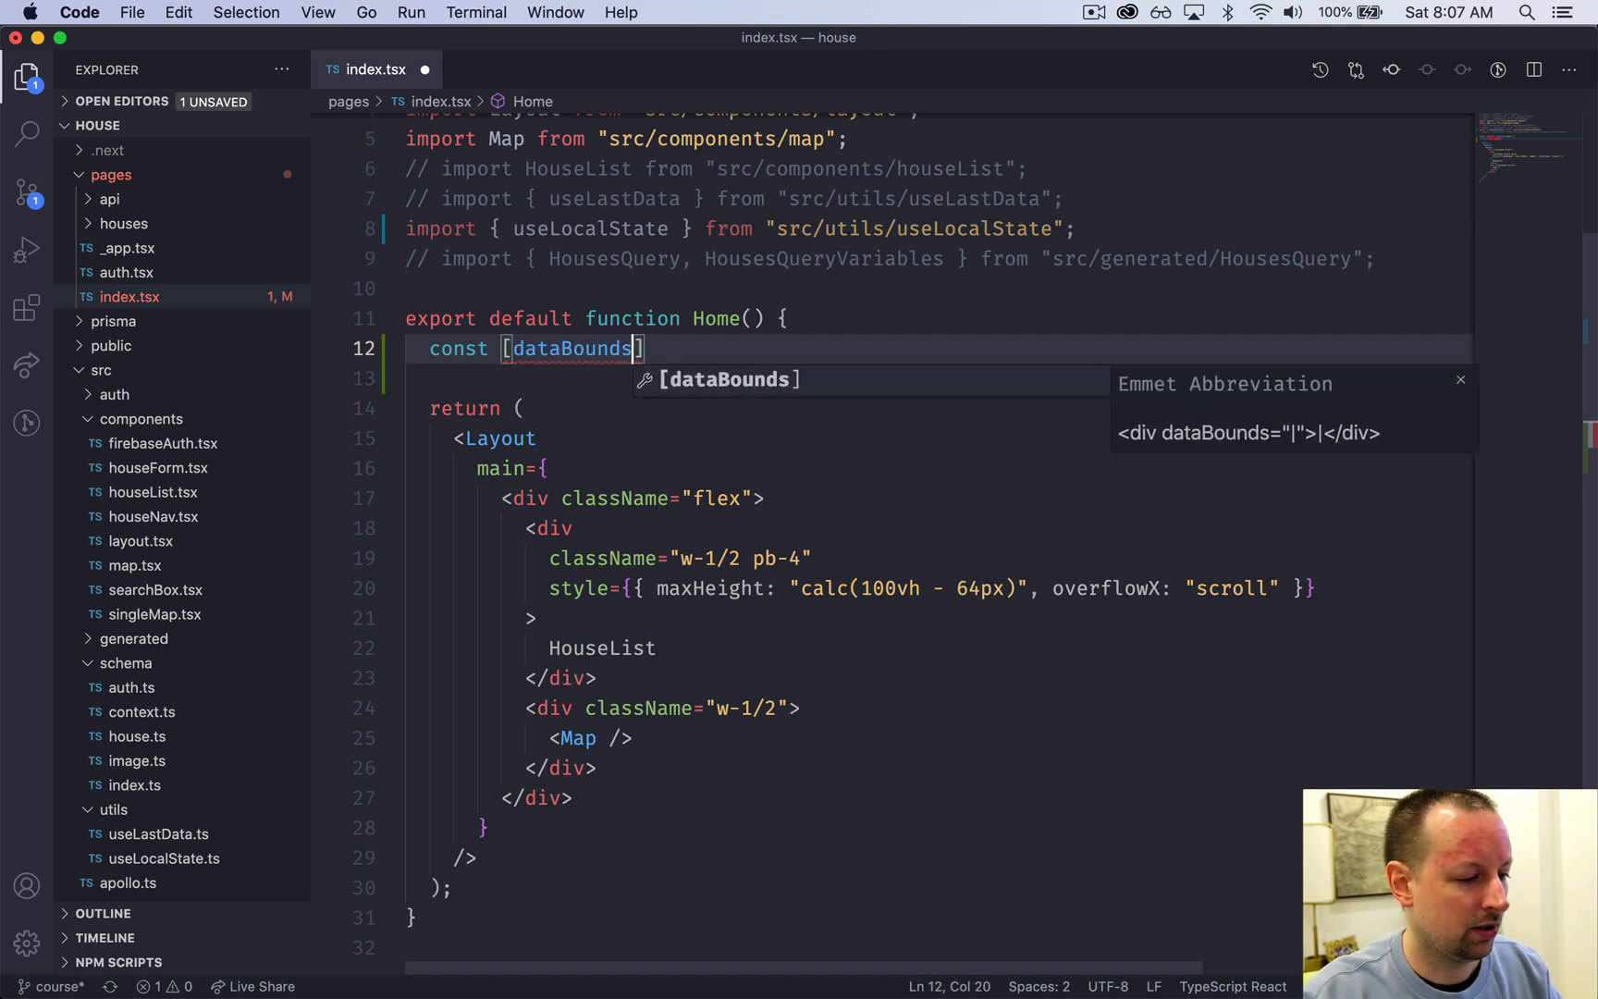
{"action": "type", "text": ", setDataB"}
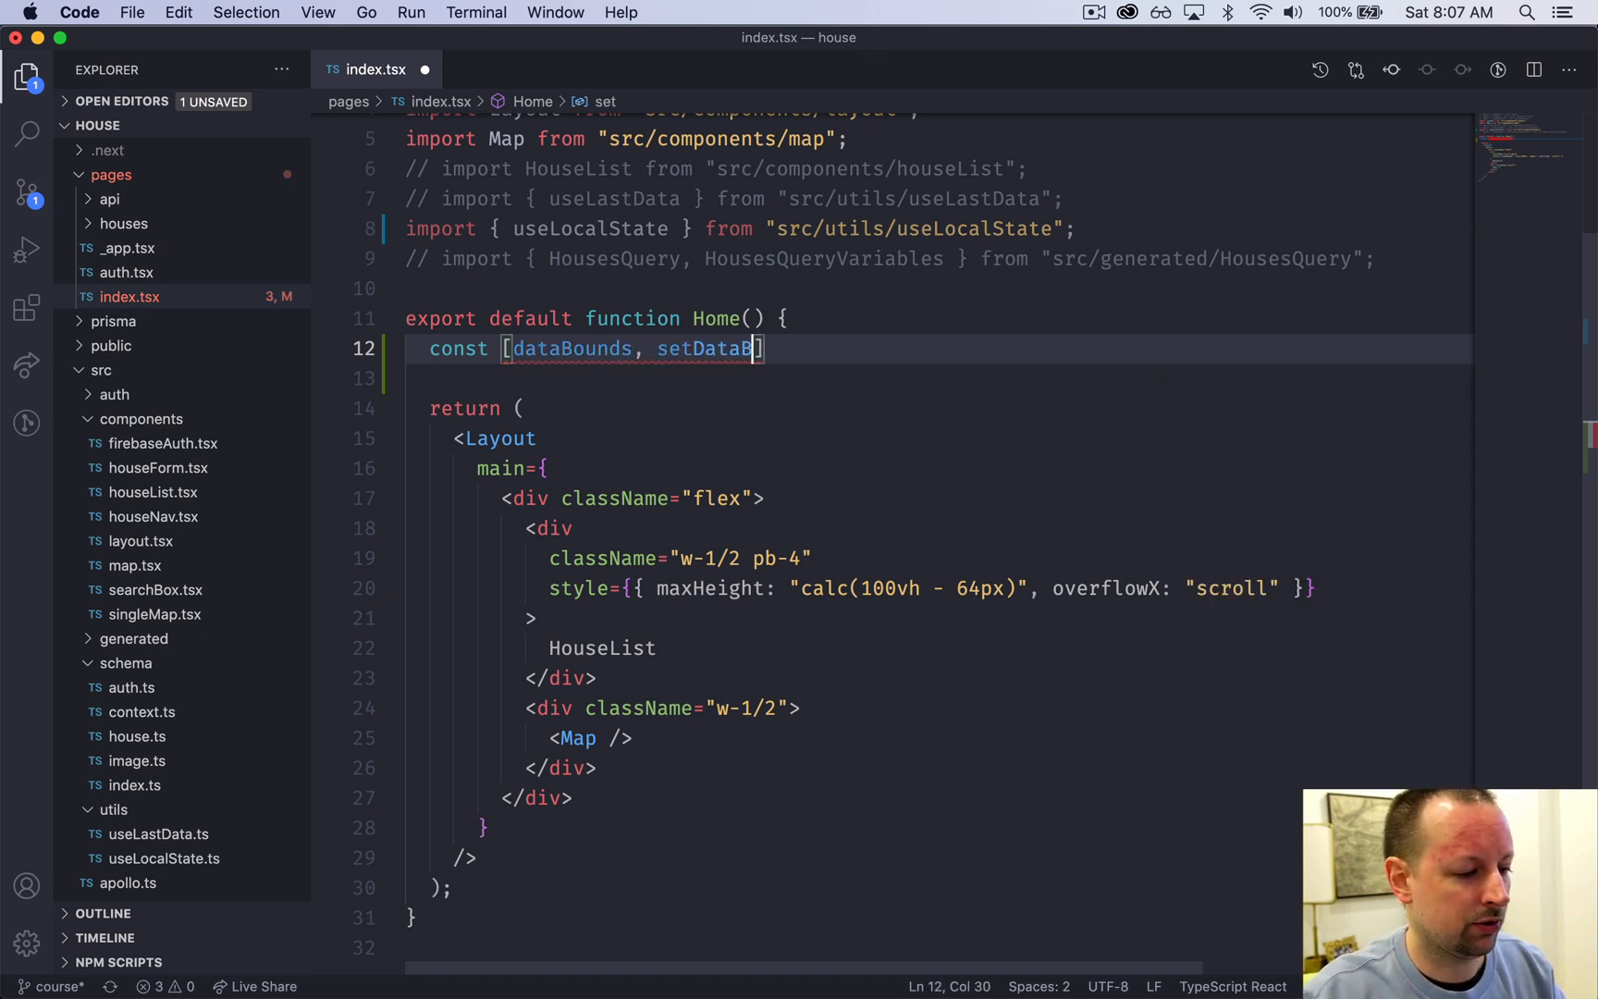
{"action": "type", "text": "ounds] ="}
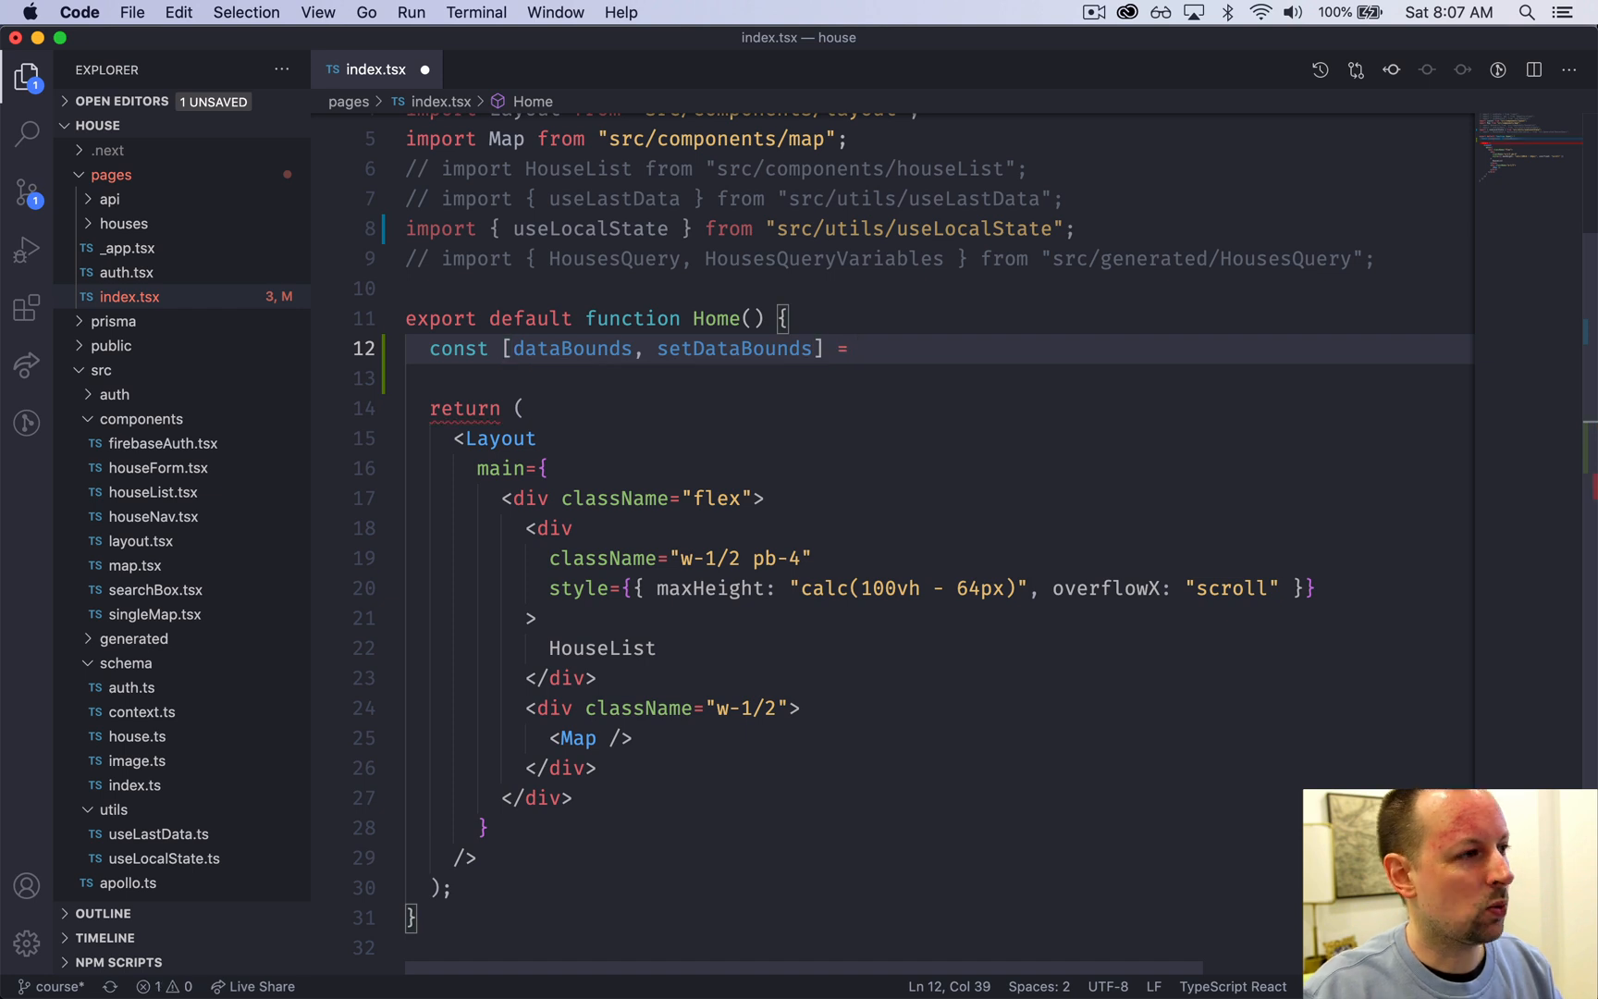
{"action": "type", "text": "useLocalS"}
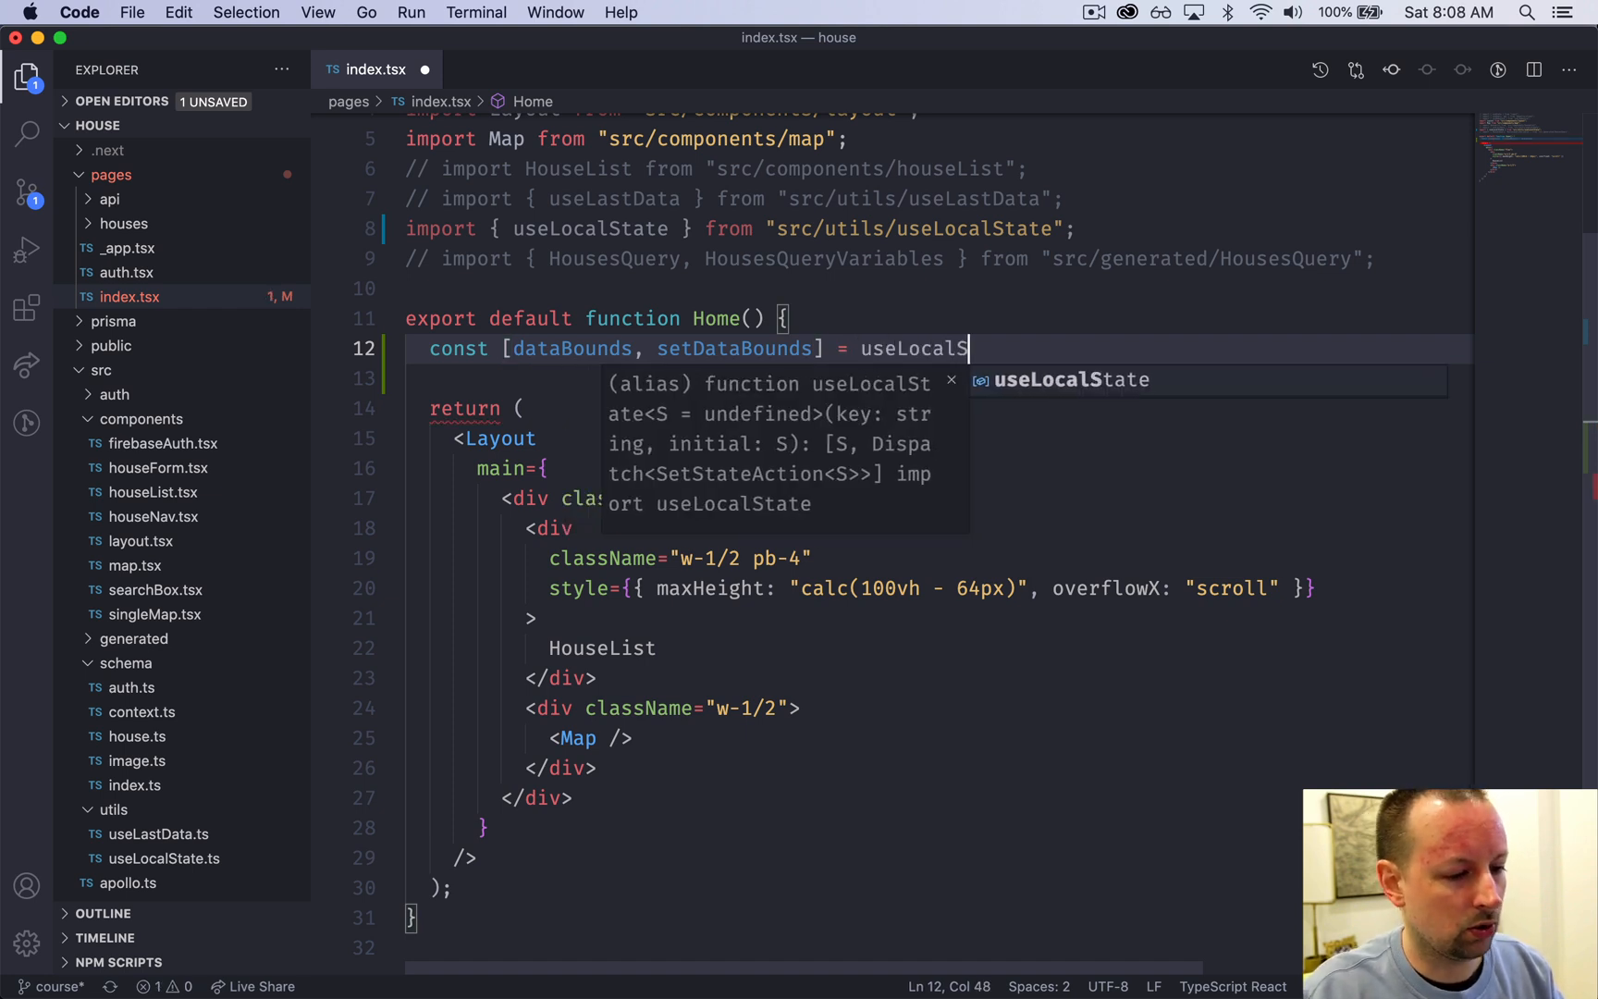
{"action": "type", "text": "tate"}
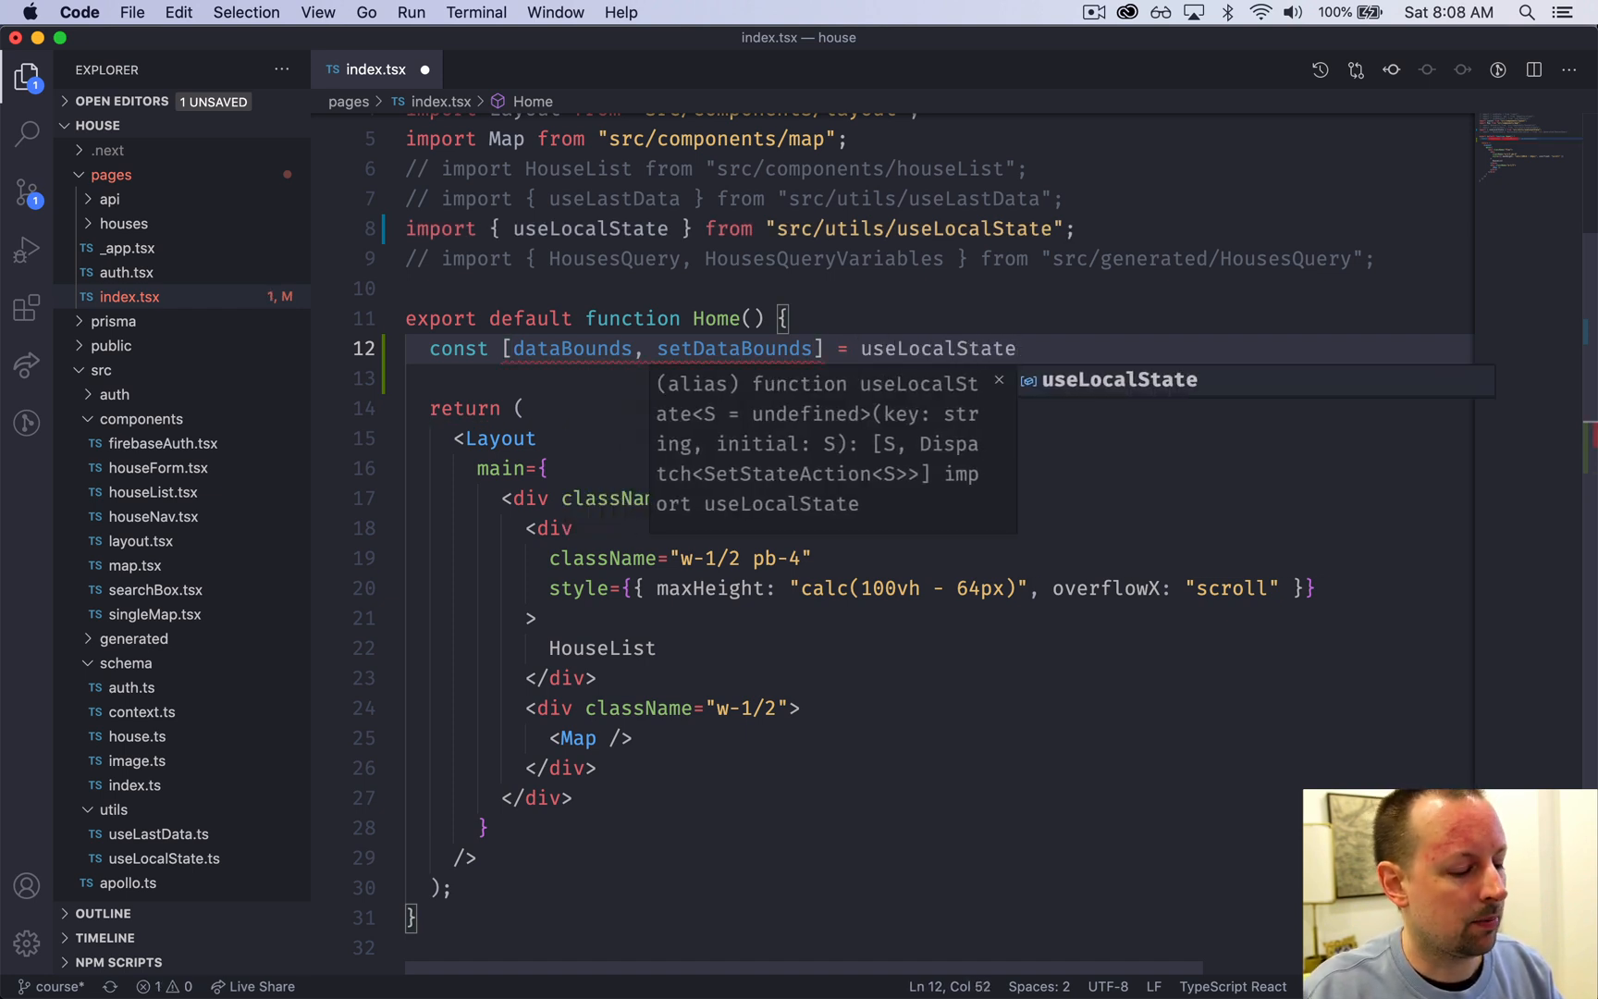
{"action": "type", "text": "(\"\")"}
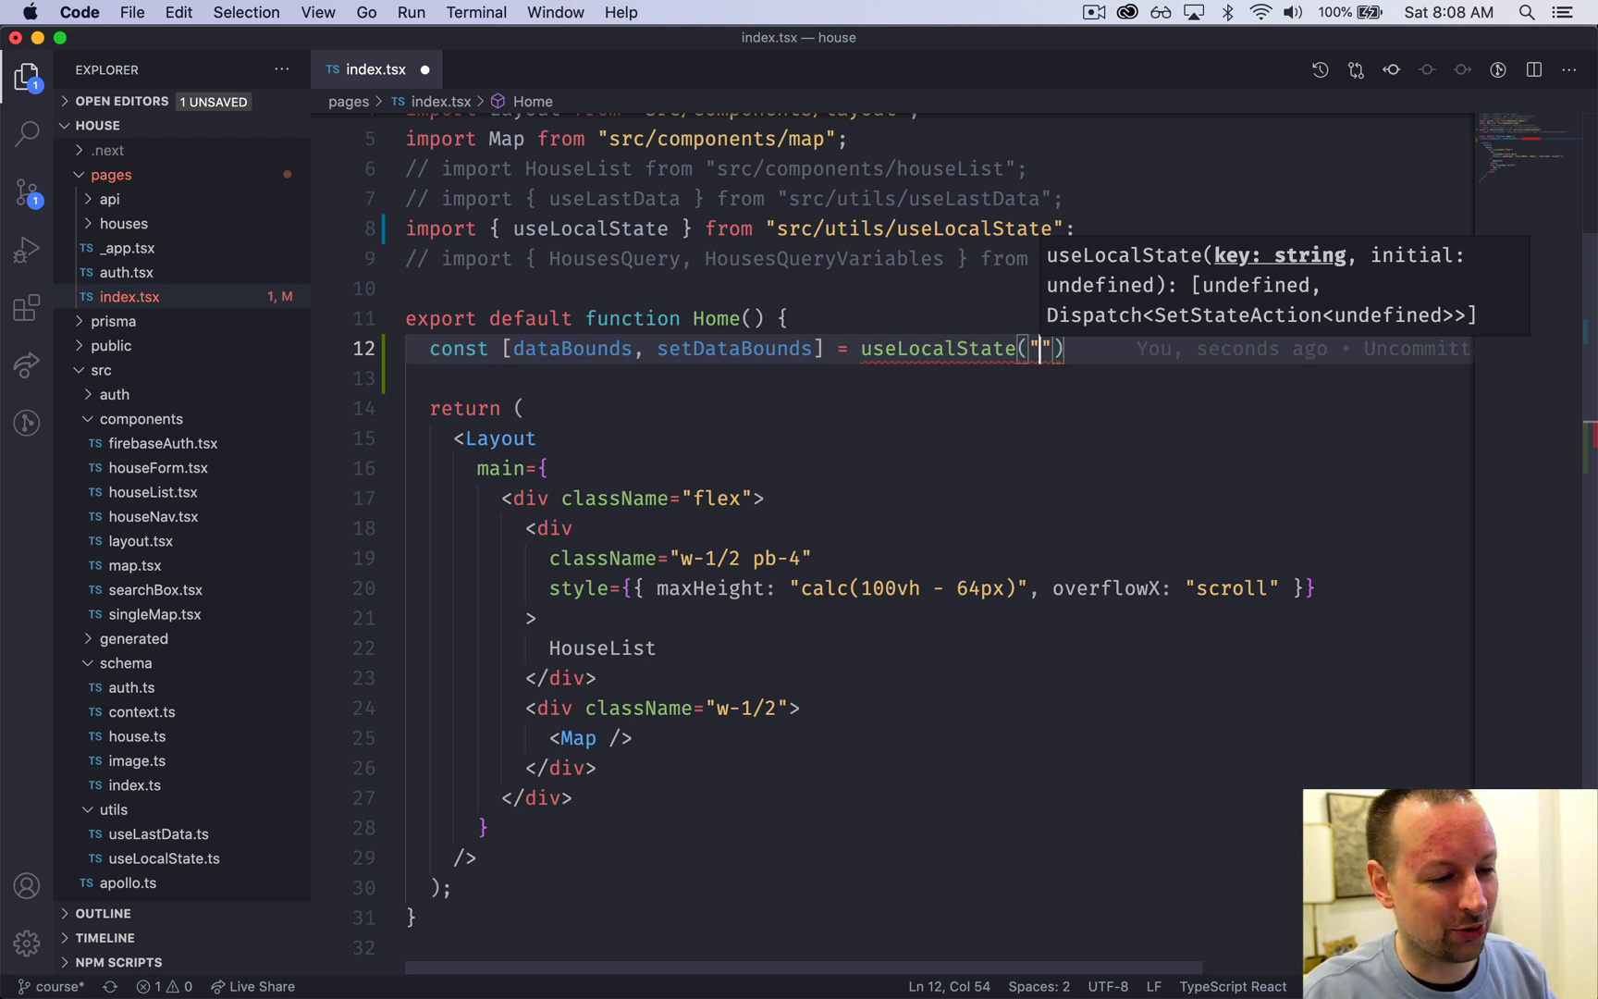
{"action": "type", "text": "bounds\","}
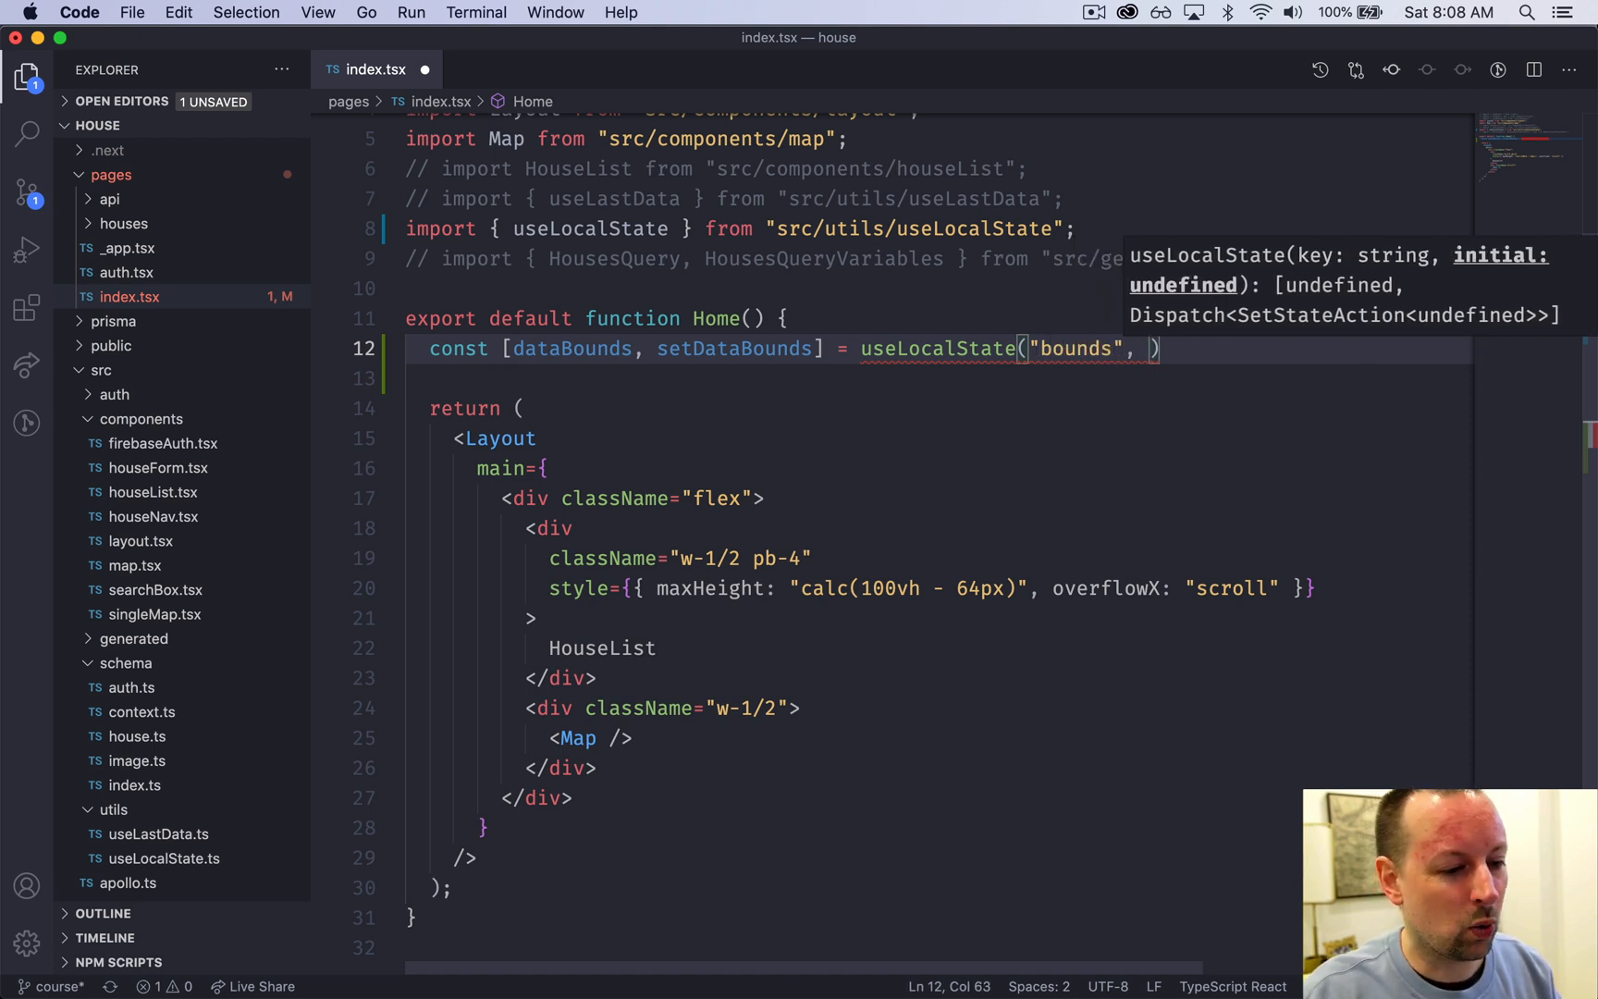
{"action": "type", "text": "\"\""}
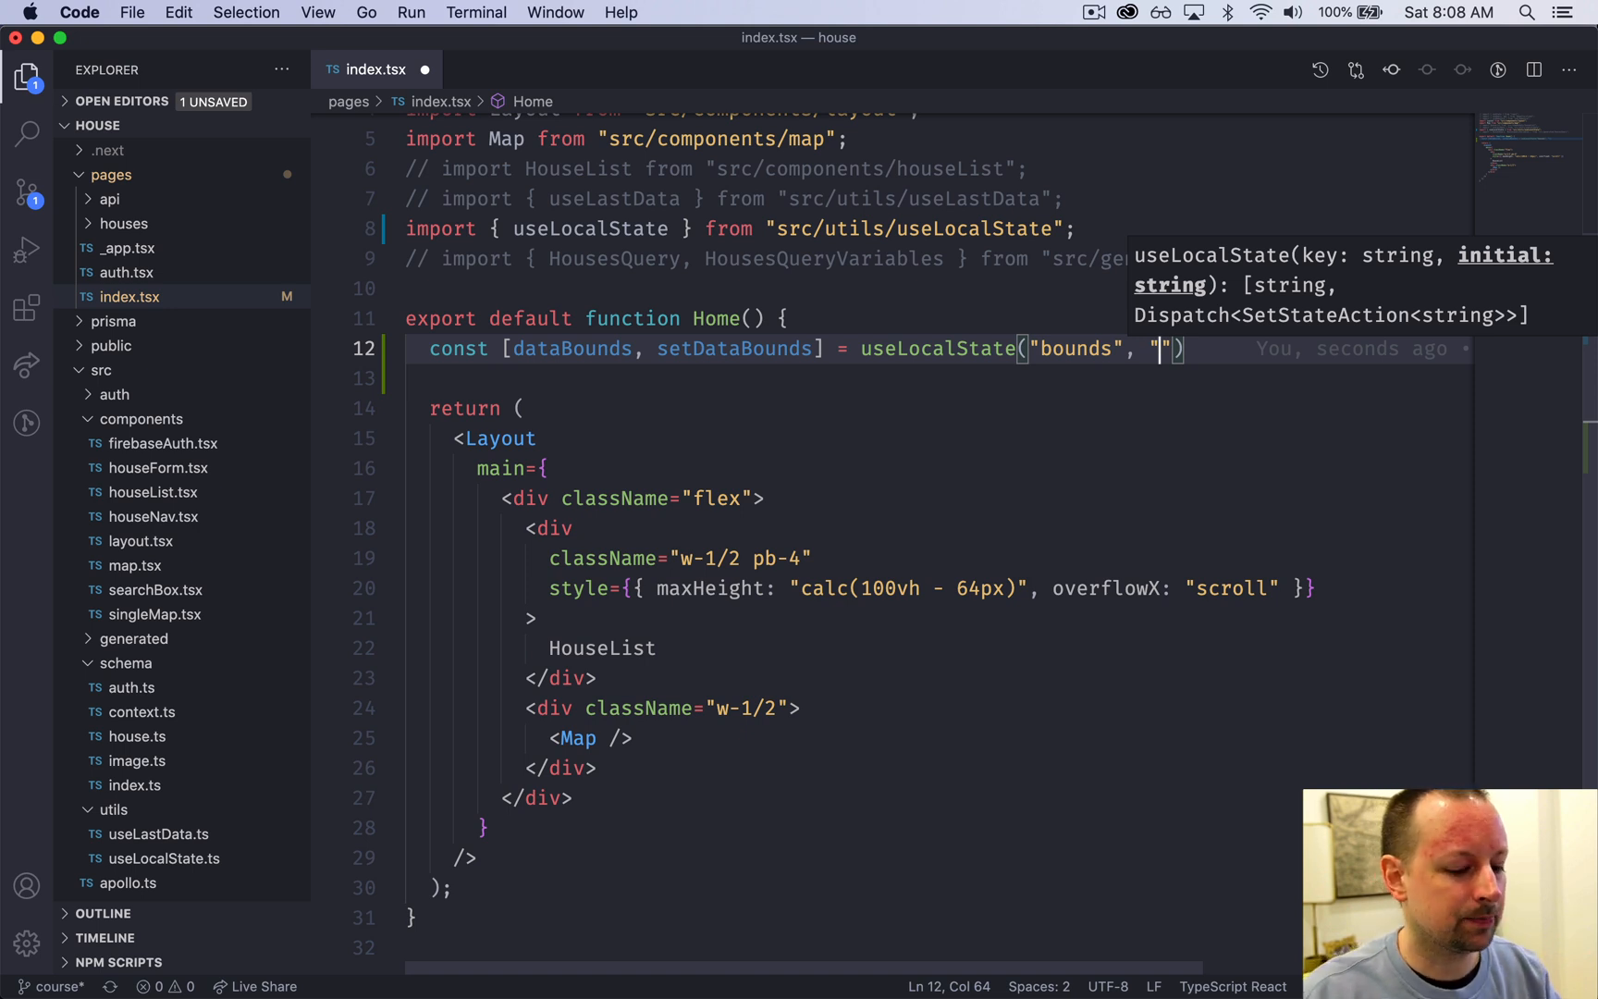
{"action": "type", "text": "[],[]]"}
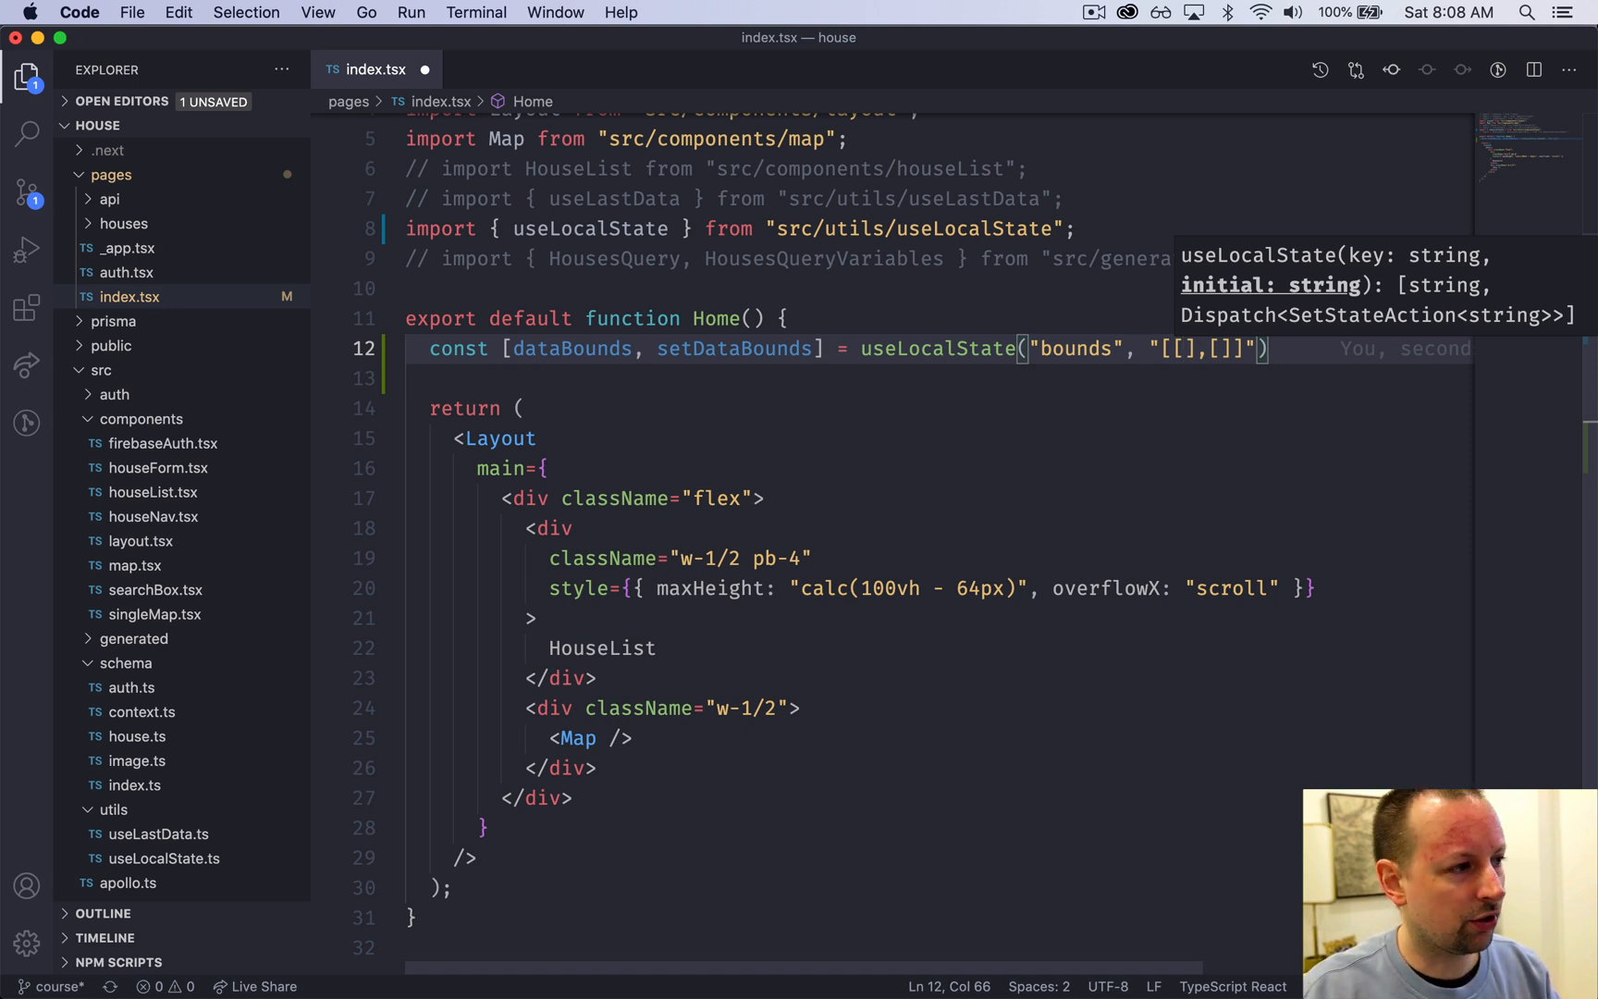
{"action": "type", "text": "0,0"}
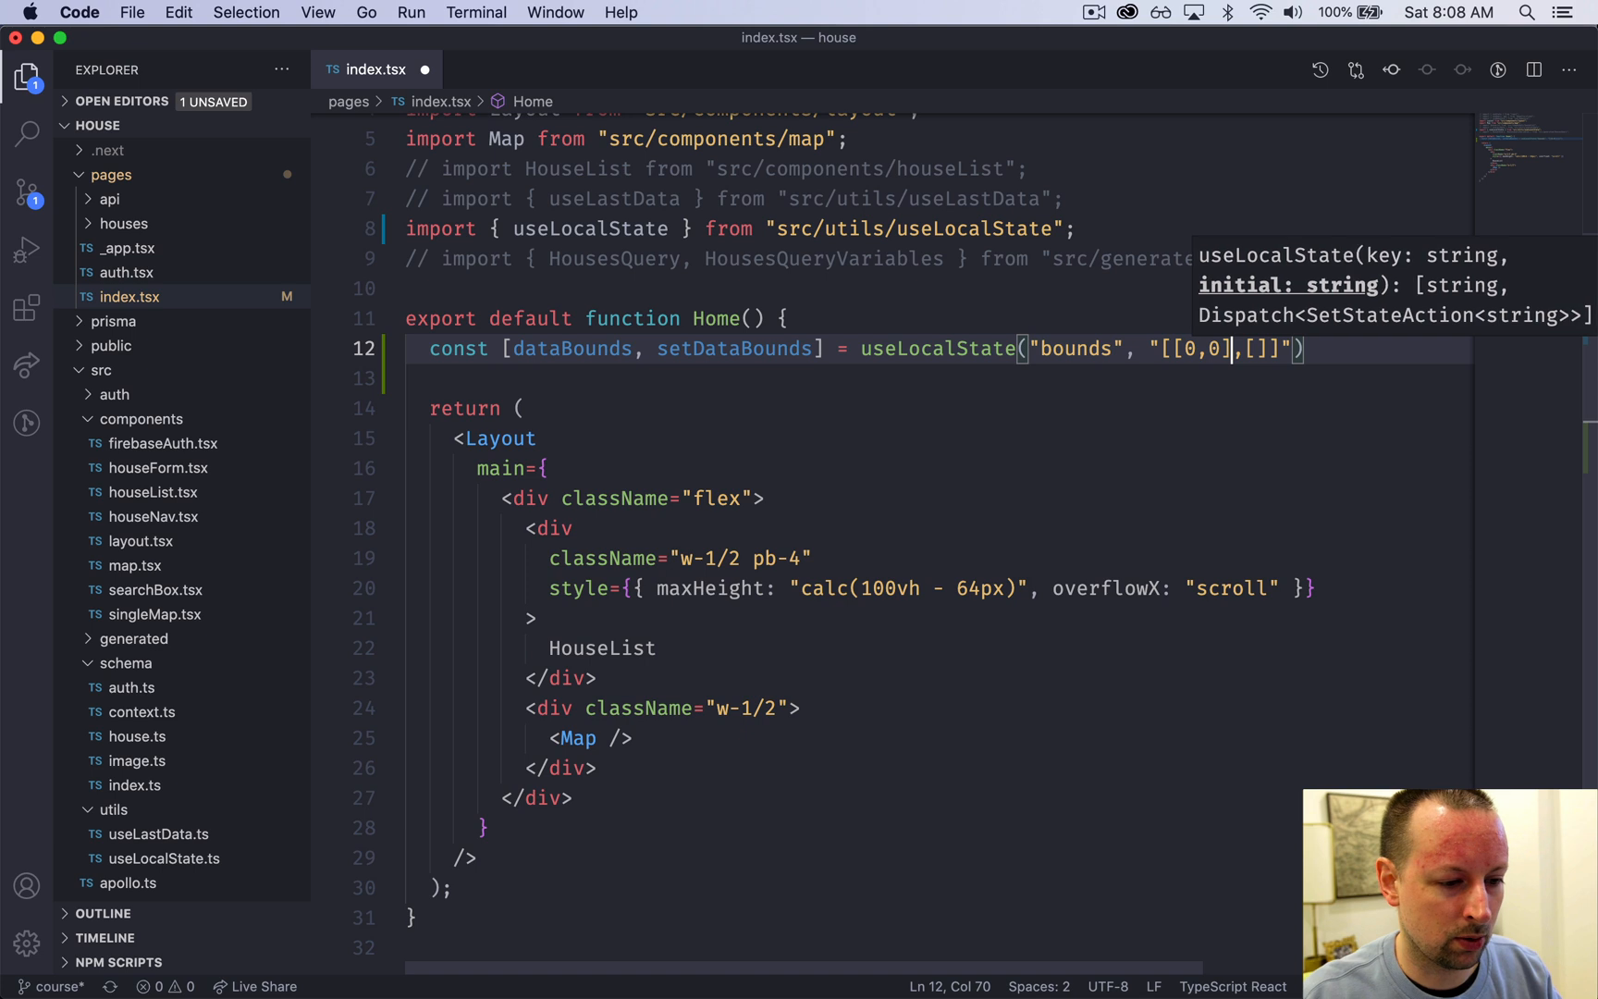
{"action": "type", "text": "[0,"}
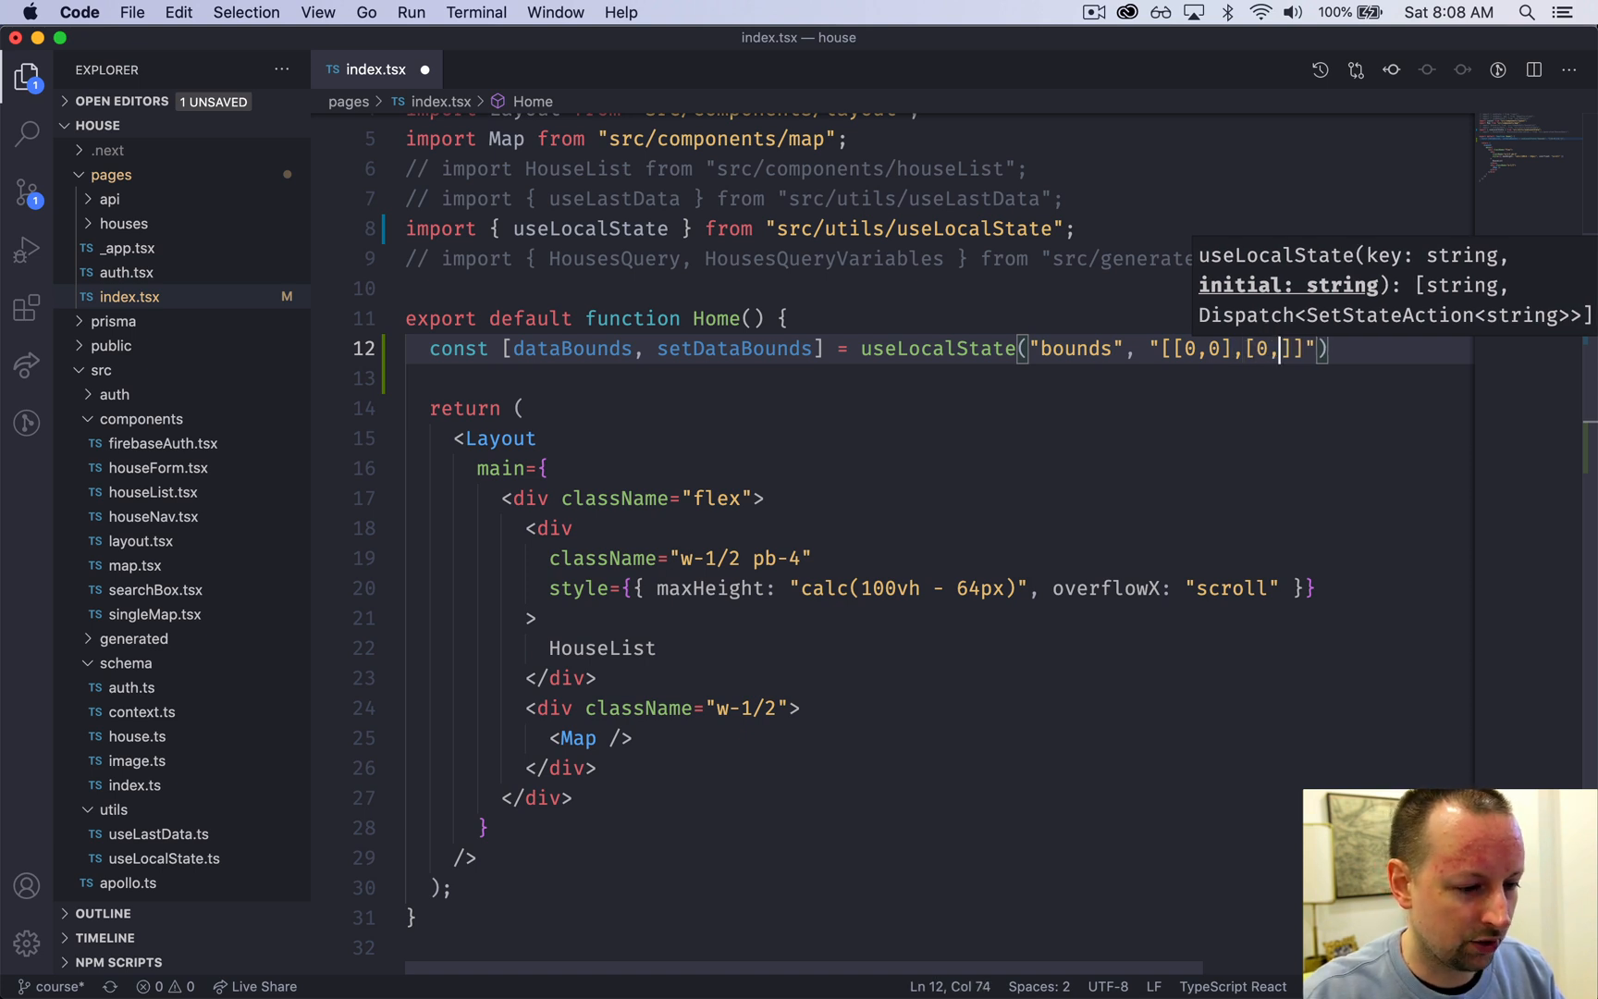
{"action": "type", "text": "0"}
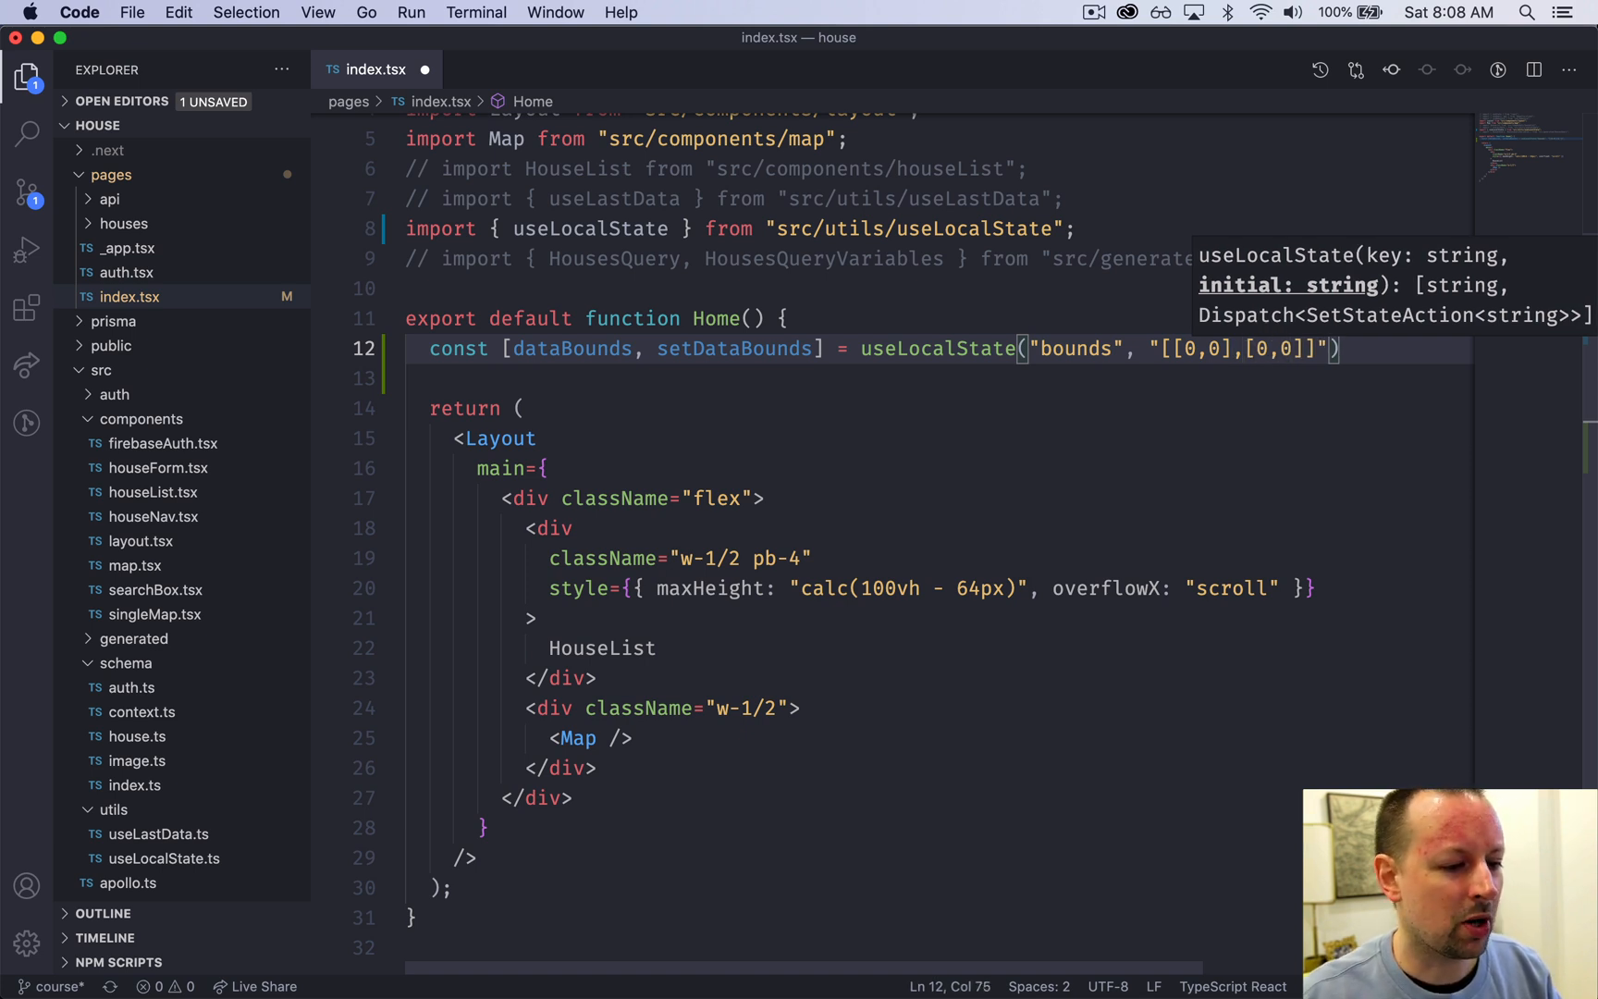
{"action": "mouse_move", "coordinate": [1161, 400]}
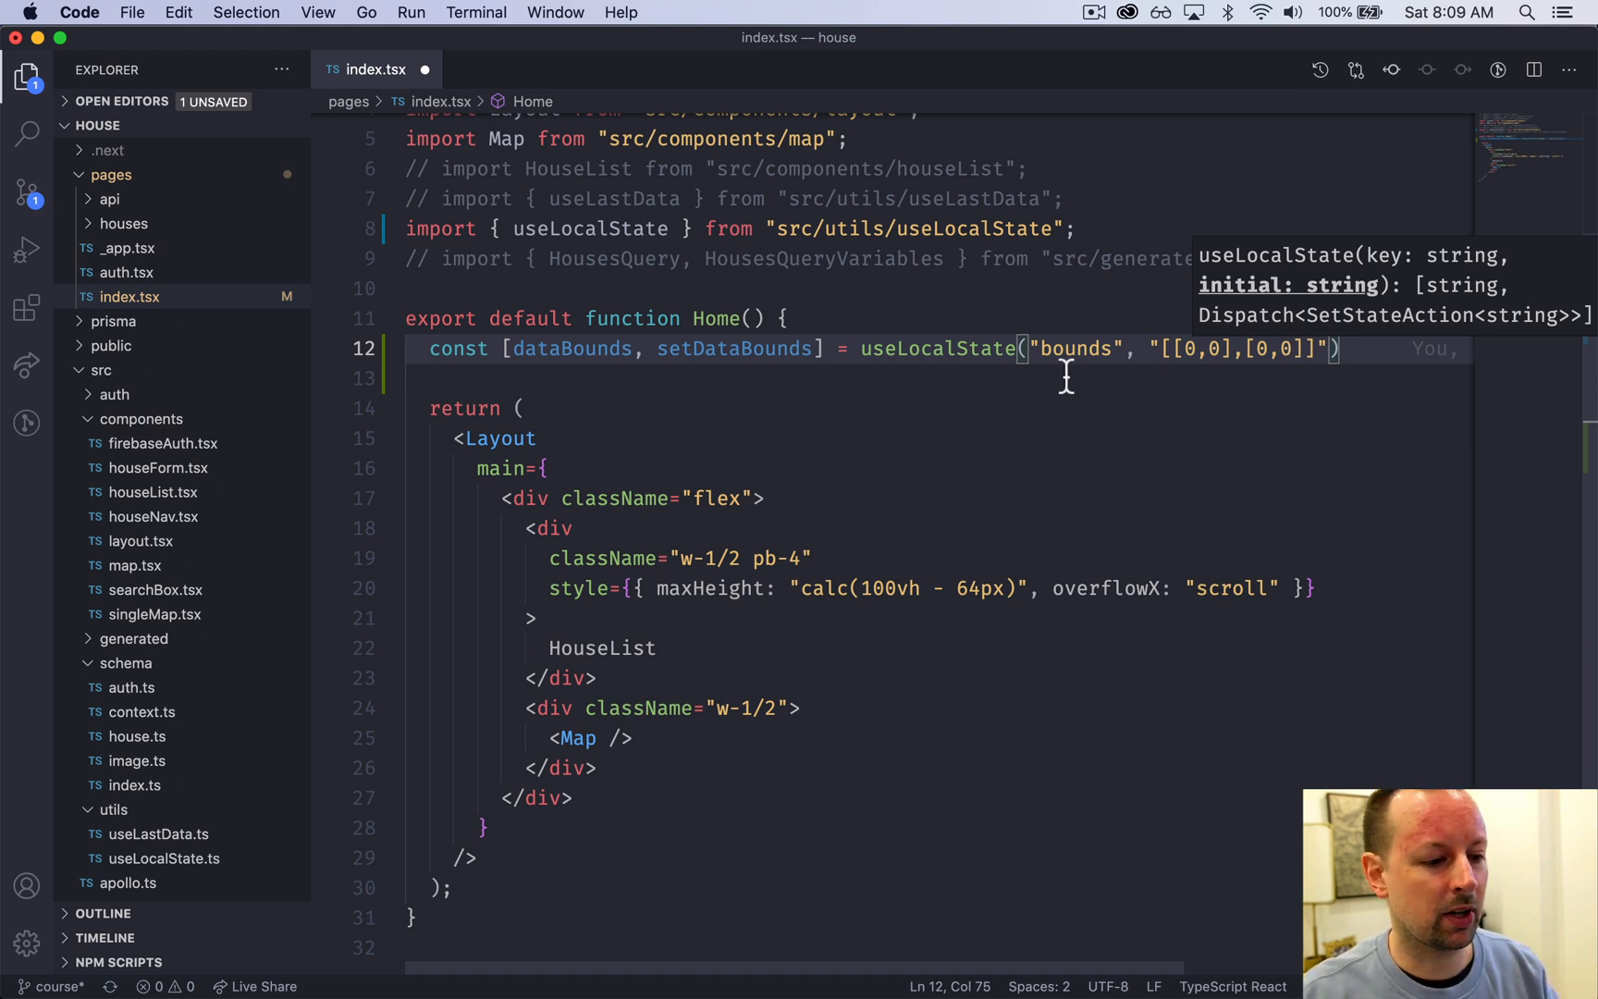
Step: Add the <string> type generic to the useLocalState call
{"action": "type", "text": "<>"}
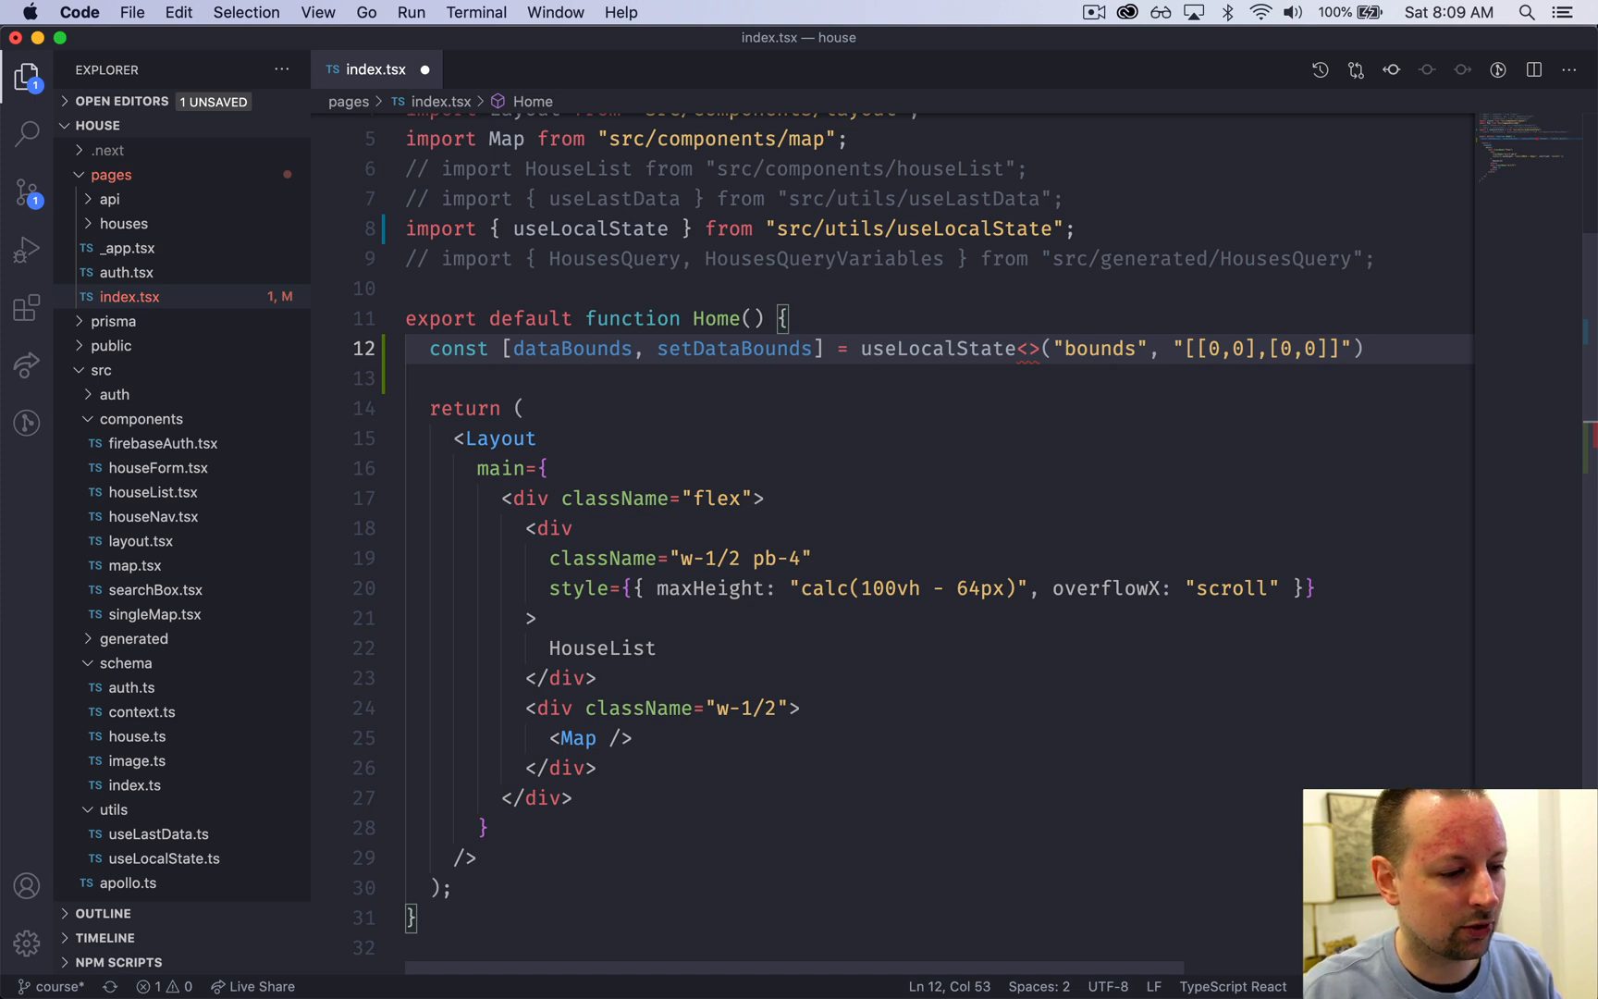
{"action": "type", "text": "string"}
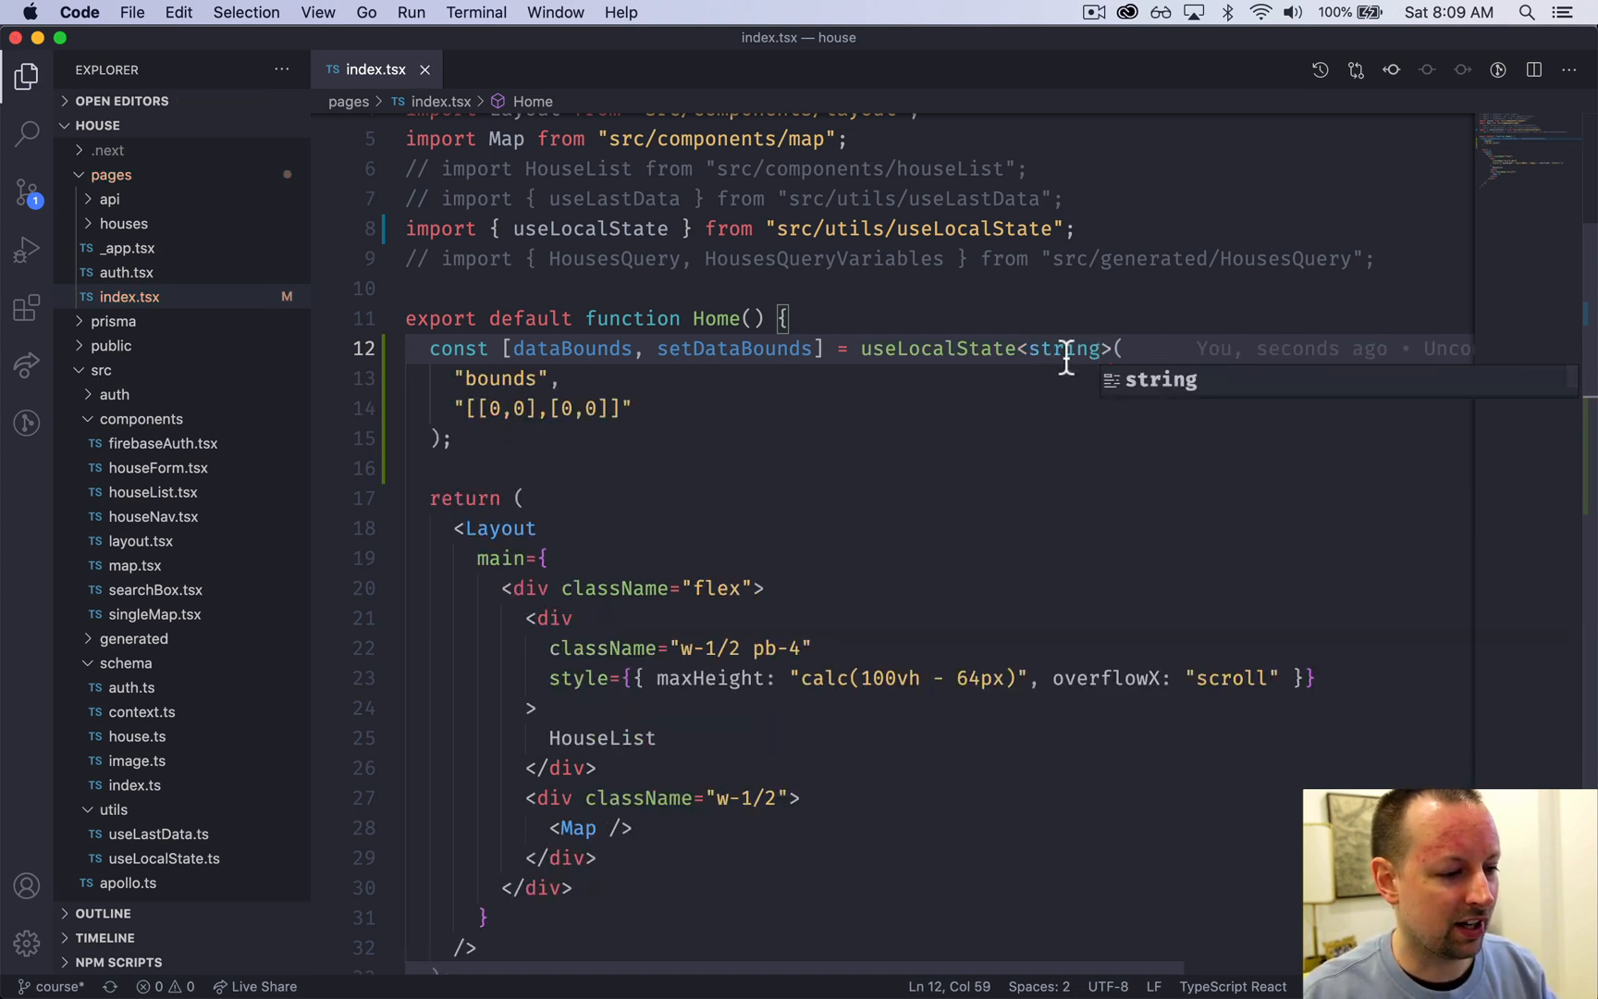
{"action": "left_click", "coordinate": [546, 439]}
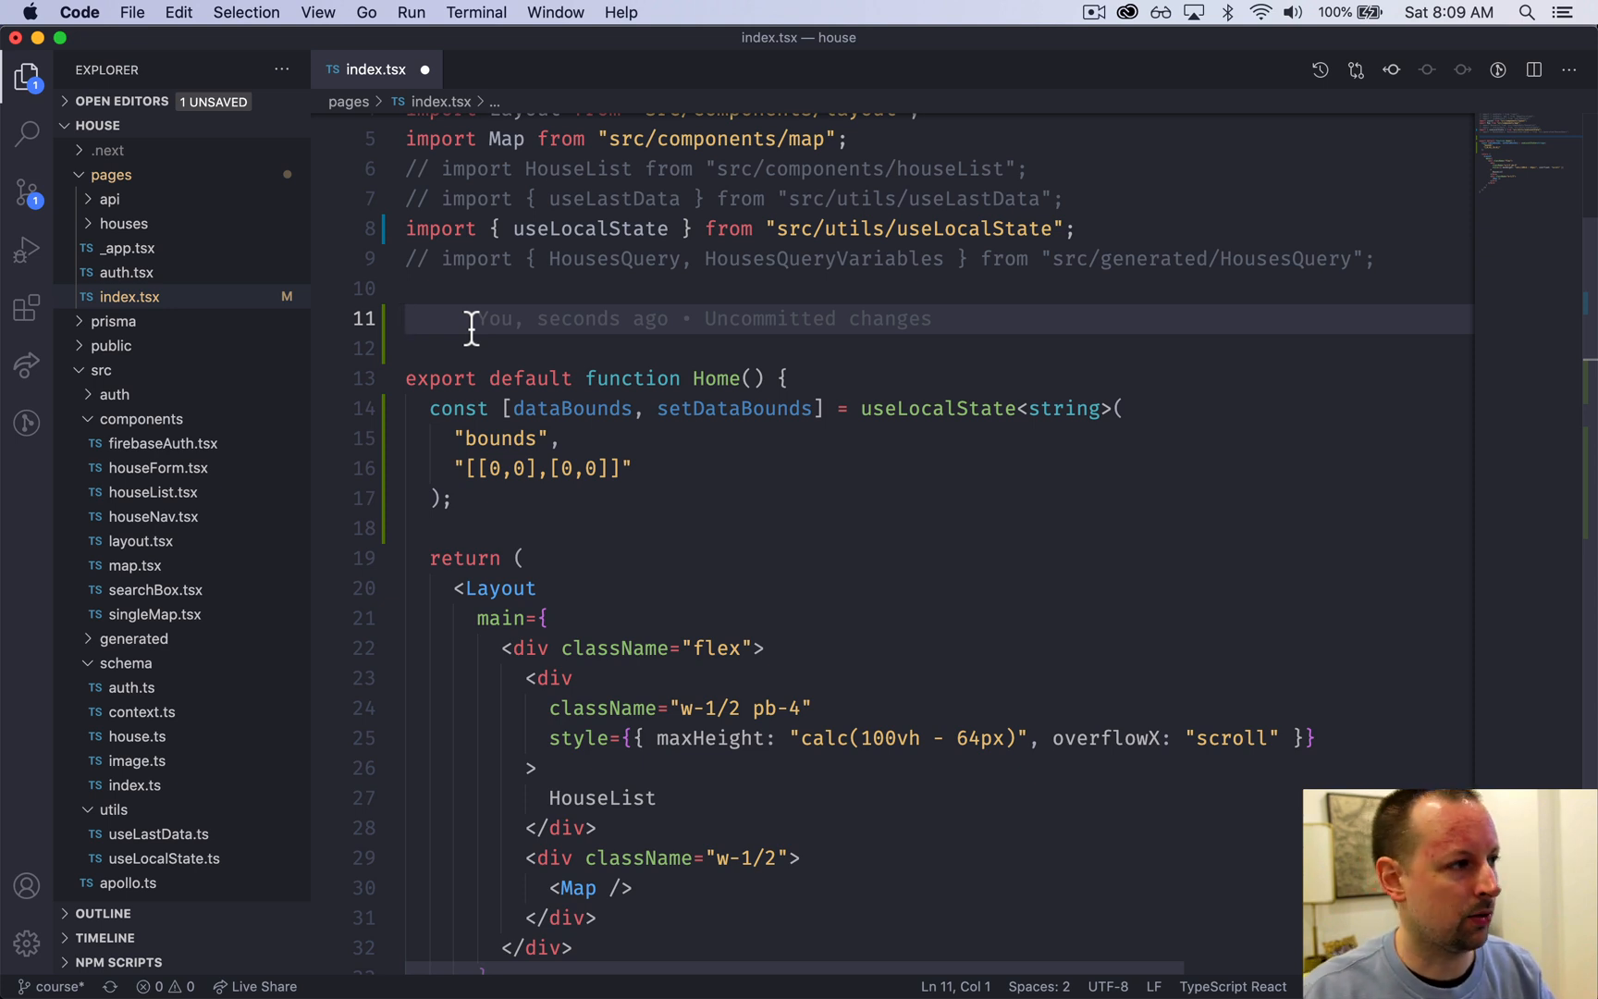
Step: Define type BoundsArray = [[number, number], [number, number]] above Home
{"action": "type", "text": "type"}
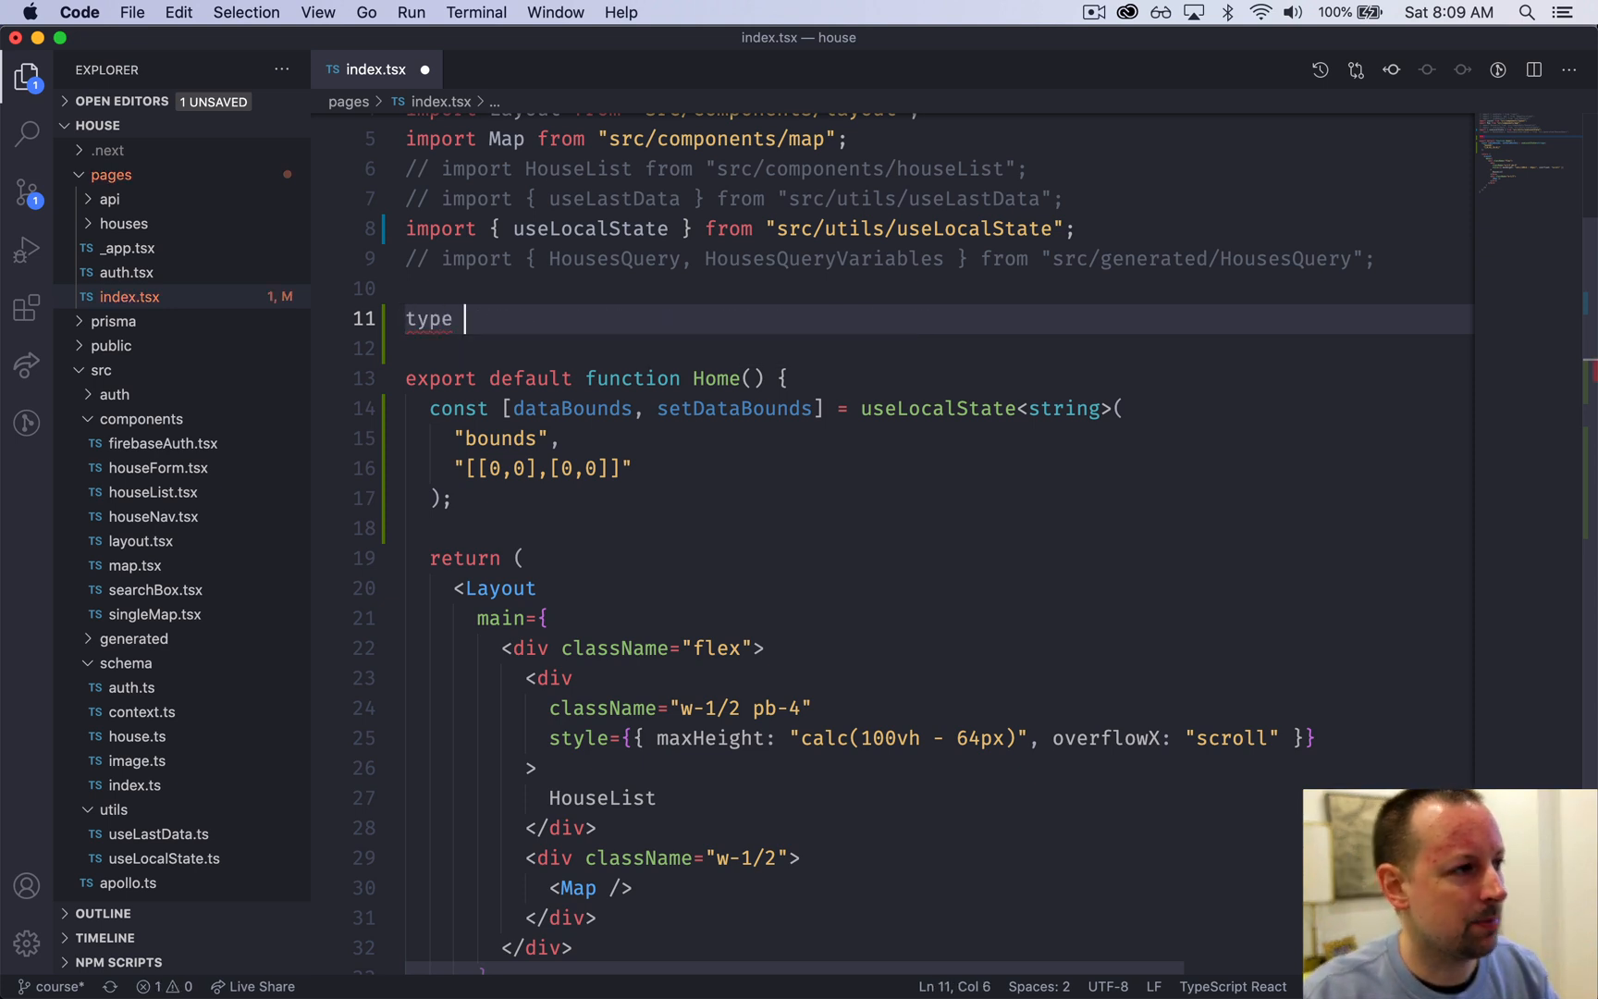
{"action": "type", "text": "BoundsA"}
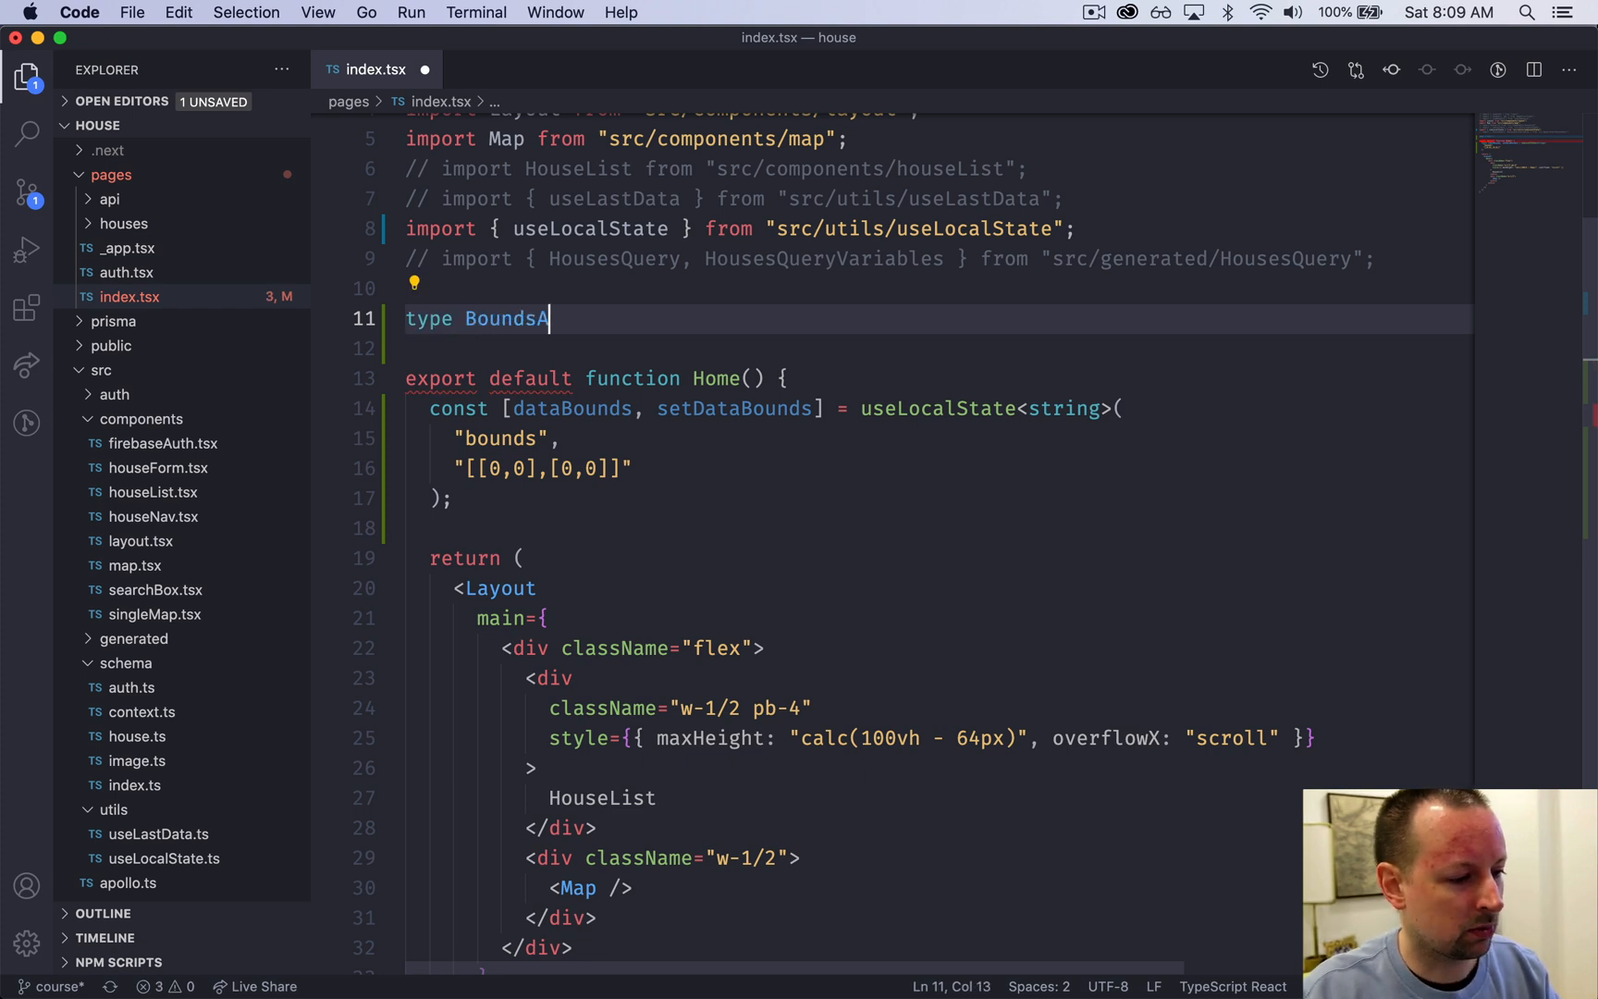
{"action": "type", "text": "rray ="}
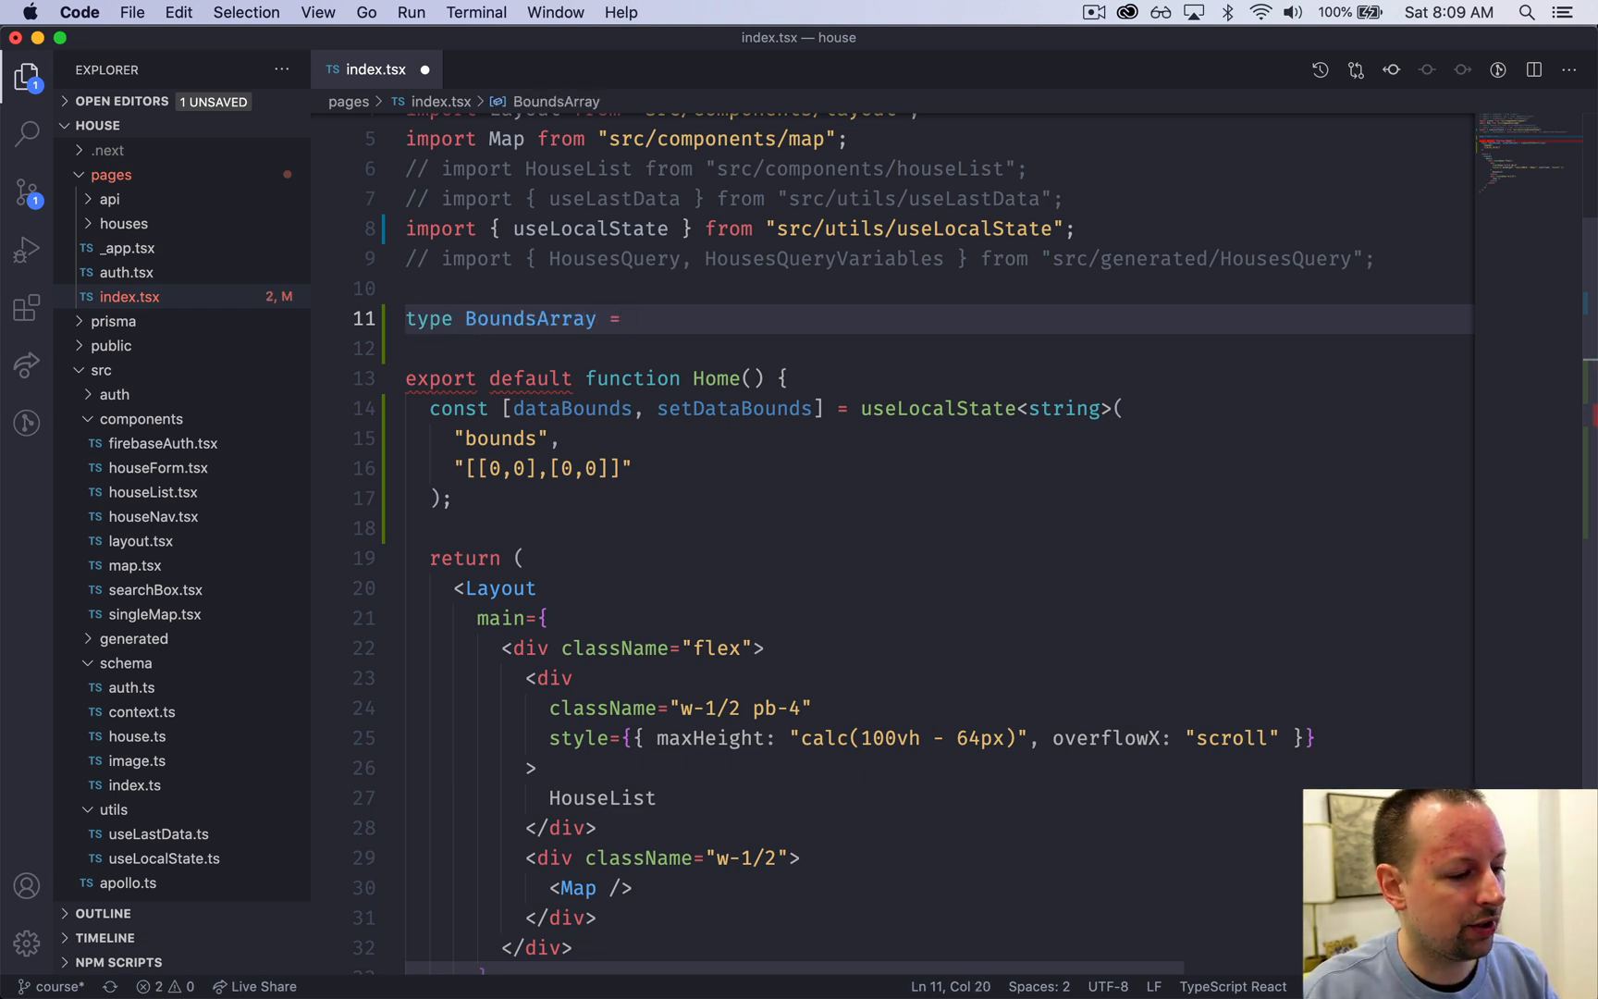
{"action": "type", "text": "[]"}
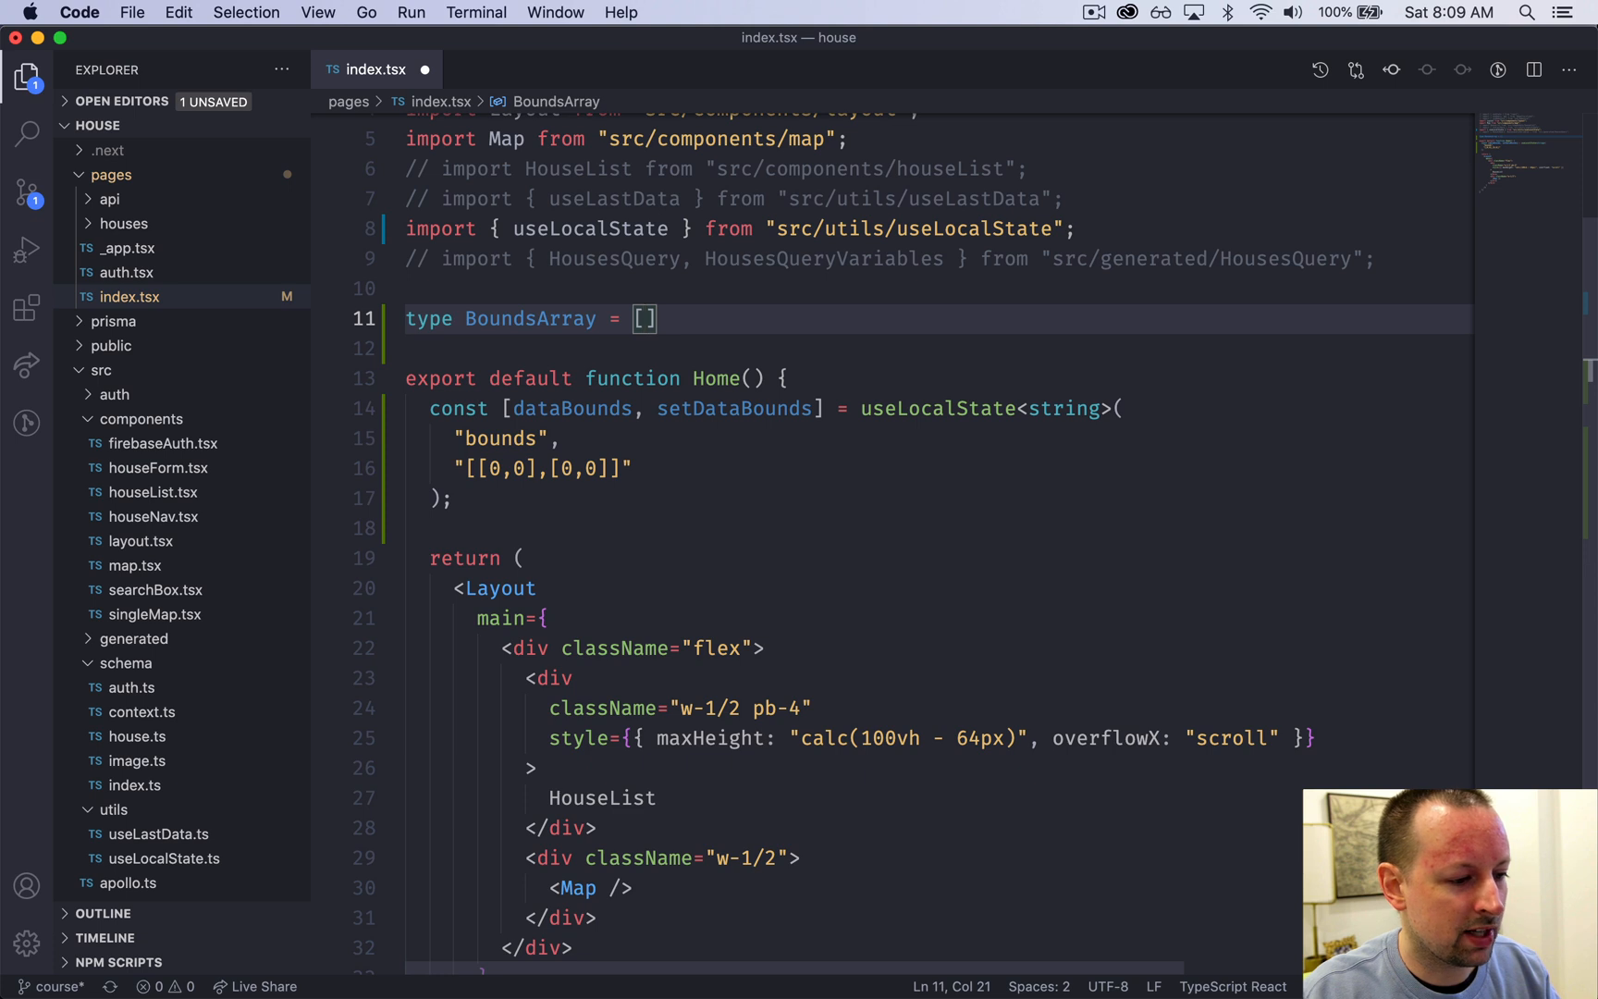
{"action": "type", "text": "number, number"}
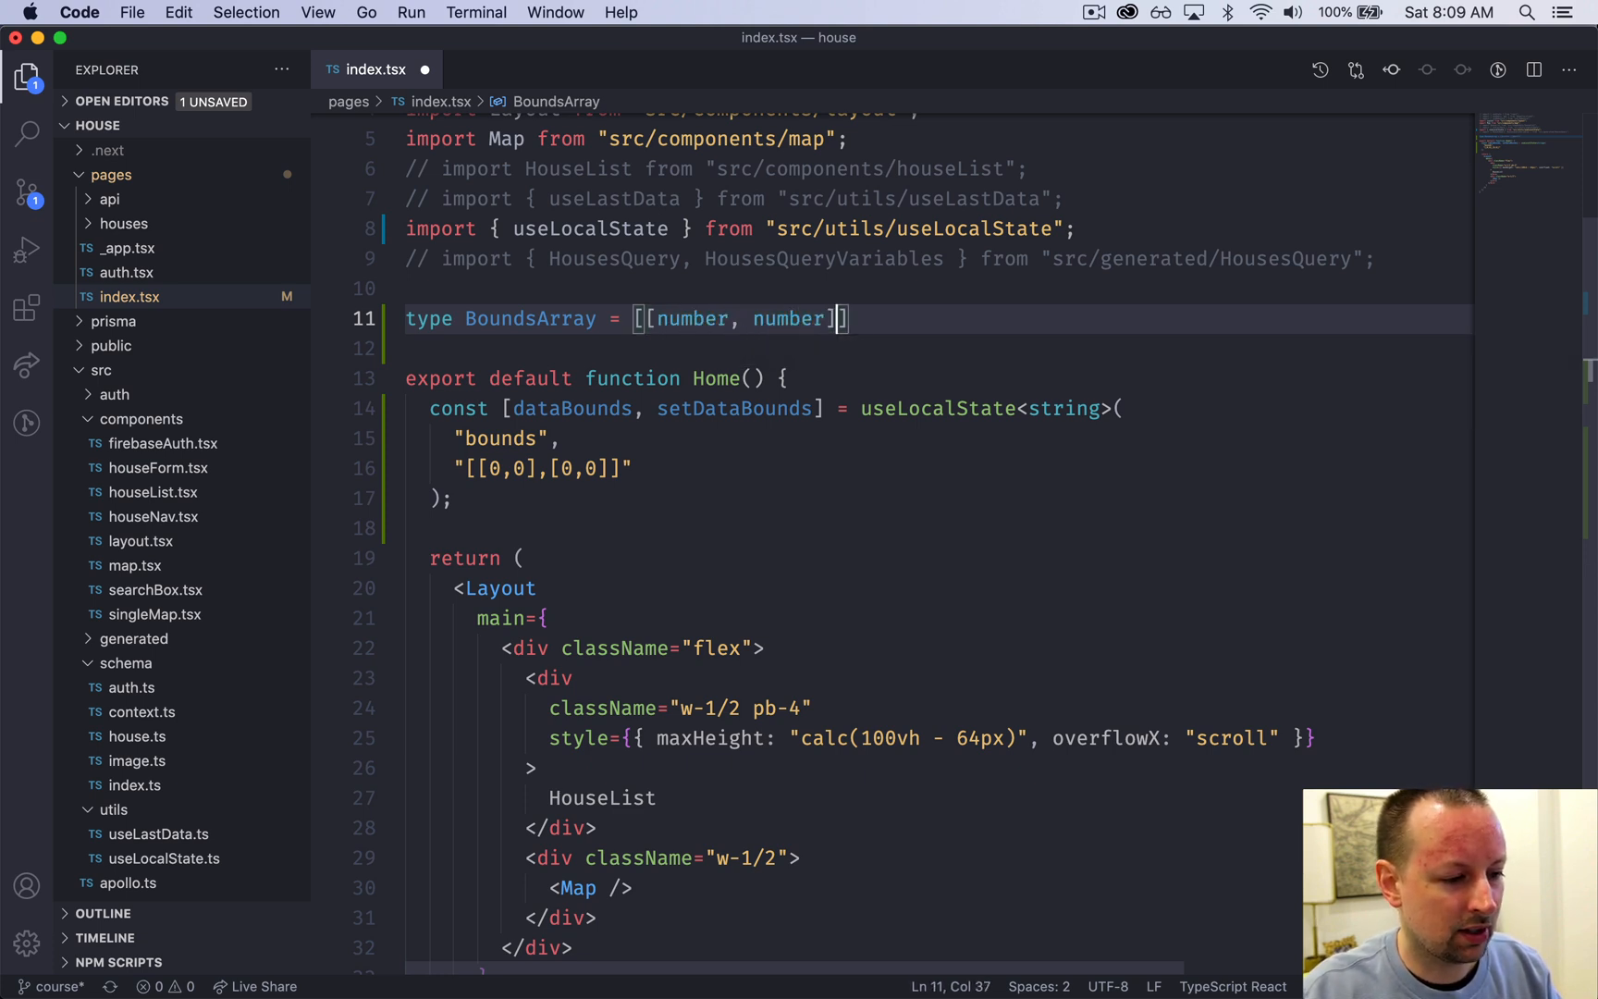
{"action": "type", "text": ", [nmber, number"}
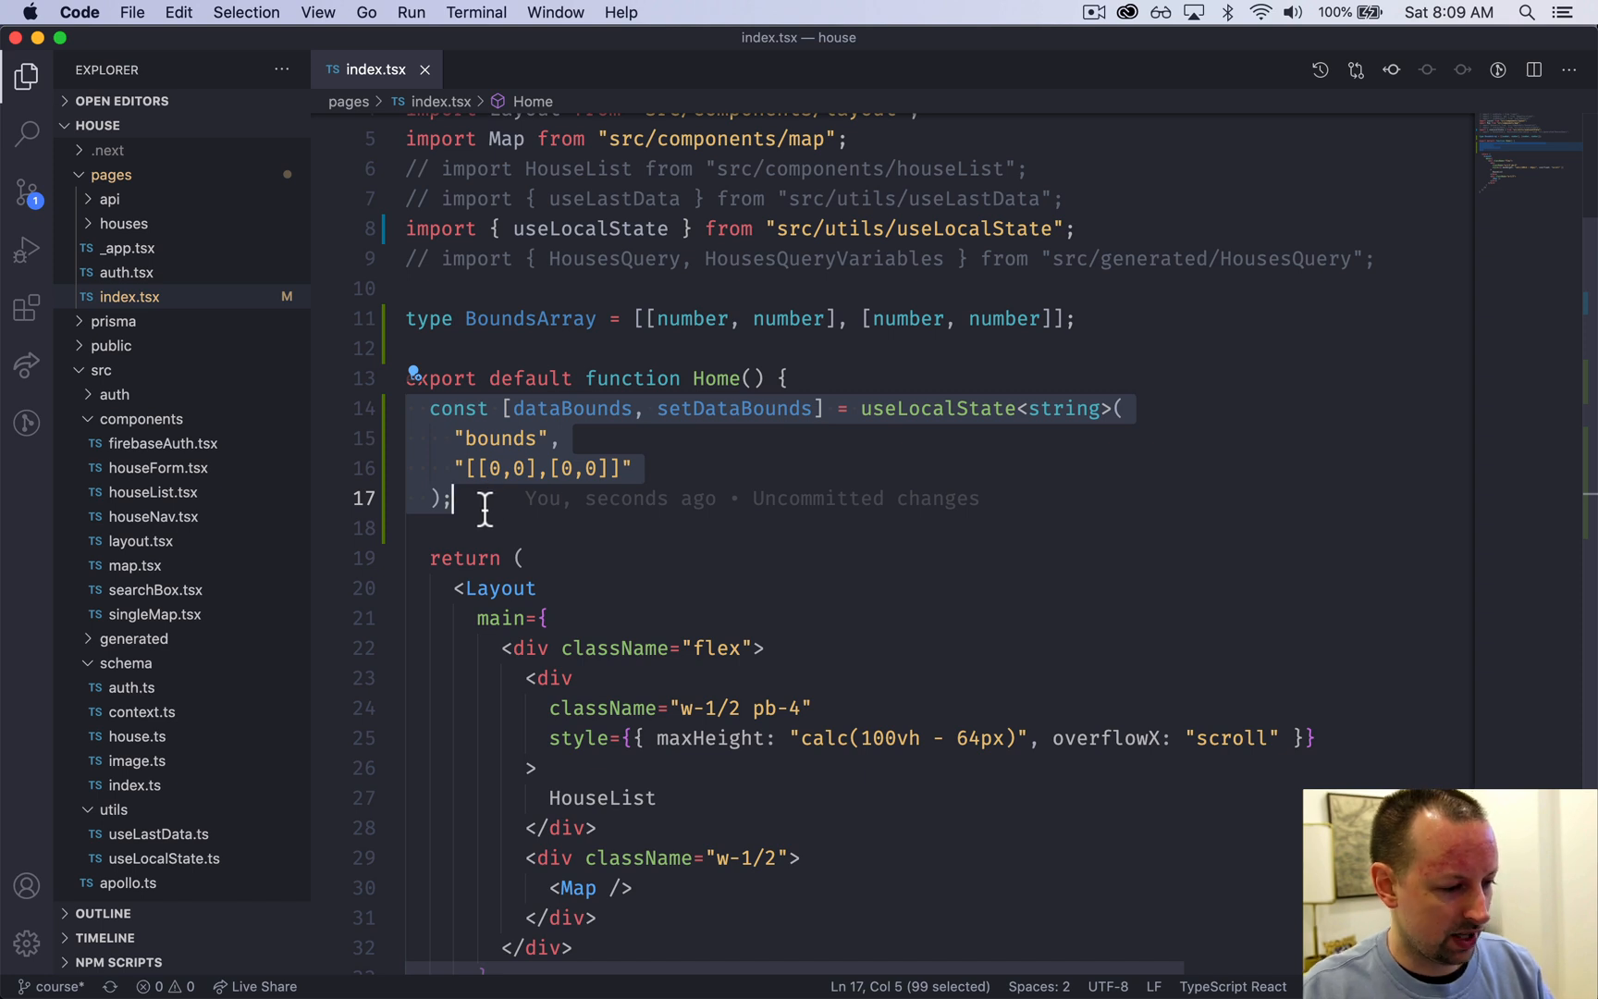
Step: Add console.log(dataBounds), pass setDataBounds={setDataBounds} to <Map />, and open map.tsx
{"action": "type", "text": "console.log"}
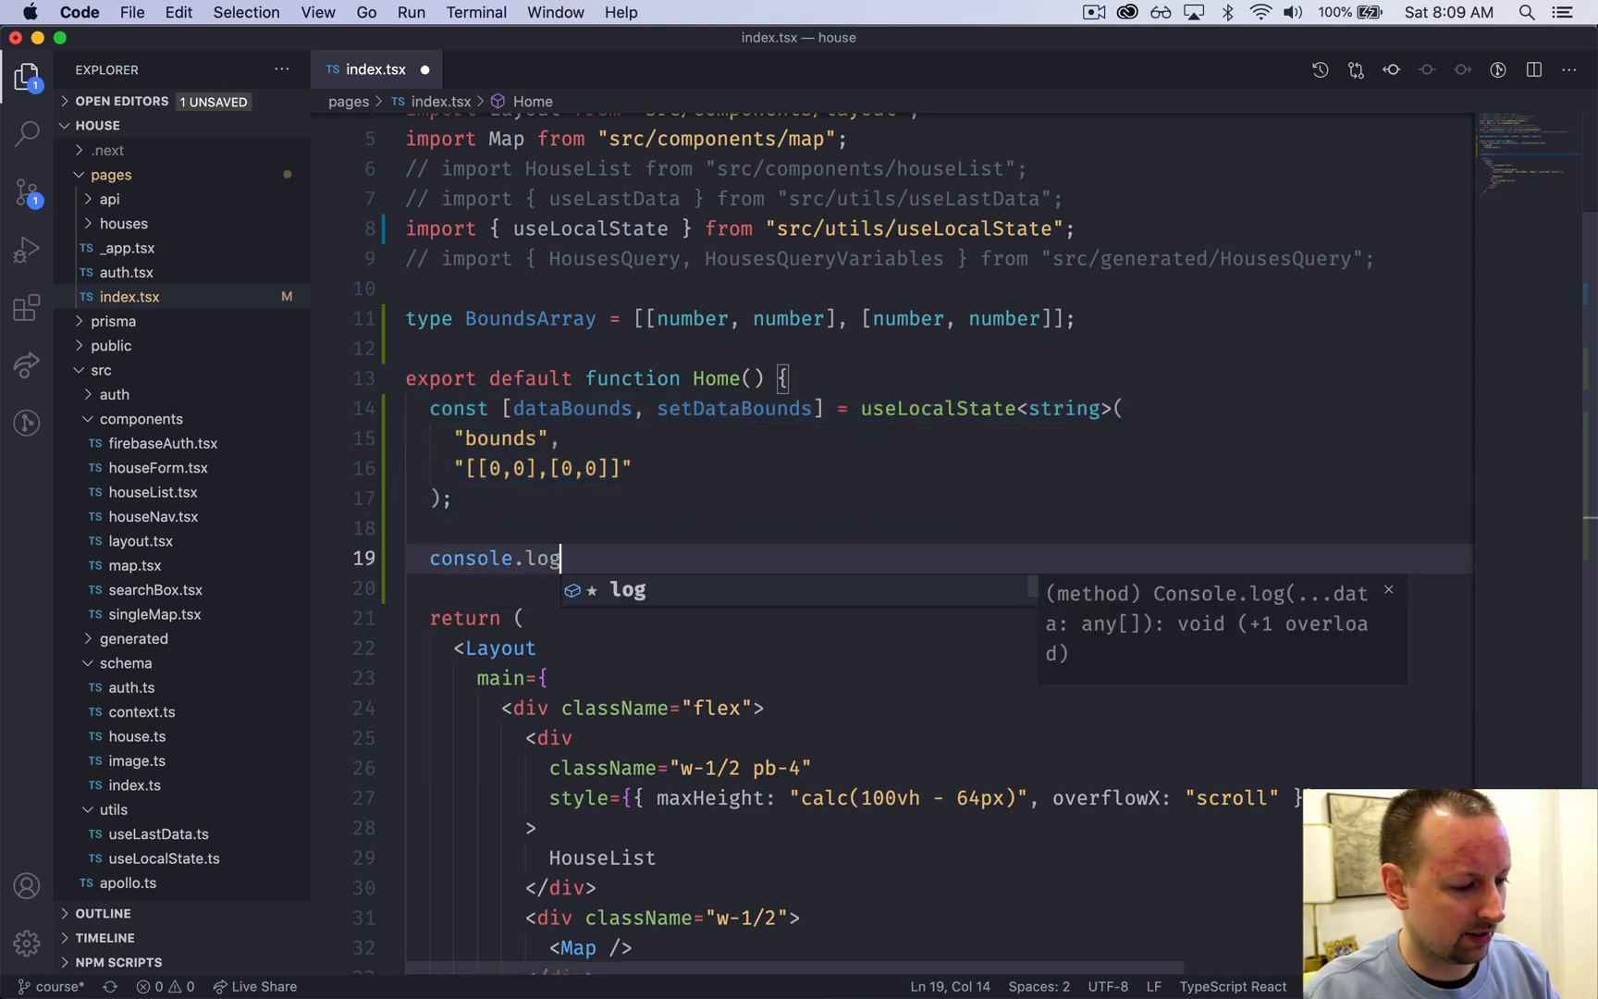
{"action": "type", "text": "(dataBounds);"}
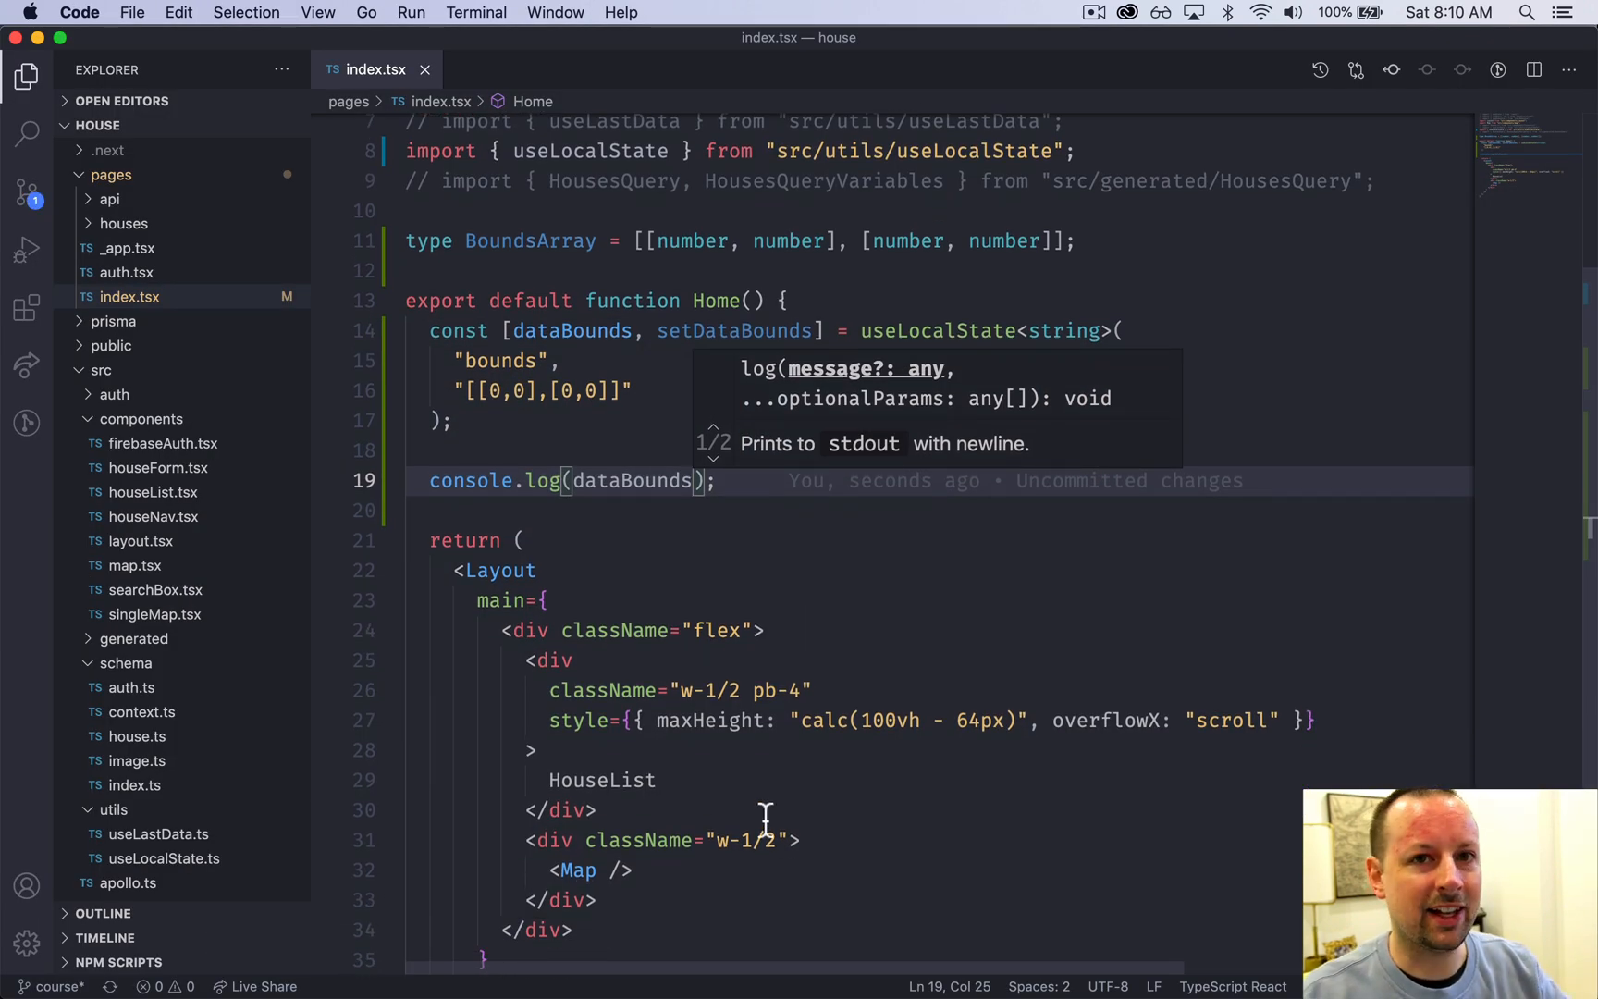
{"action": "scroll", "scroll_direction": "down", "scroll_amount": 3}
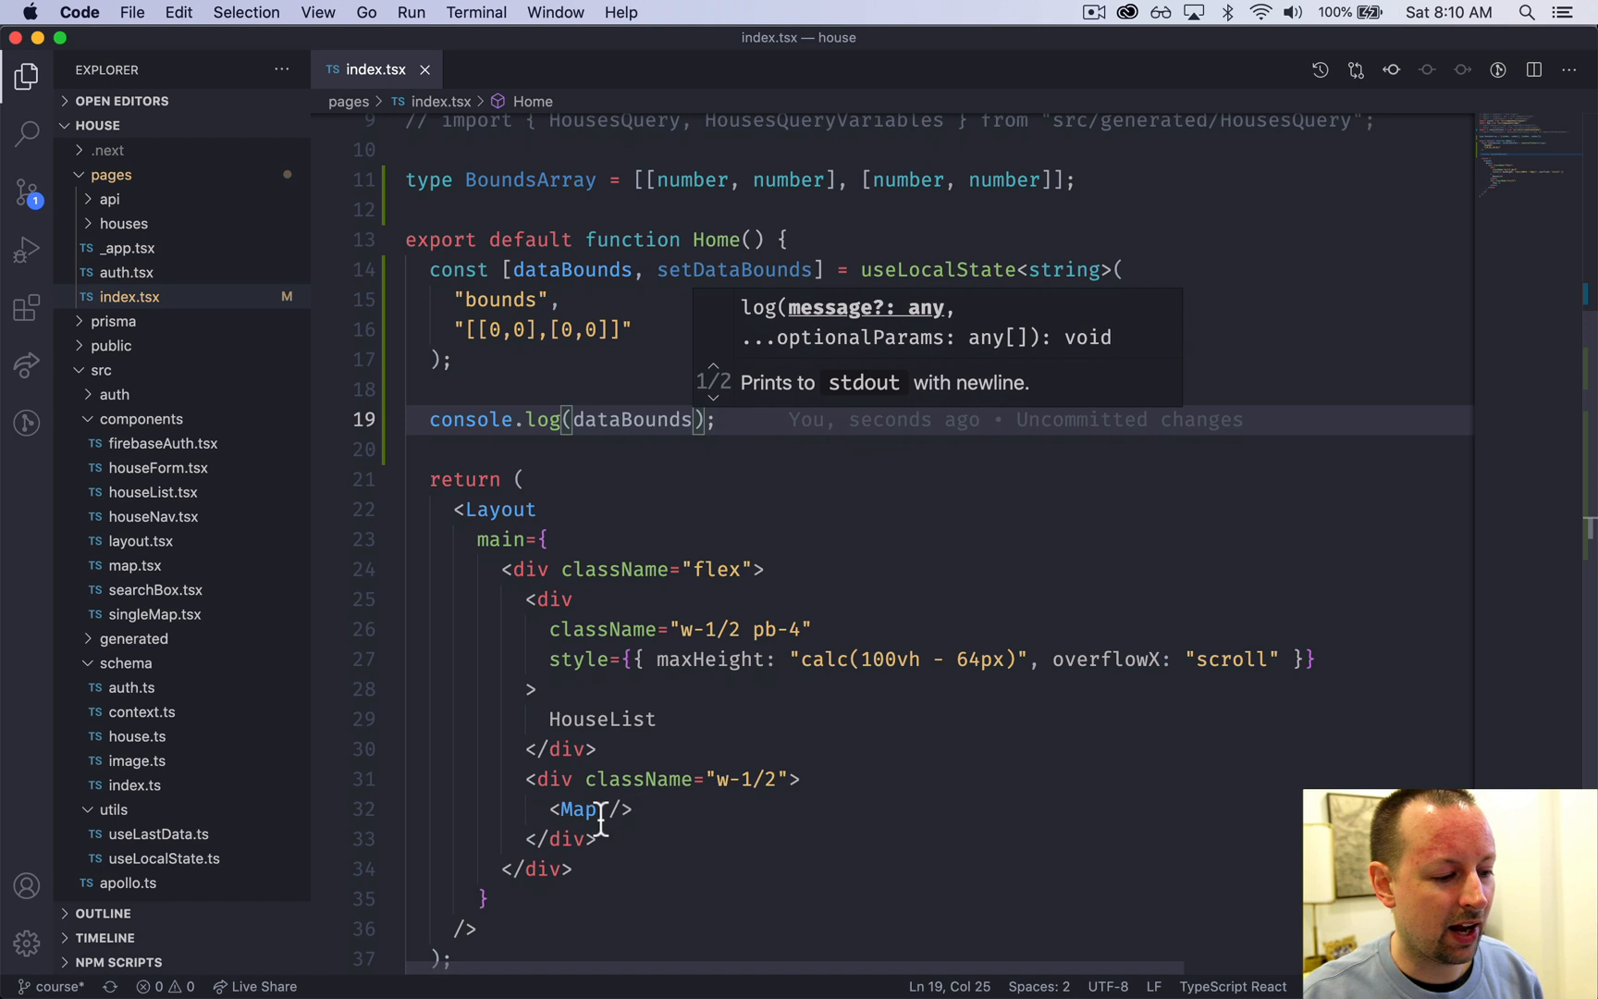
{"action": "mouse_move", "coordinate": [578, 809]}
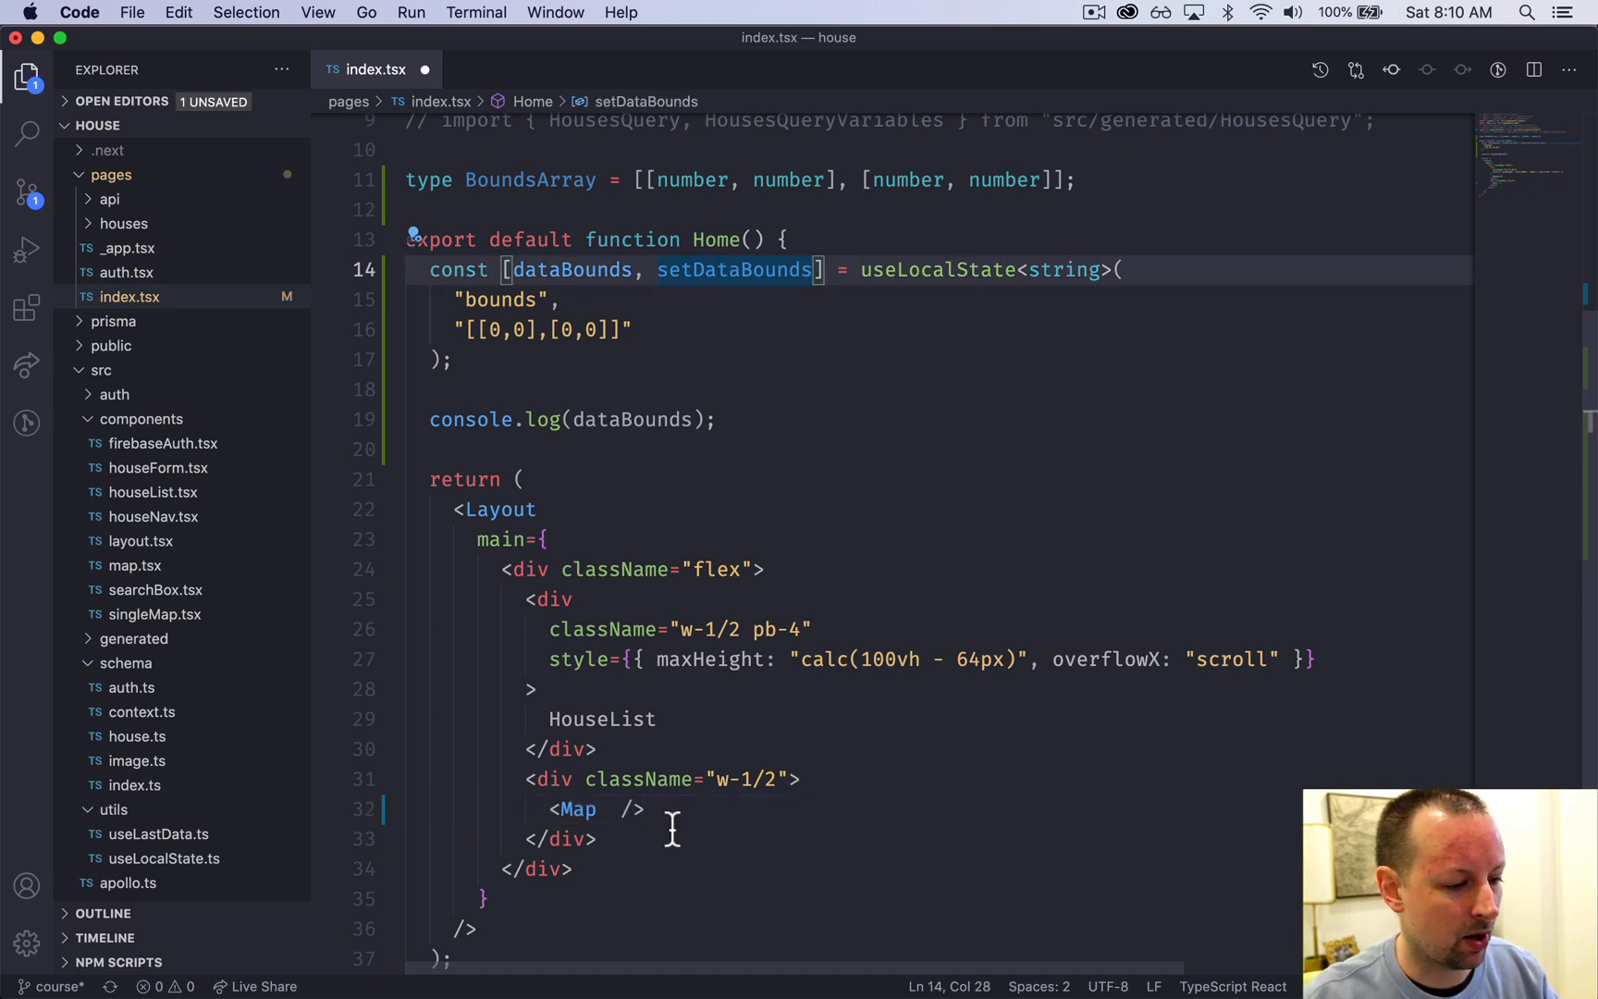
{"action": "type", "text": "setDataBounds="}
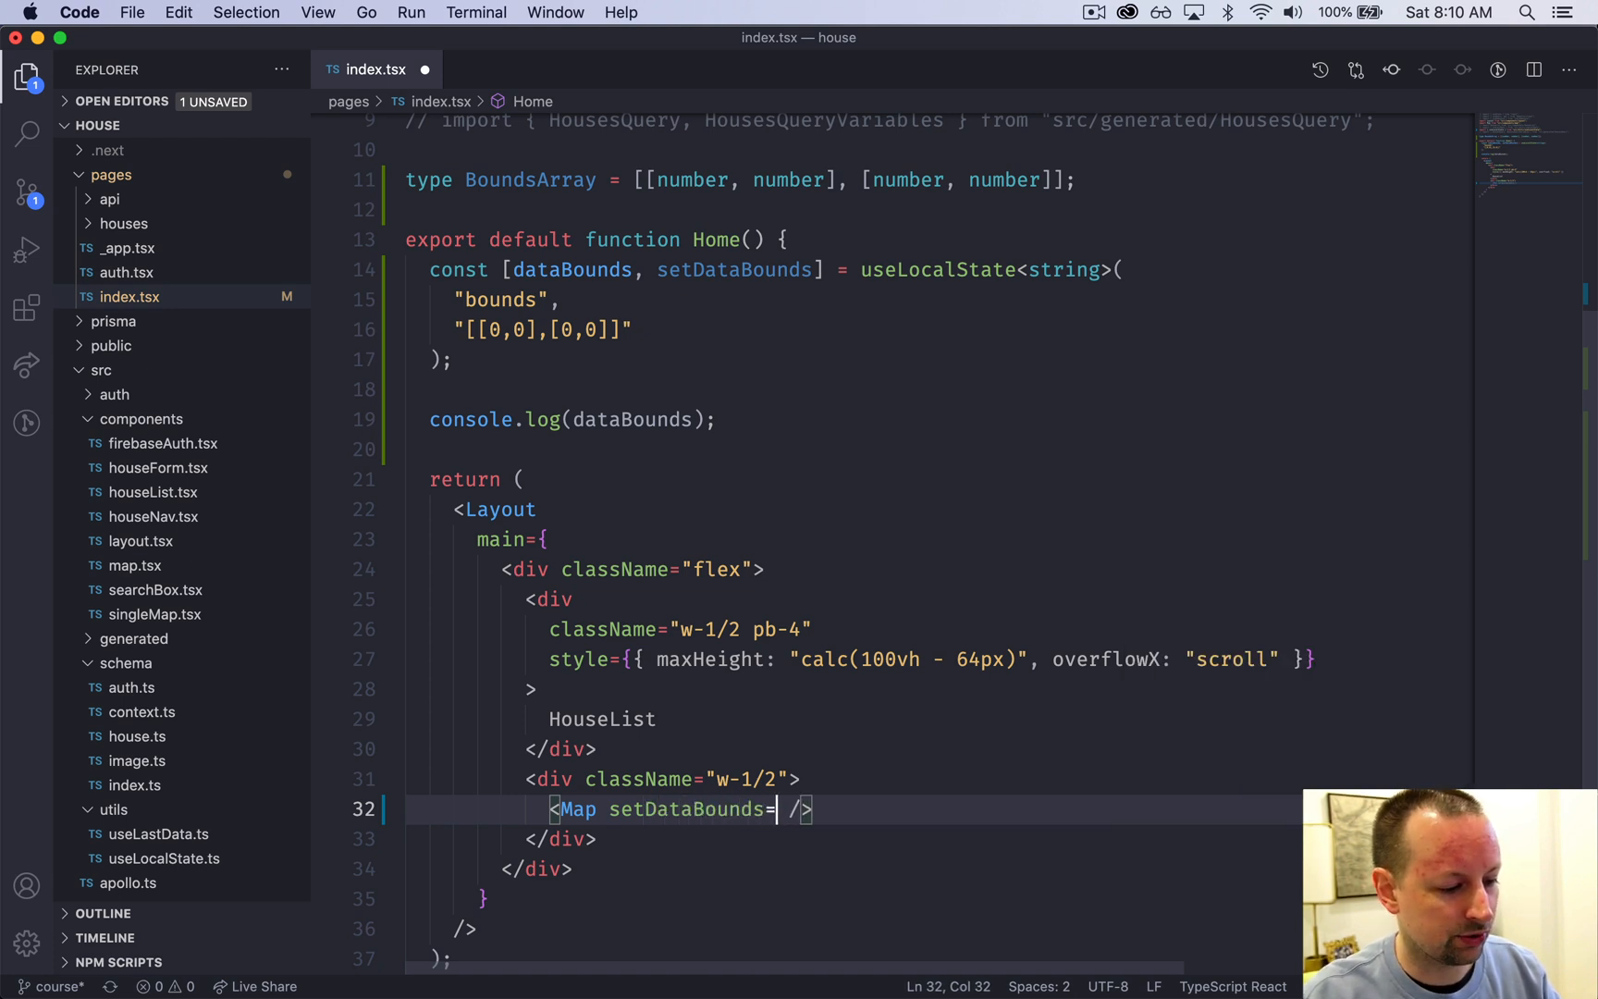
{"action": "type", "text": "{setData"}
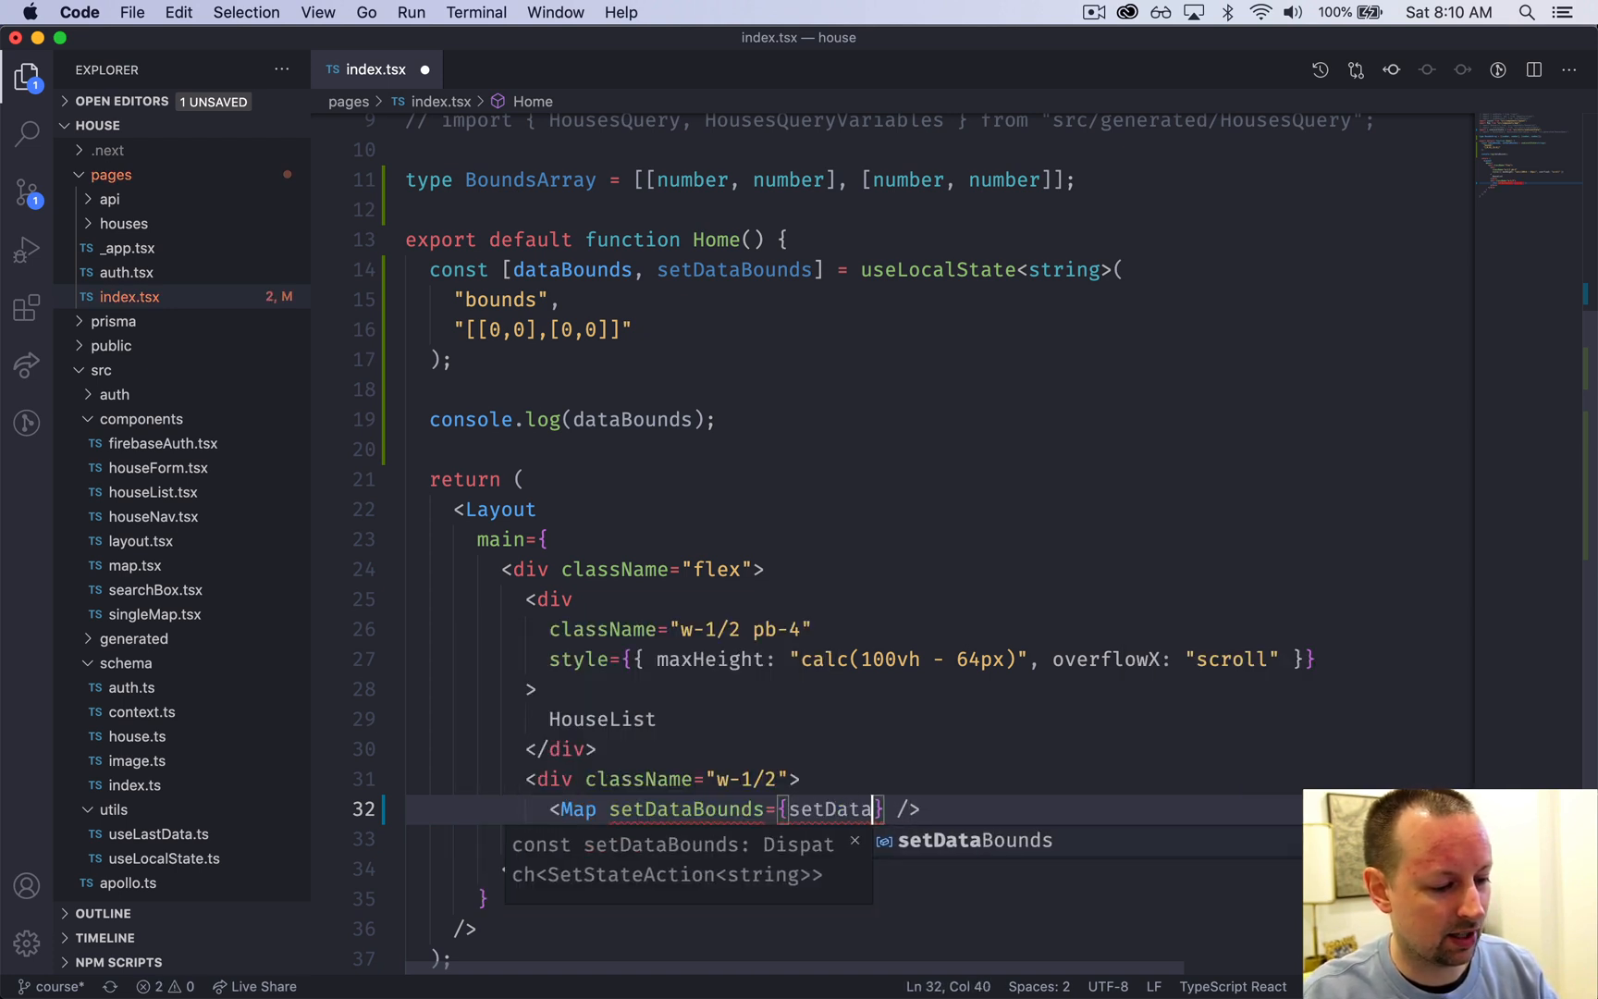
{"action": "type", "text": "Bounds"}
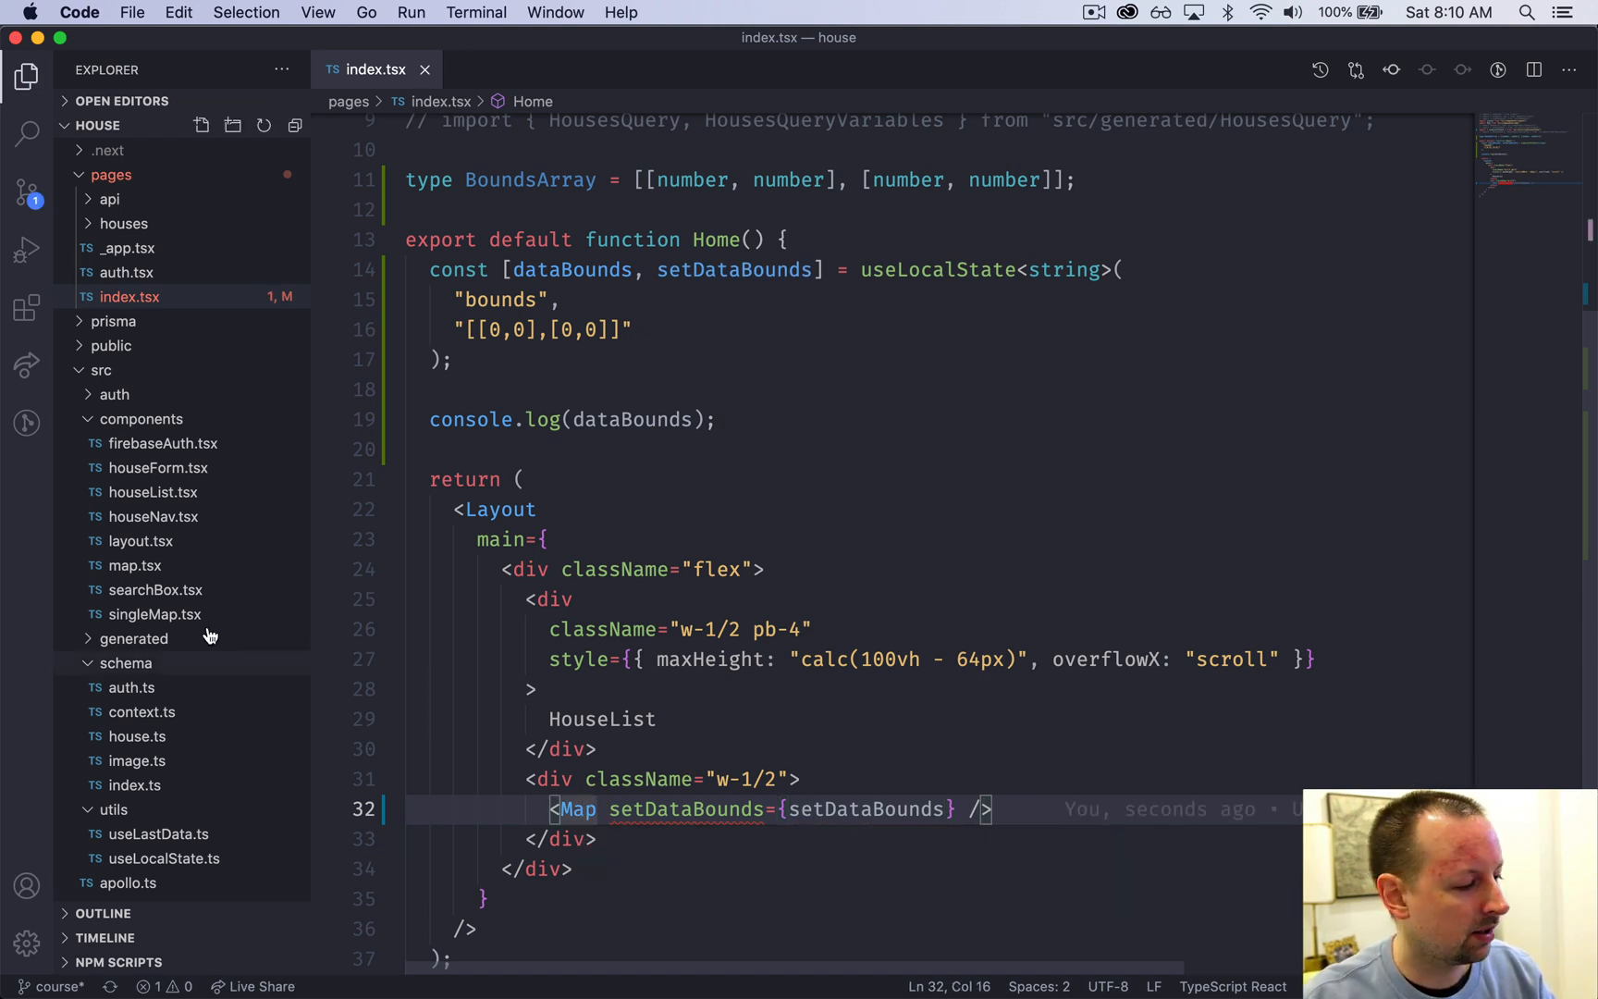
{"action": "left_click", "coordinate": [133, 566]}
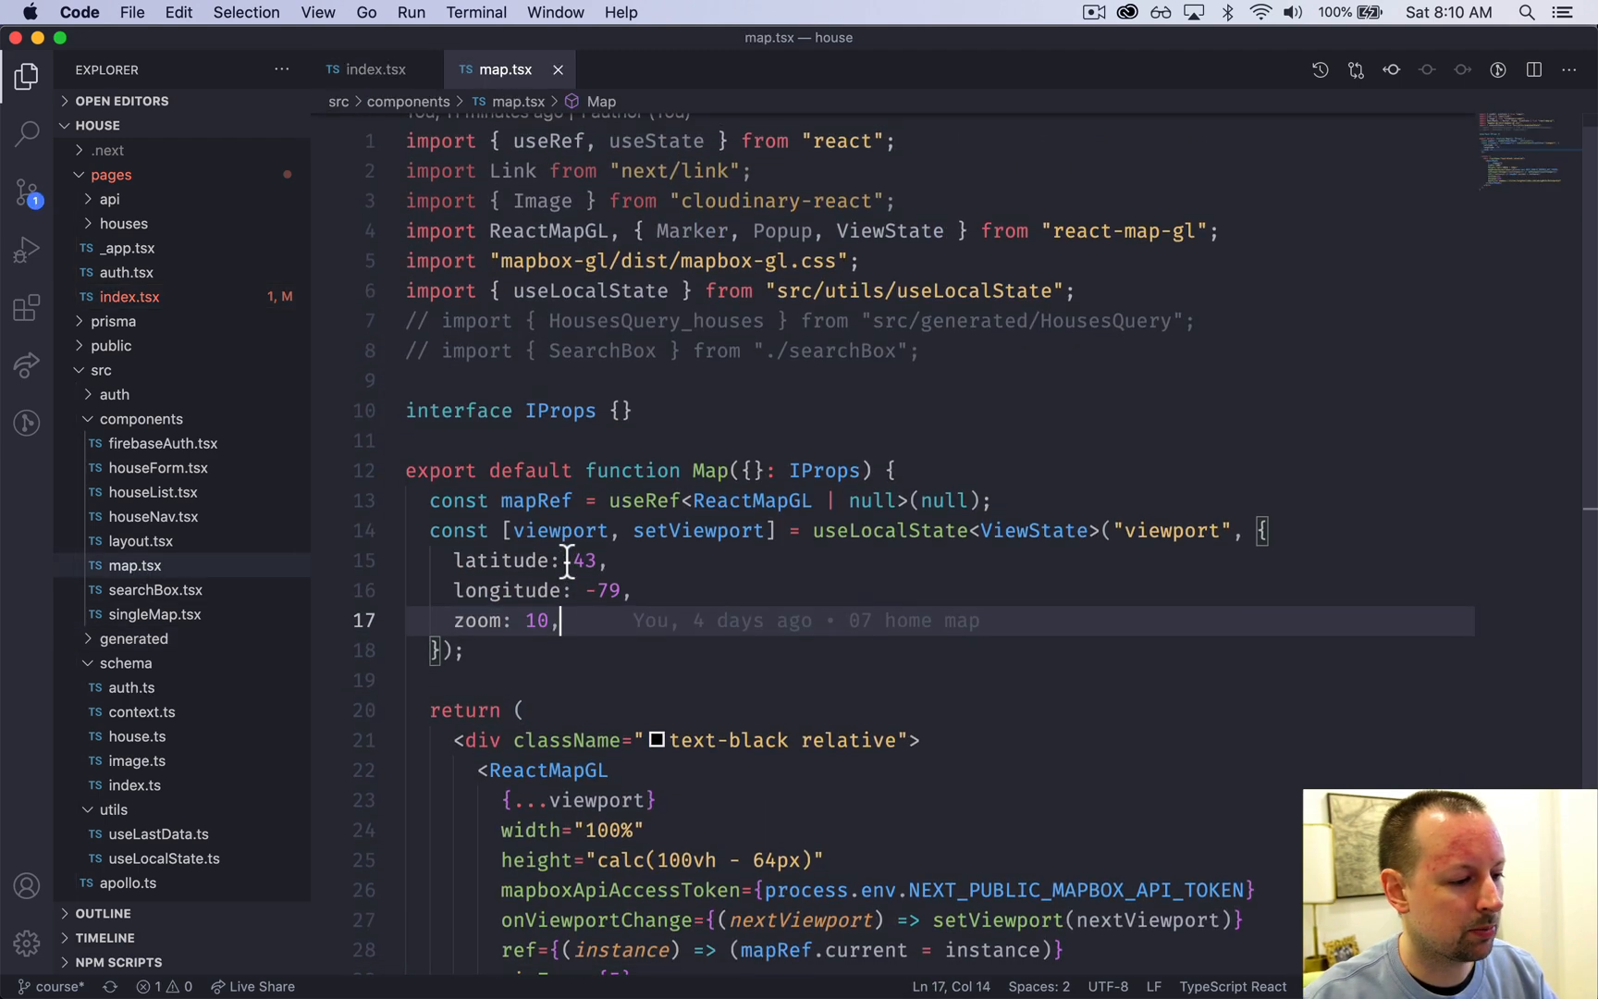
Step: Type setDataBounds as (bounds: string) => void in IProps and destructure it in Map
{"action": "left_click", "coordinate": [621, 411]}
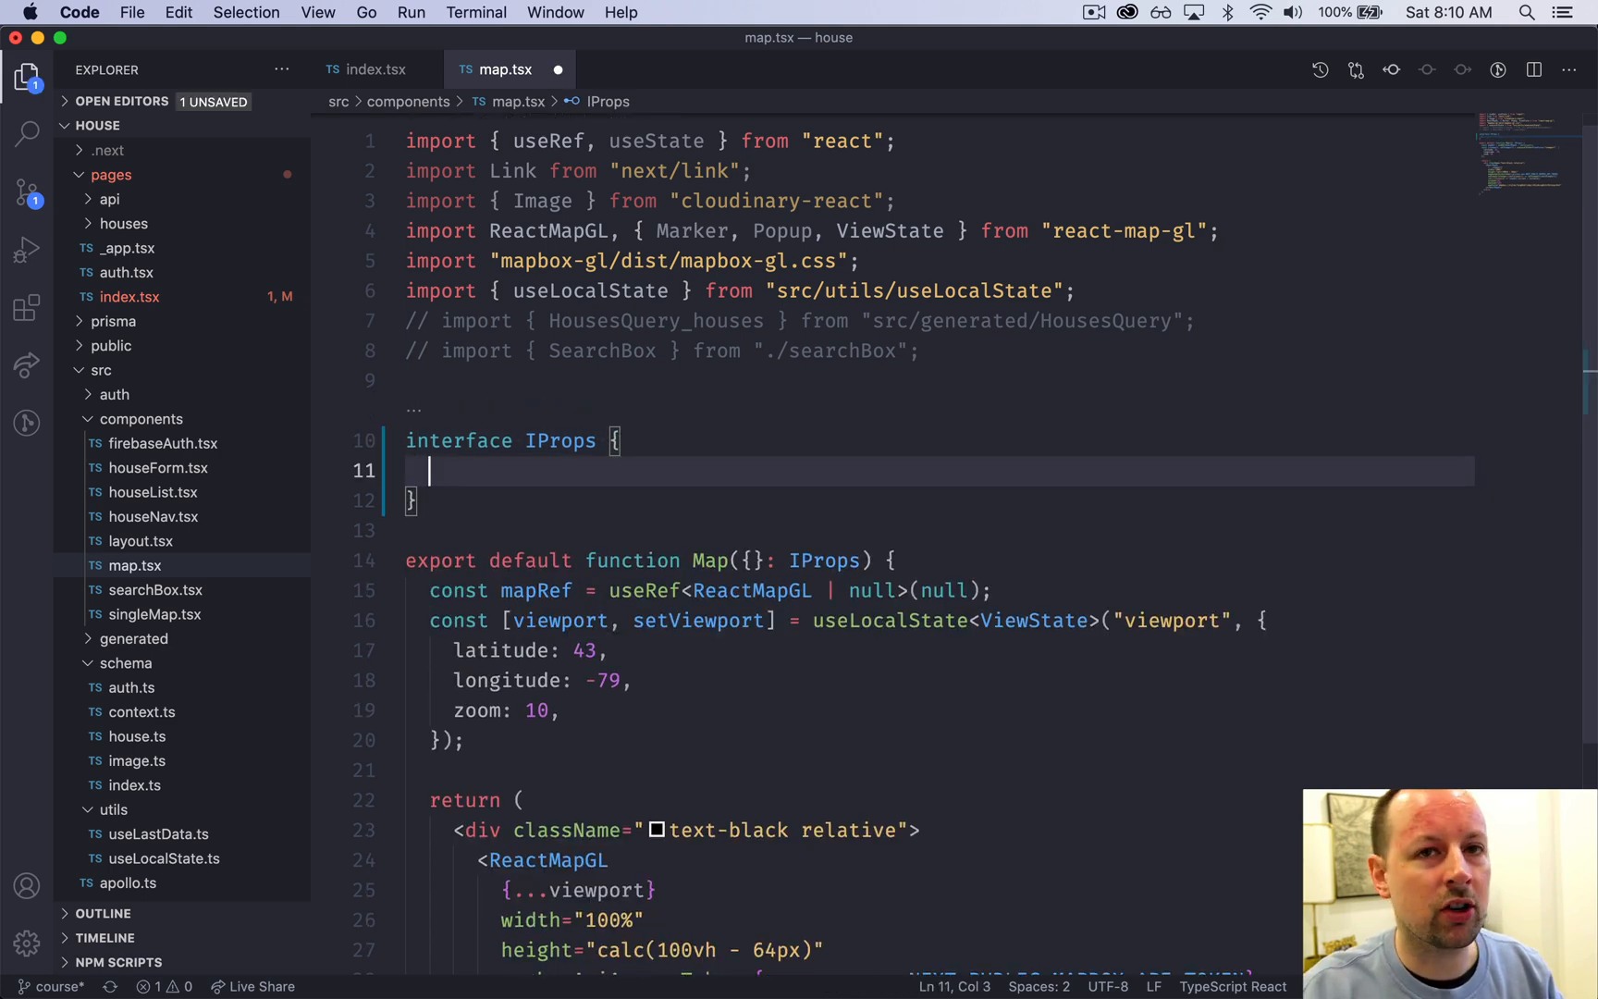
{"action": "type", "text": "setDataBound"}
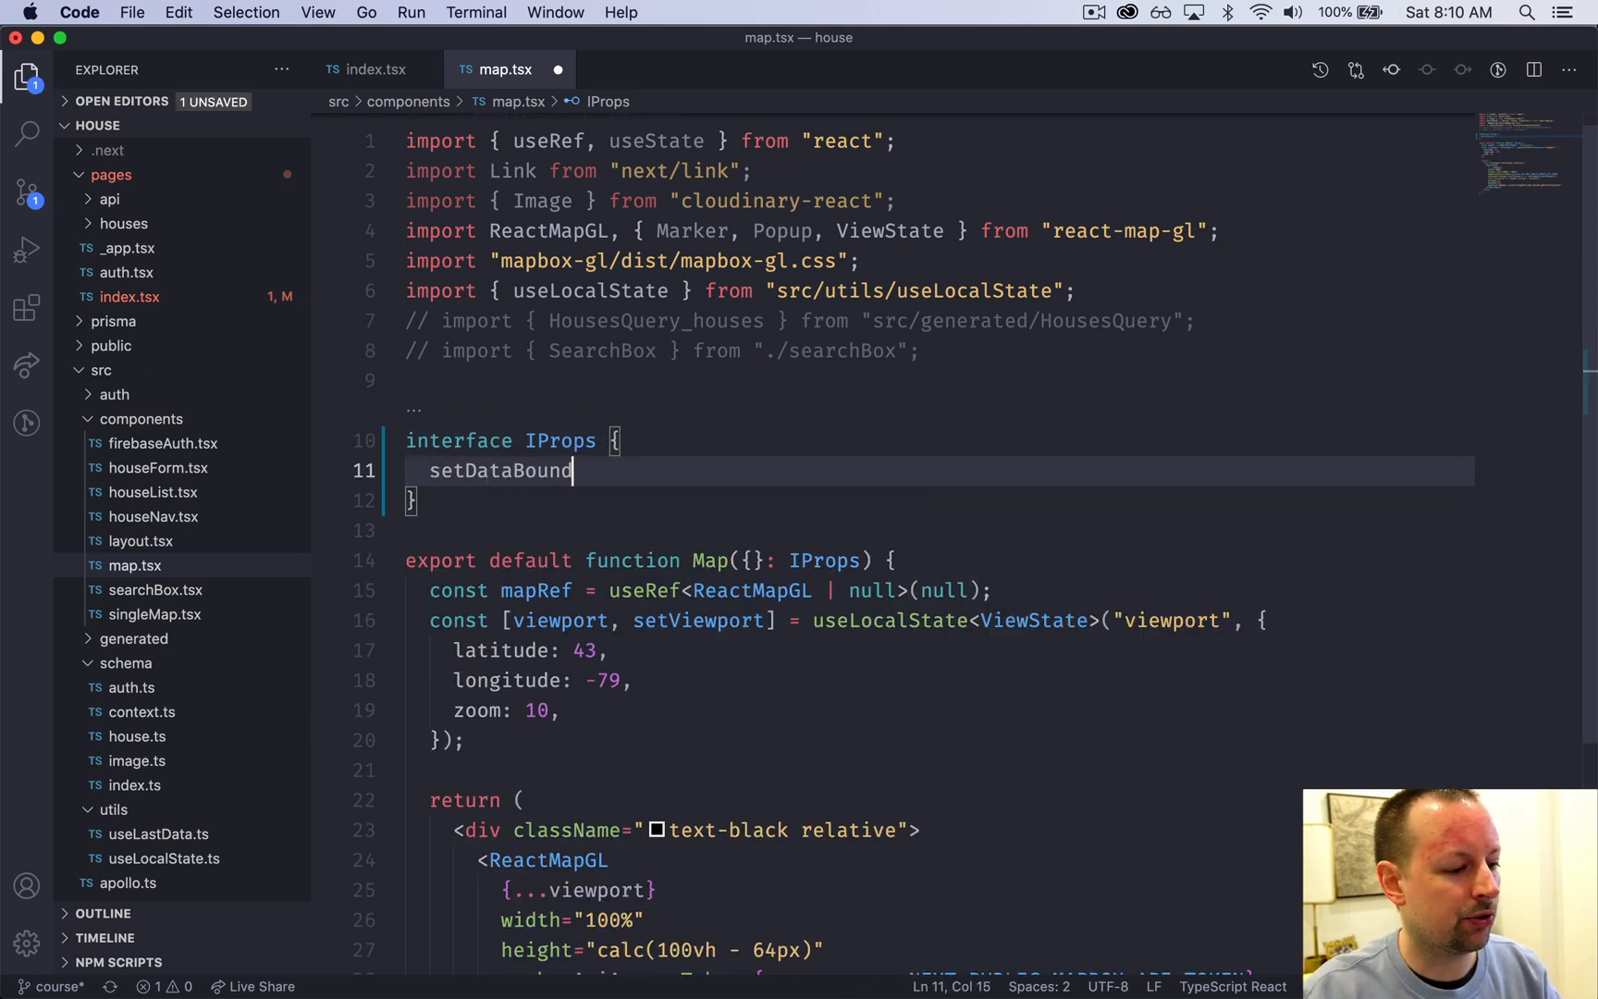
{"action": "type", "text": "s: ()"}
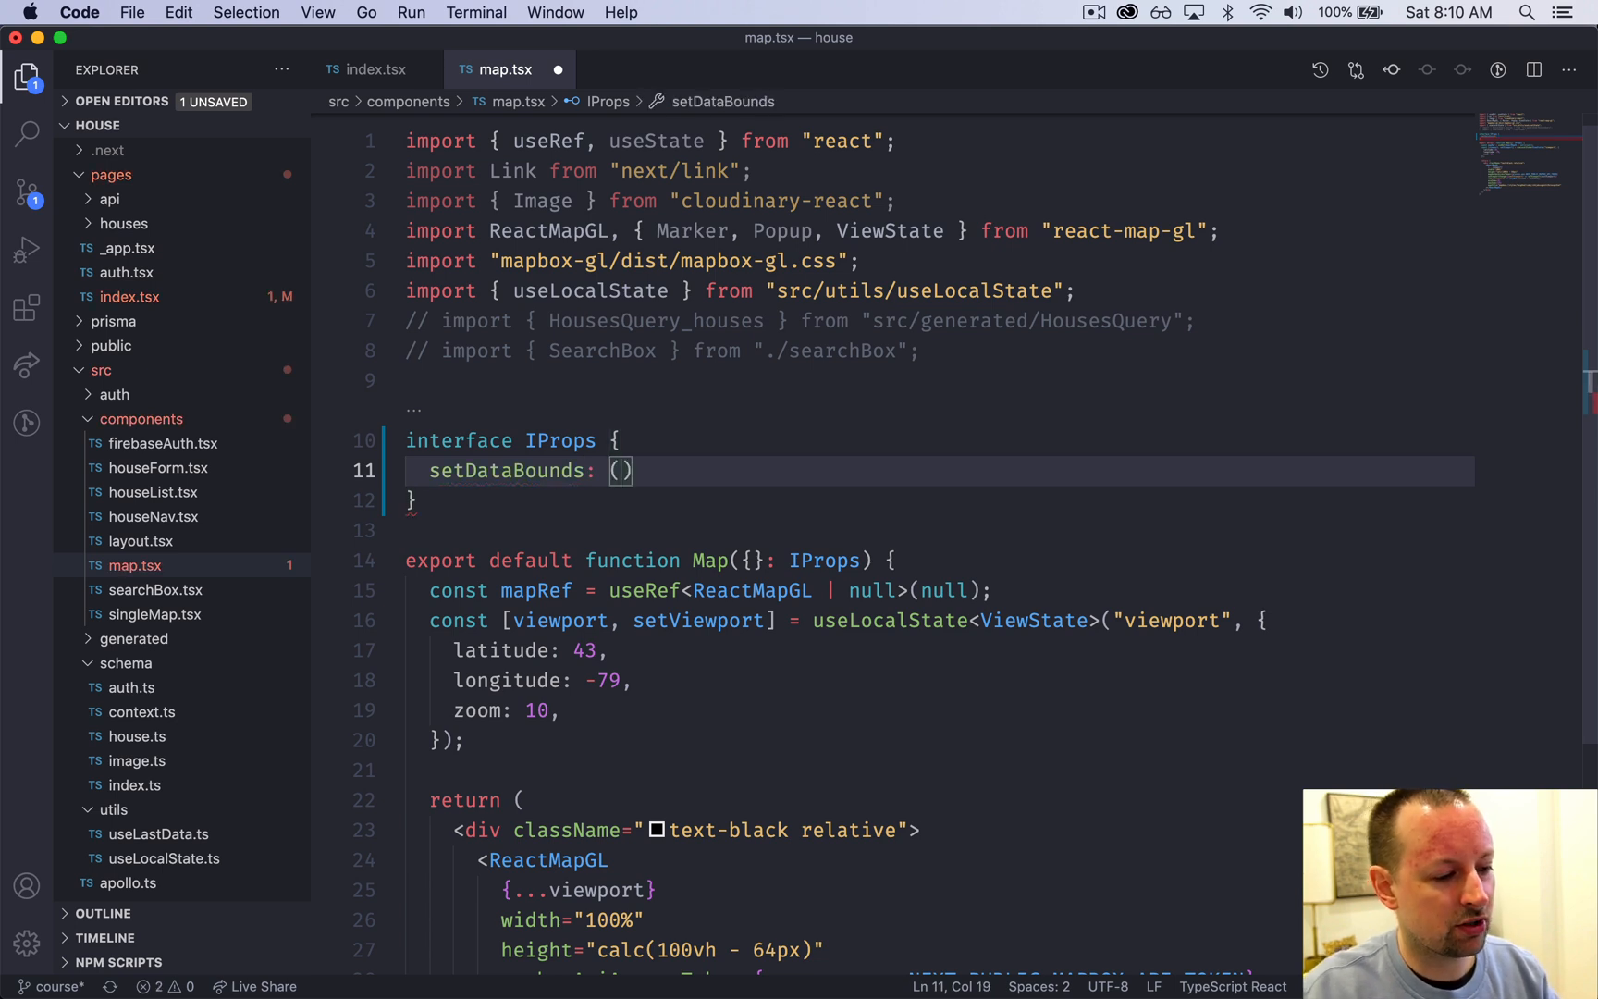
{"action": "type", "text": "b"}
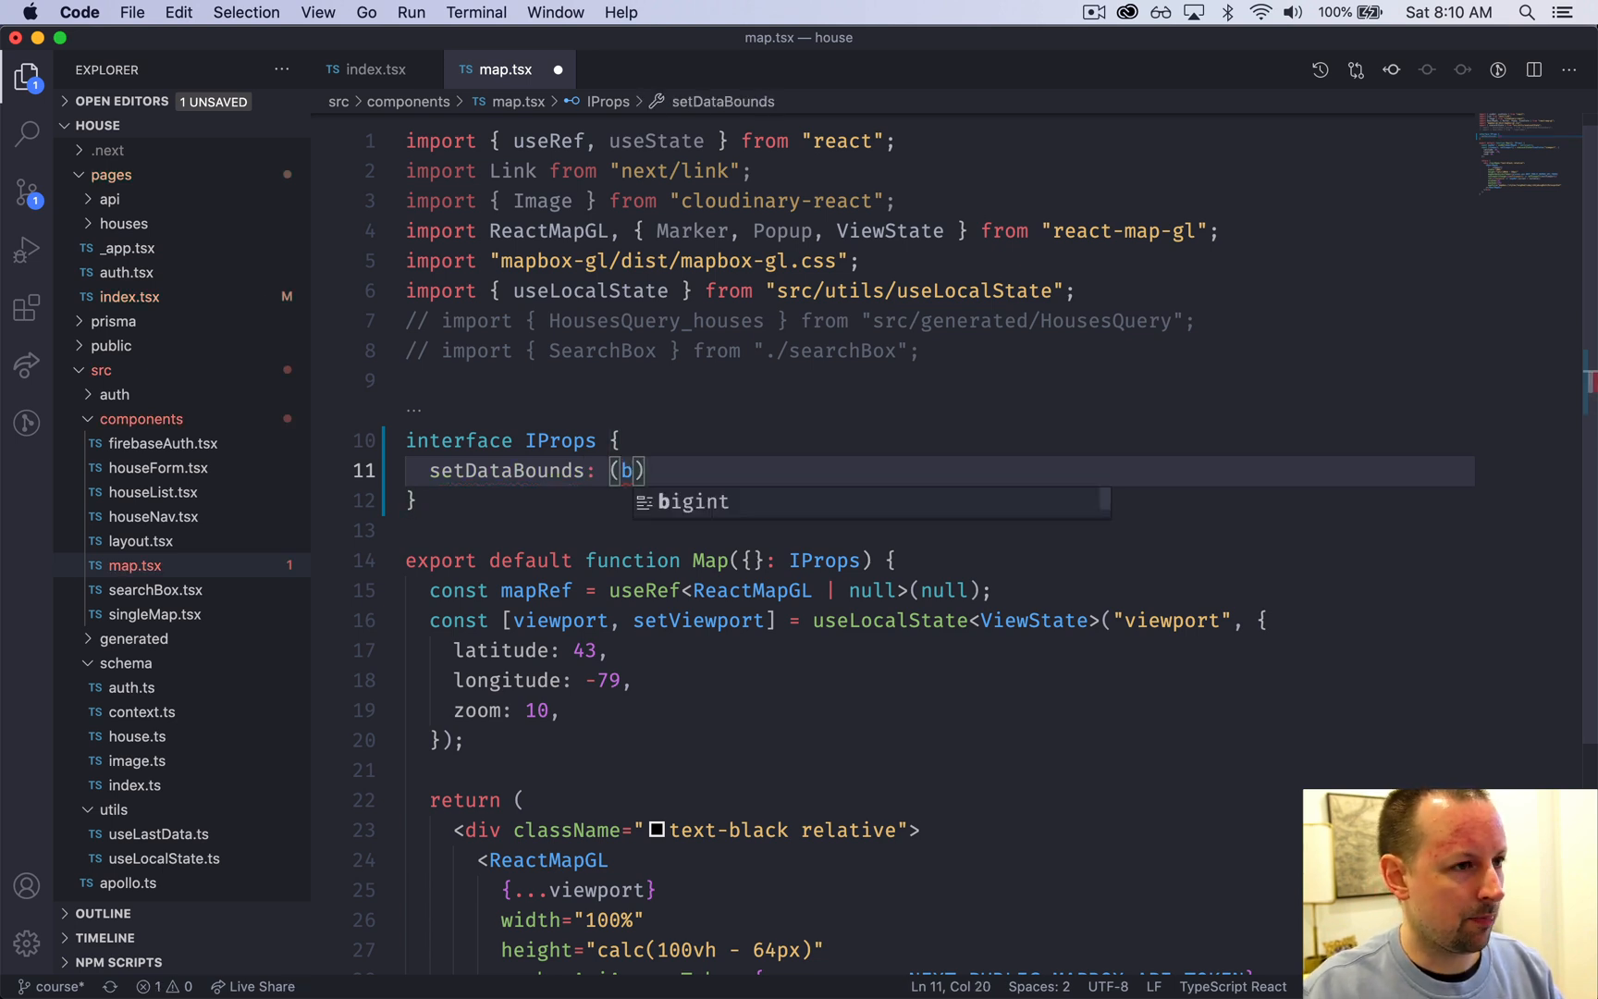
{"action": "type", "text": "ounds: string"}
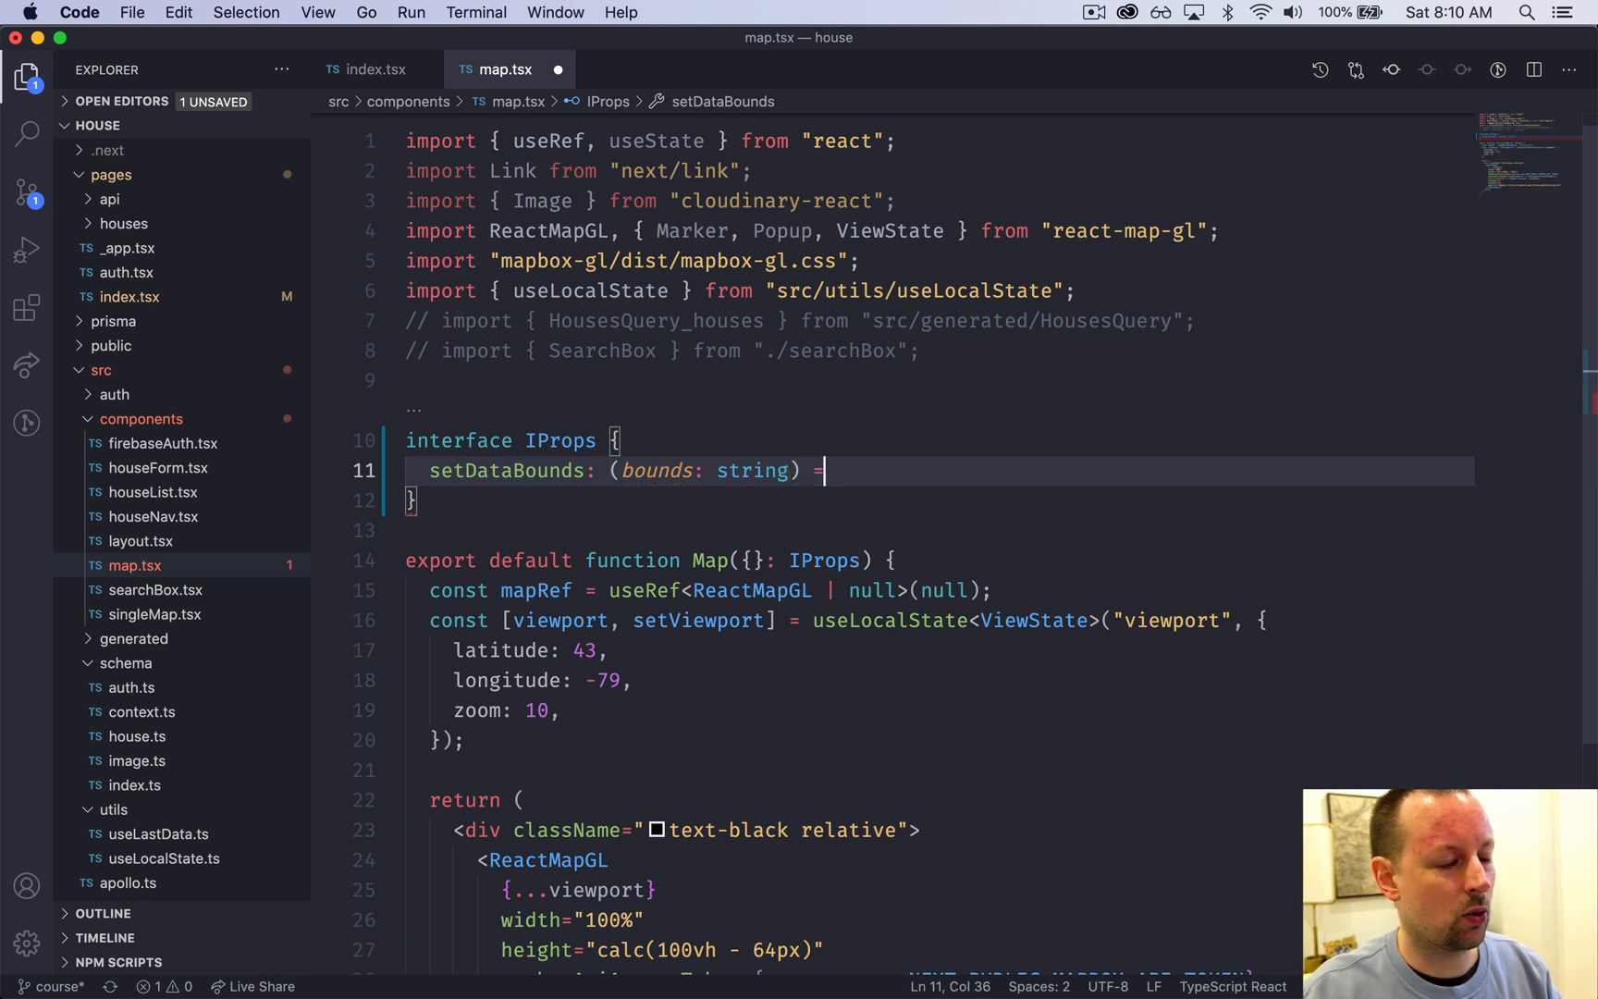
{"action": "type", "text": "> void;"}
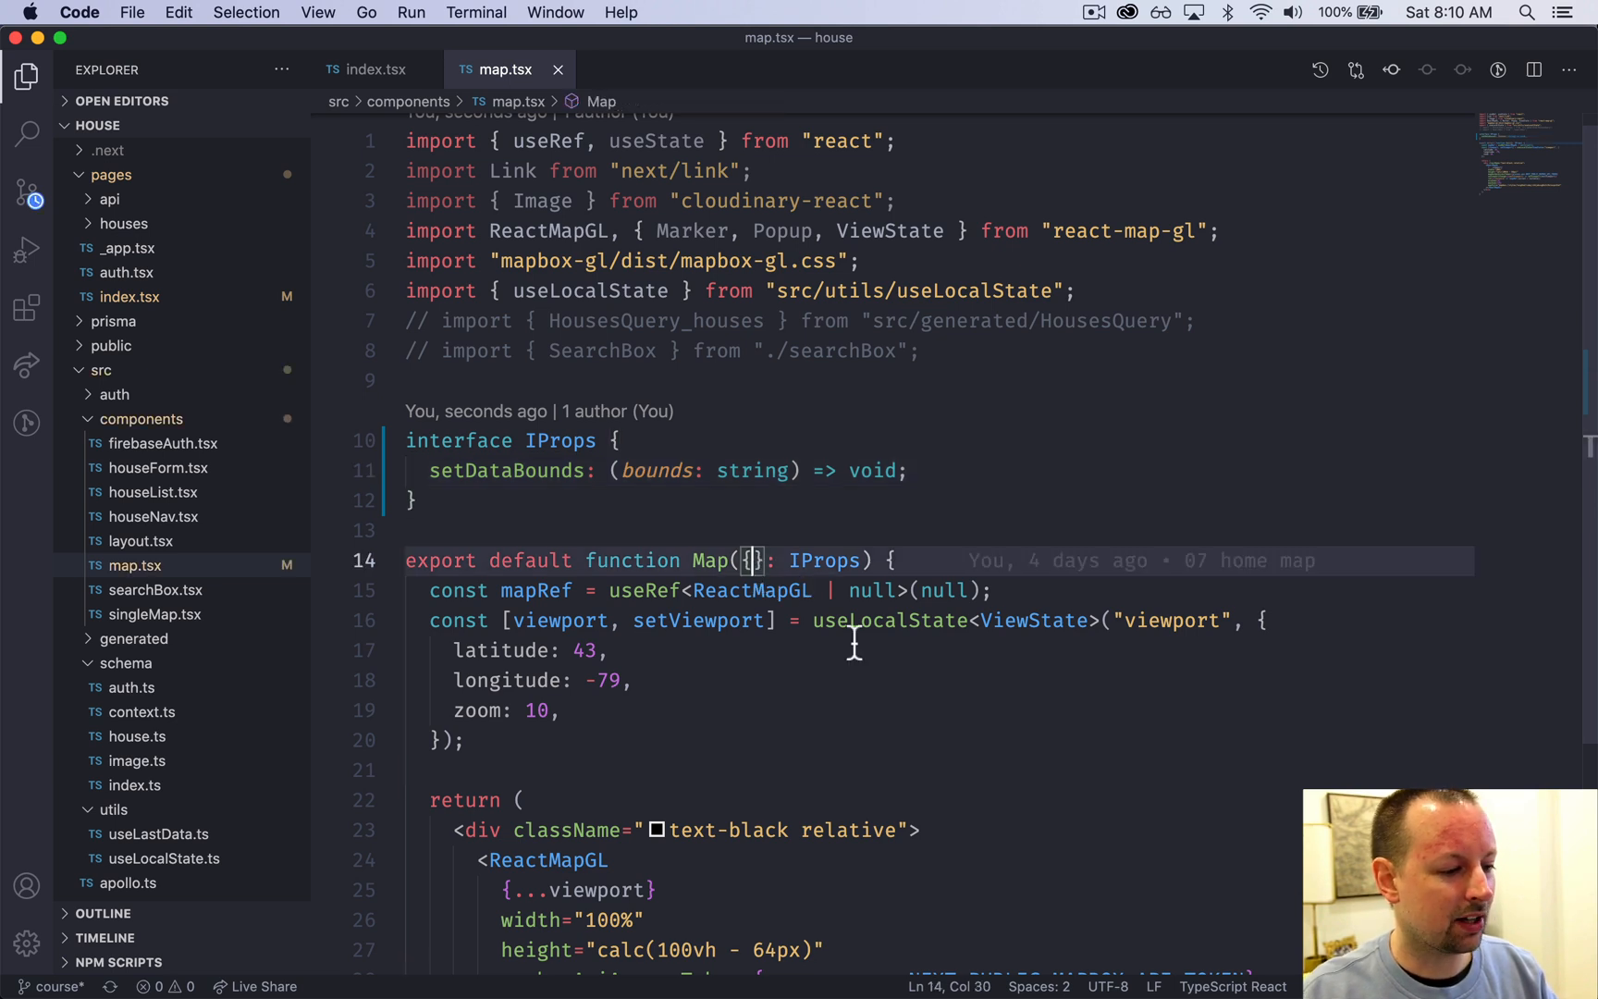
{"action": "type", "text": "setDataBounds"}
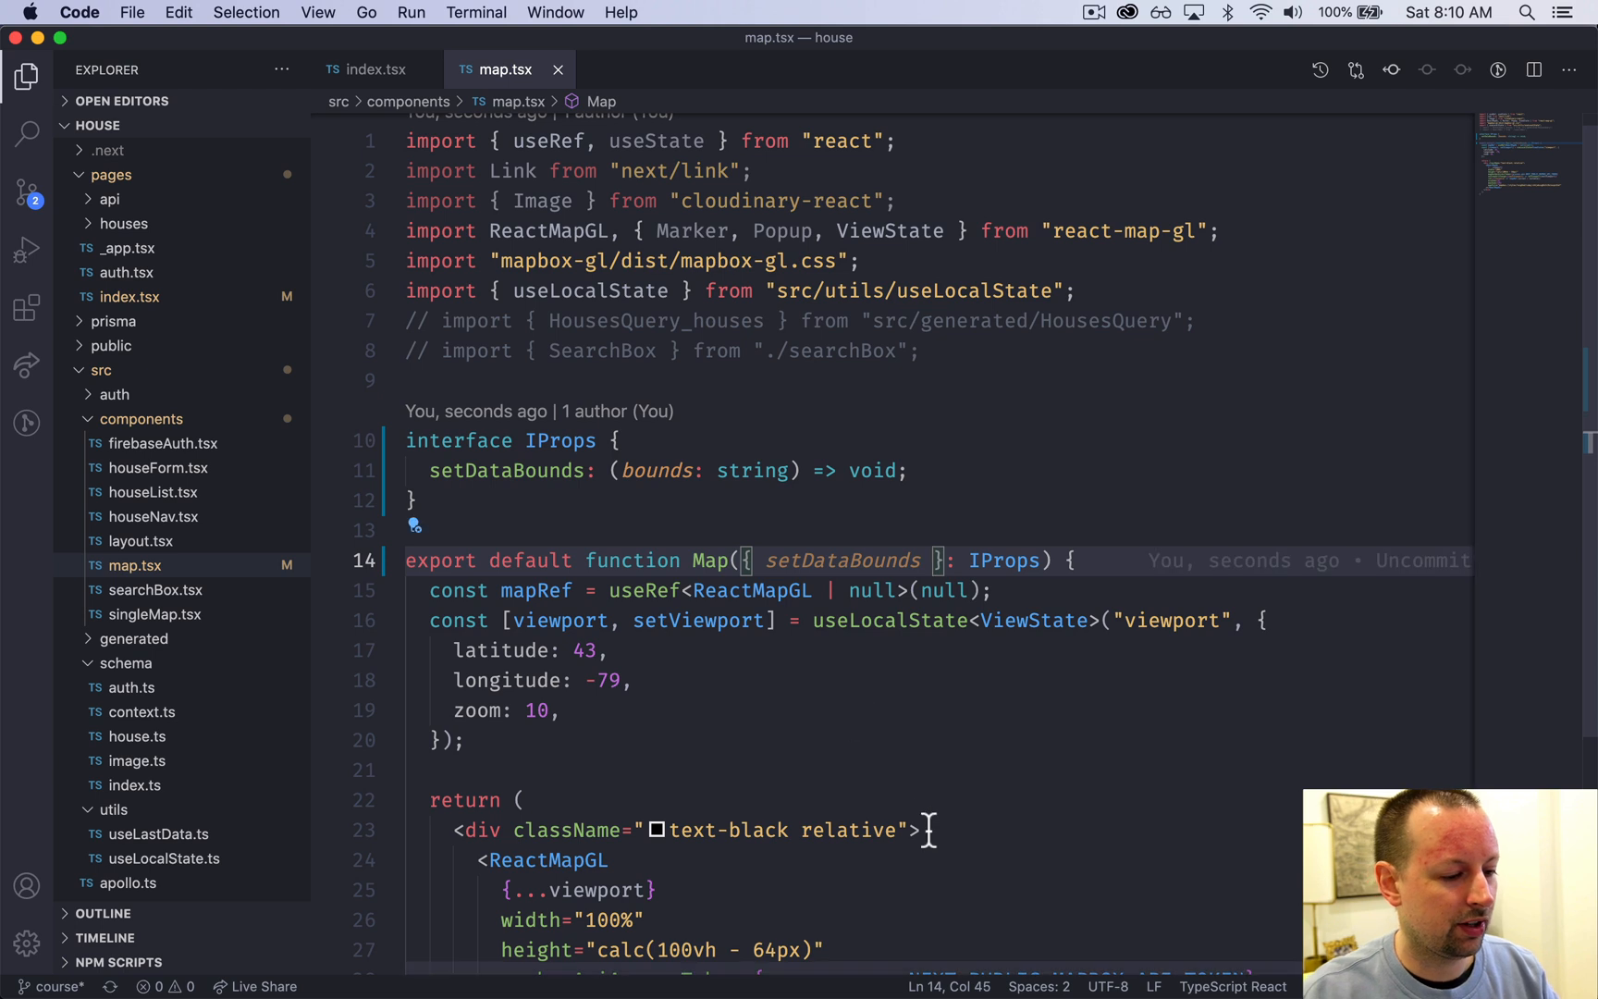
{"action": "scroll", "scroll_direction": "down", "scroll_amount": 3}
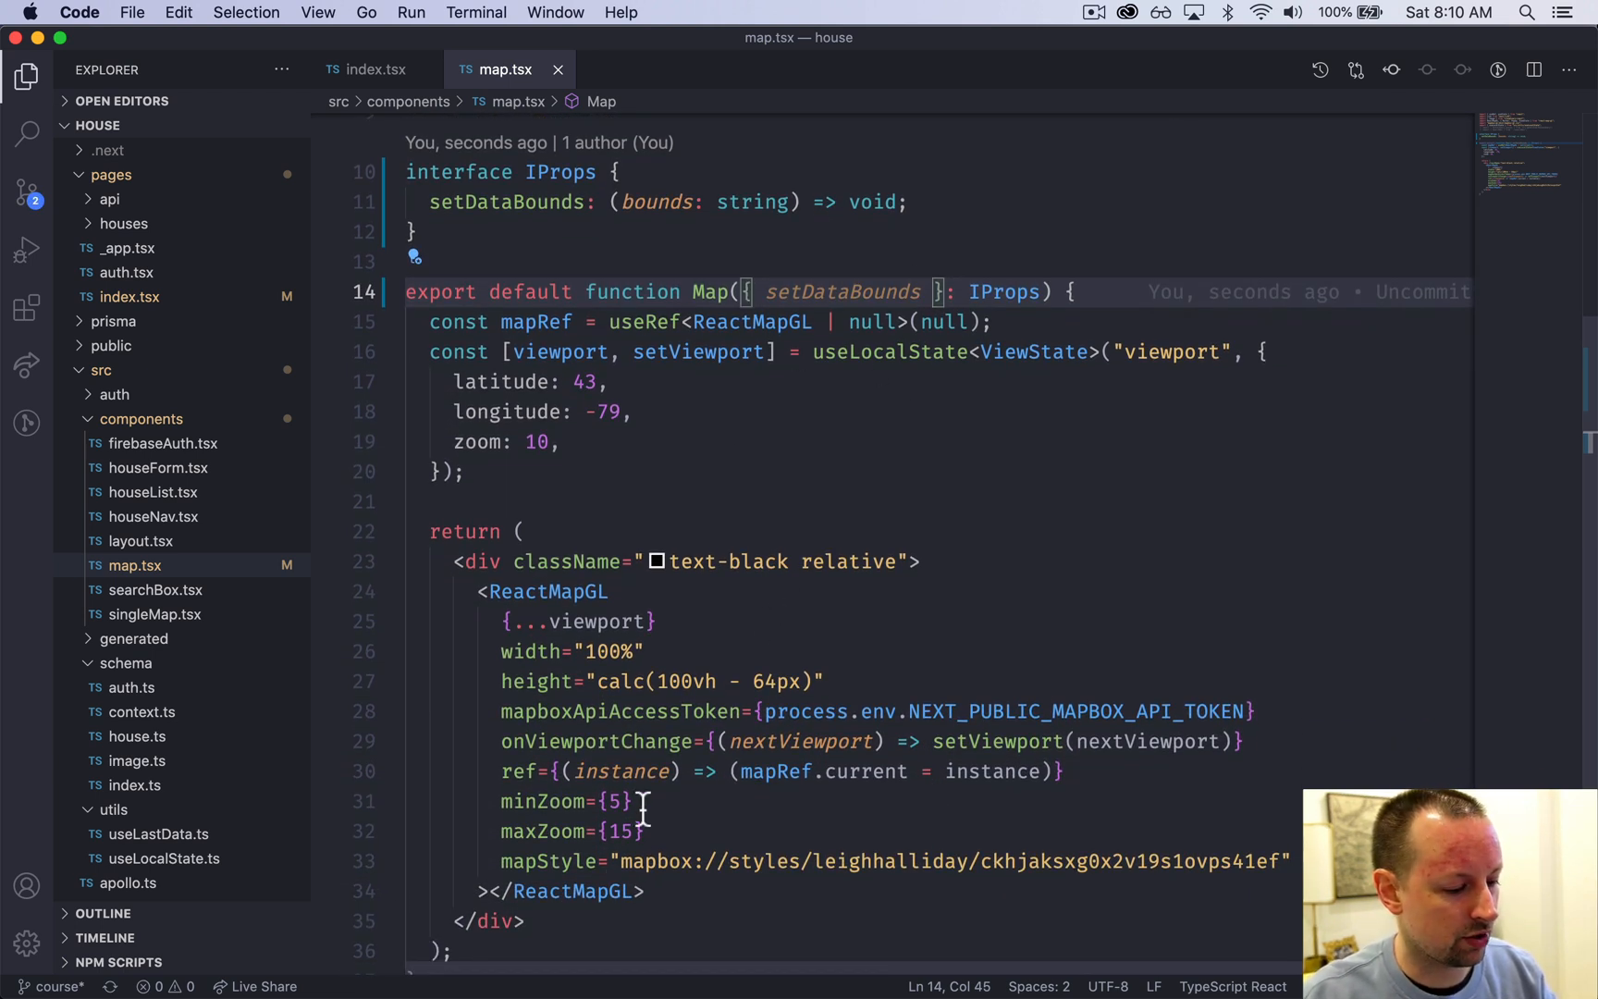
Step: Give ReactMapGL an onLoad arrow function containing an if (mapRef.current) block
{"action": "key", "text": "enter"}
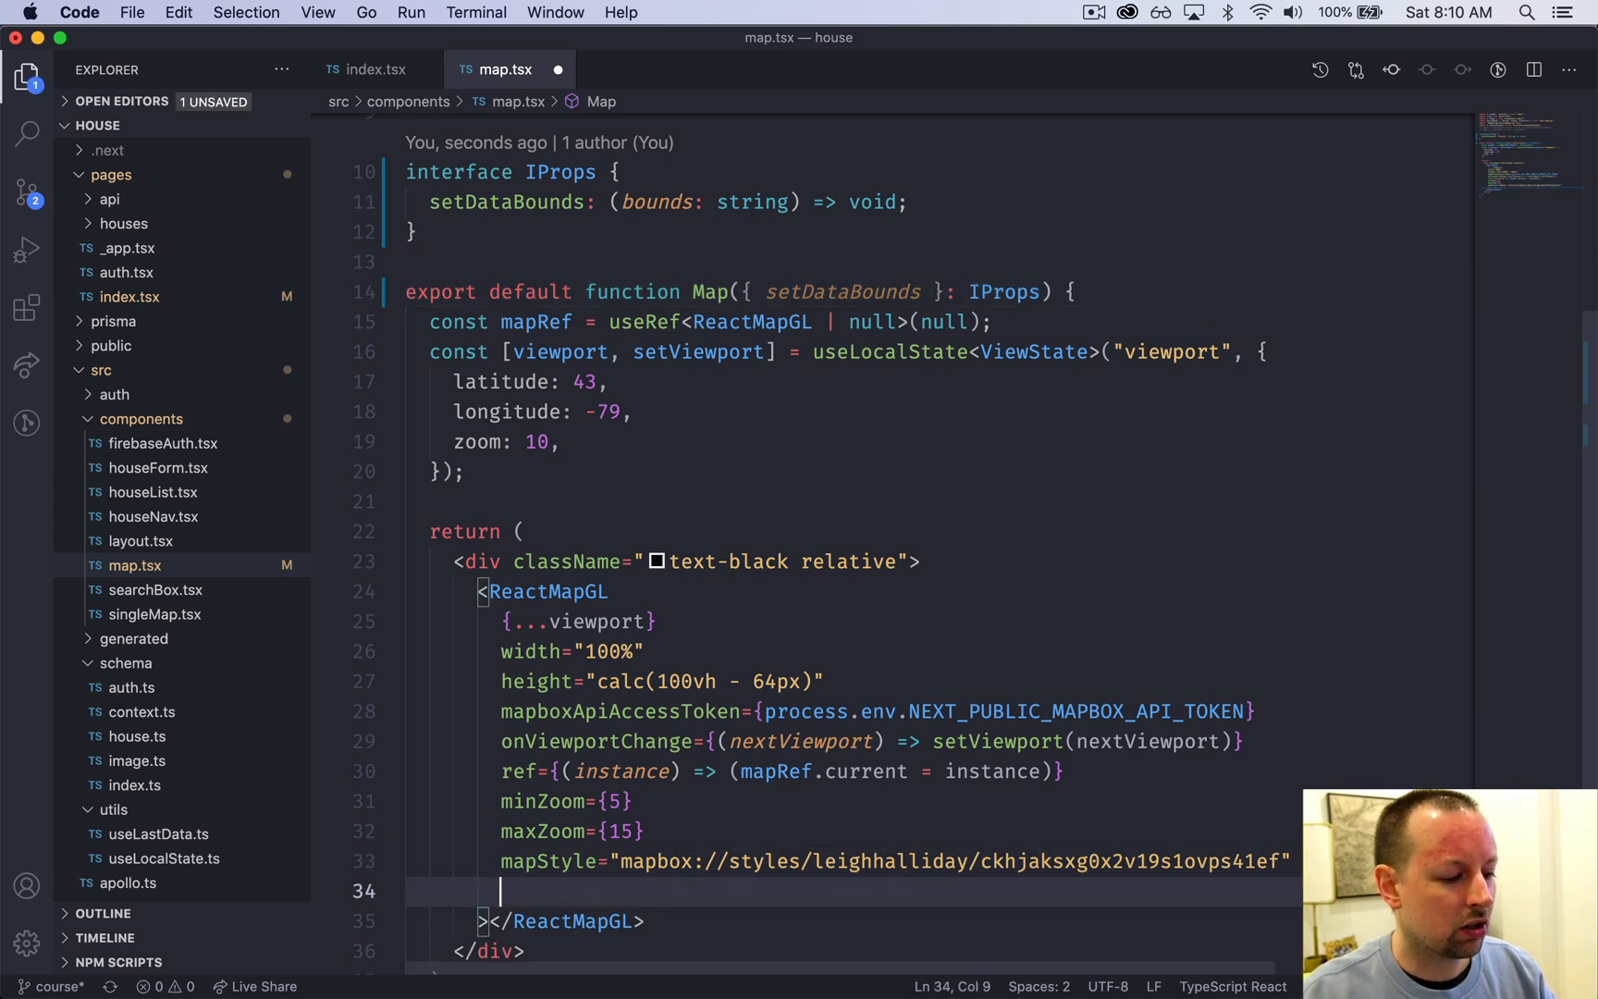
{"action": "scroll", "scroll_direction": "down", "scroll_amount": 3}
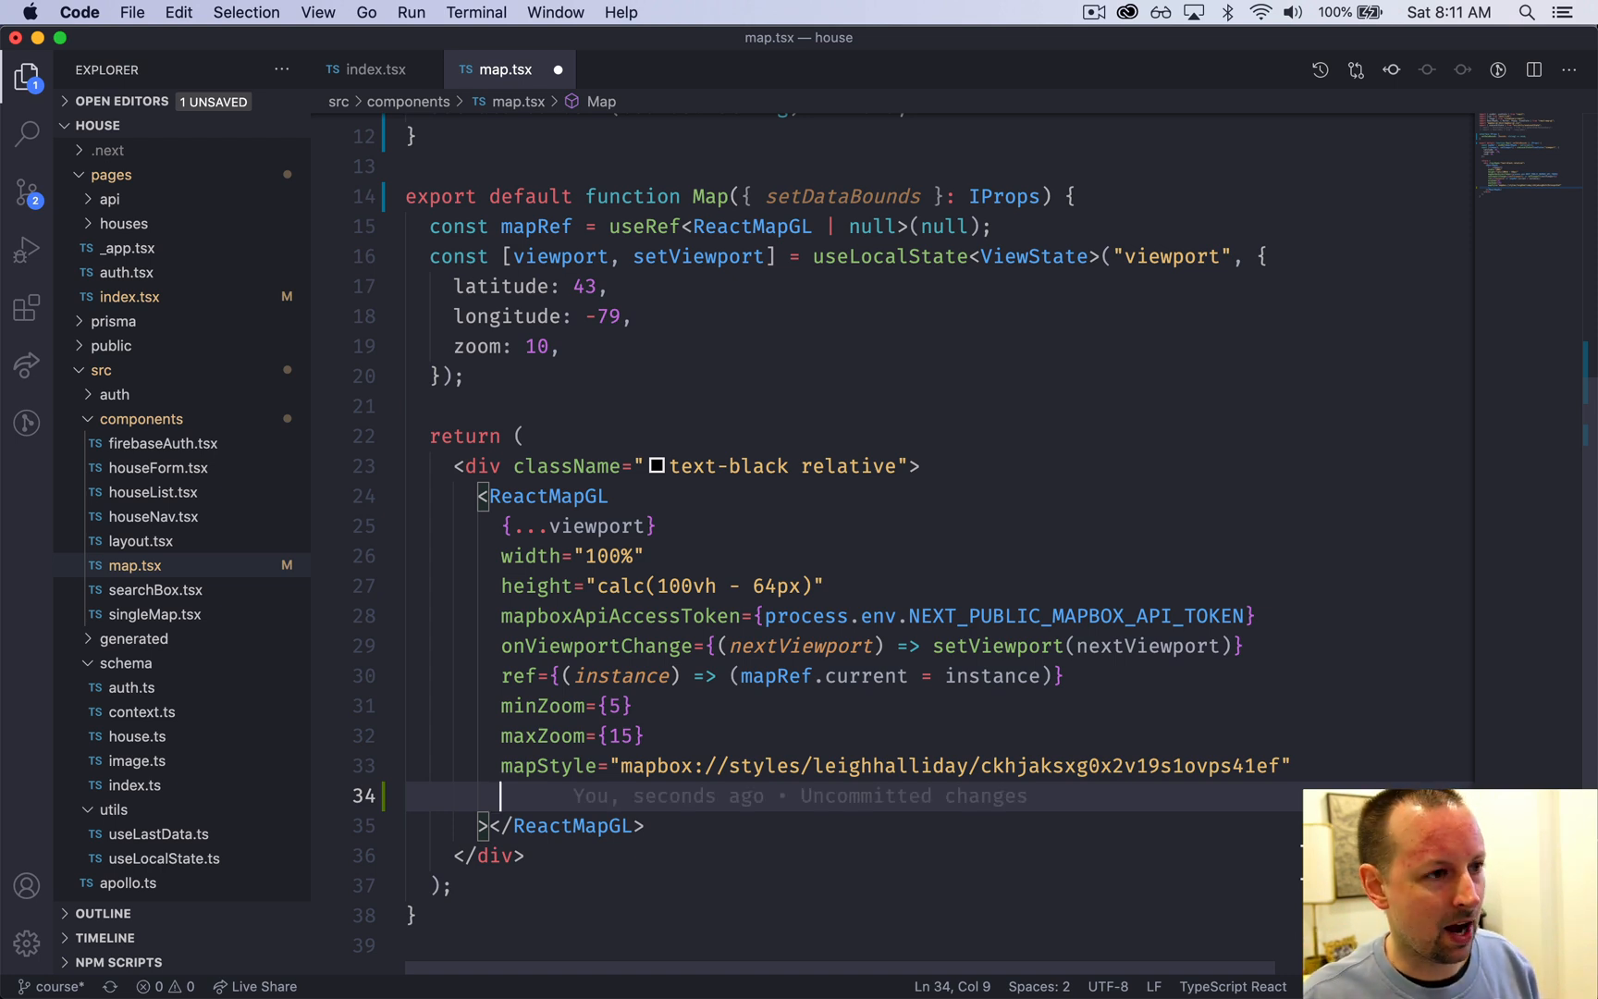
{"action": "type", "text": "onLo"}
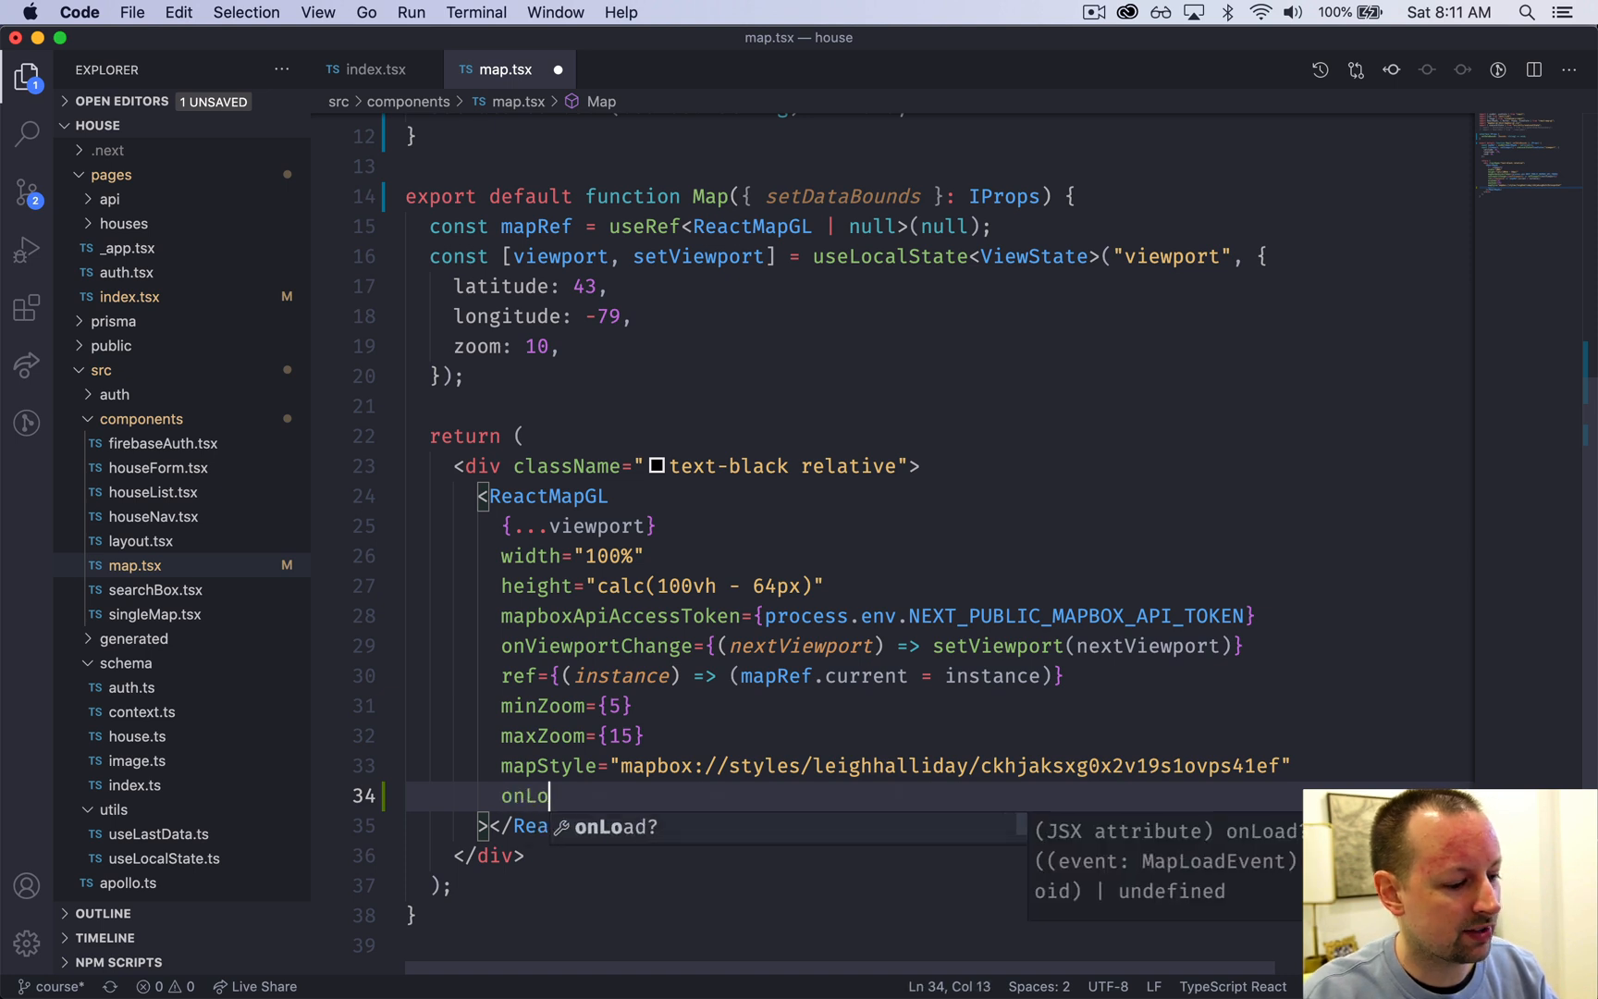
{"action": "key", "text": "Tab"}
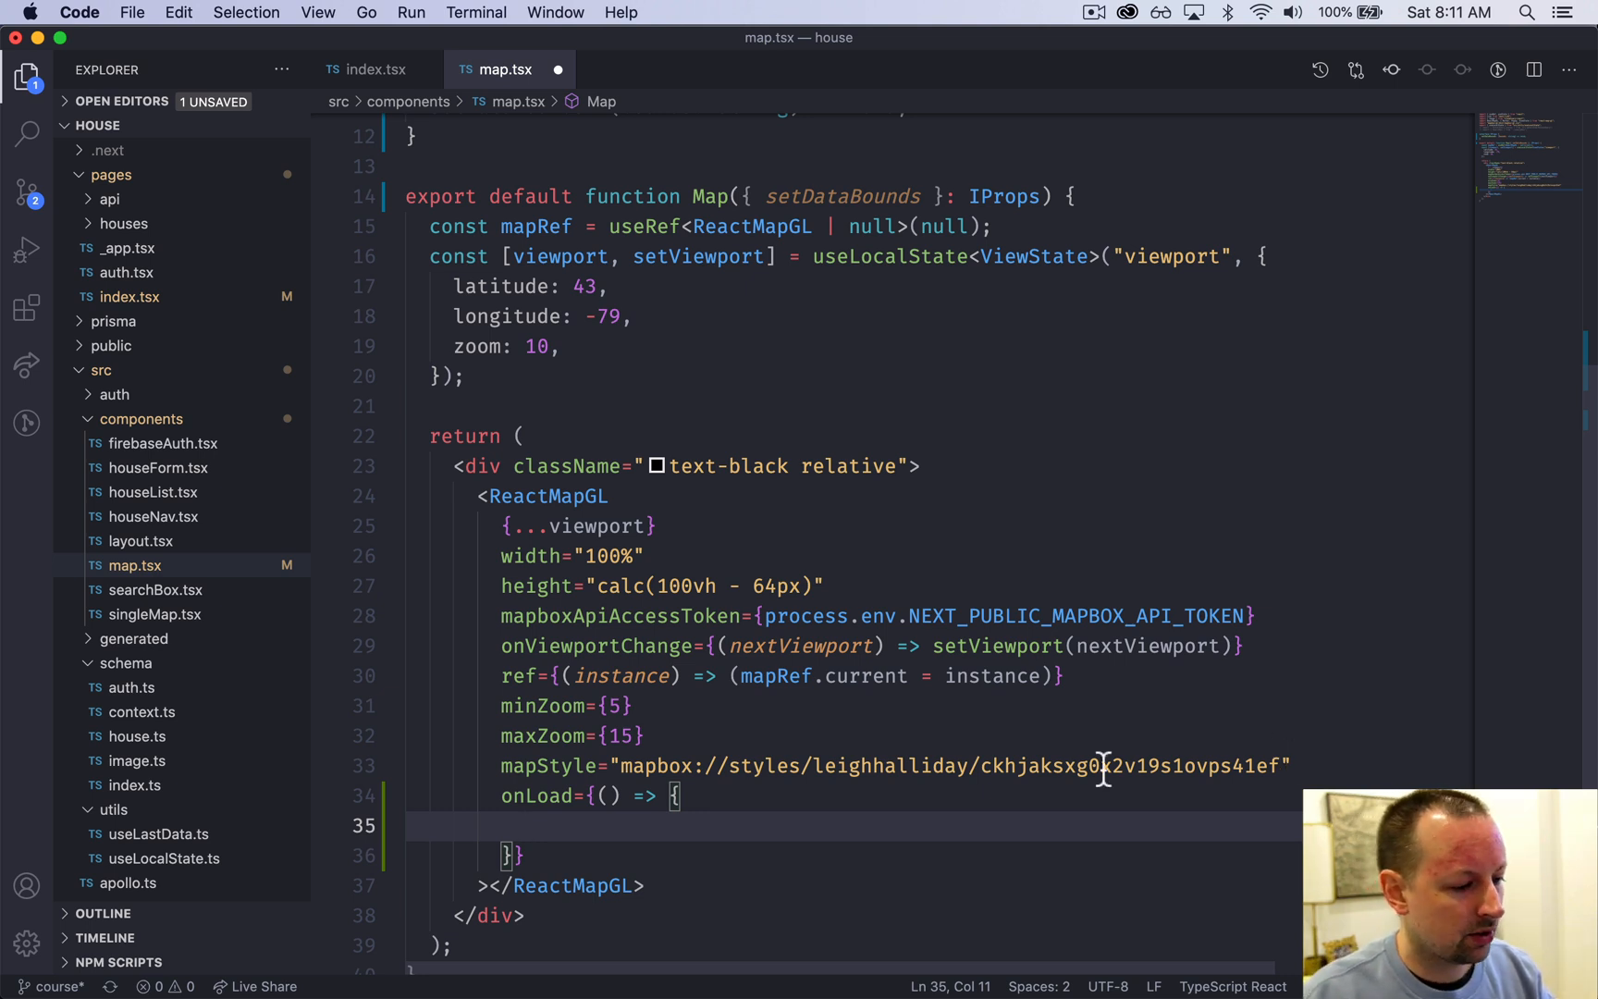
{"action": "left_click", "coordinate": [994, 227]}
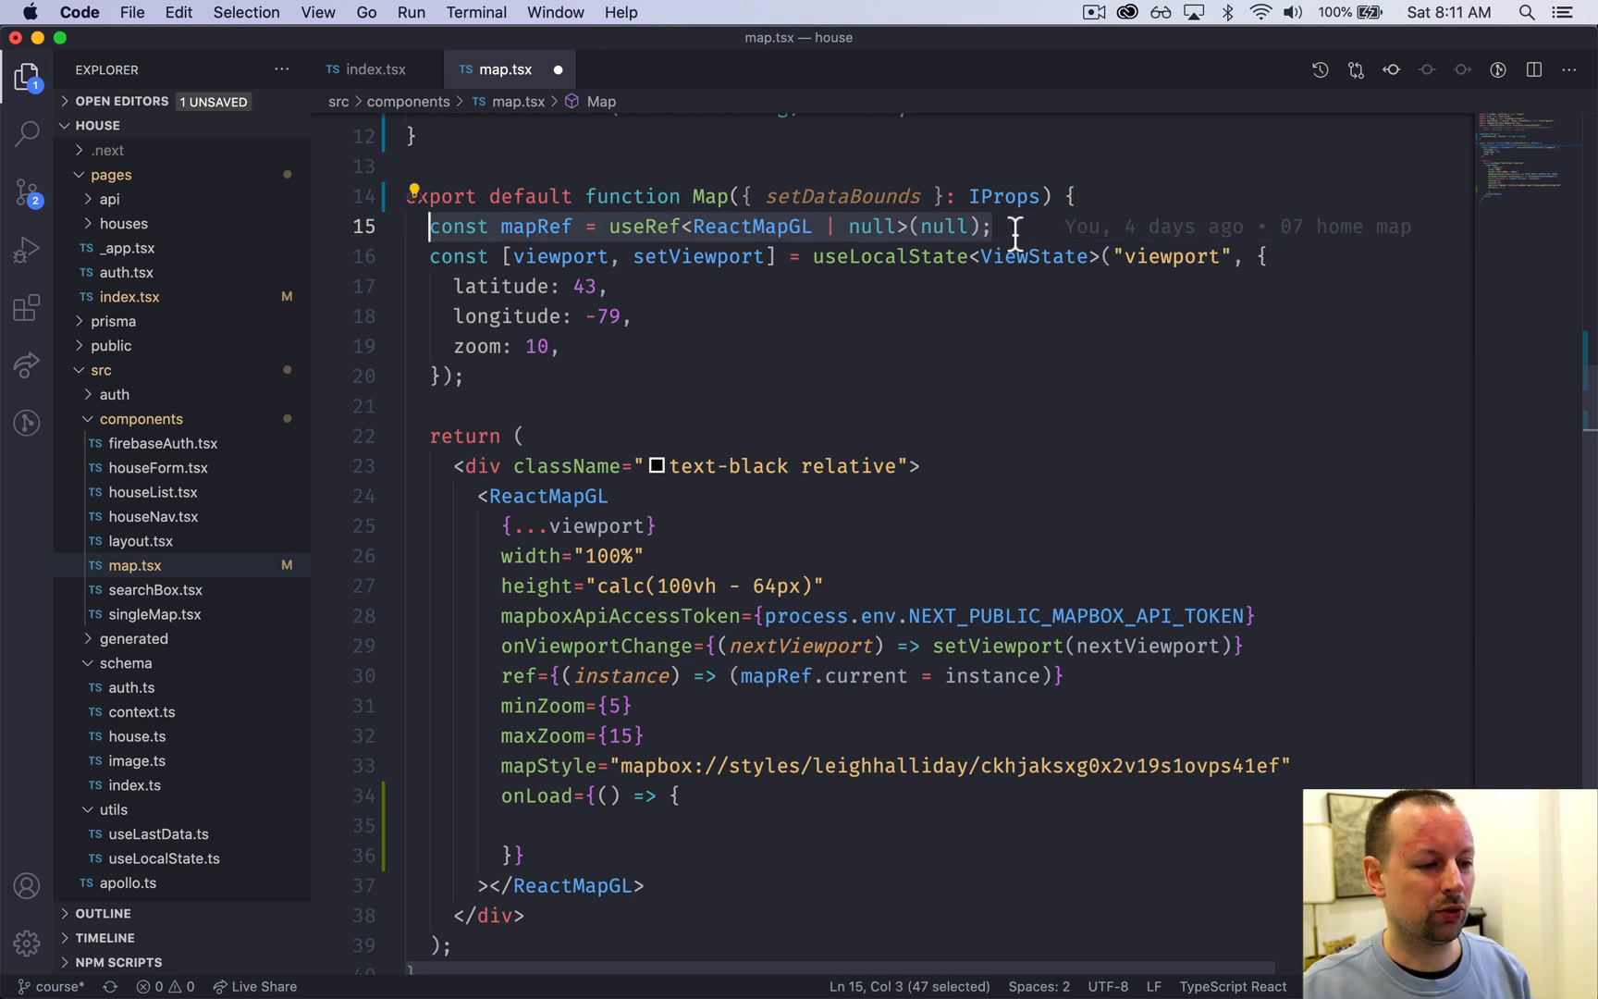
{"action": "mouse_move", "coordinate": [601, 474]}
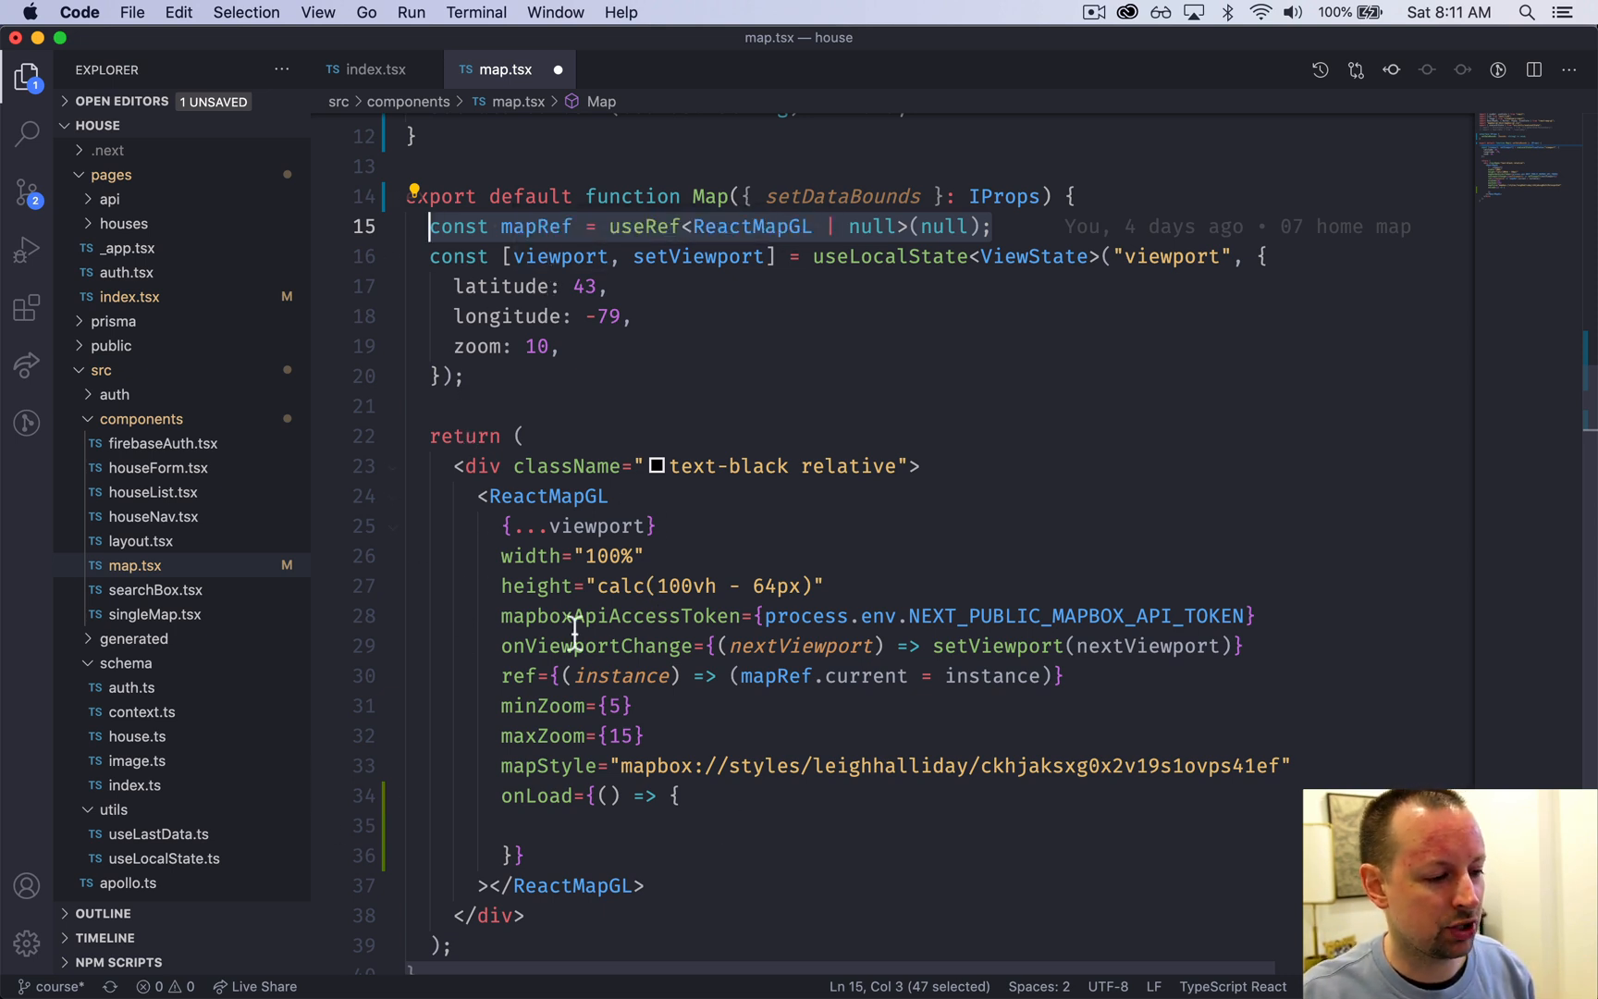
{"action": "left_click", "coordinate": [525, 826]}
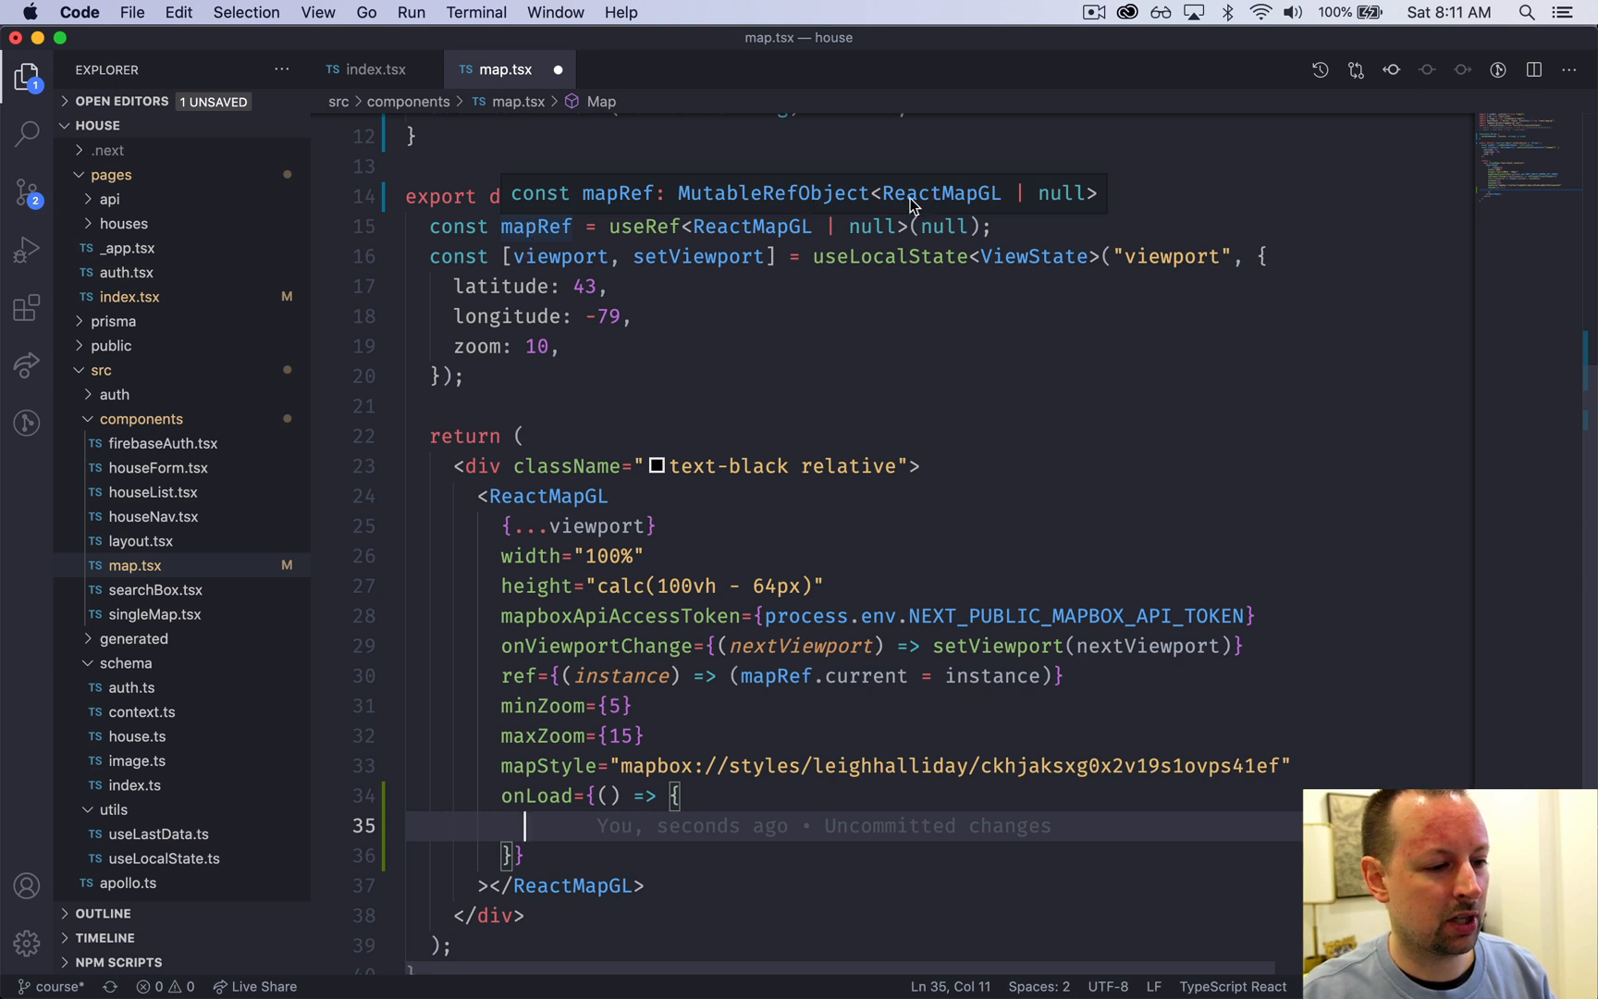
{"action": "mouse_move", "coordinate": [571, 838]}
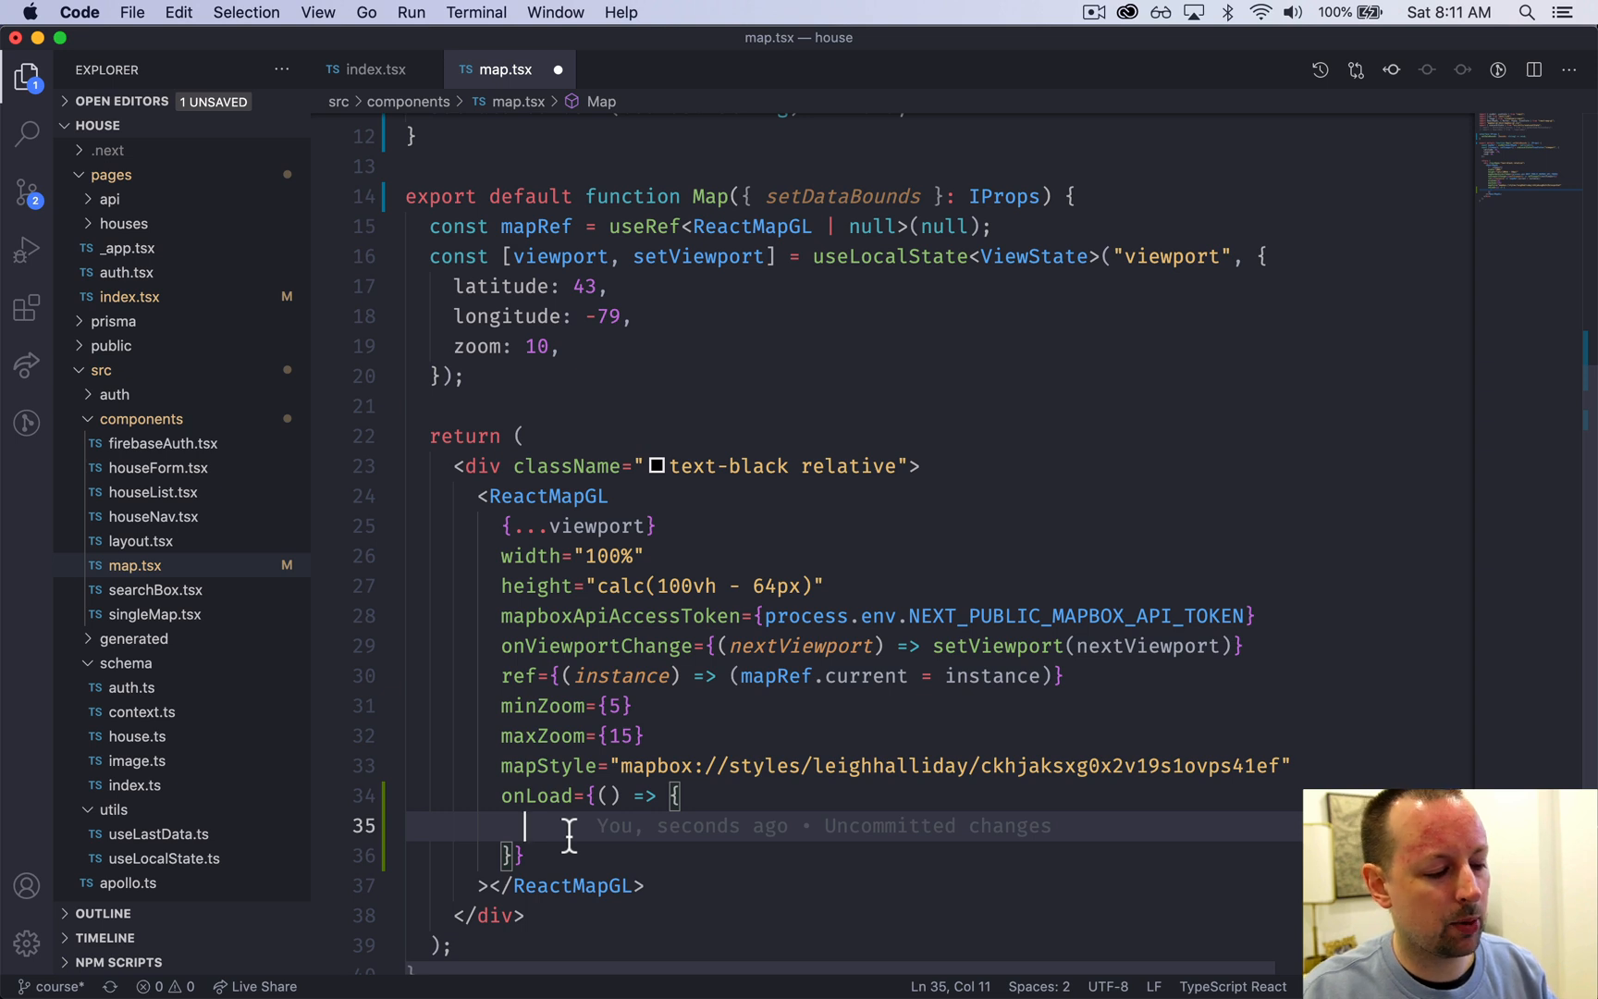
{"action": "type", "text": "if (mapRef.current) {"}
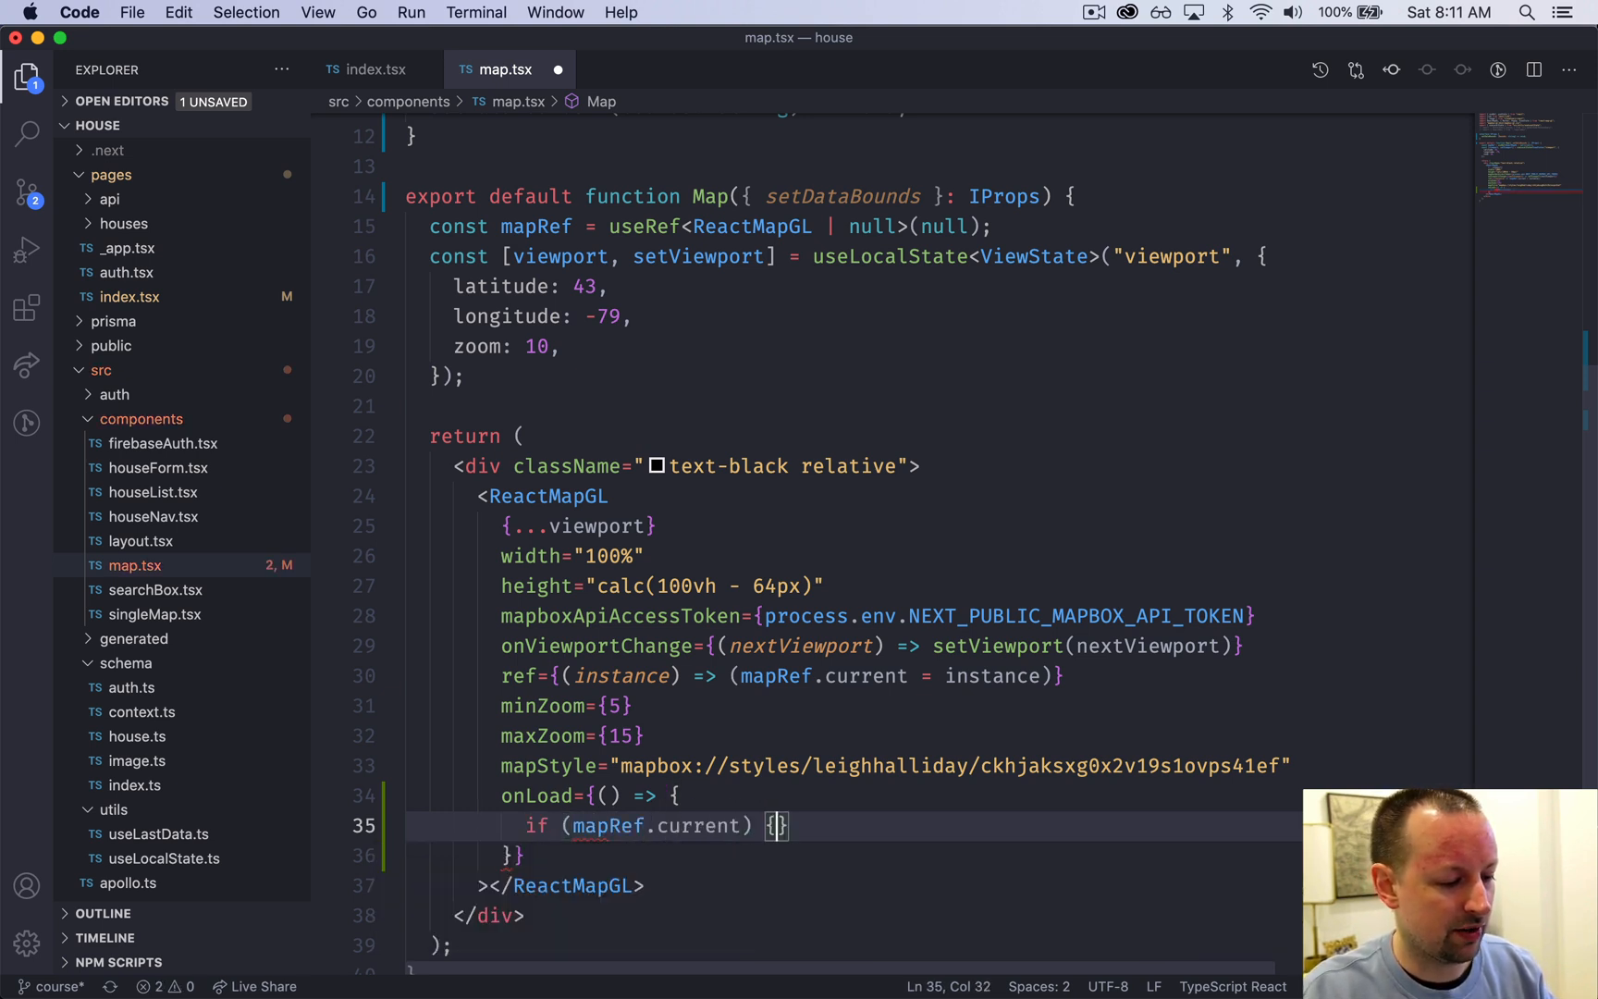
{"action": "key", "text": "enter"}
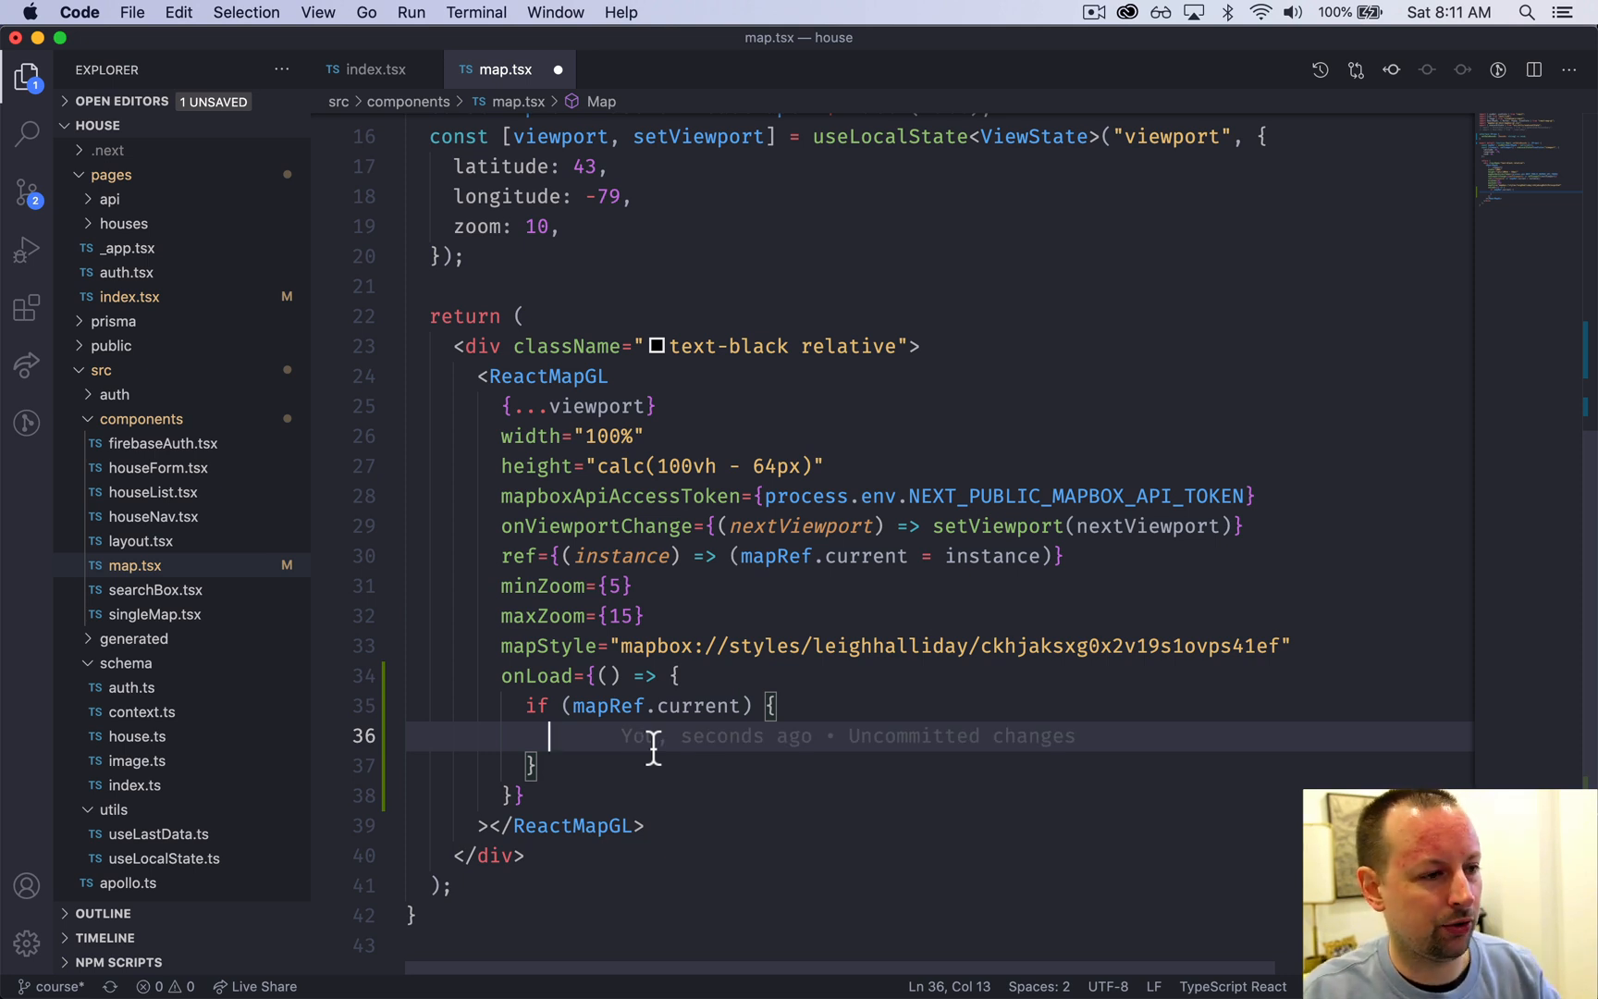
Step: Store mapRef.current.getMap().getBounds() in const bounds and log it
{"action": "type", "text": "const bounds"}
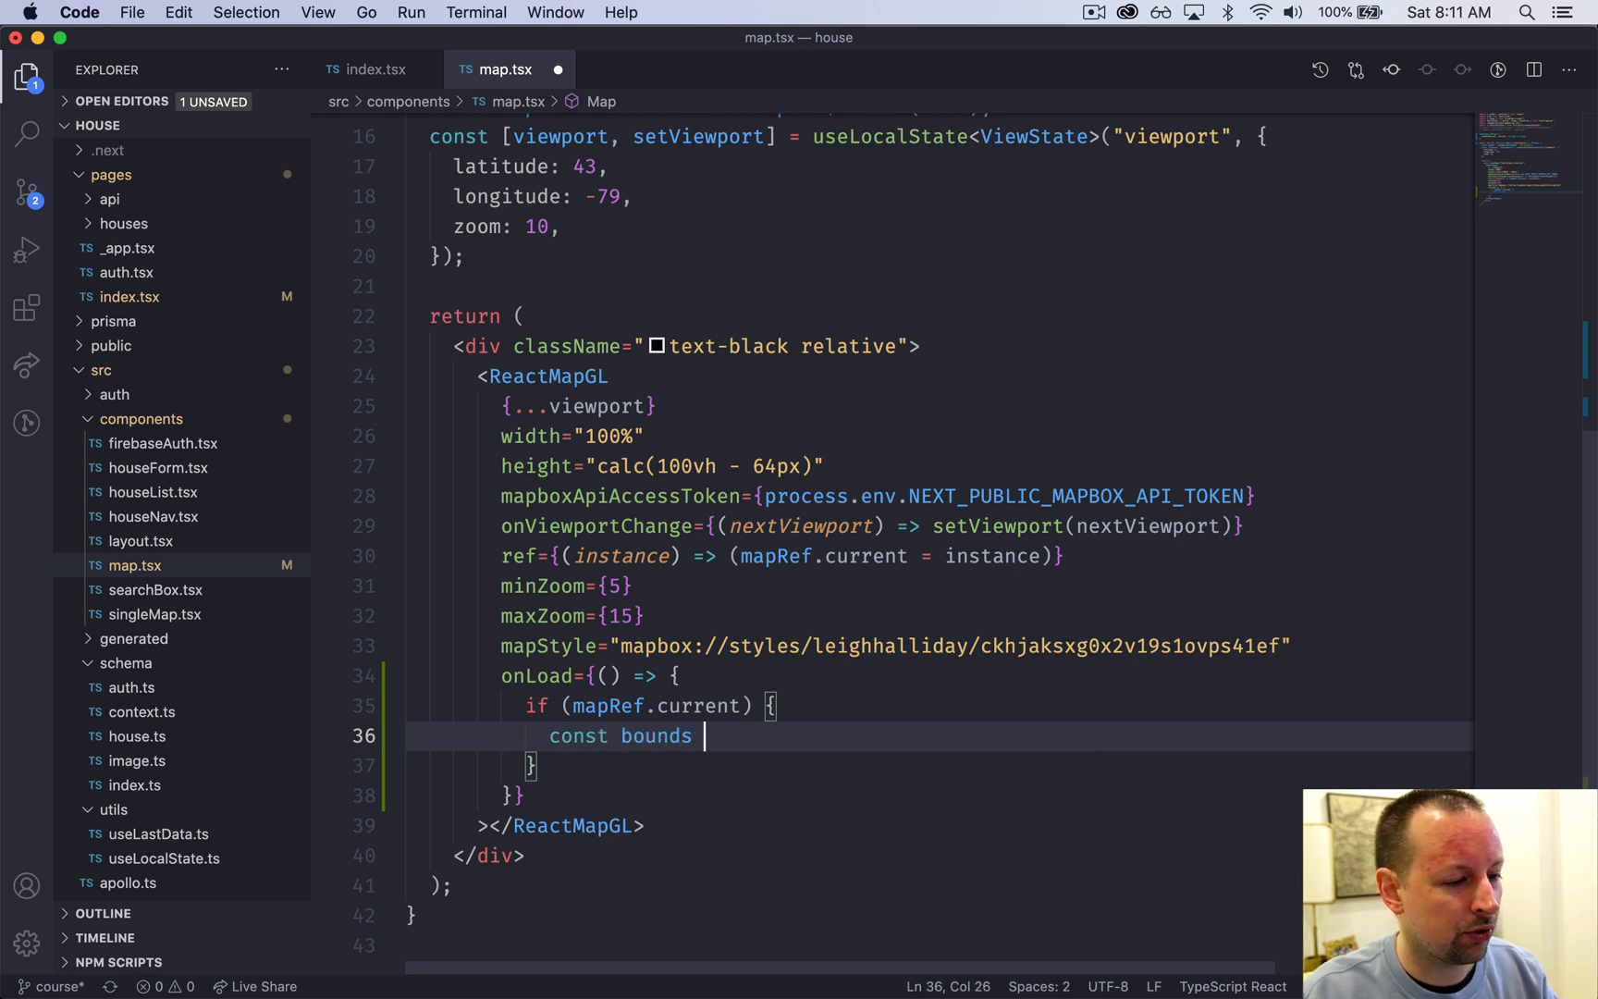
{"action": "type", "text": "= mapRef.current"}
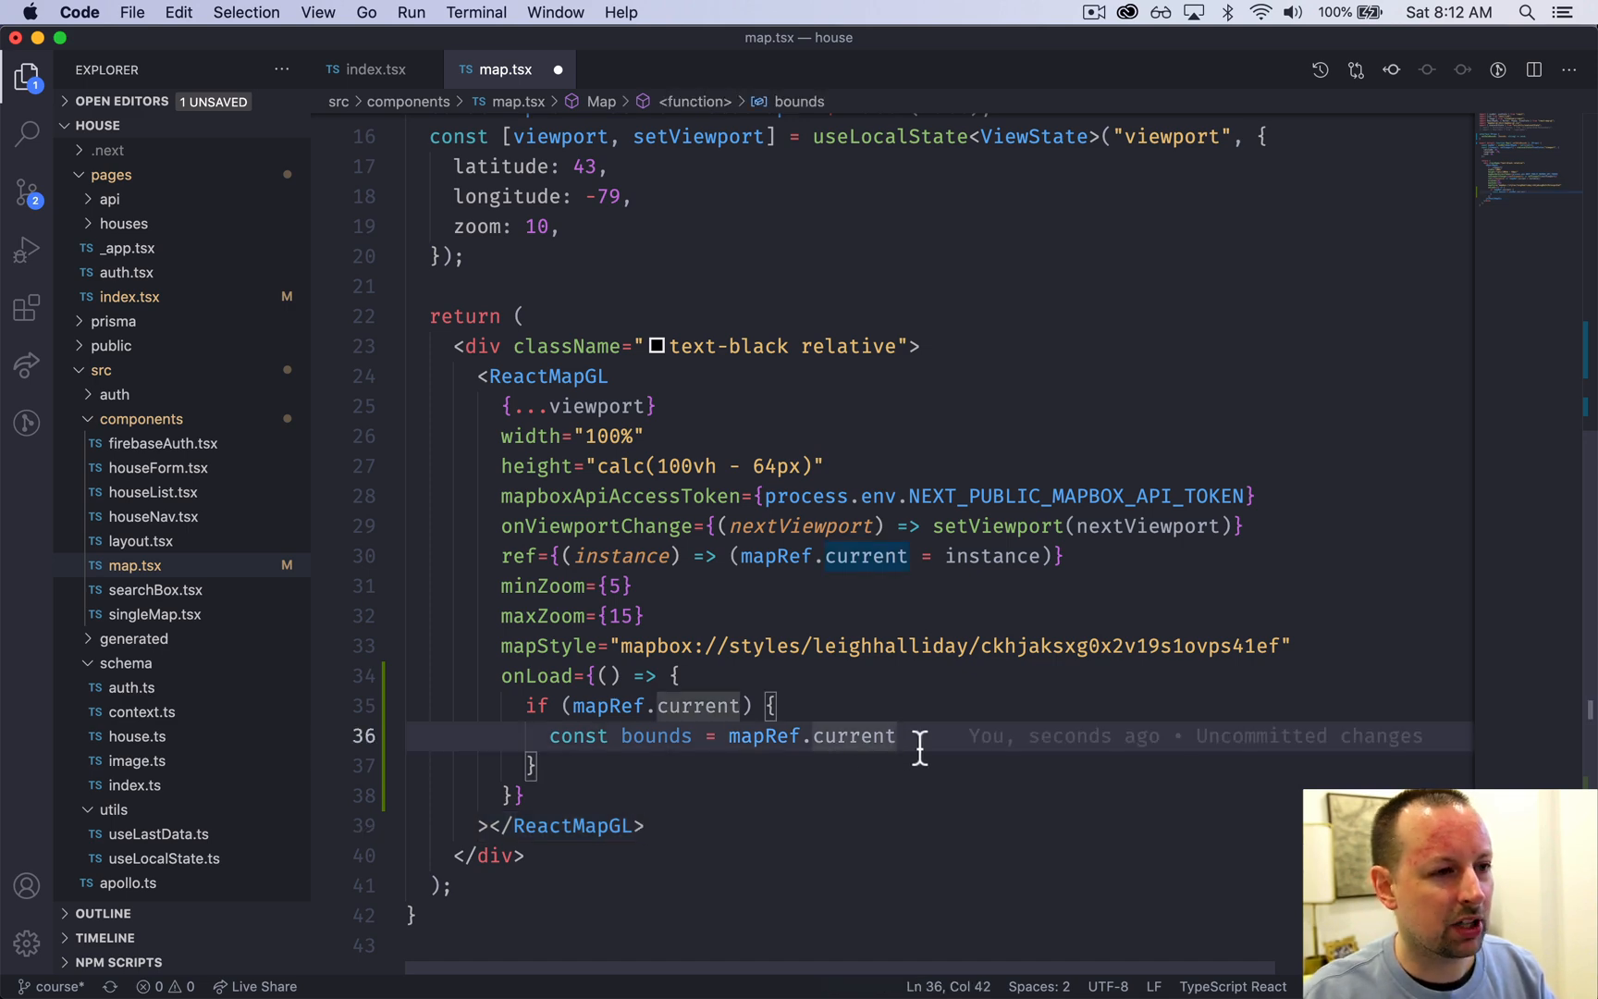
{"action": "type", "text": "."}
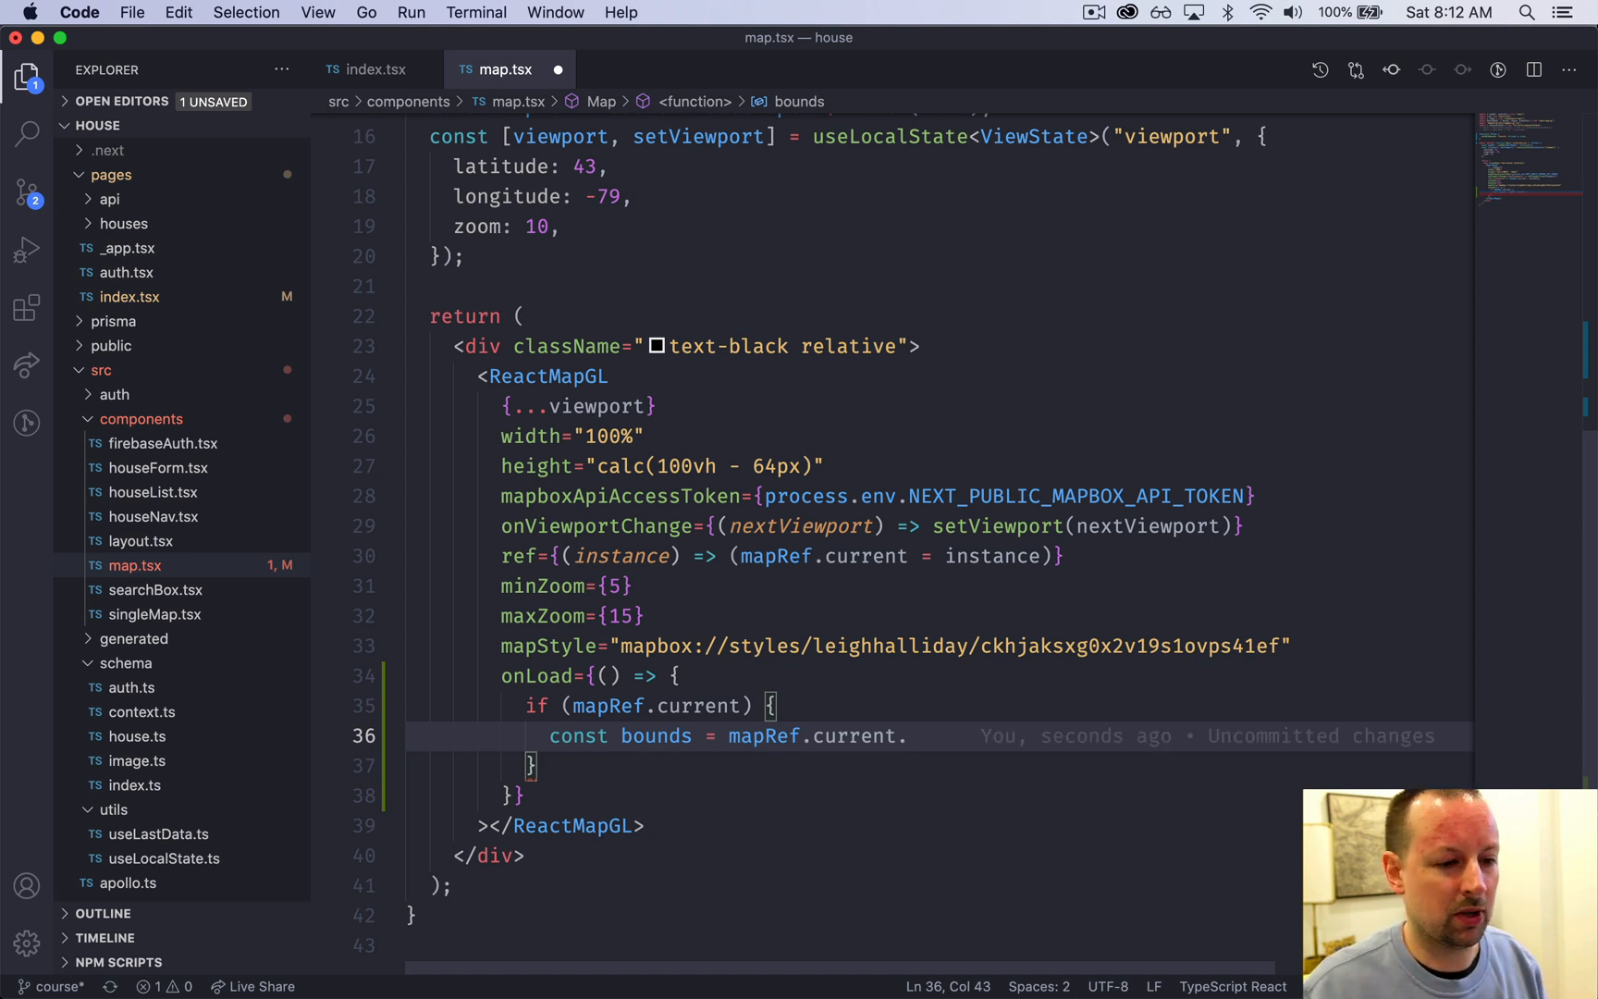
{"action": "type", "text": ".g"}
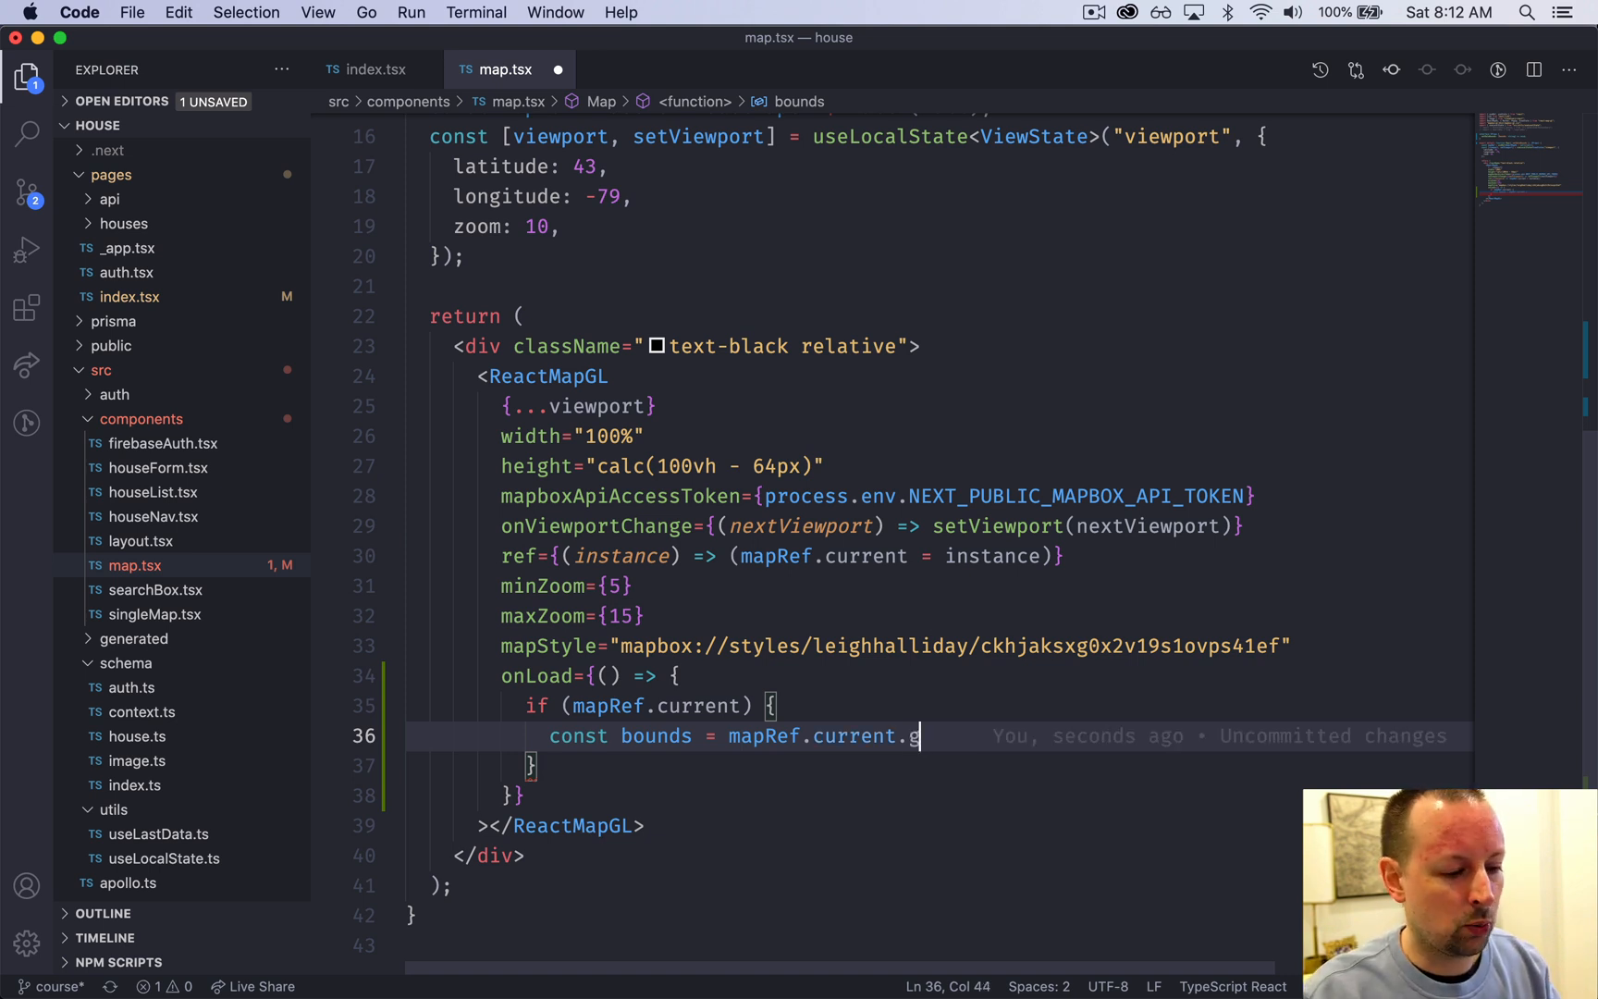
{"action": "type", "text": "etMap()."}
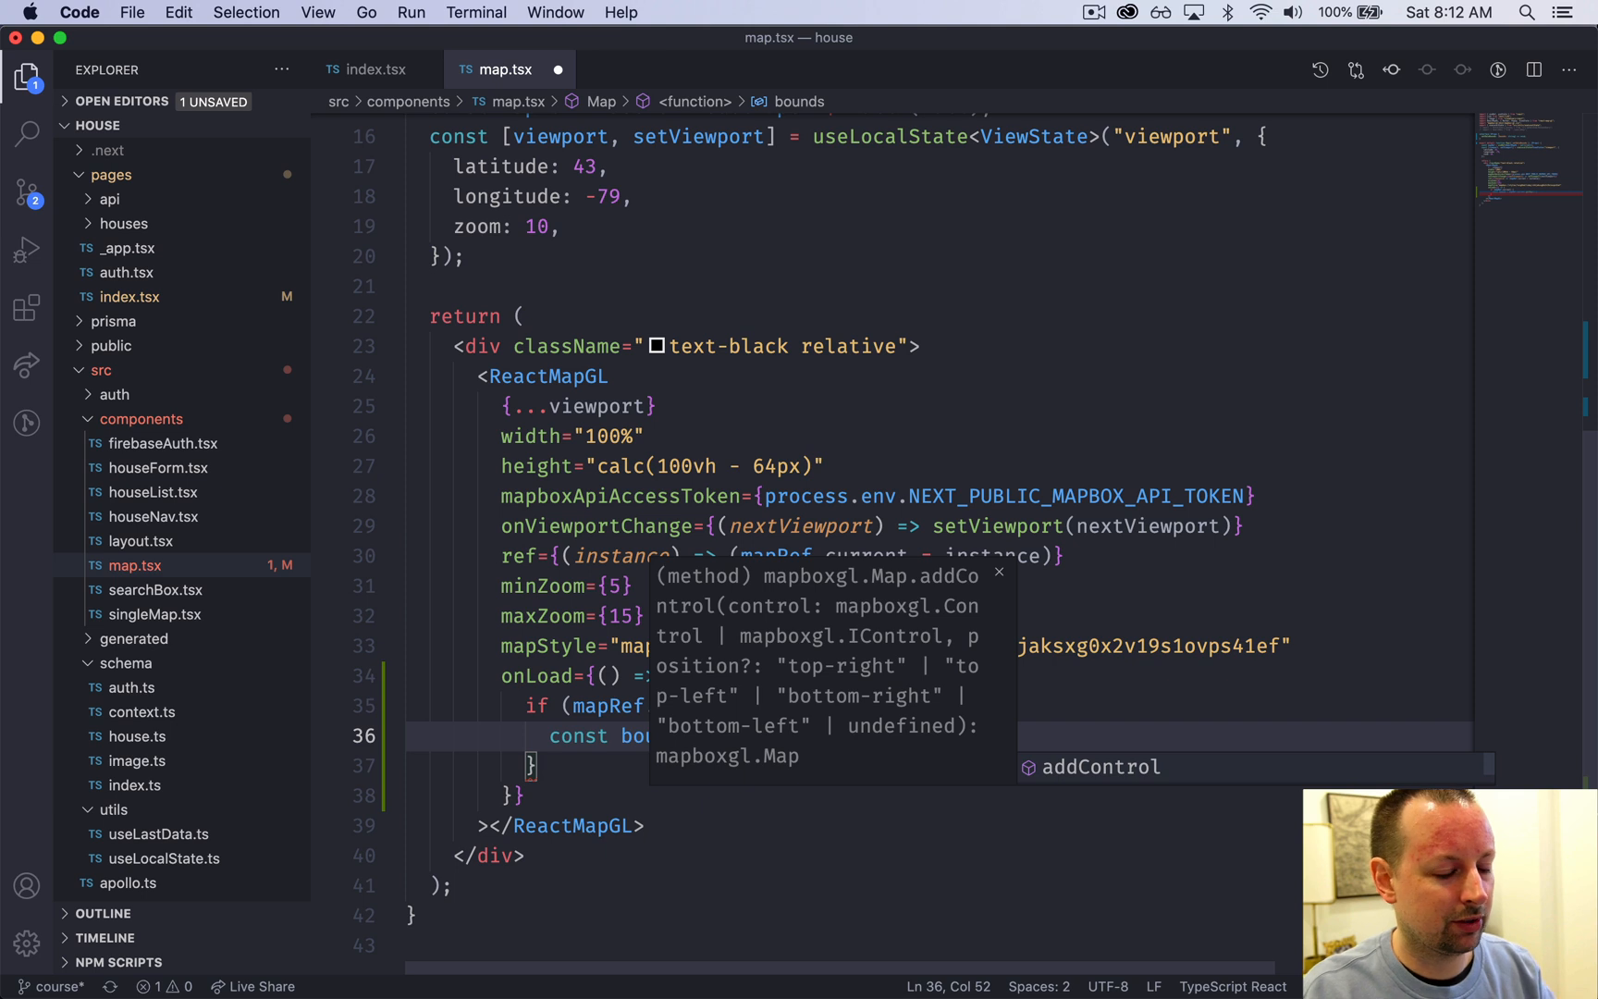
{"action": "type", "text": "getMap()."}
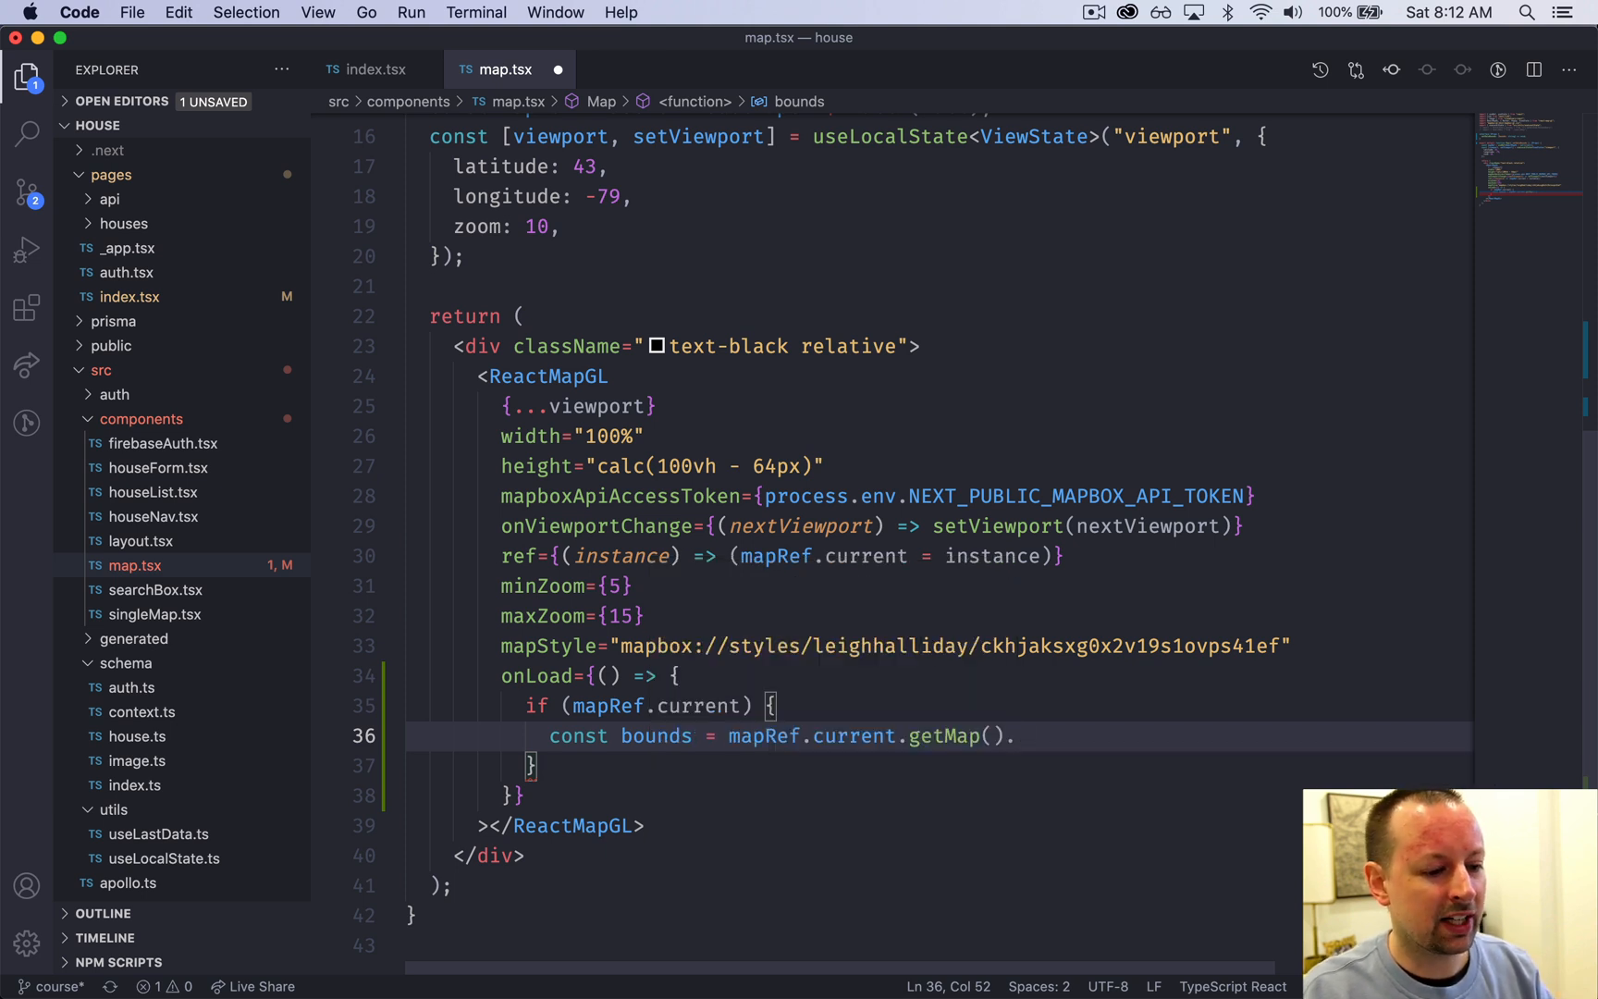
{"action": "type", "text": "getBounds();"}
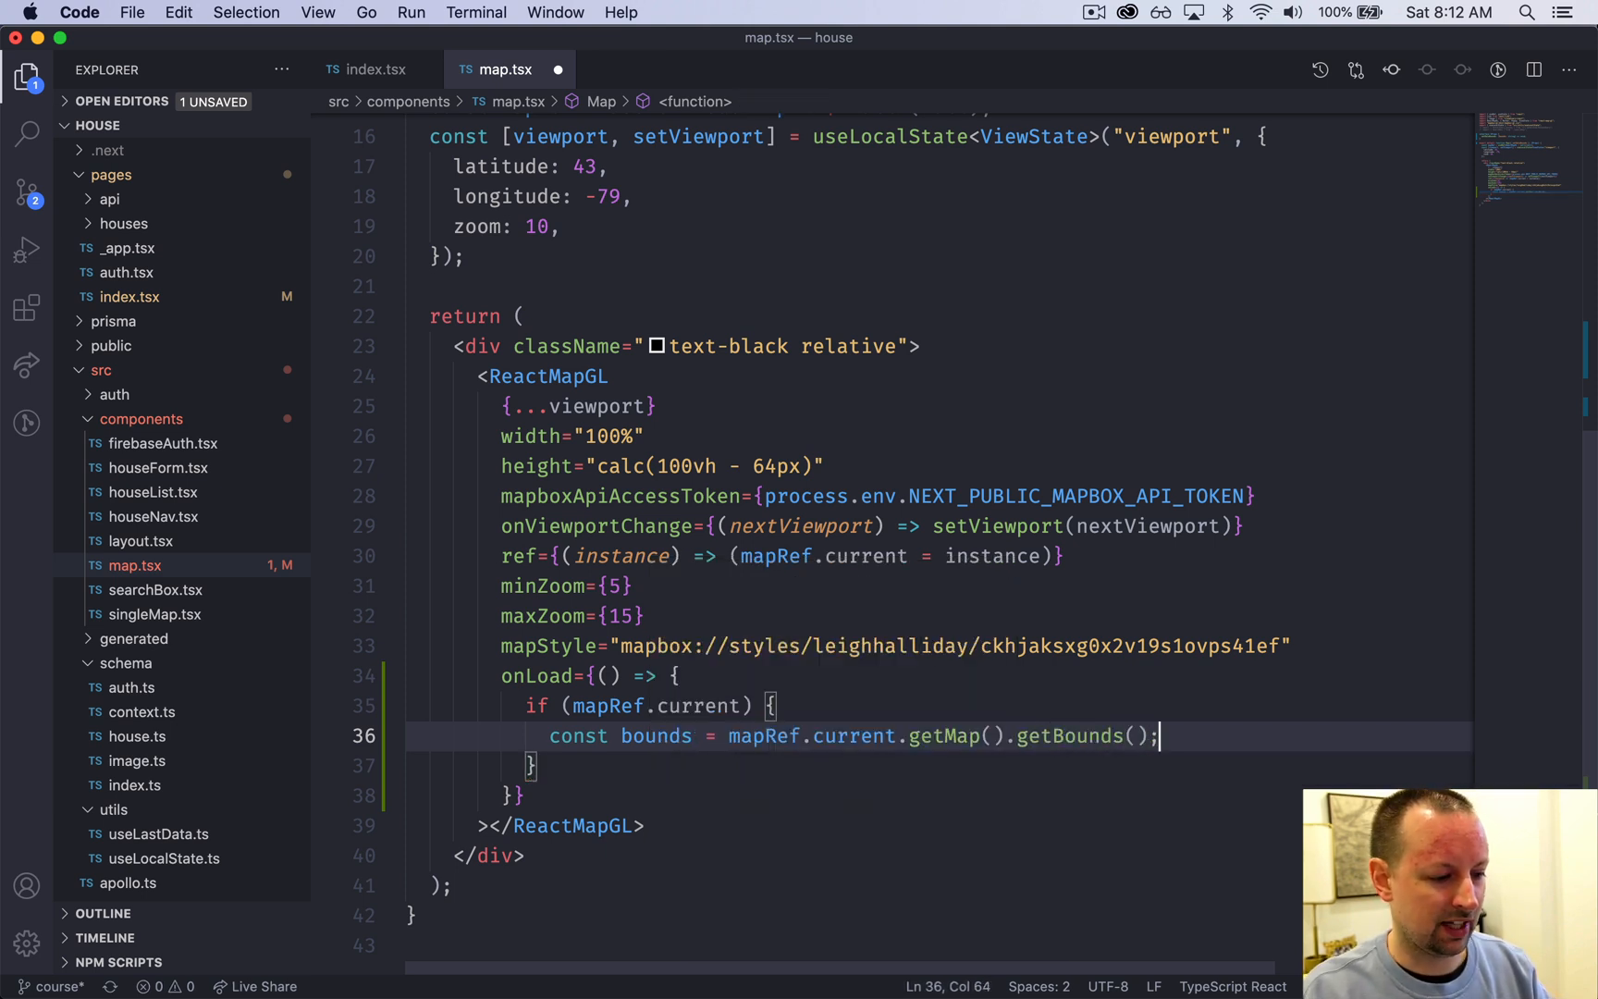
{"action": "type", "text": "console.log"}
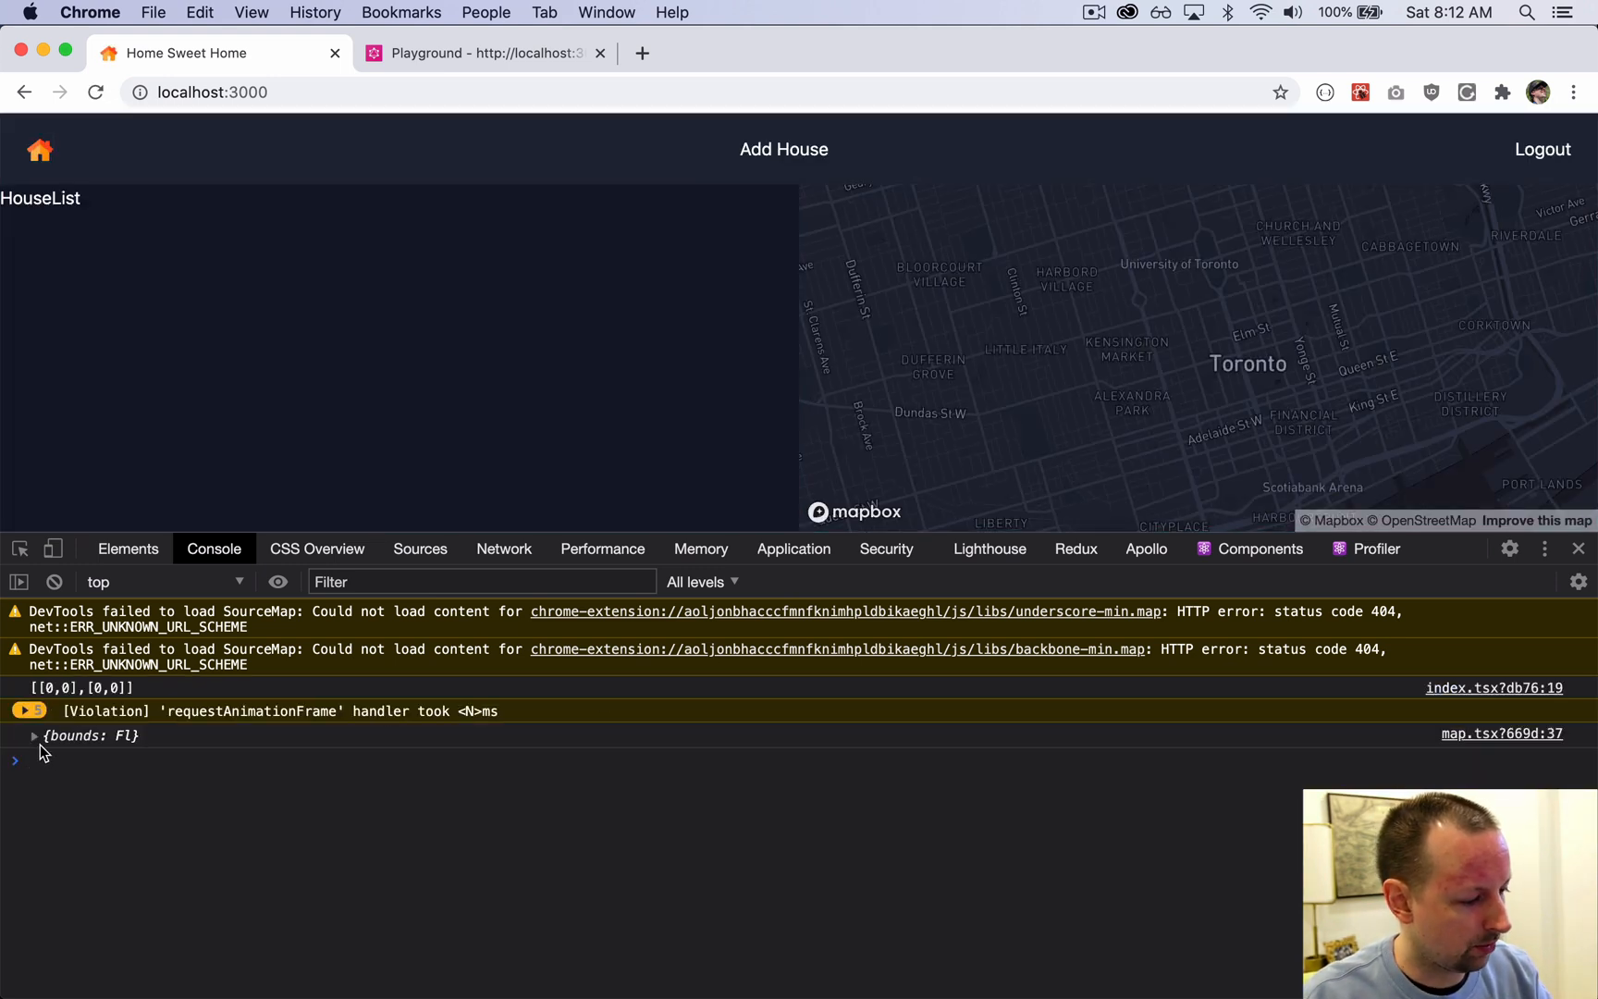
Step: Expand the logged {bounds} object in Chrome's console to view _ne and _sw coordinates
{"action": "left_click", "coordinate": [34, 735]}
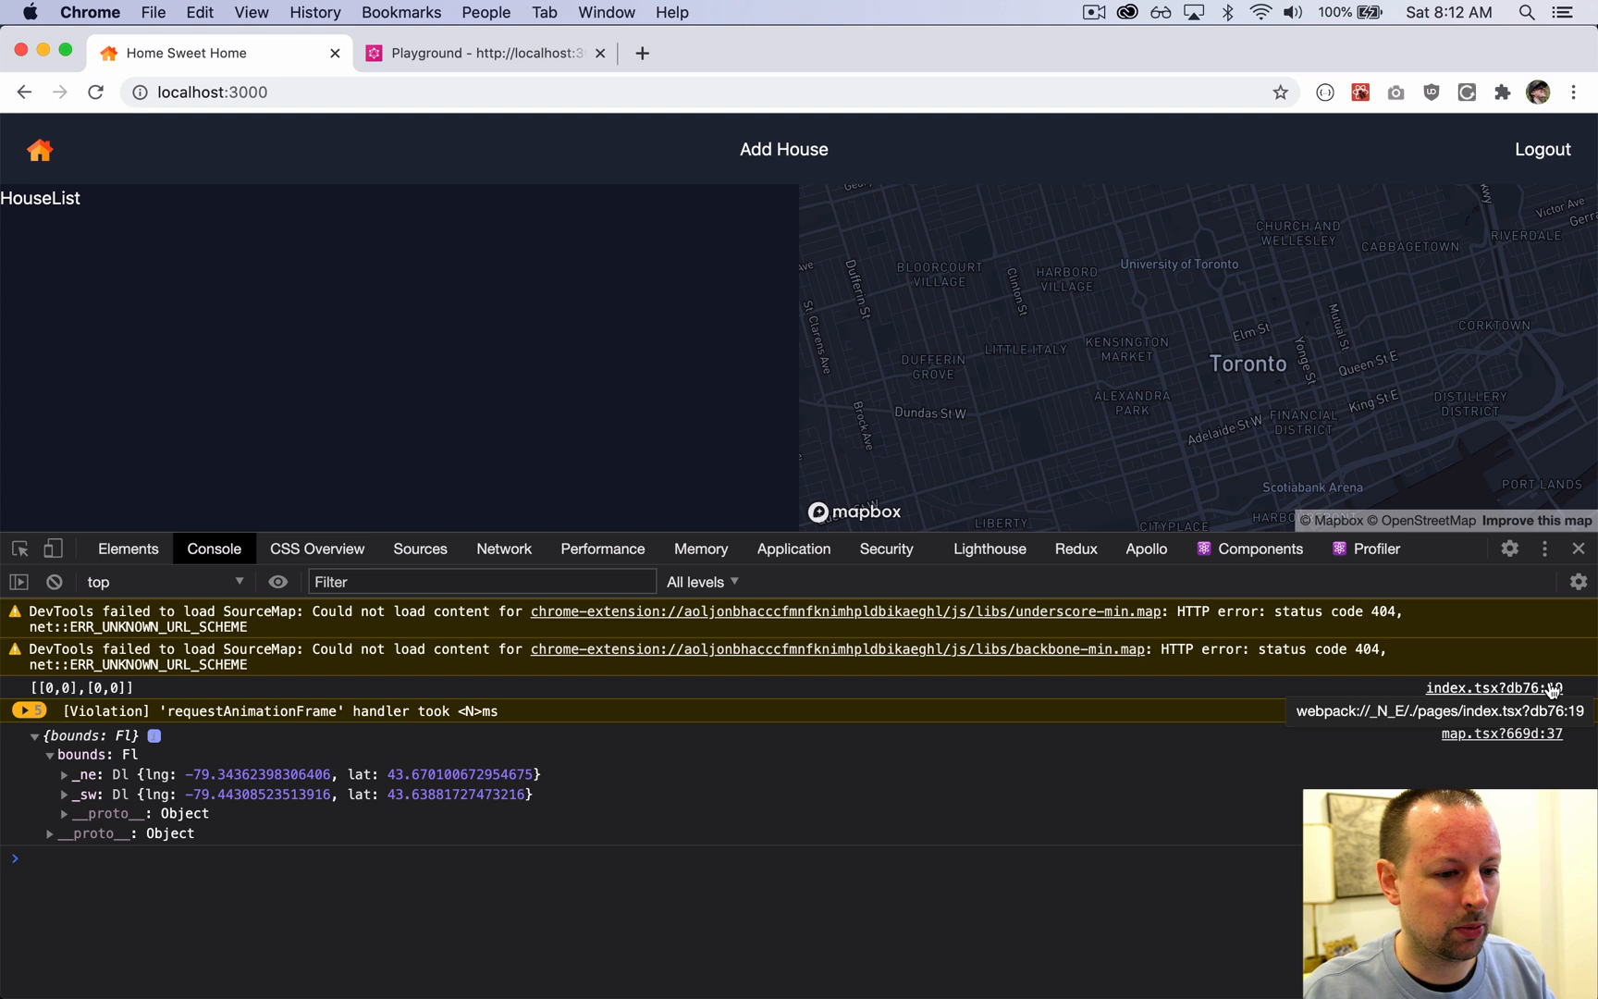
{"action": "mouse_move", "coordinate": [146, 777]}
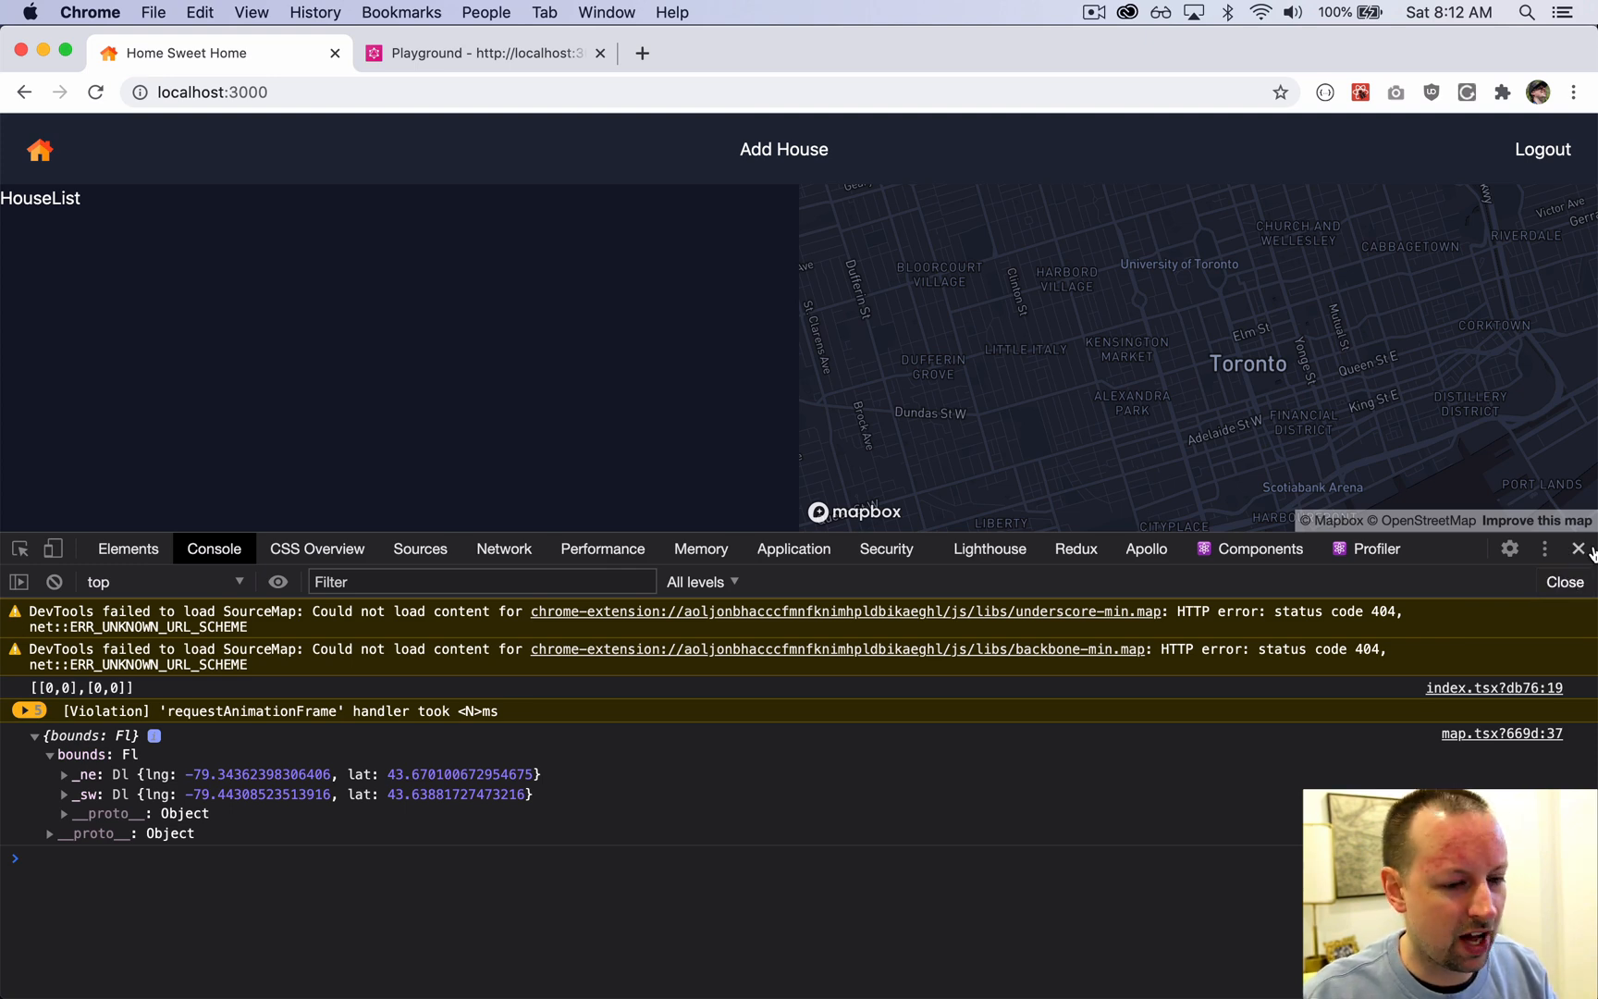
Step: Change the onLoad log line to console.log(bounds.toArray())
{"action": "key", "text": "cmd+tab"}
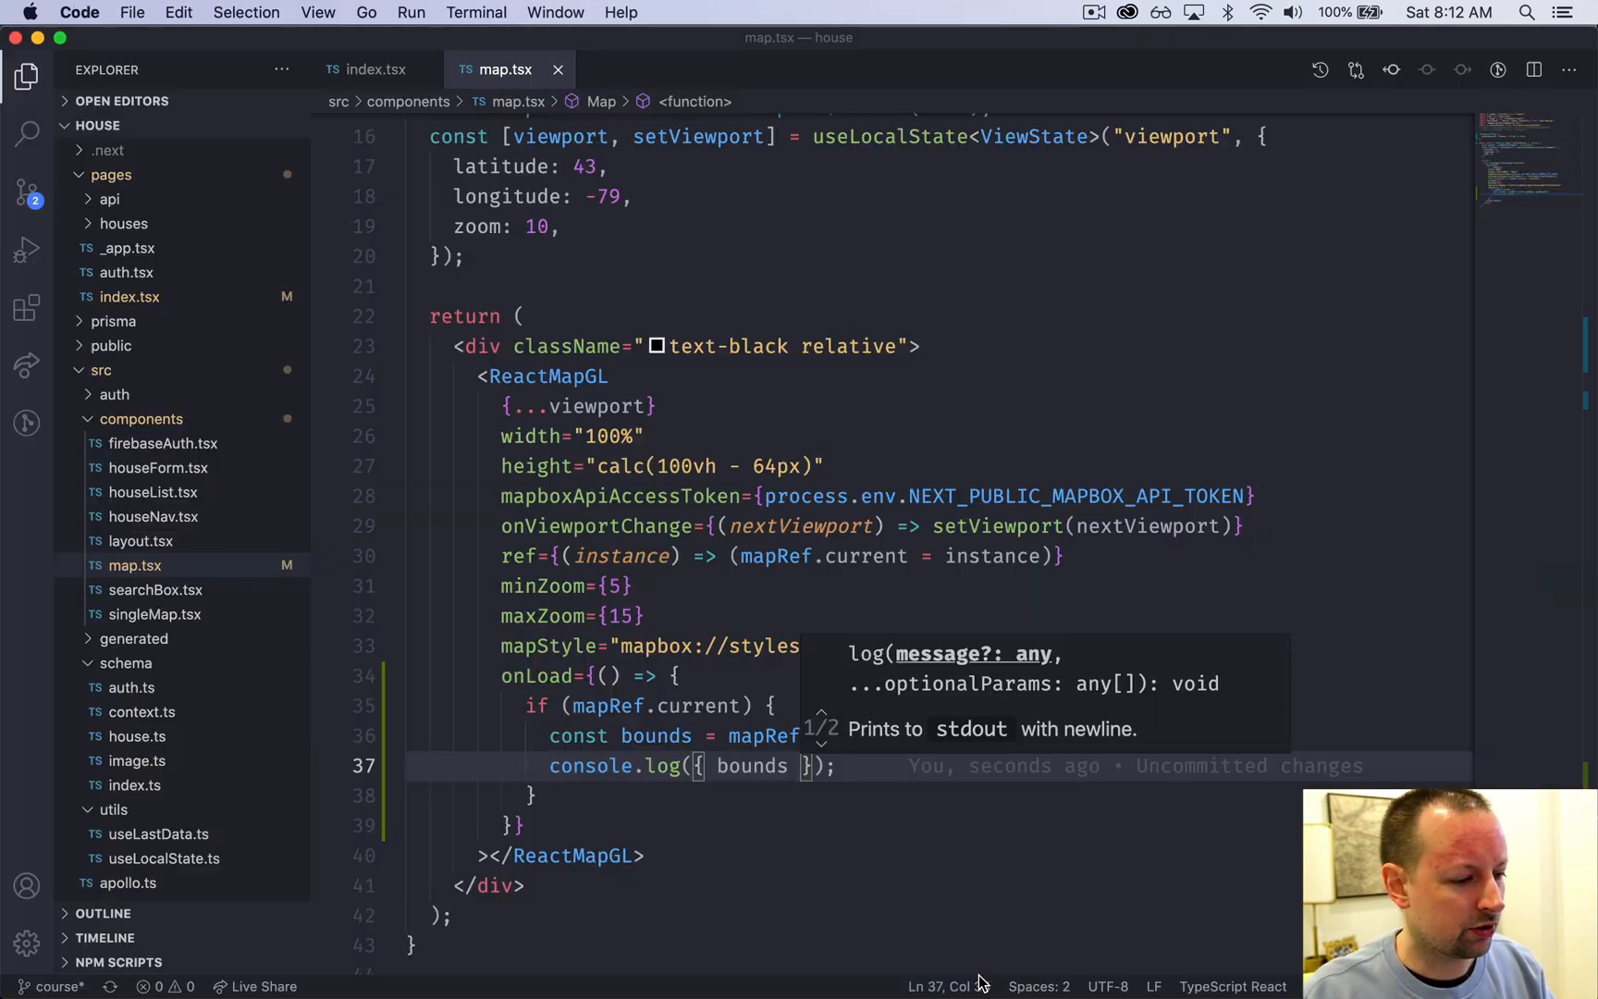
{"action": "left_click", "coordinate": [833, 766]}
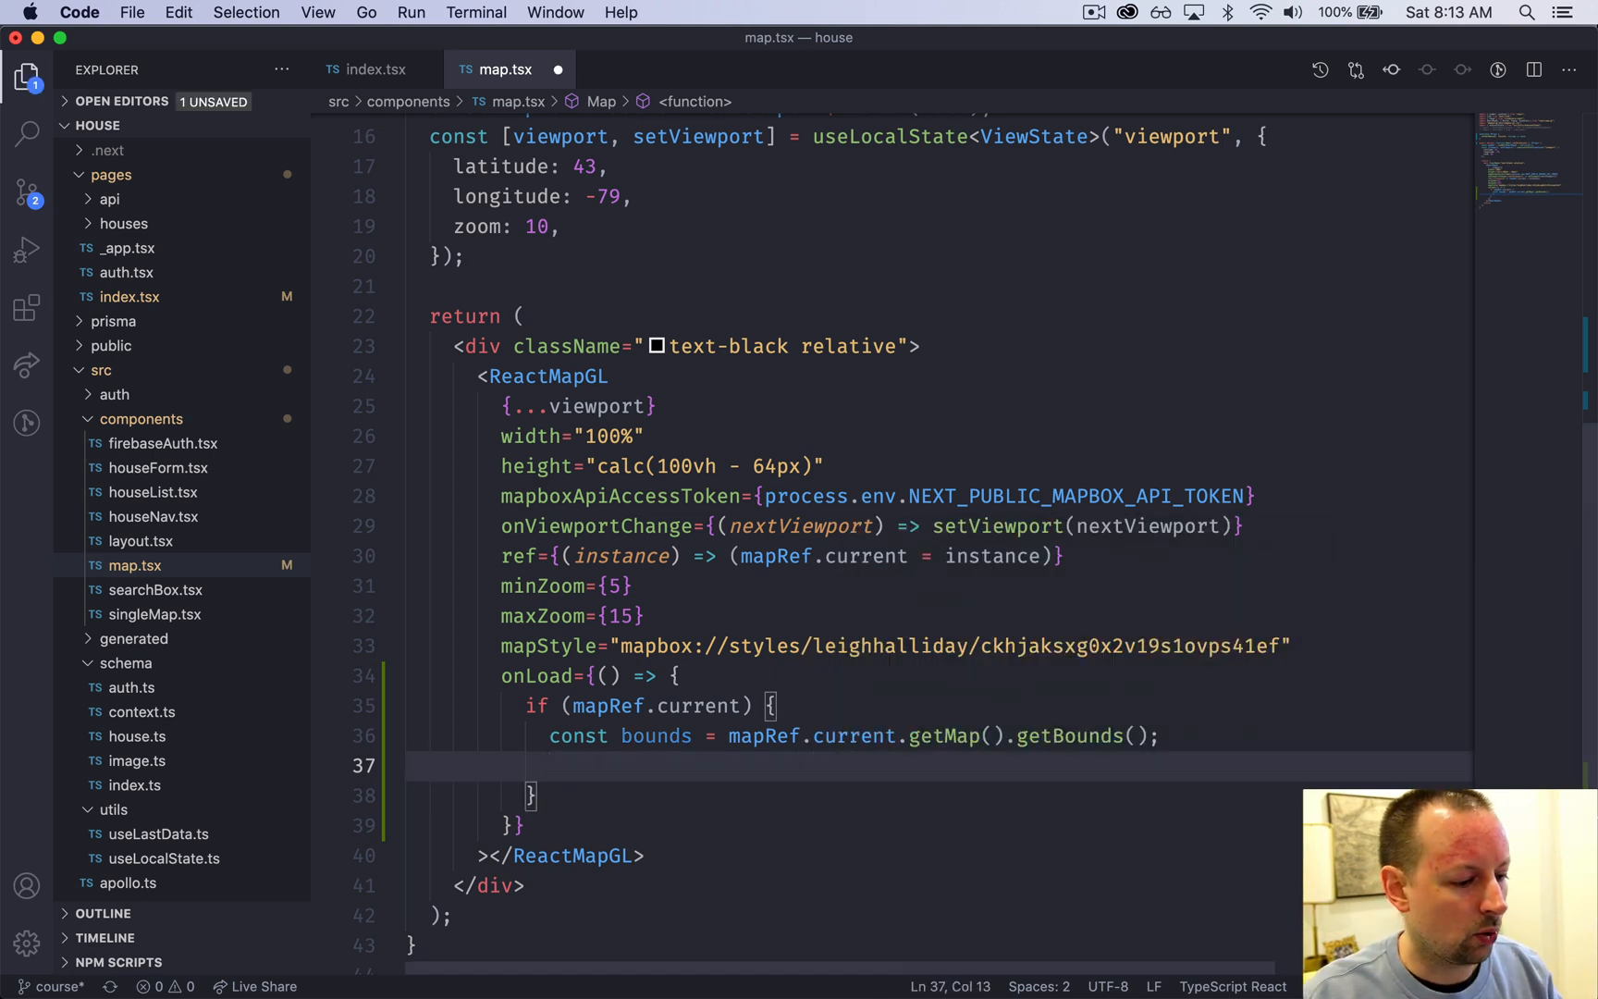
{"action": "type", "text": "bounds."}
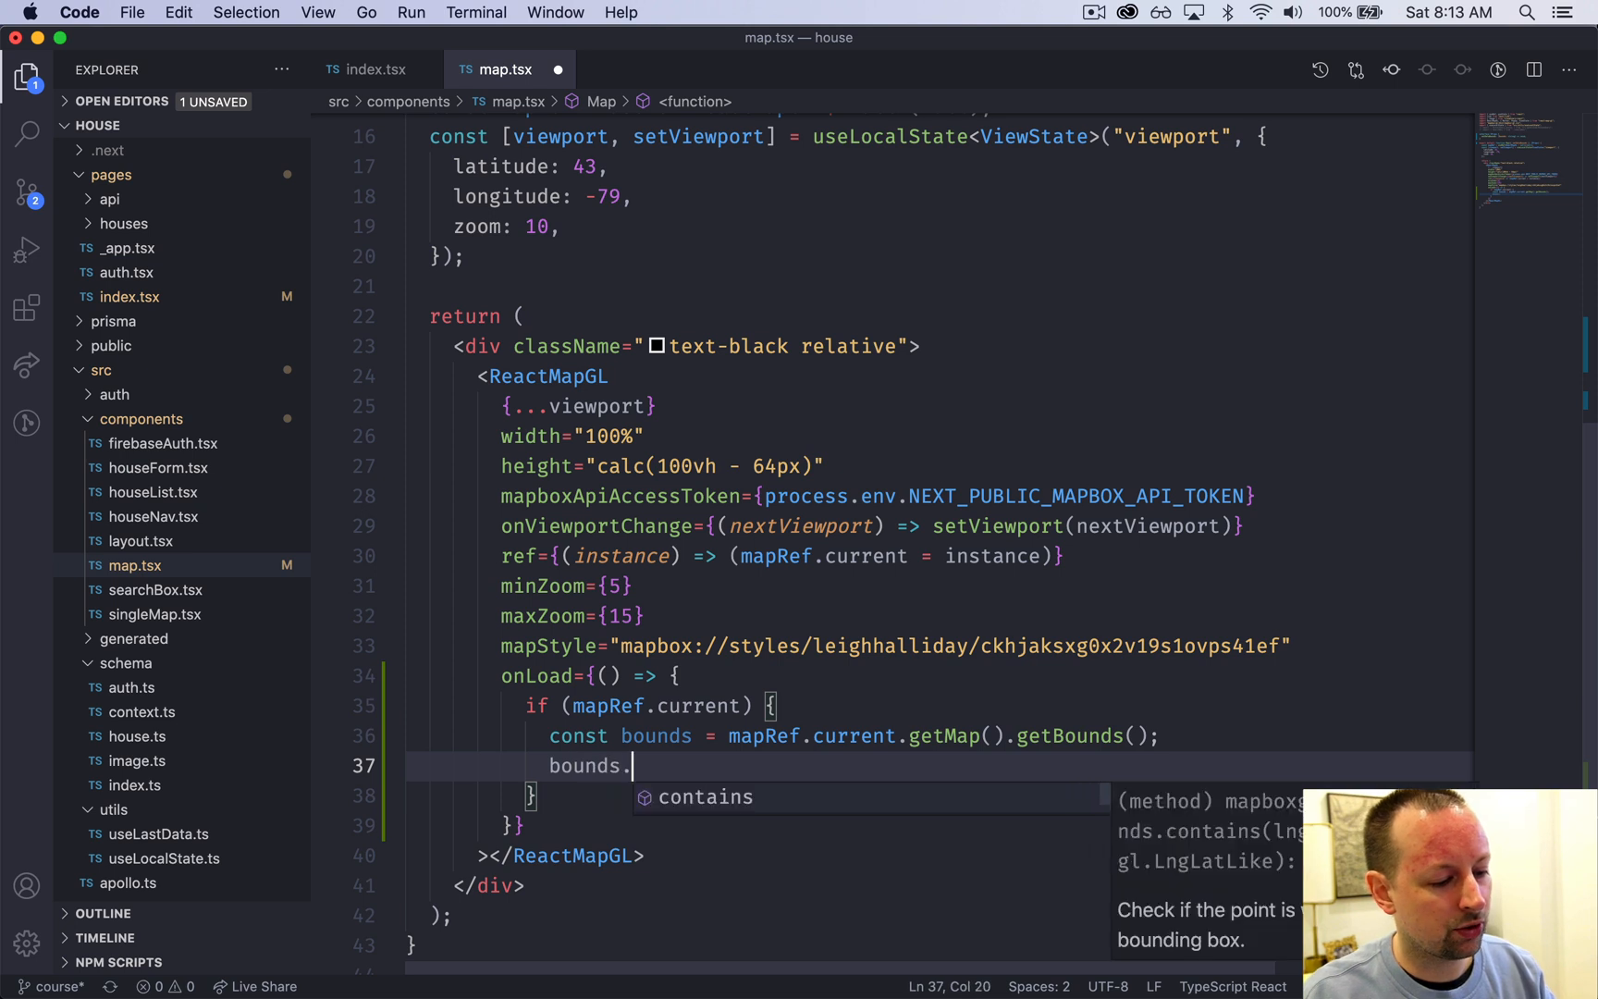
{"action": "type", "text": "toArray()"}
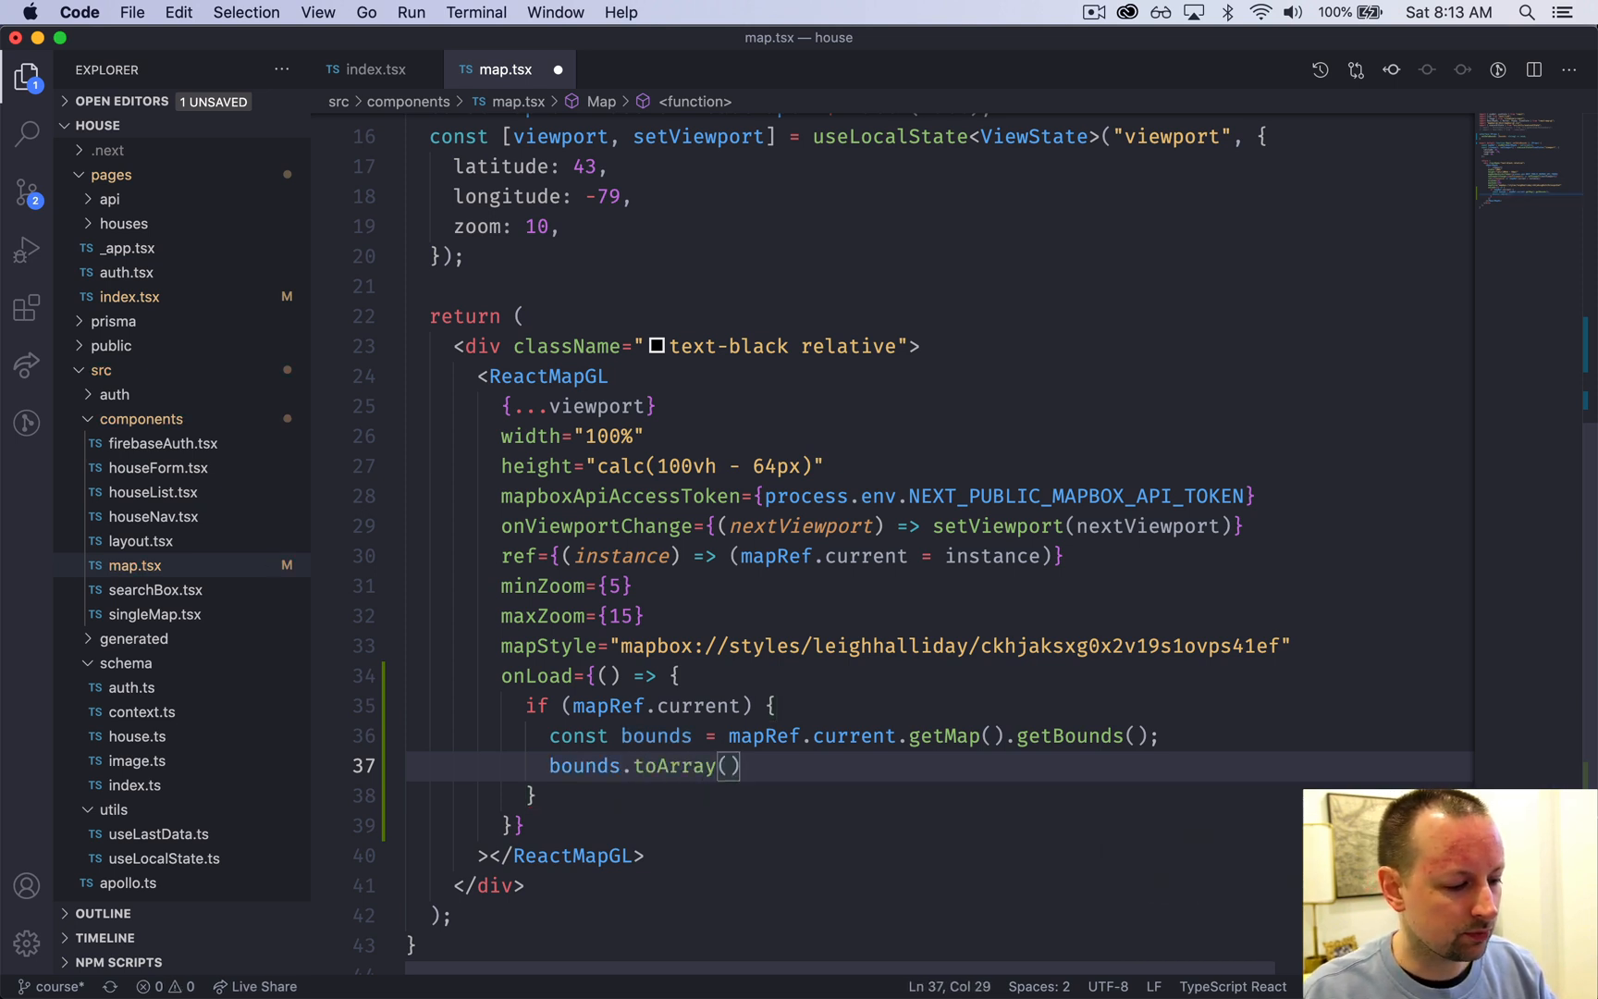
{"action": "type", "text": "console.log("}
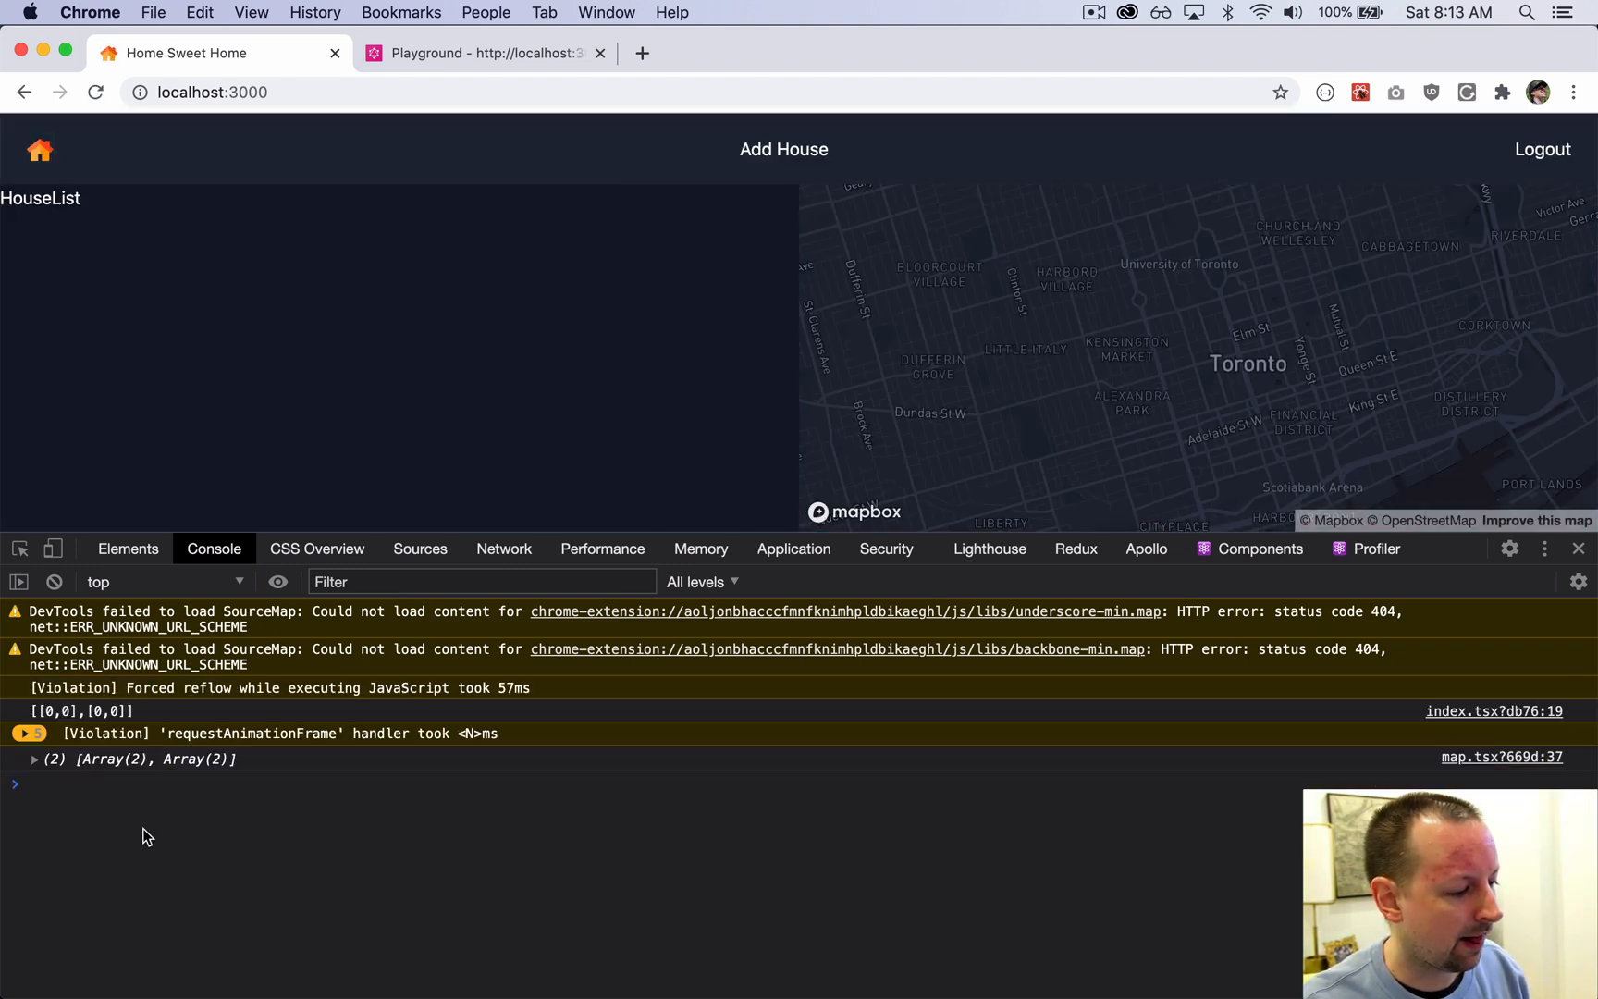
Step: Expand the logged (2) [Array(2), Array(2)] bounds array to show both longitude–latitude pairs
{"action": "left_click", "coordinate": [33, 758]}
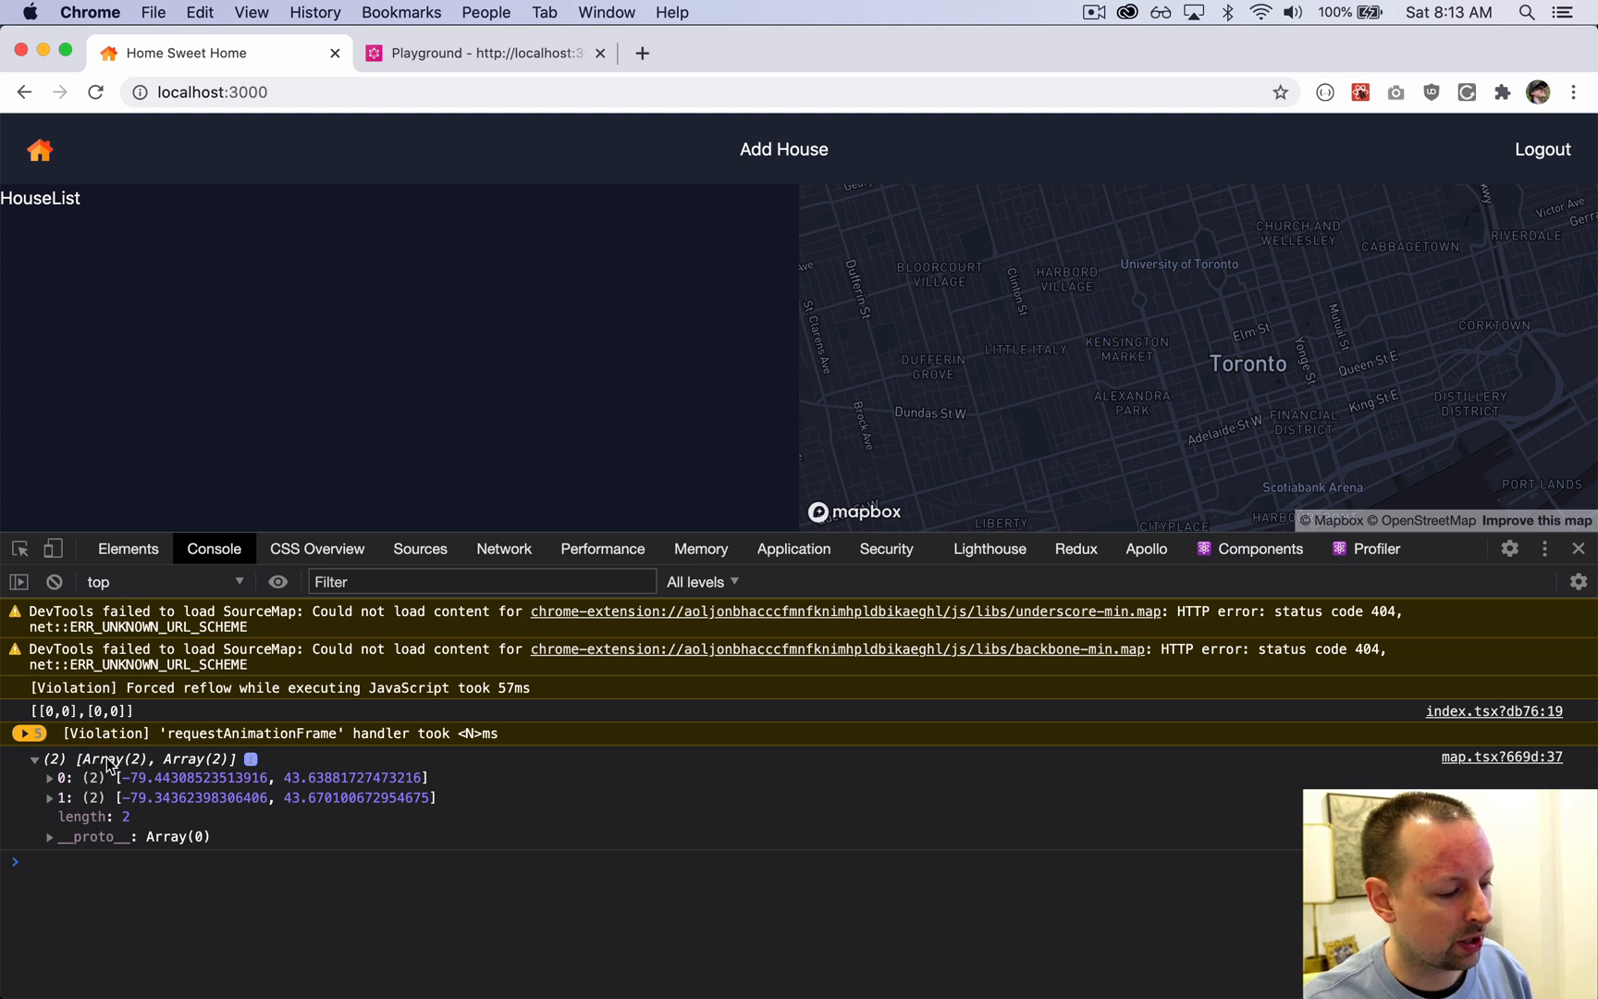
{"action": "mouse_move", "coordinate": [151, 797]}
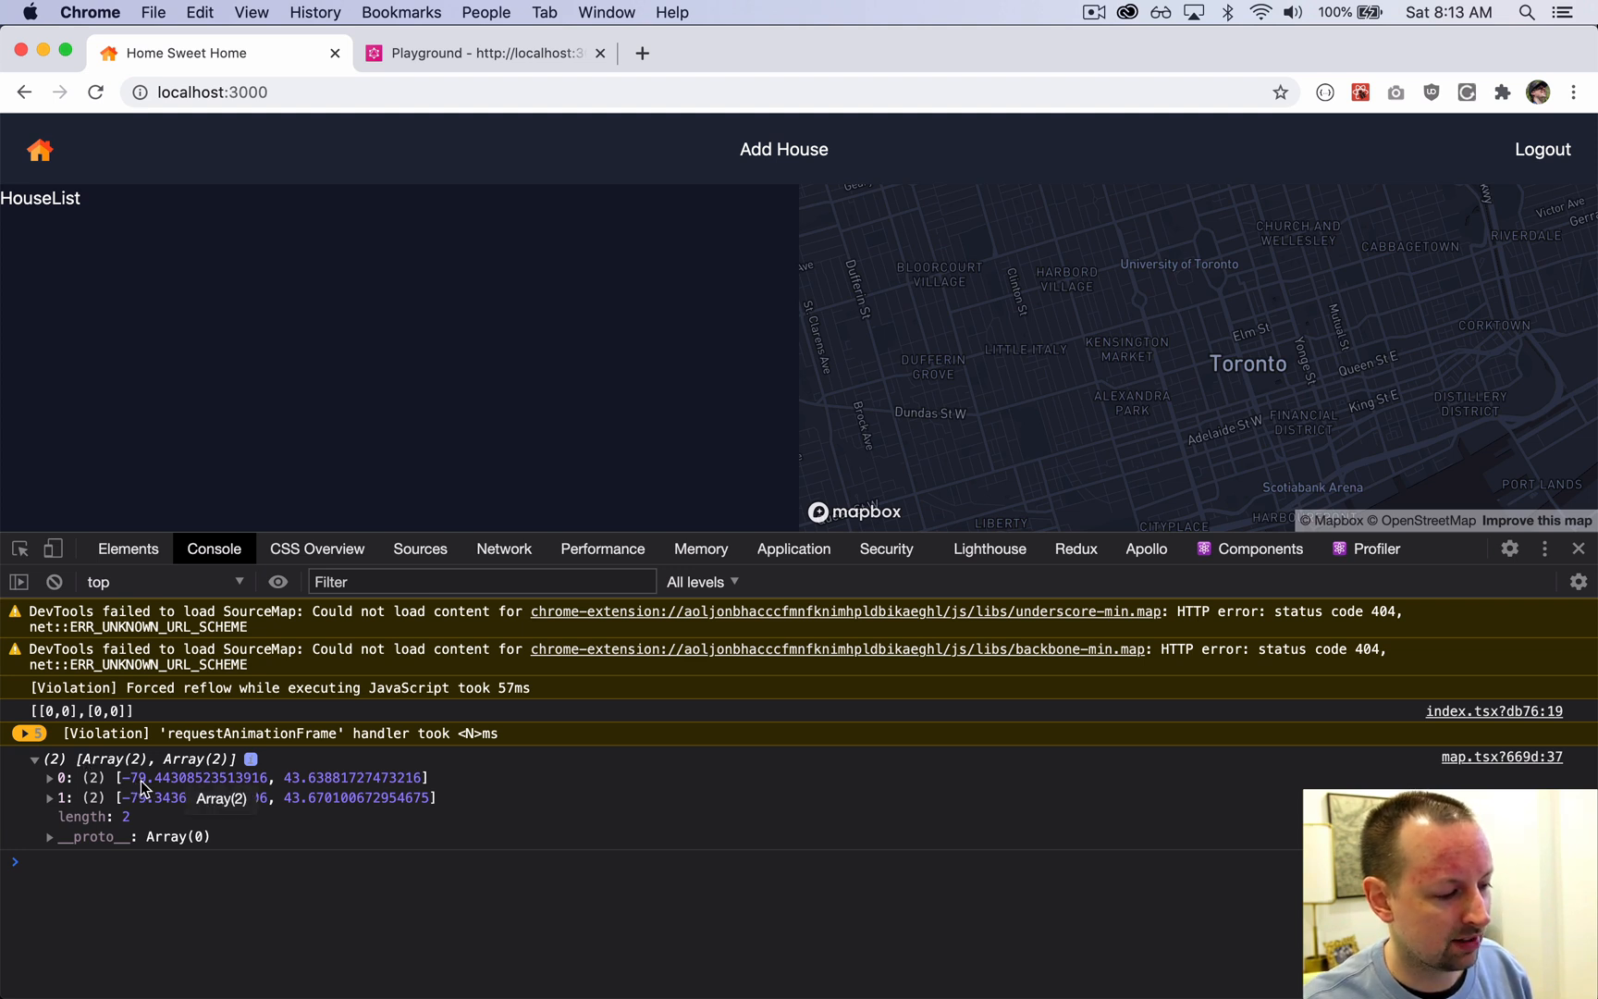
{"action": "mouse_move", "coordinate": [357, 797]}
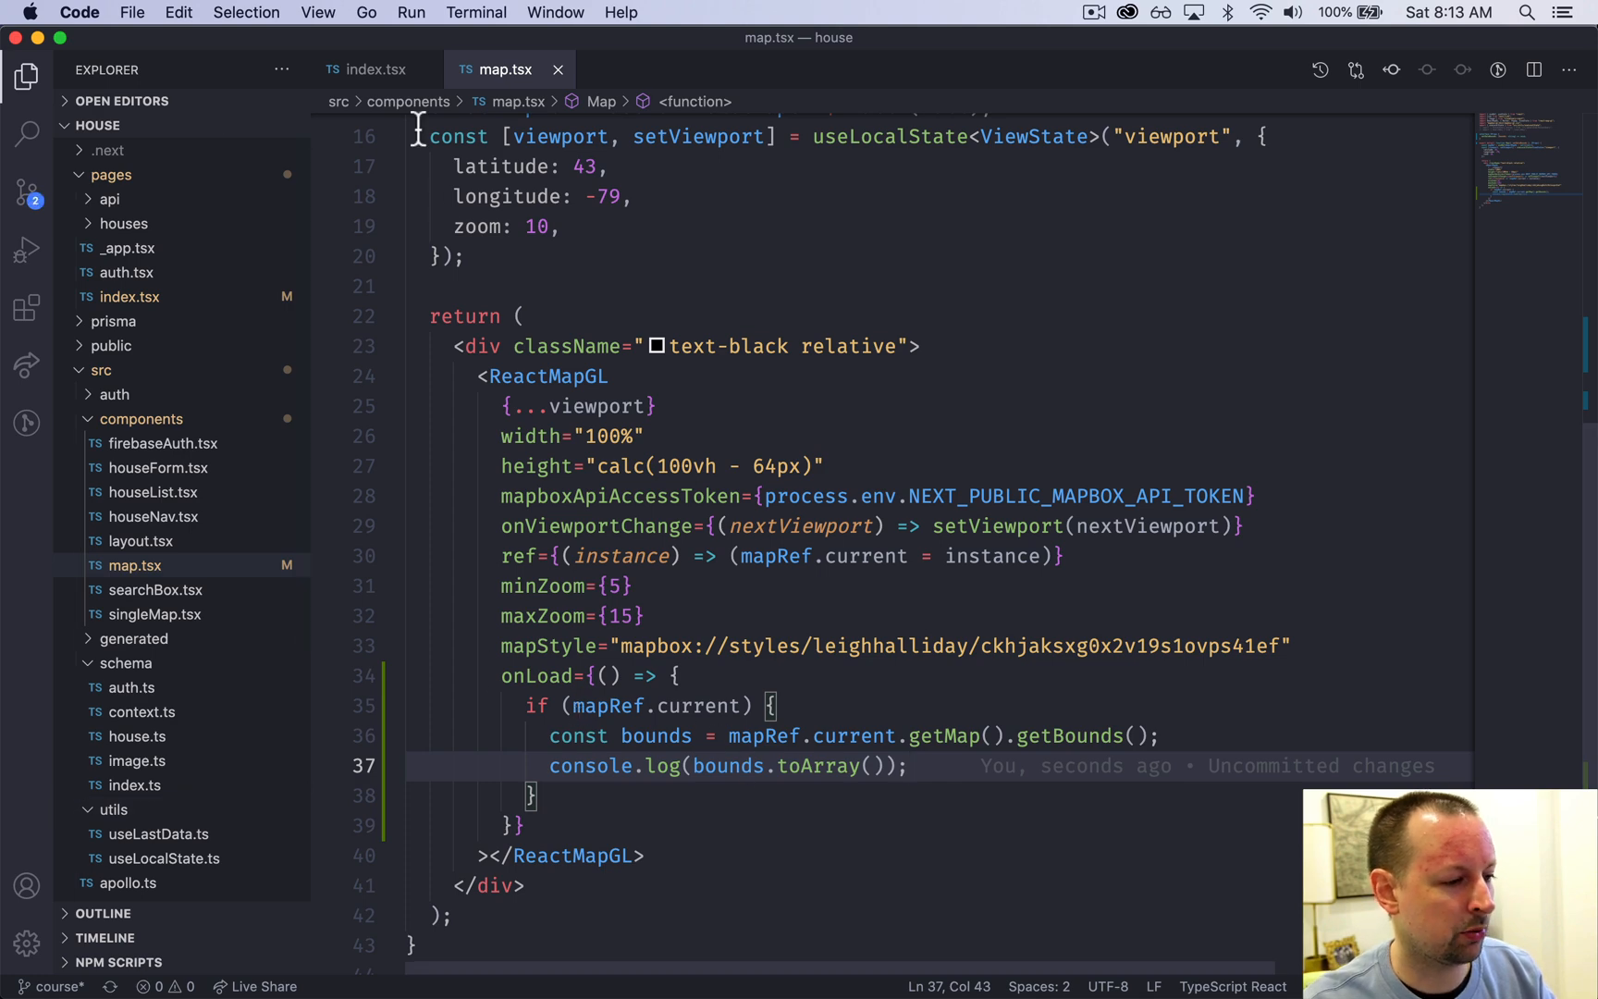
Step: Pass bounds.toArray() to setDataBounds in map.tsx's onLoad handler
{"action": "left_click", "coordinate": [375, 70]}
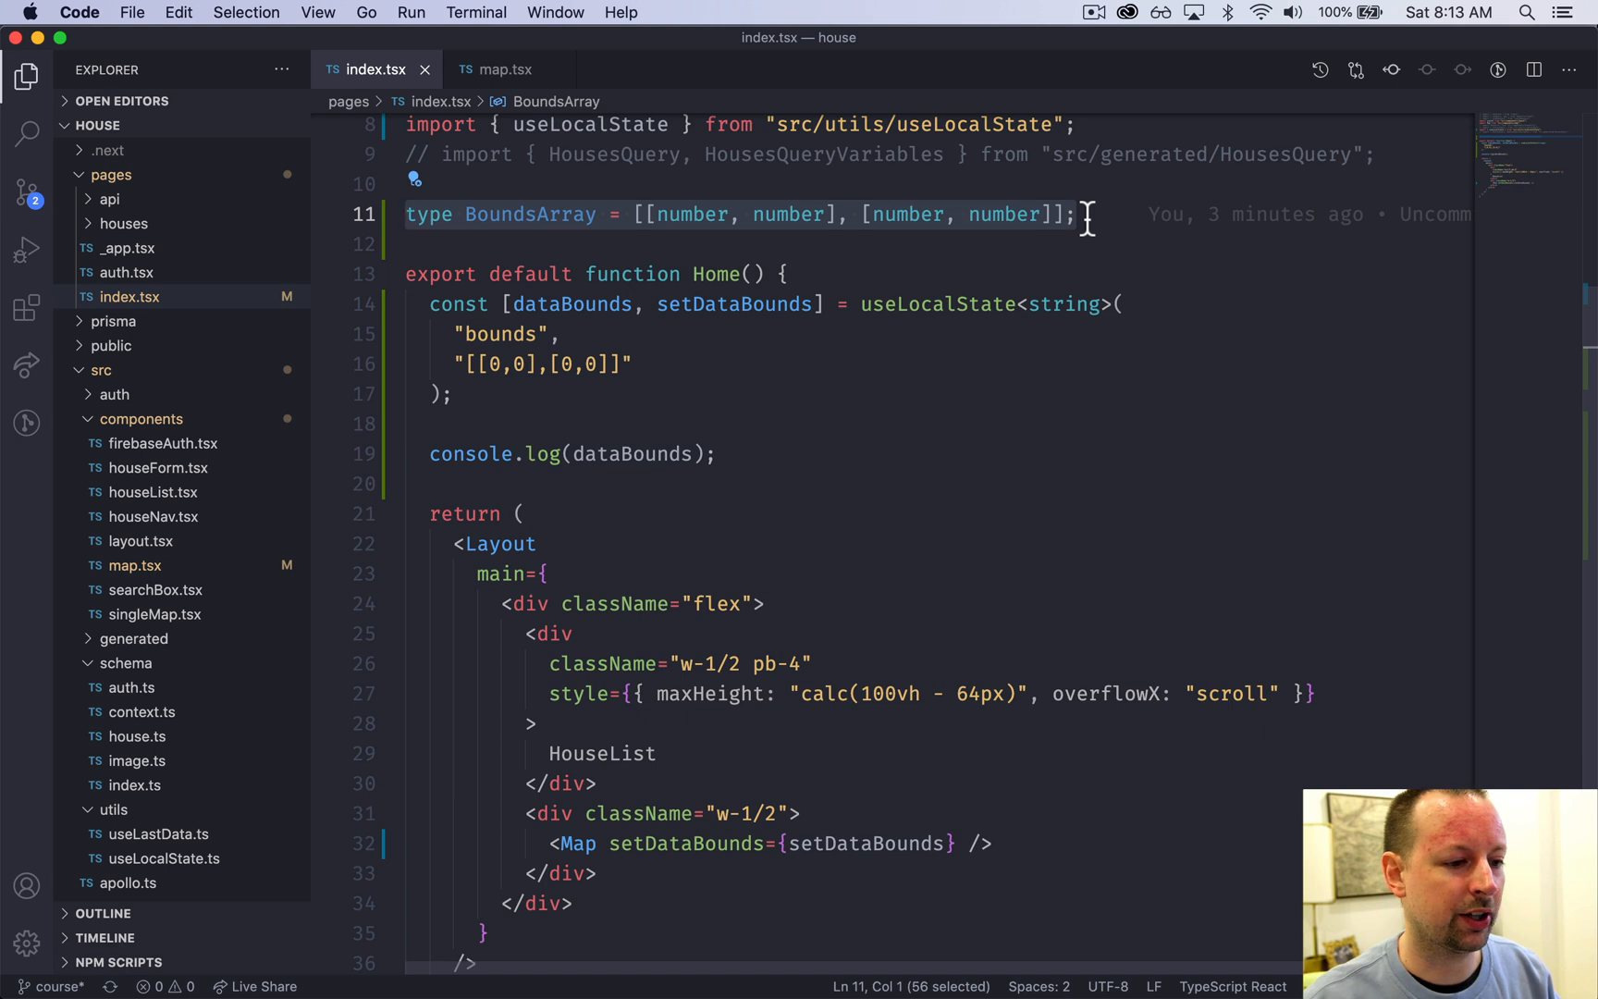
{"action": "mouse_move", "coordinate": [973, 214]}
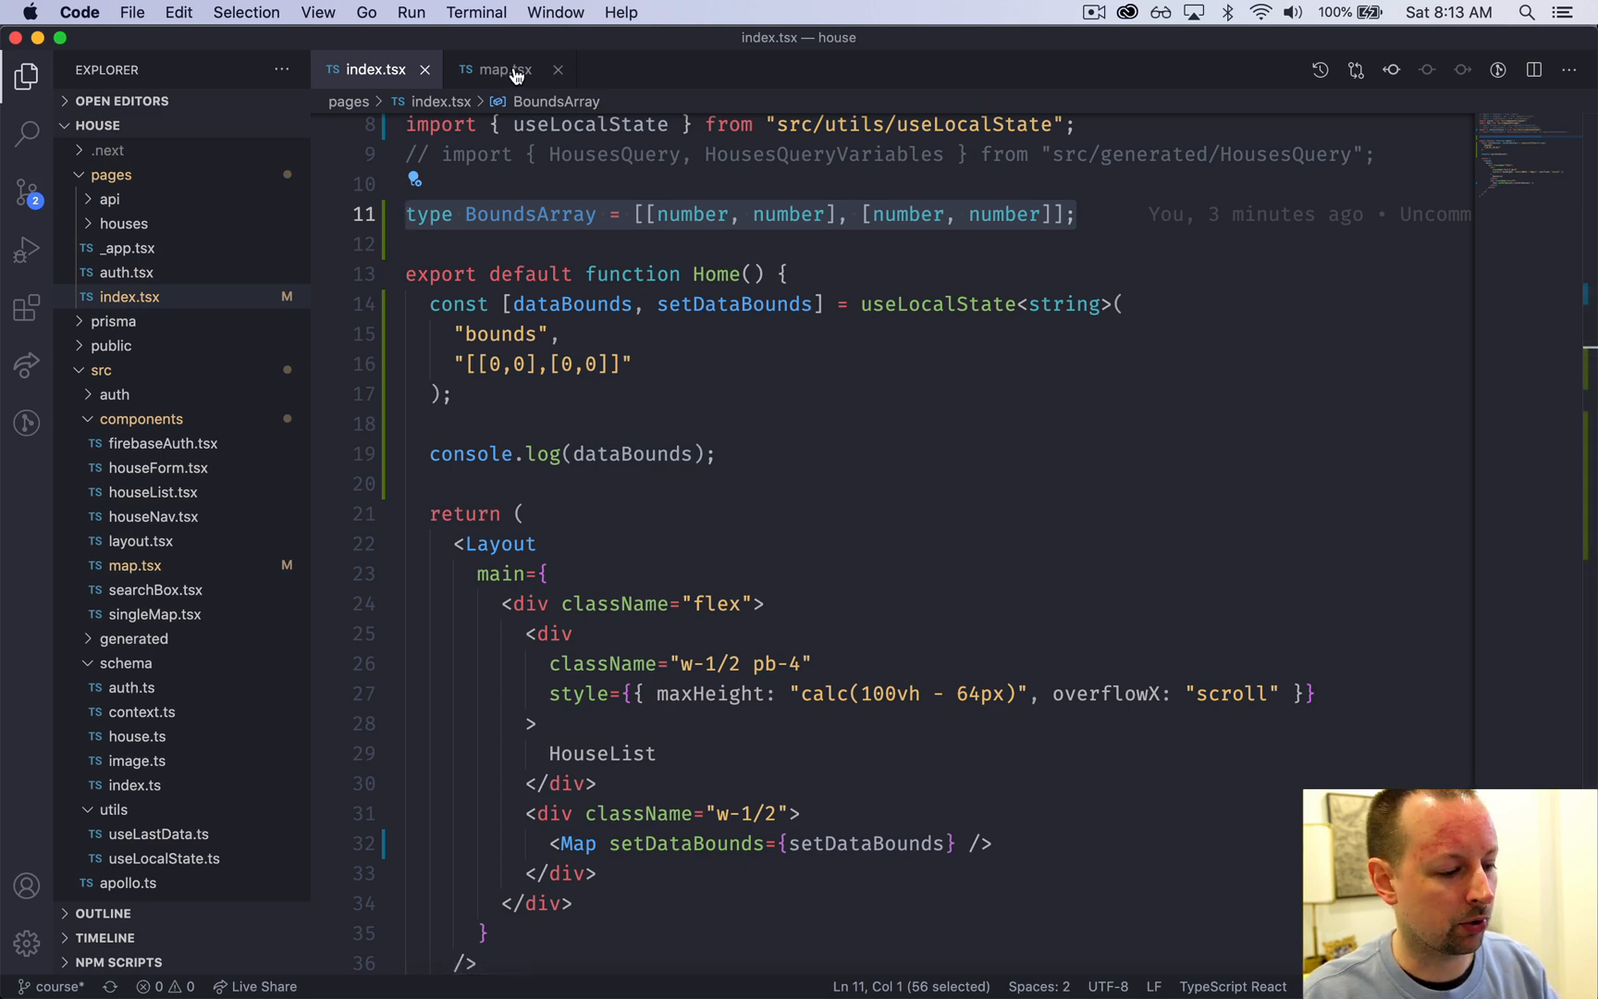
{"action": "left_click", "coordinate": [498, 69]}
{"action": "type", "text": "bounds.toArray("}
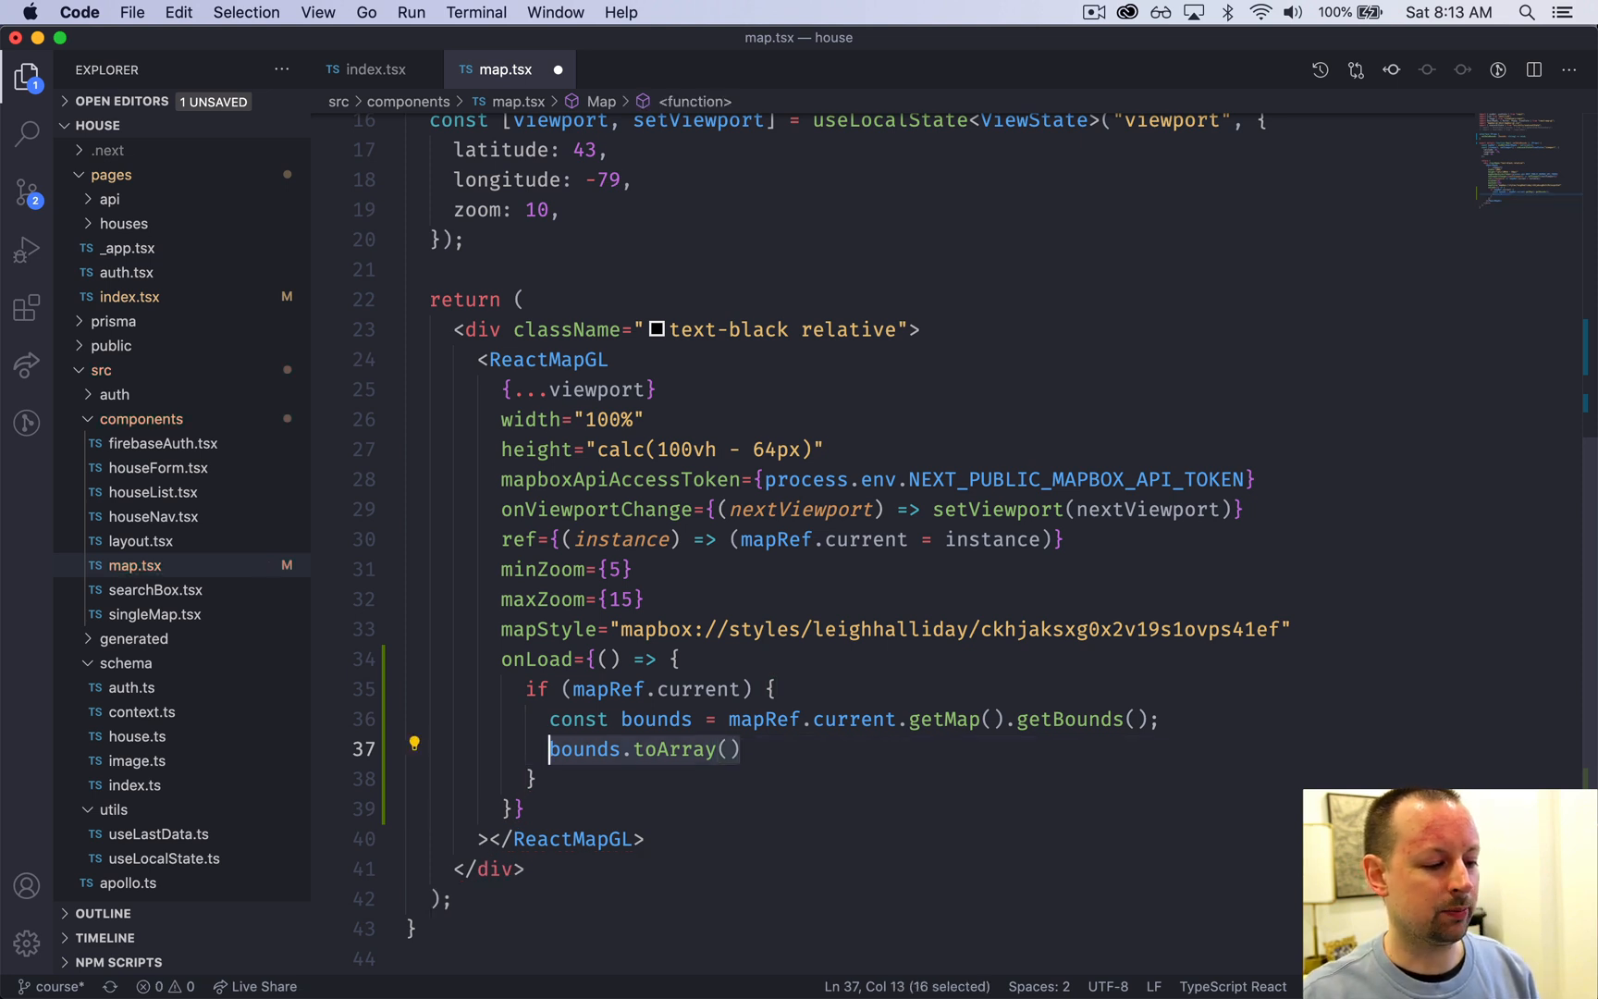
{"action": "type", "text": "setDataBounds("}
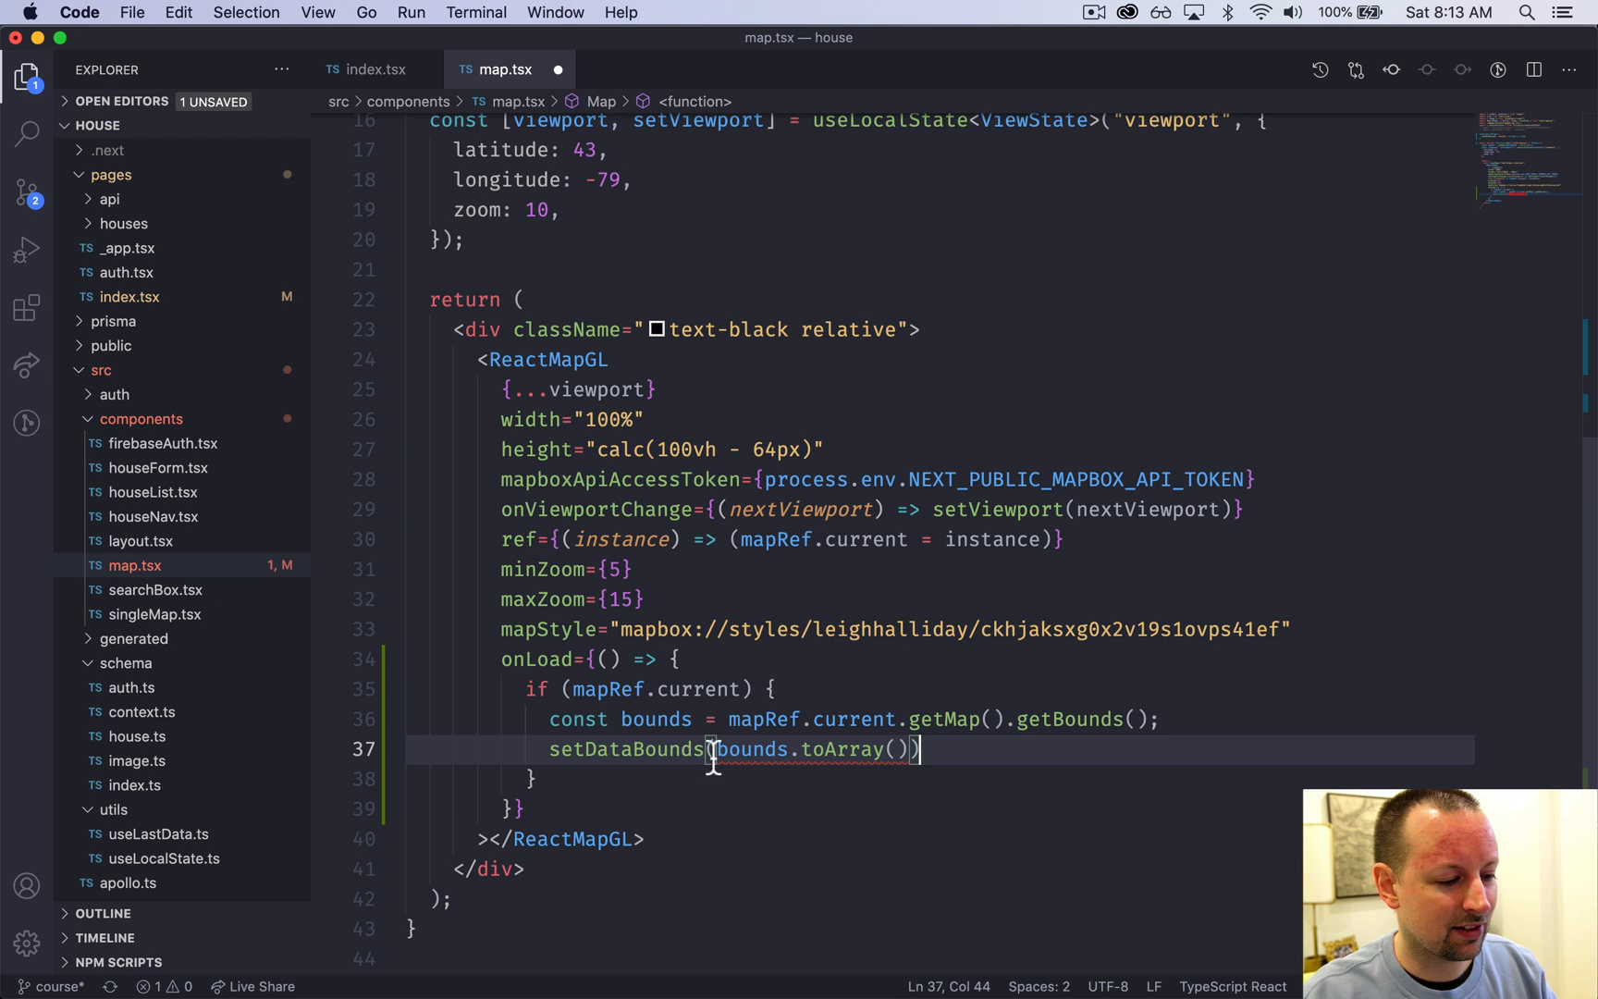
{"action": "mouse_move", "coordinate": [752, 750]}
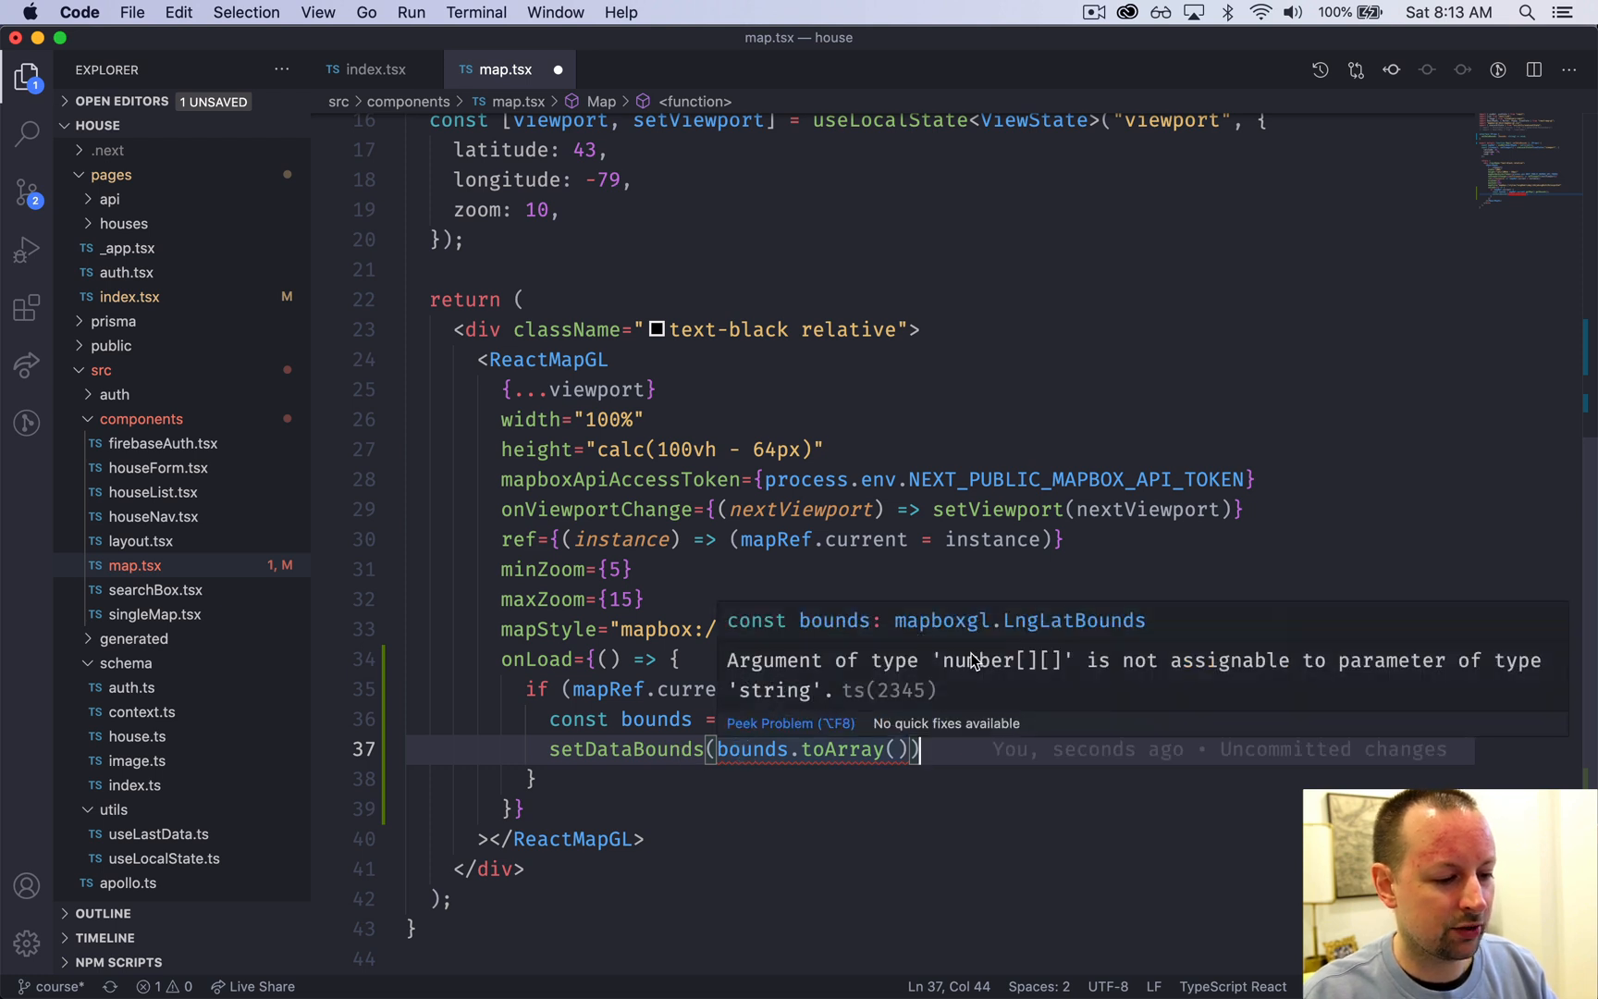
{"action": "mouse_move", "coordinate": [1038, 670]}
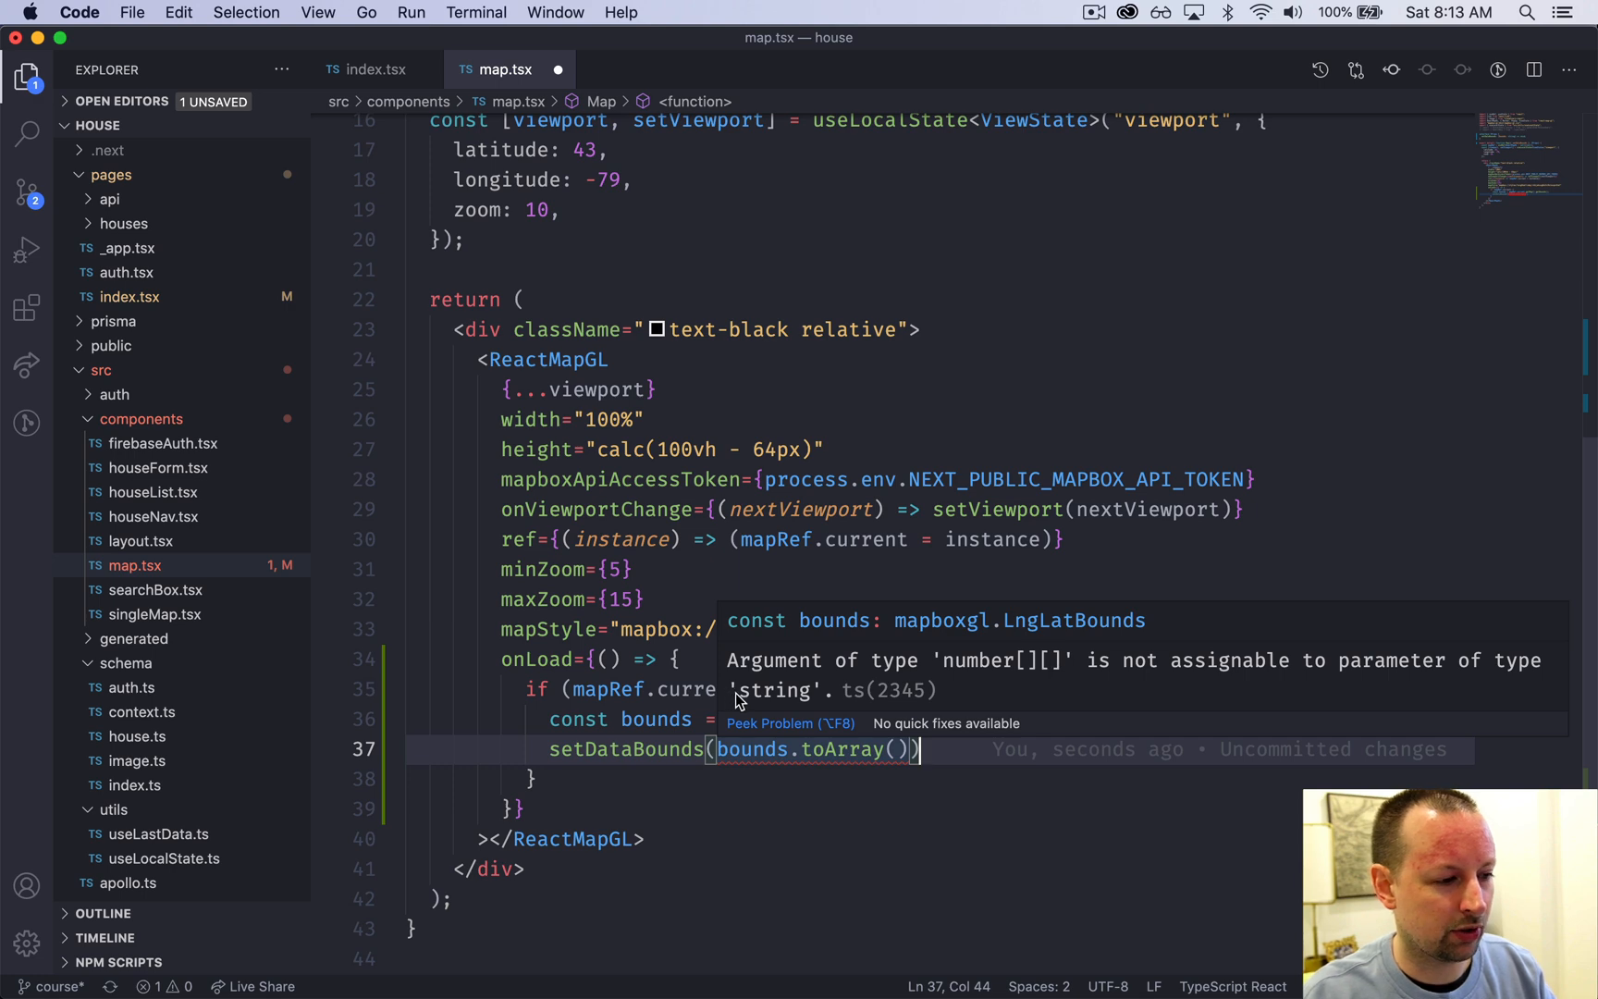
Step: After checking the bounds state type in index.tsx, wrap the argument in JSON.stringify
{"action": "left_click", "coordinate": [374, 70]}
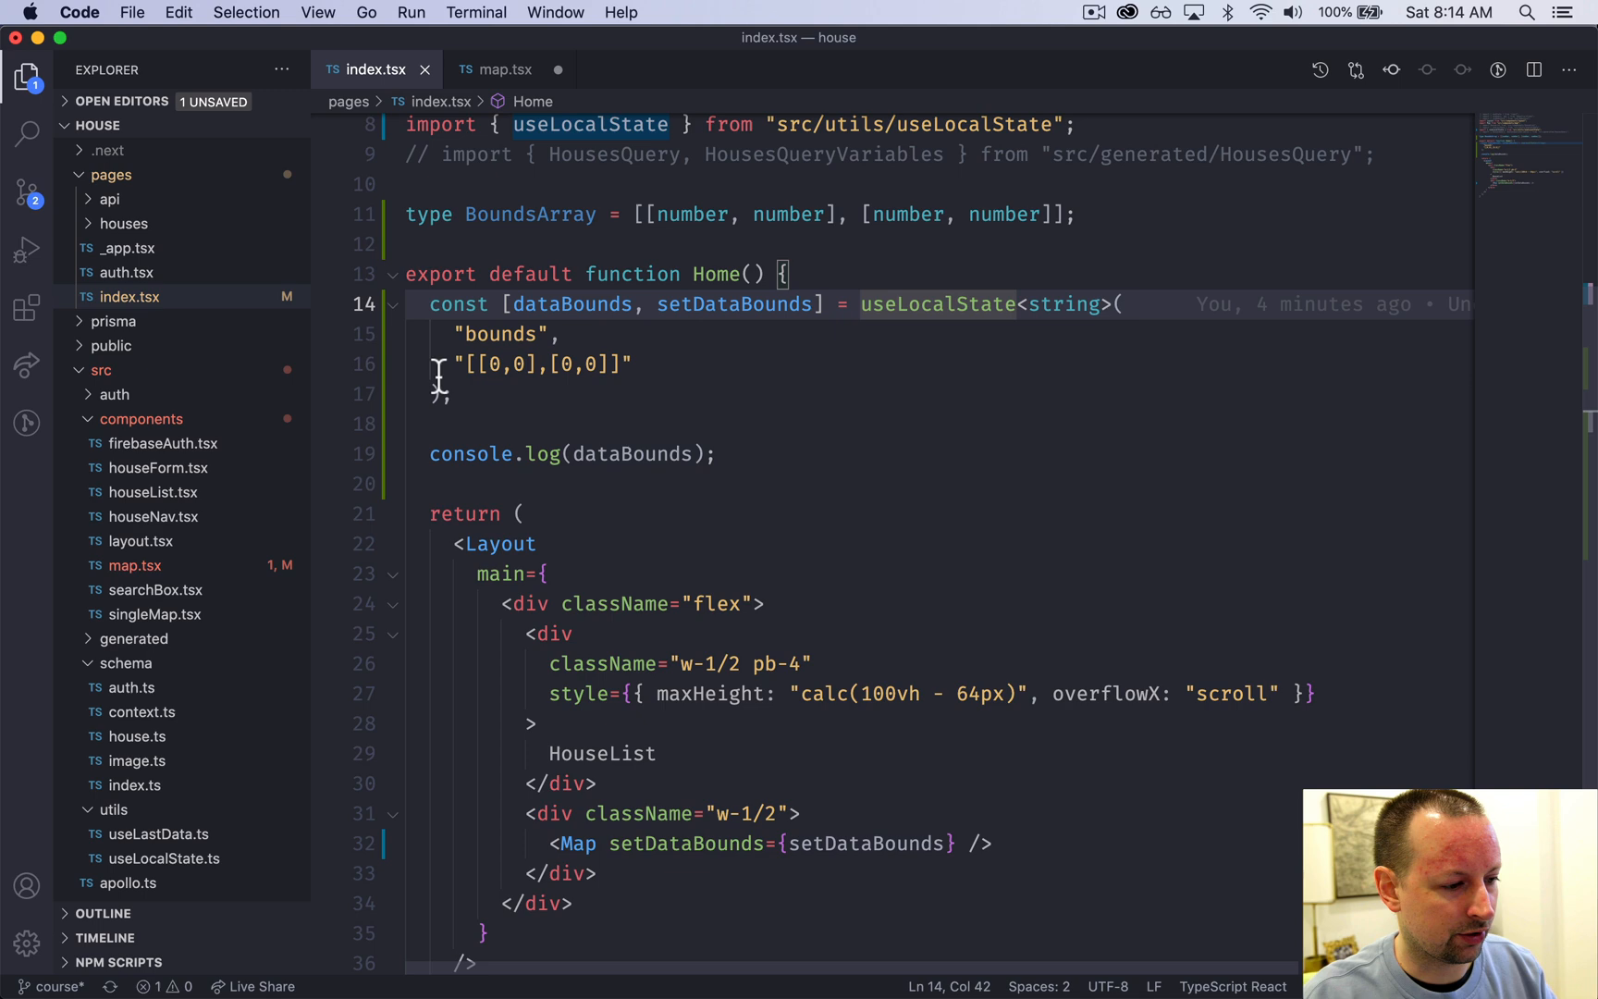
{"action": "left_click", "coordinate": [500, 70]}
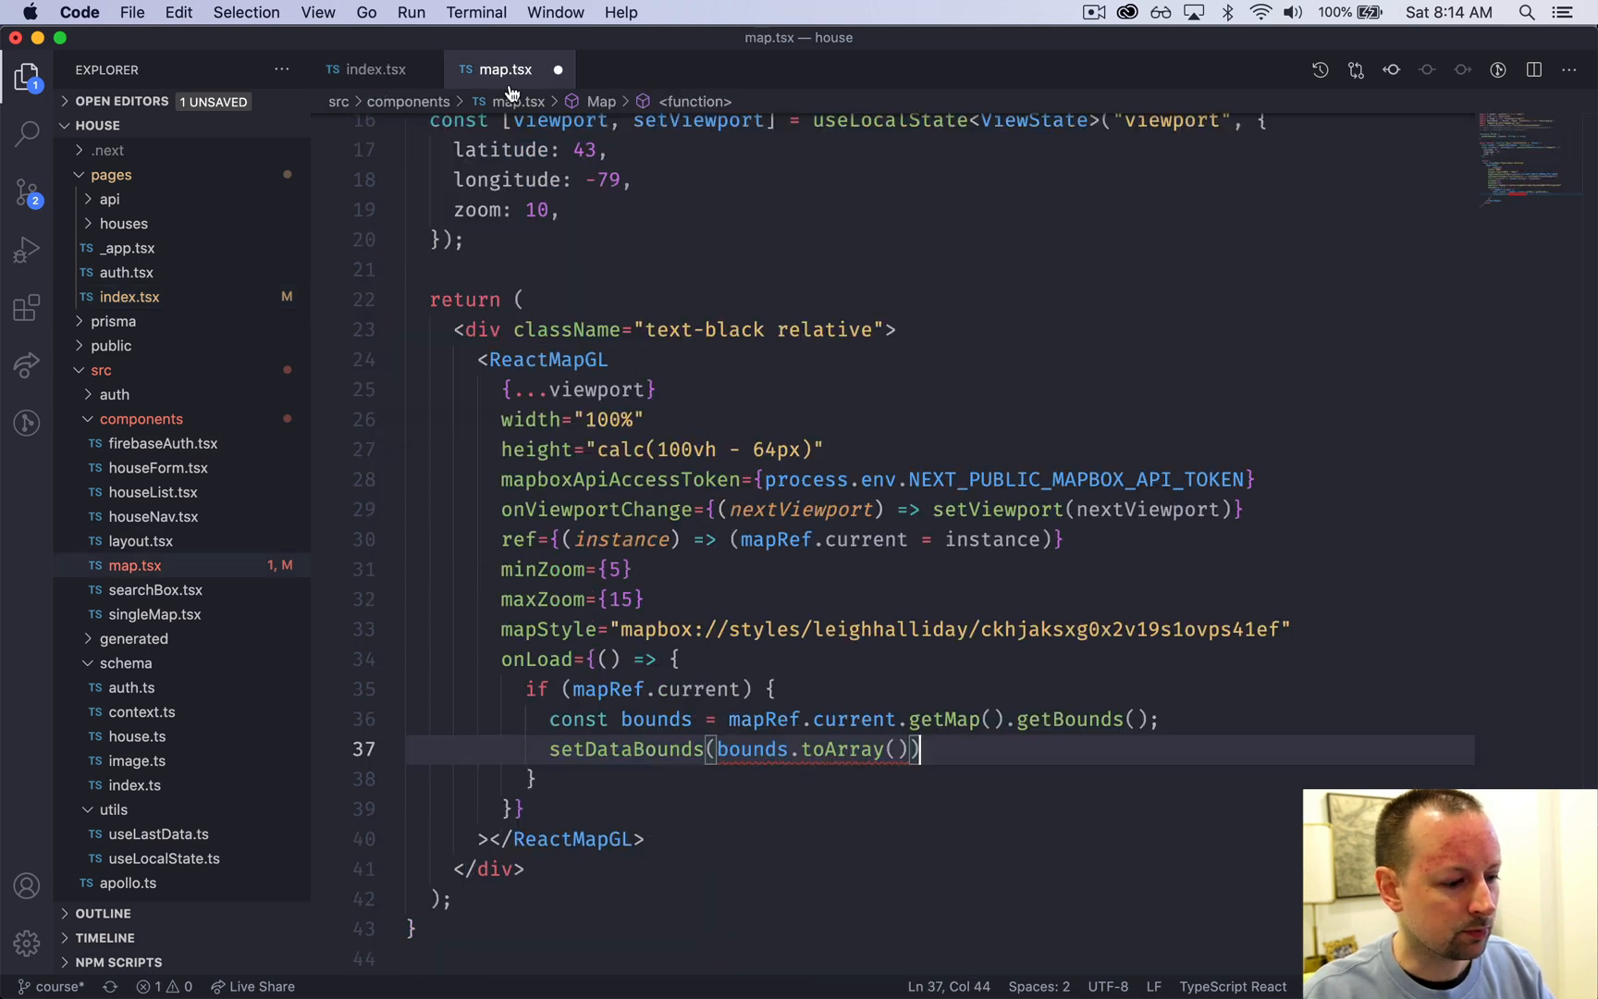
{"action": "left_click", "coordinate": [726, 749]}
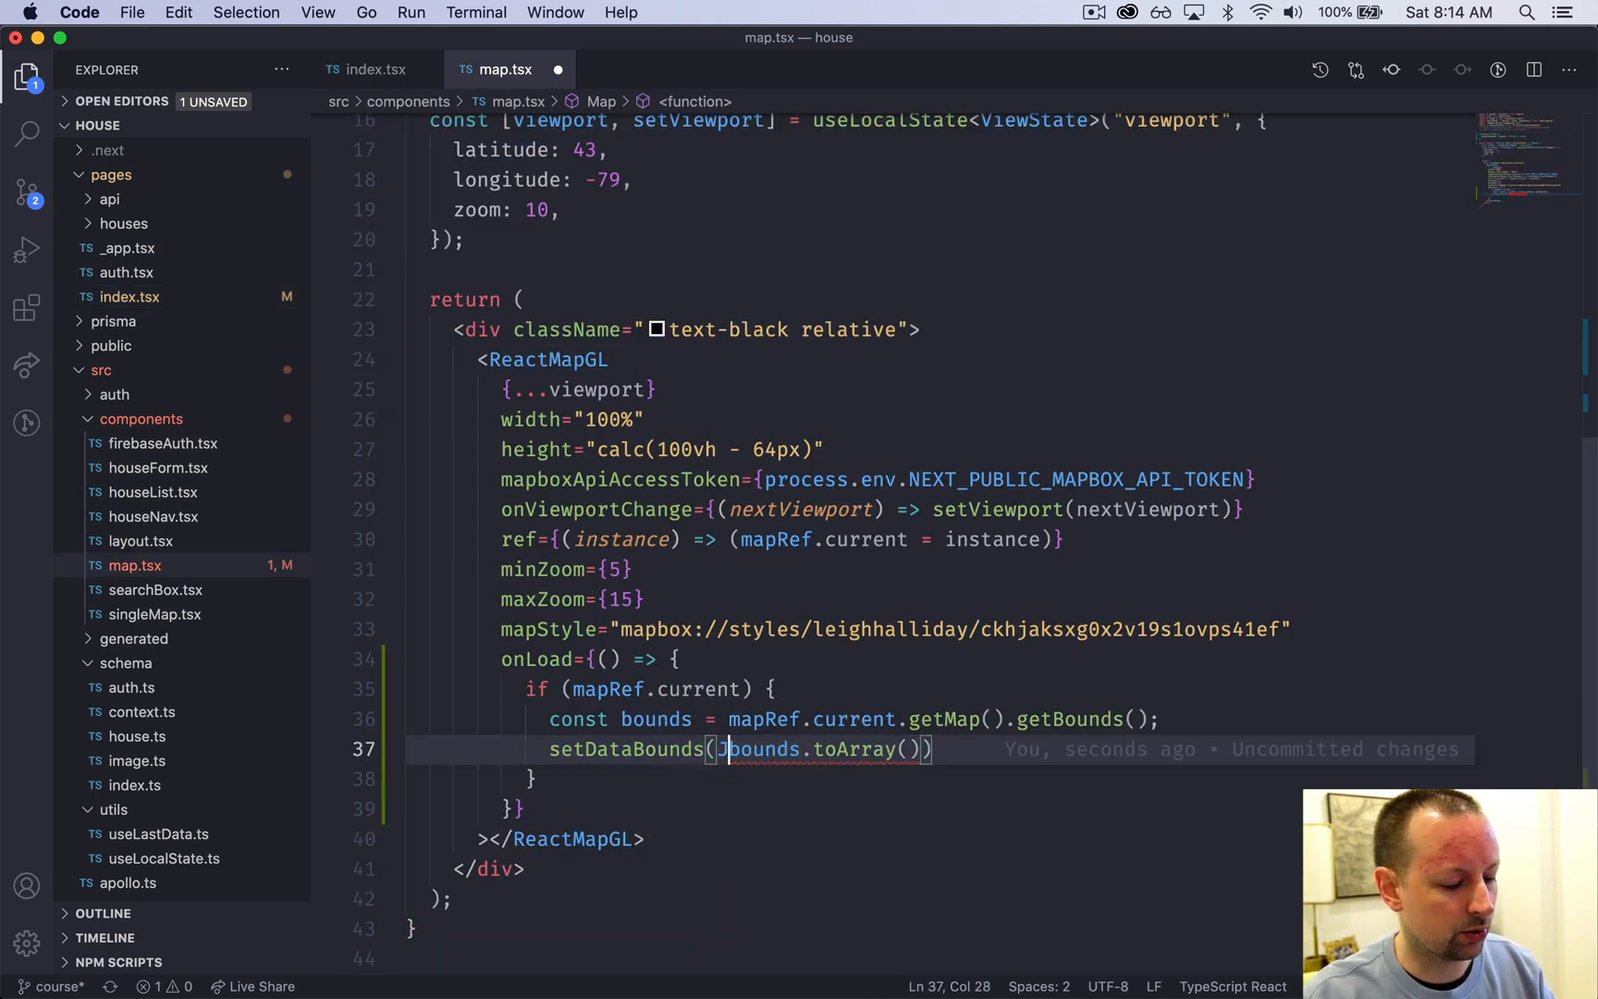
{"action": "type", "text": "JSON.stringify("}
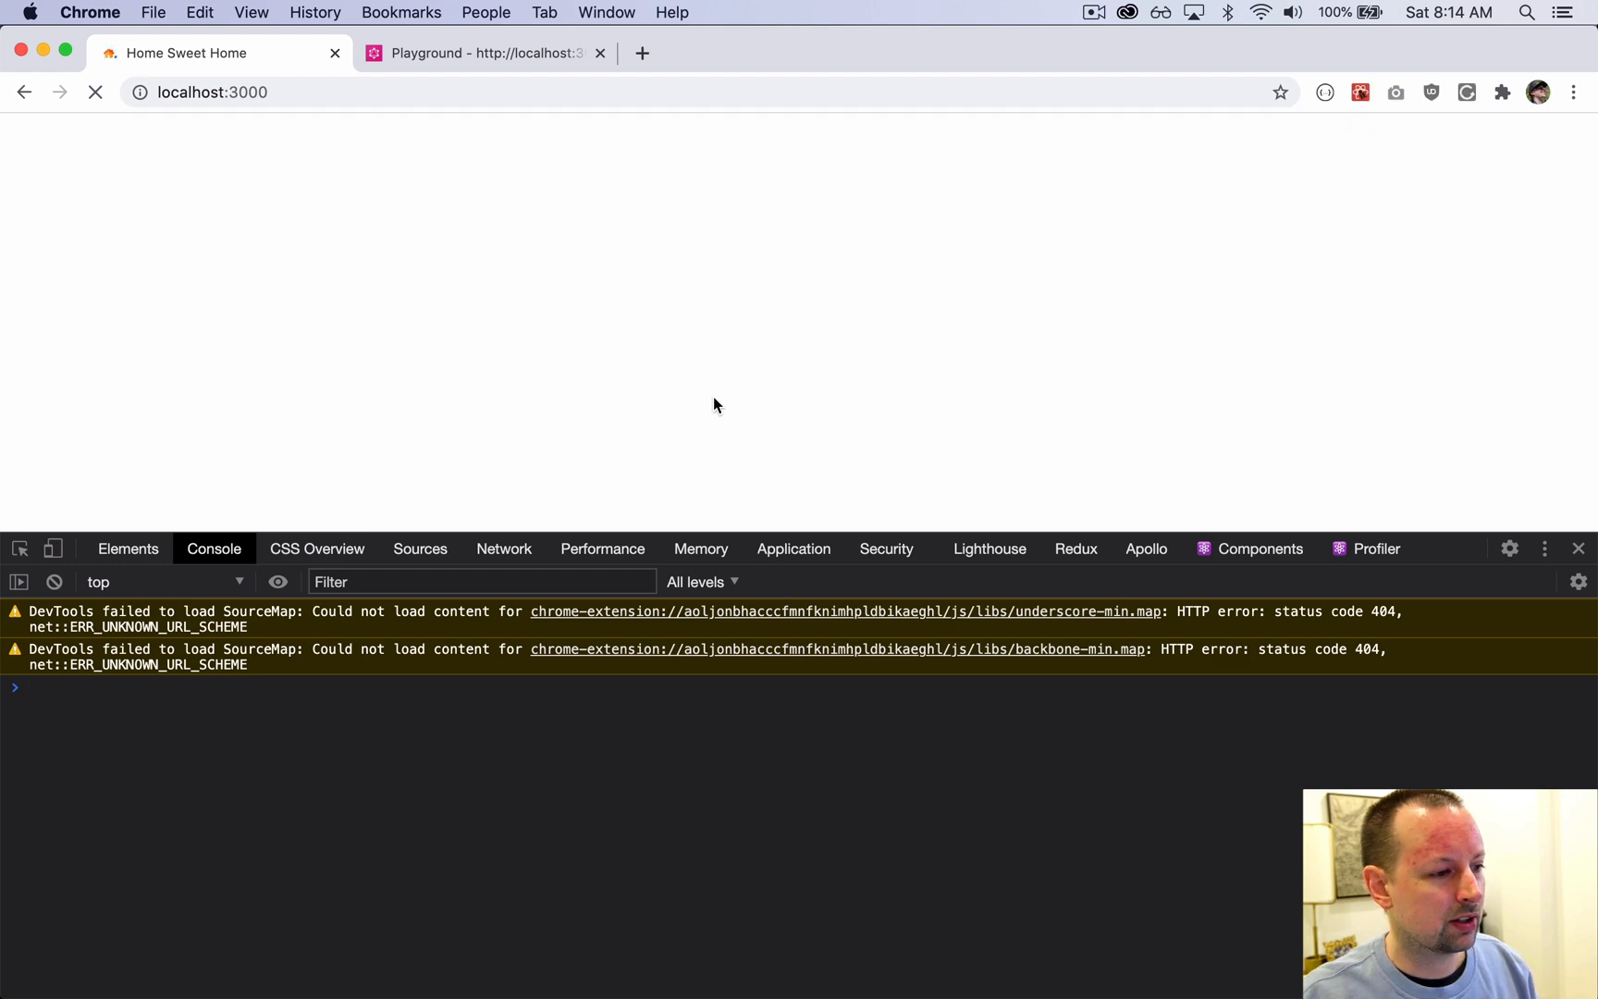
{"action": "mouse_move", "coordinate": [625, 568]}
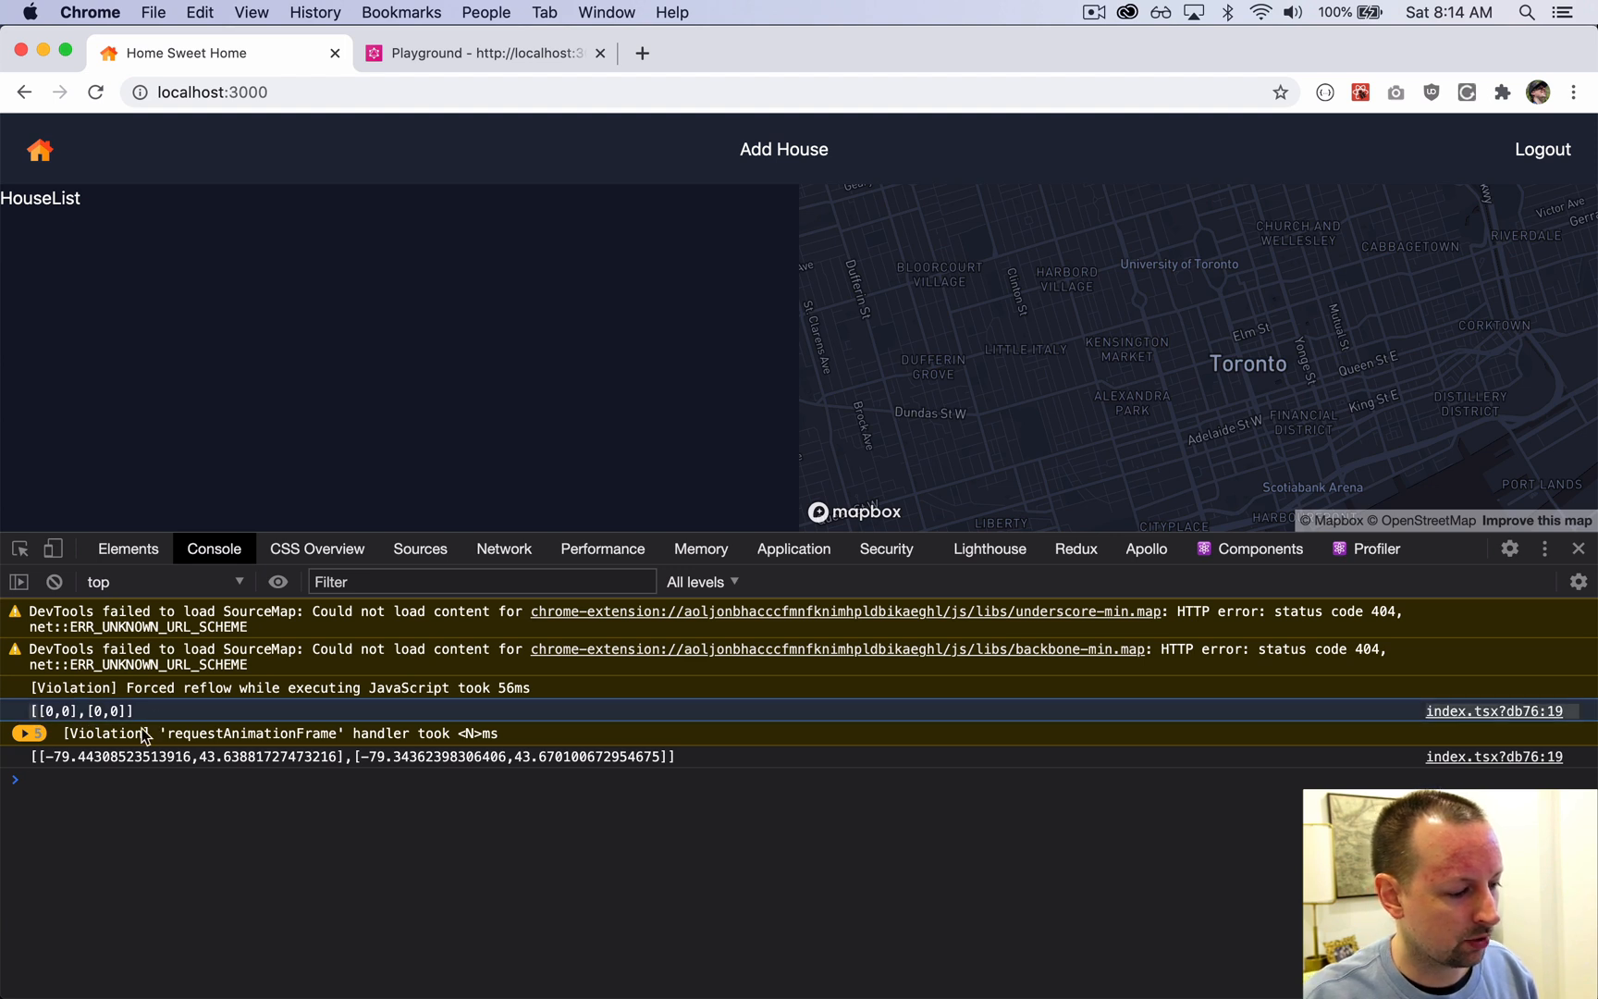
{"action": "mouse_move", "coordinate": [686, 757]}
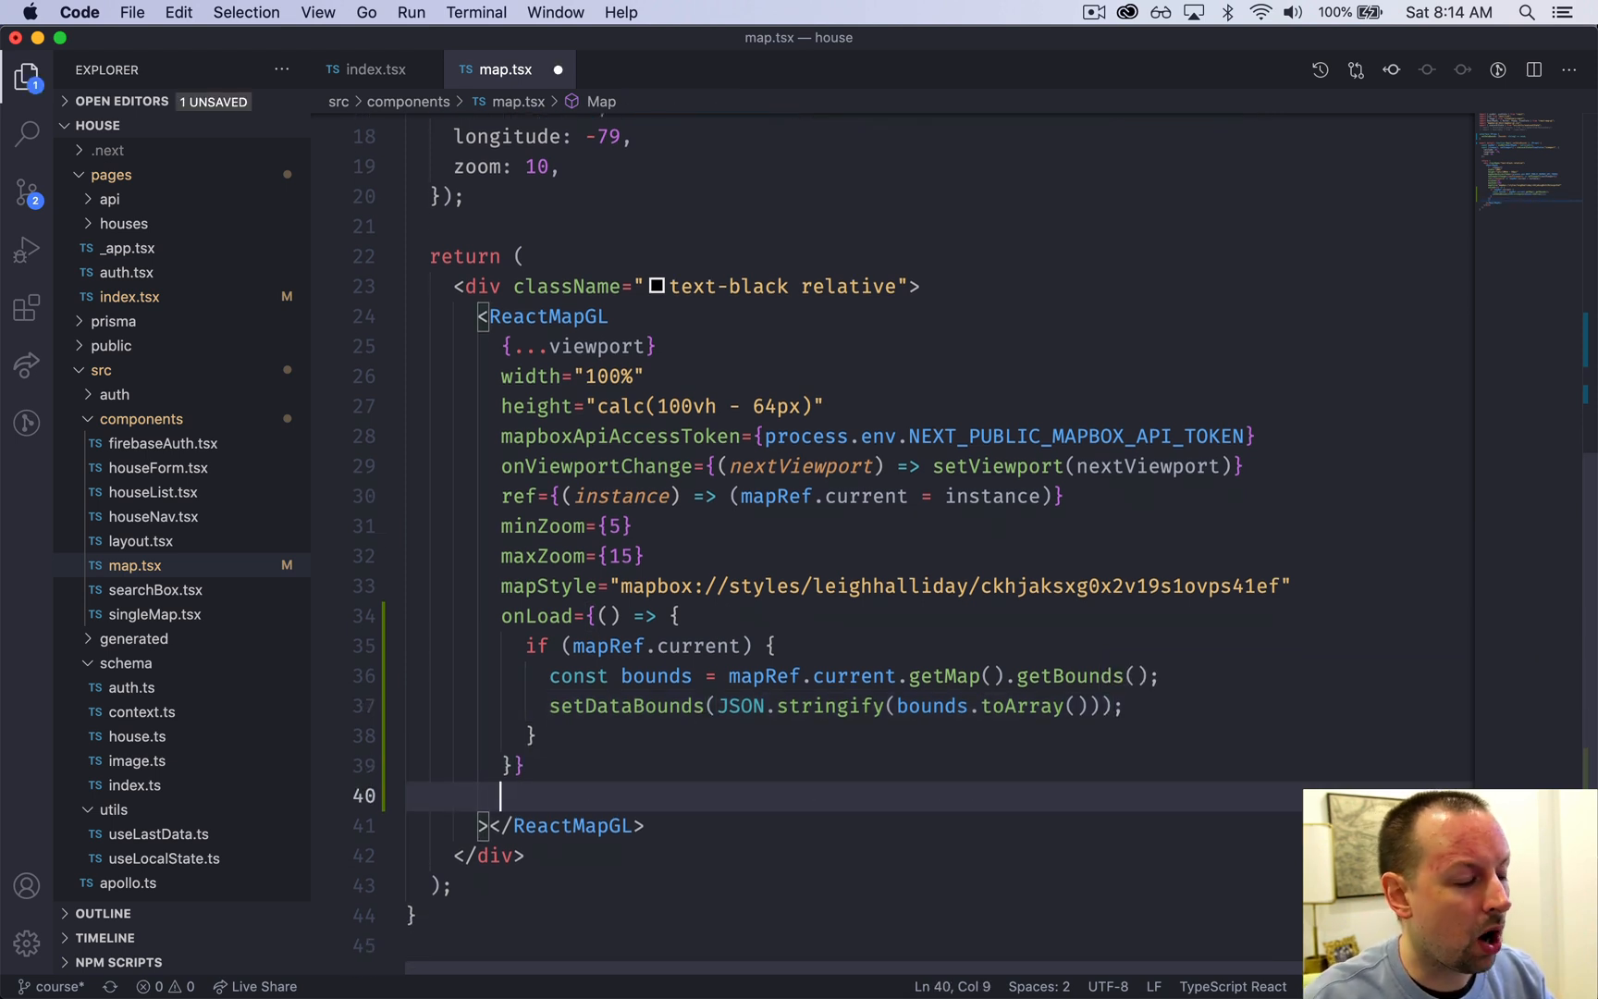
Step: Add onInteractionStateChange={(extra) => ...} with an if checking !extra.isDragging && mapRef.current
{"action": "type", "text": "onInteractionStateChange"}
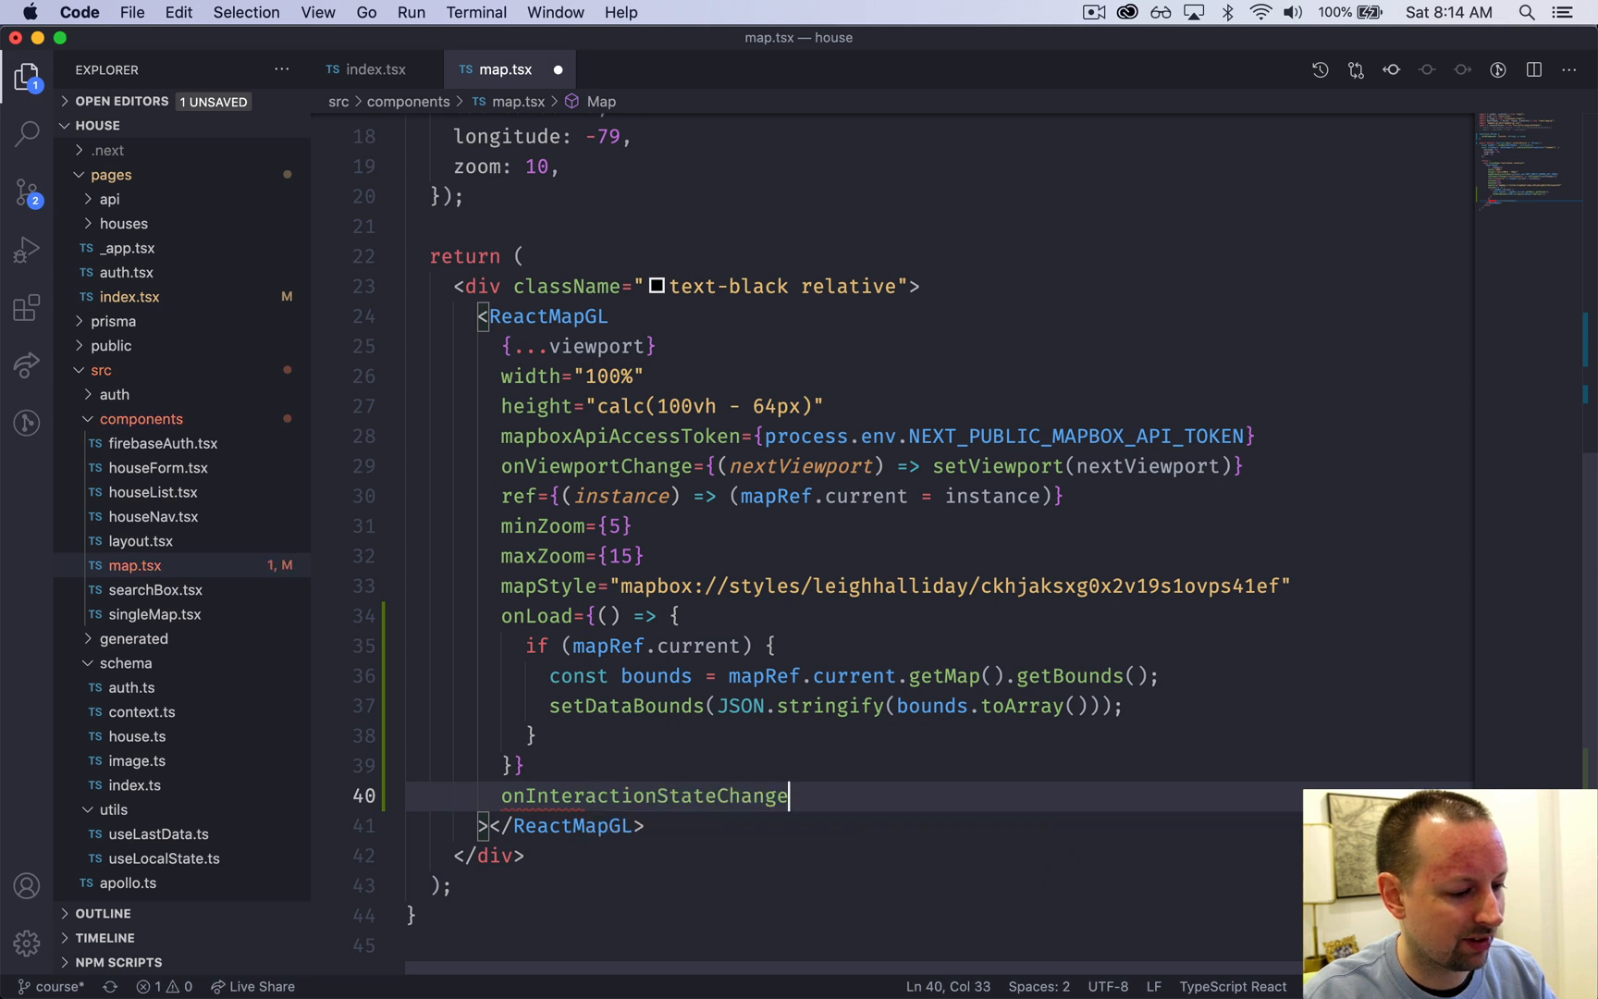
{"action": "type", "text": "={}"}
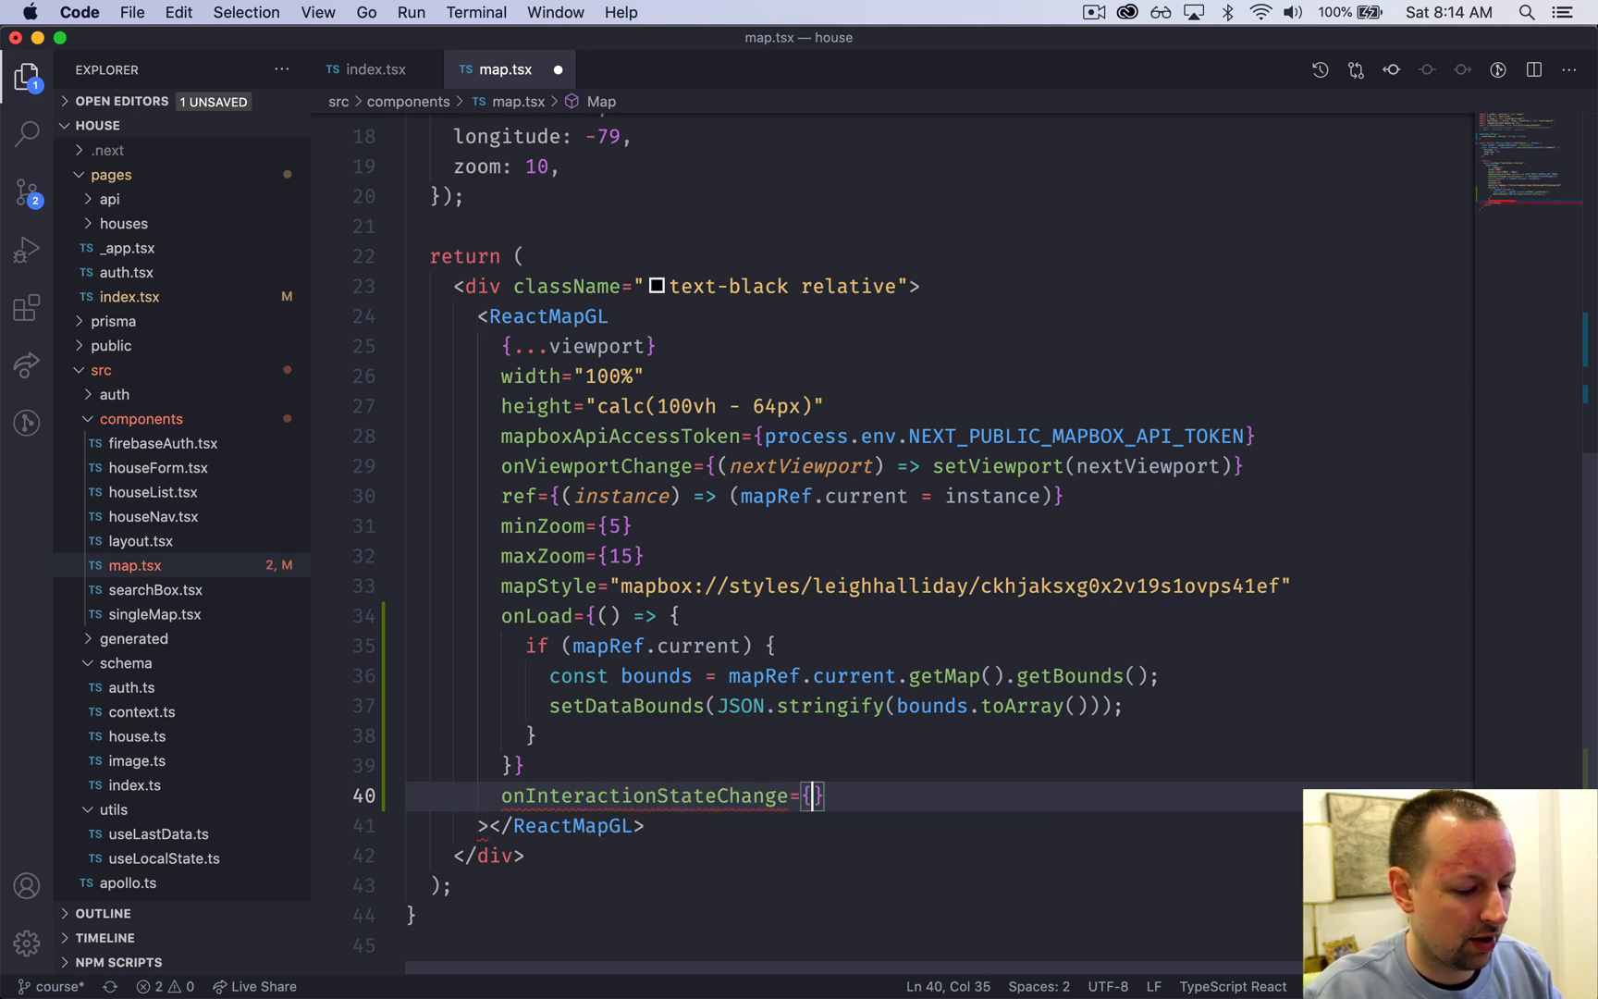
{"action": "type", "text": "(extra) => {"}
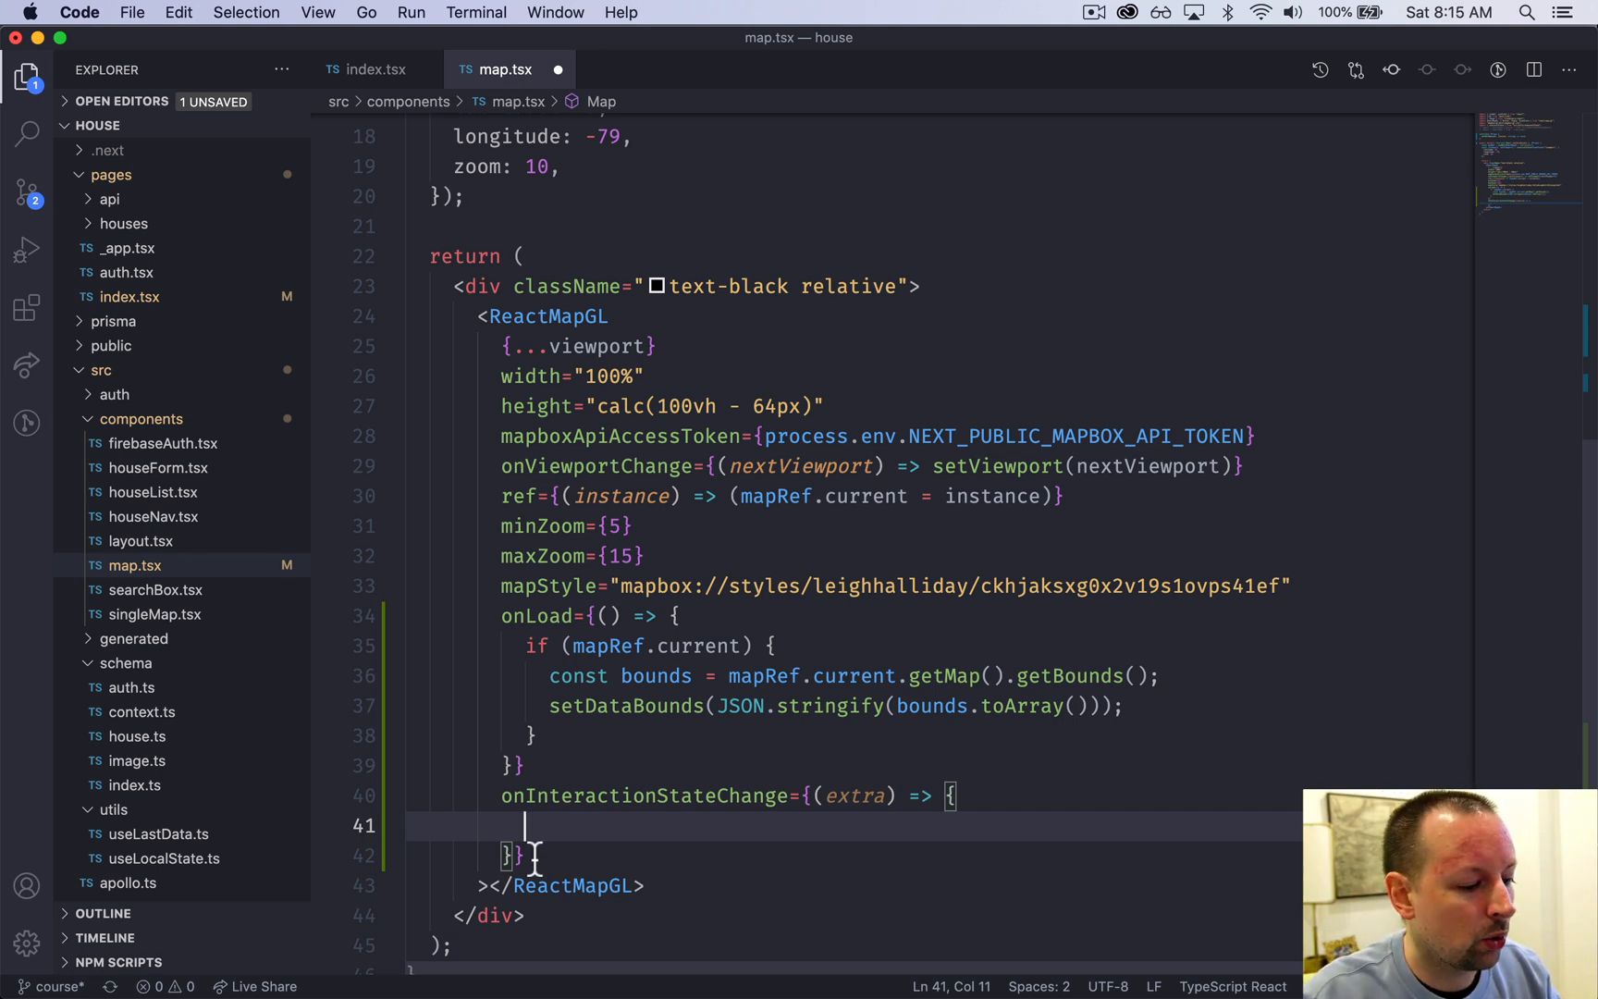
{"action": "type", "text": "if"}
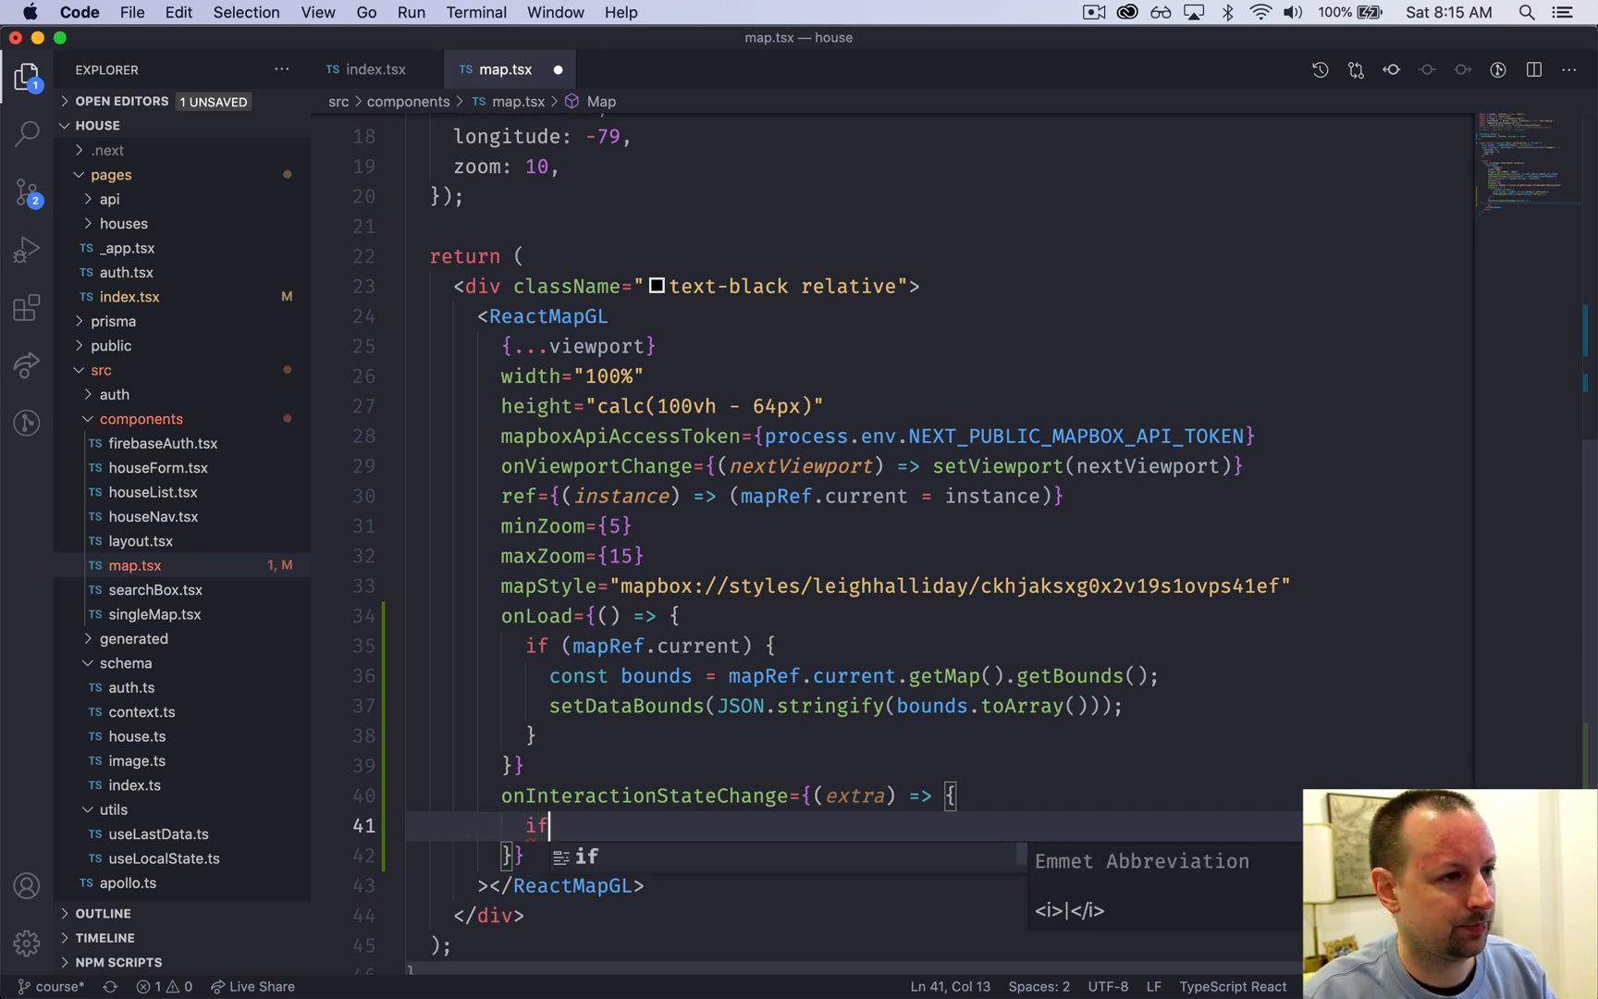
{"action": "type", "text": "()"}
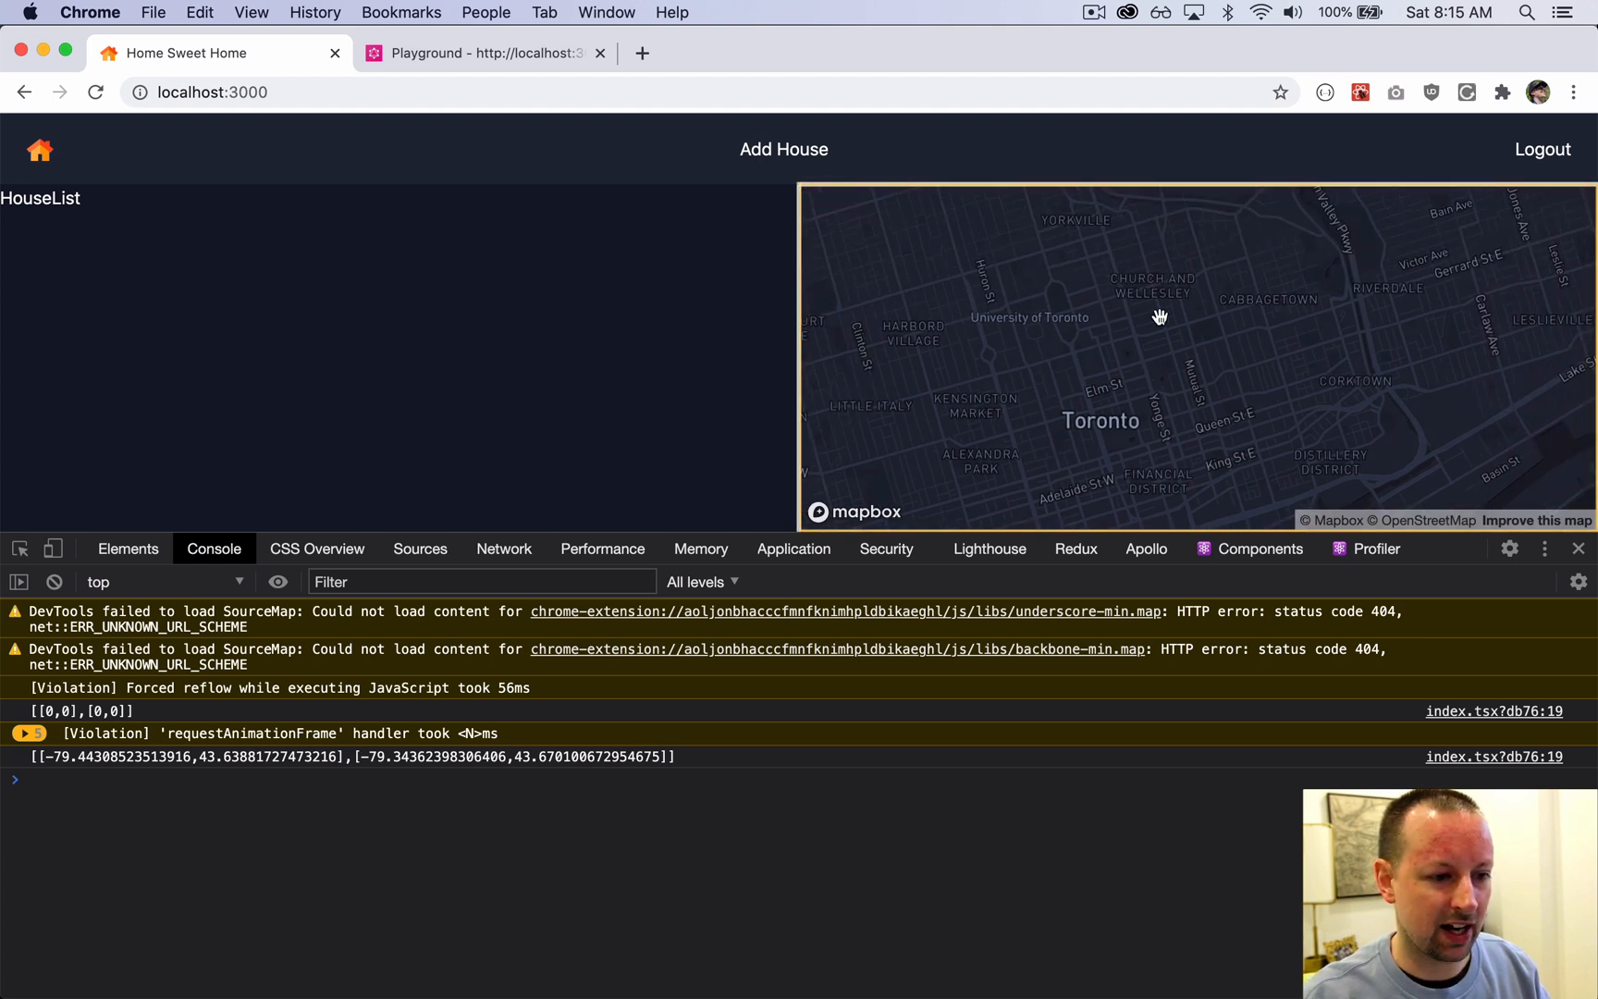
{"action": "left_click_drag", "start_coordinate": [1159, 318], "coordinate": [1108, 352]}
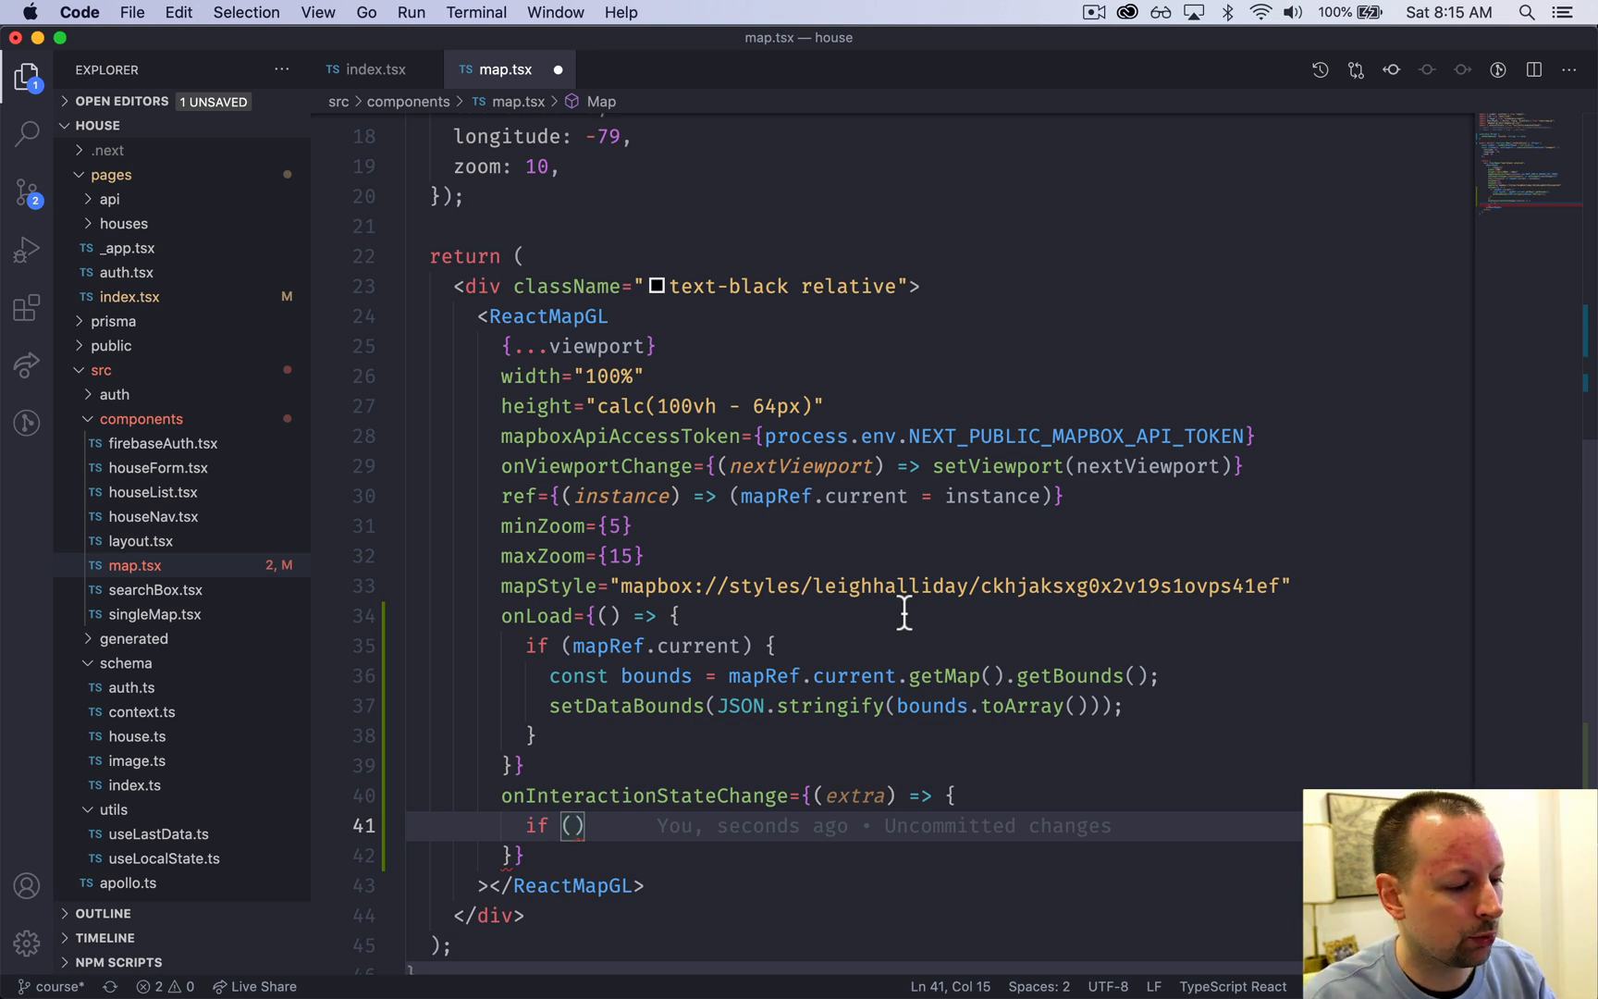
{"action": "type", "text": "!extra"}
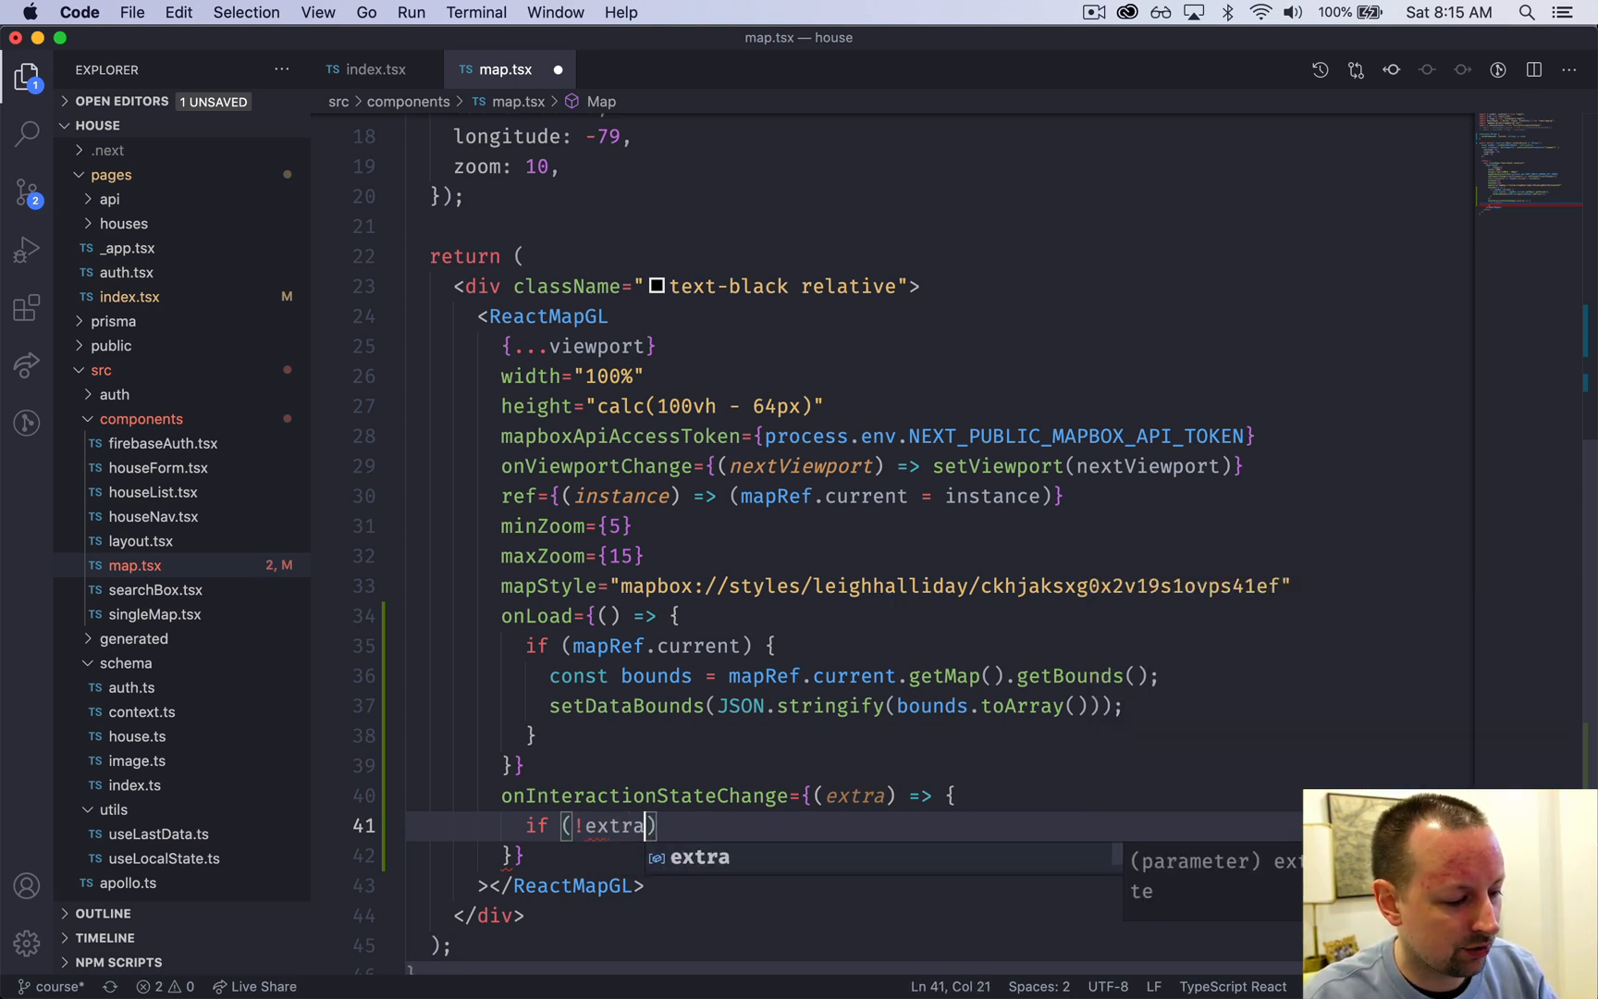
{"action": "type", "text": ".isDragging"}
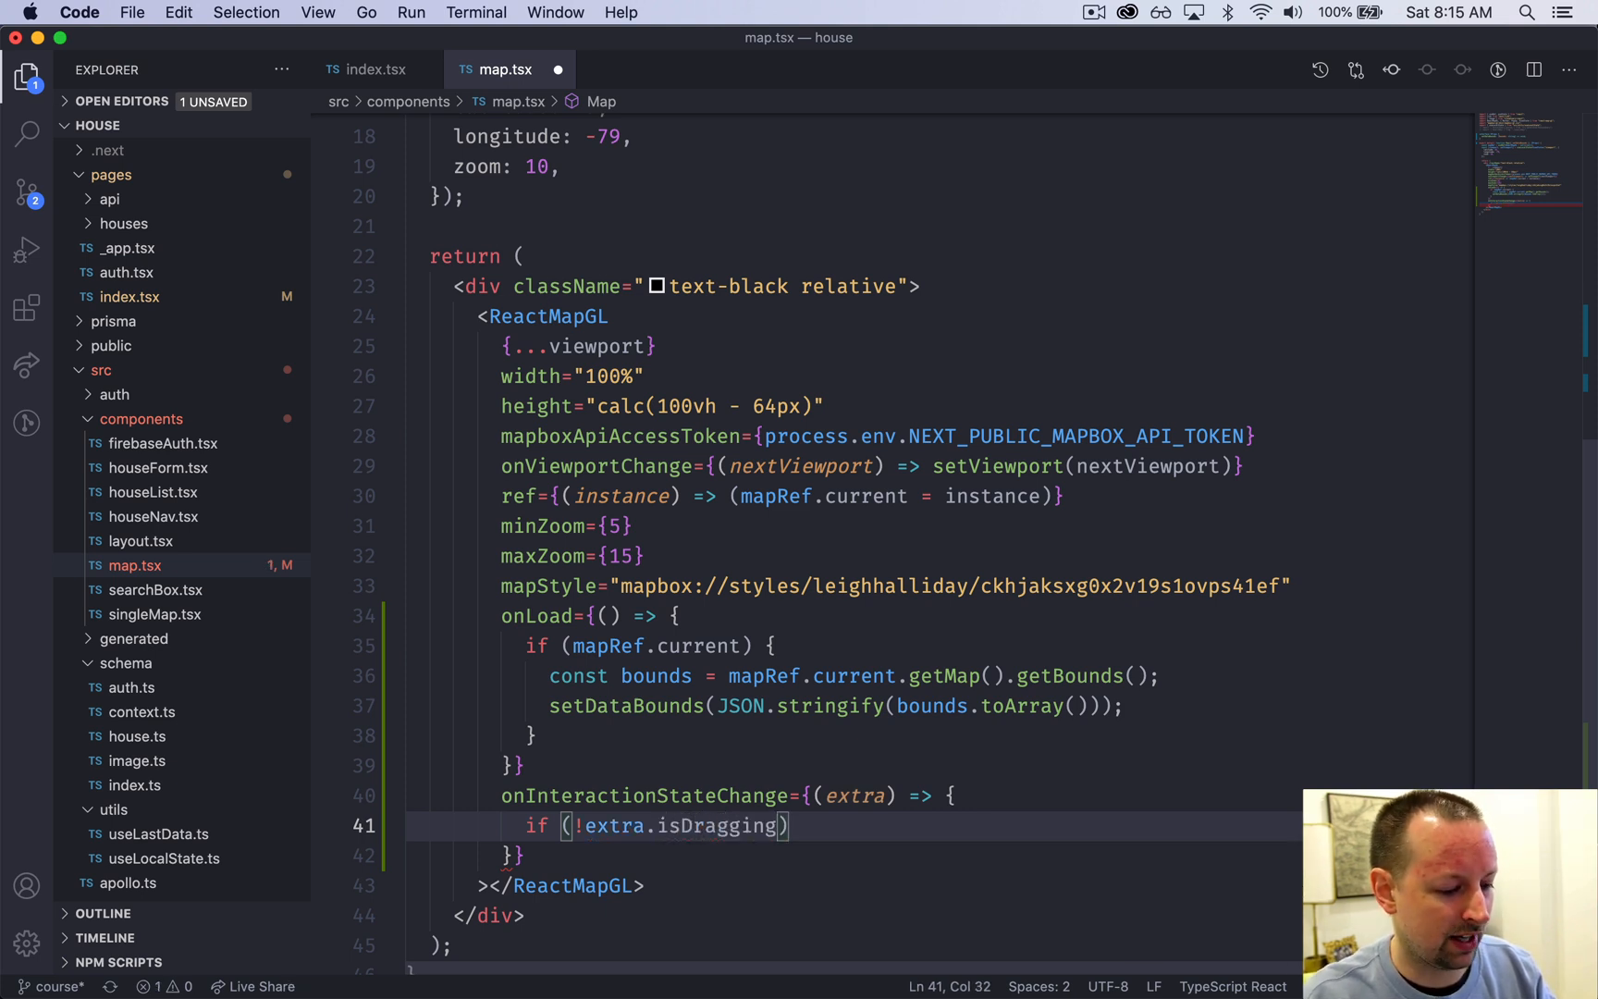
{"action": "type", "text": "&& mapRef.current"}
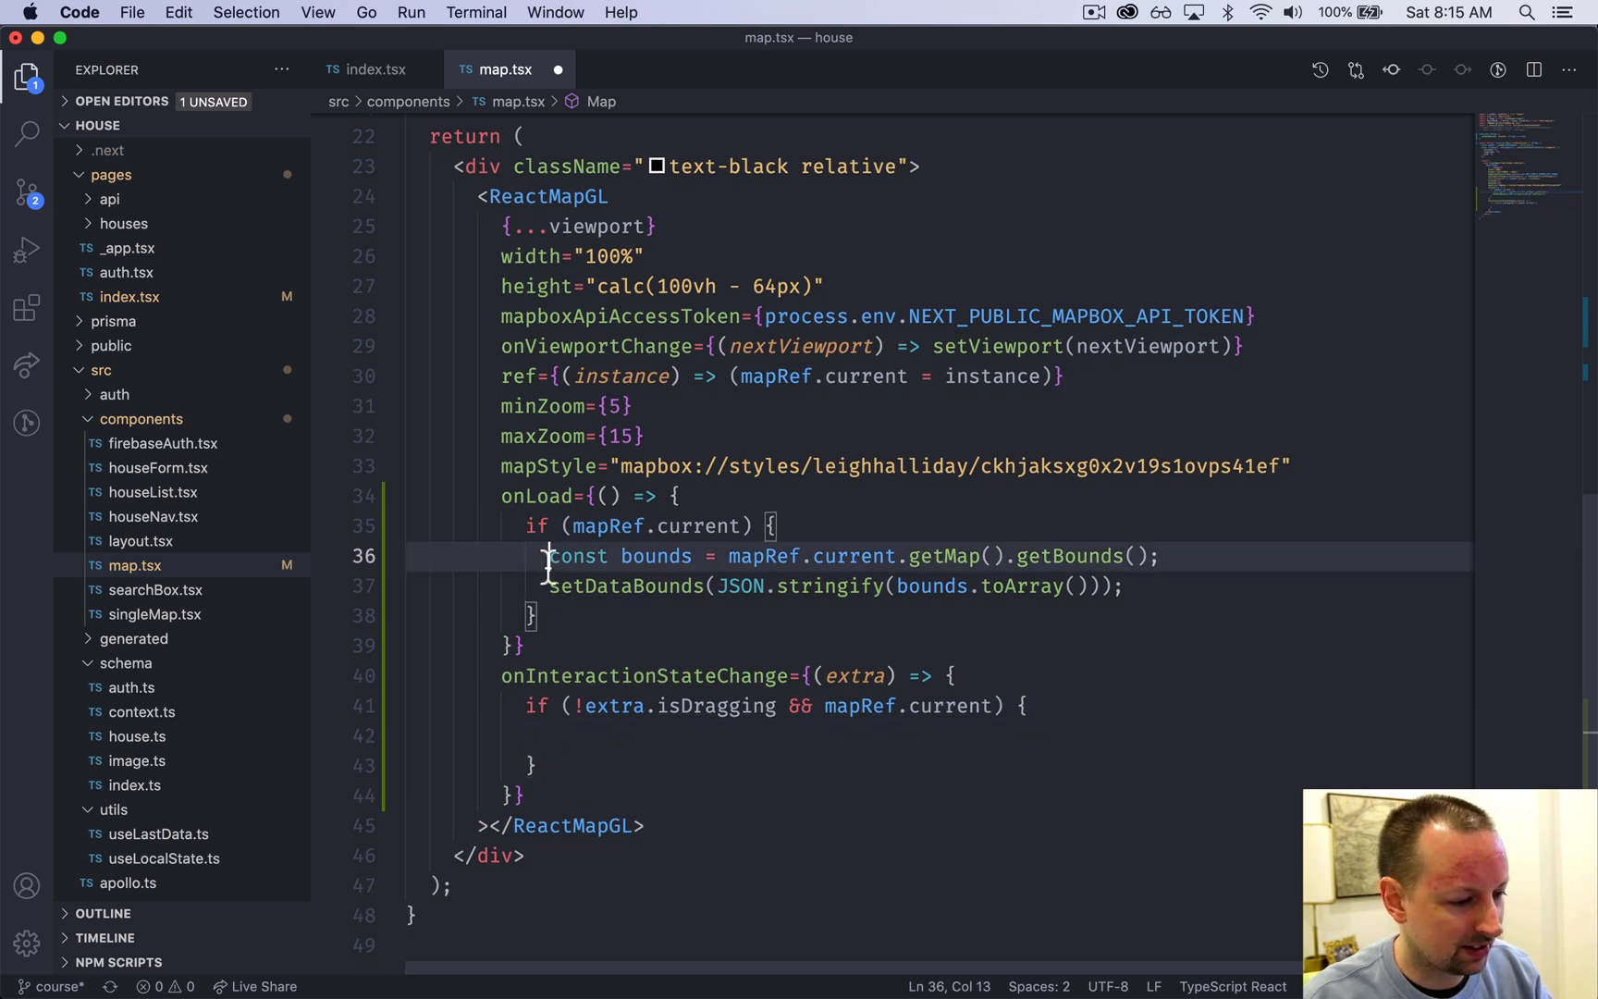
Step: Copy the onLoad bounds lines into the drag-end if block and save map.tsx
{"action": "left_click_drag", "start_coordinate": [548, 556], "coordinate": [1121, 586]}
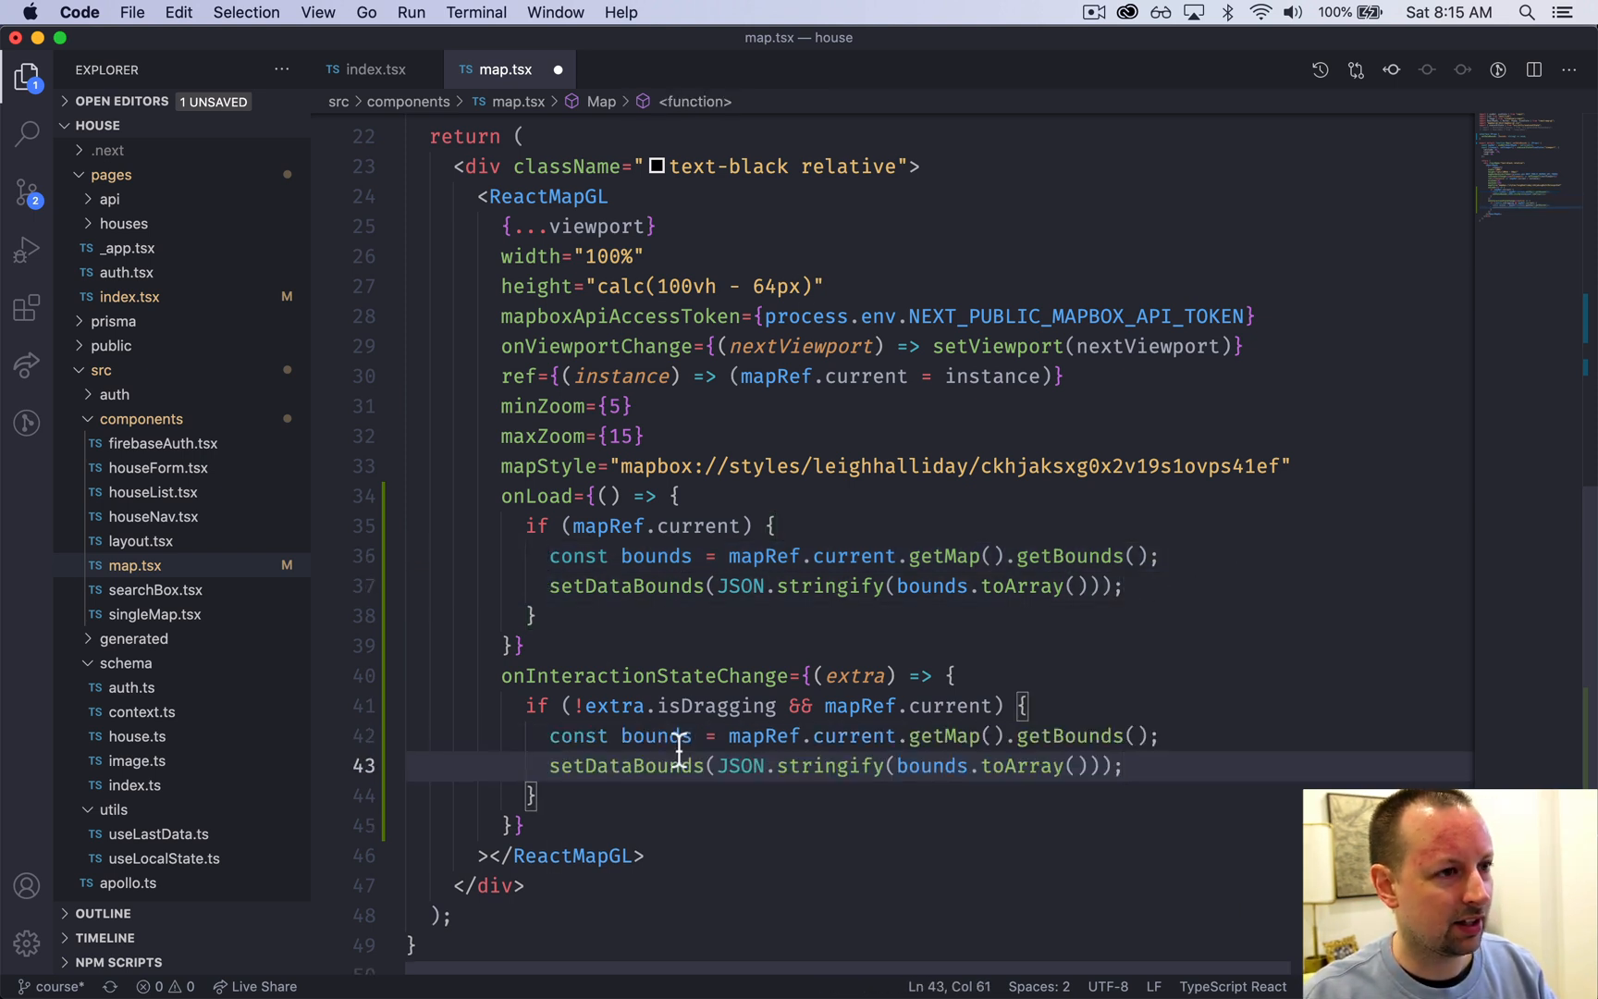
{"action": "key", "text": "cmd+s"}
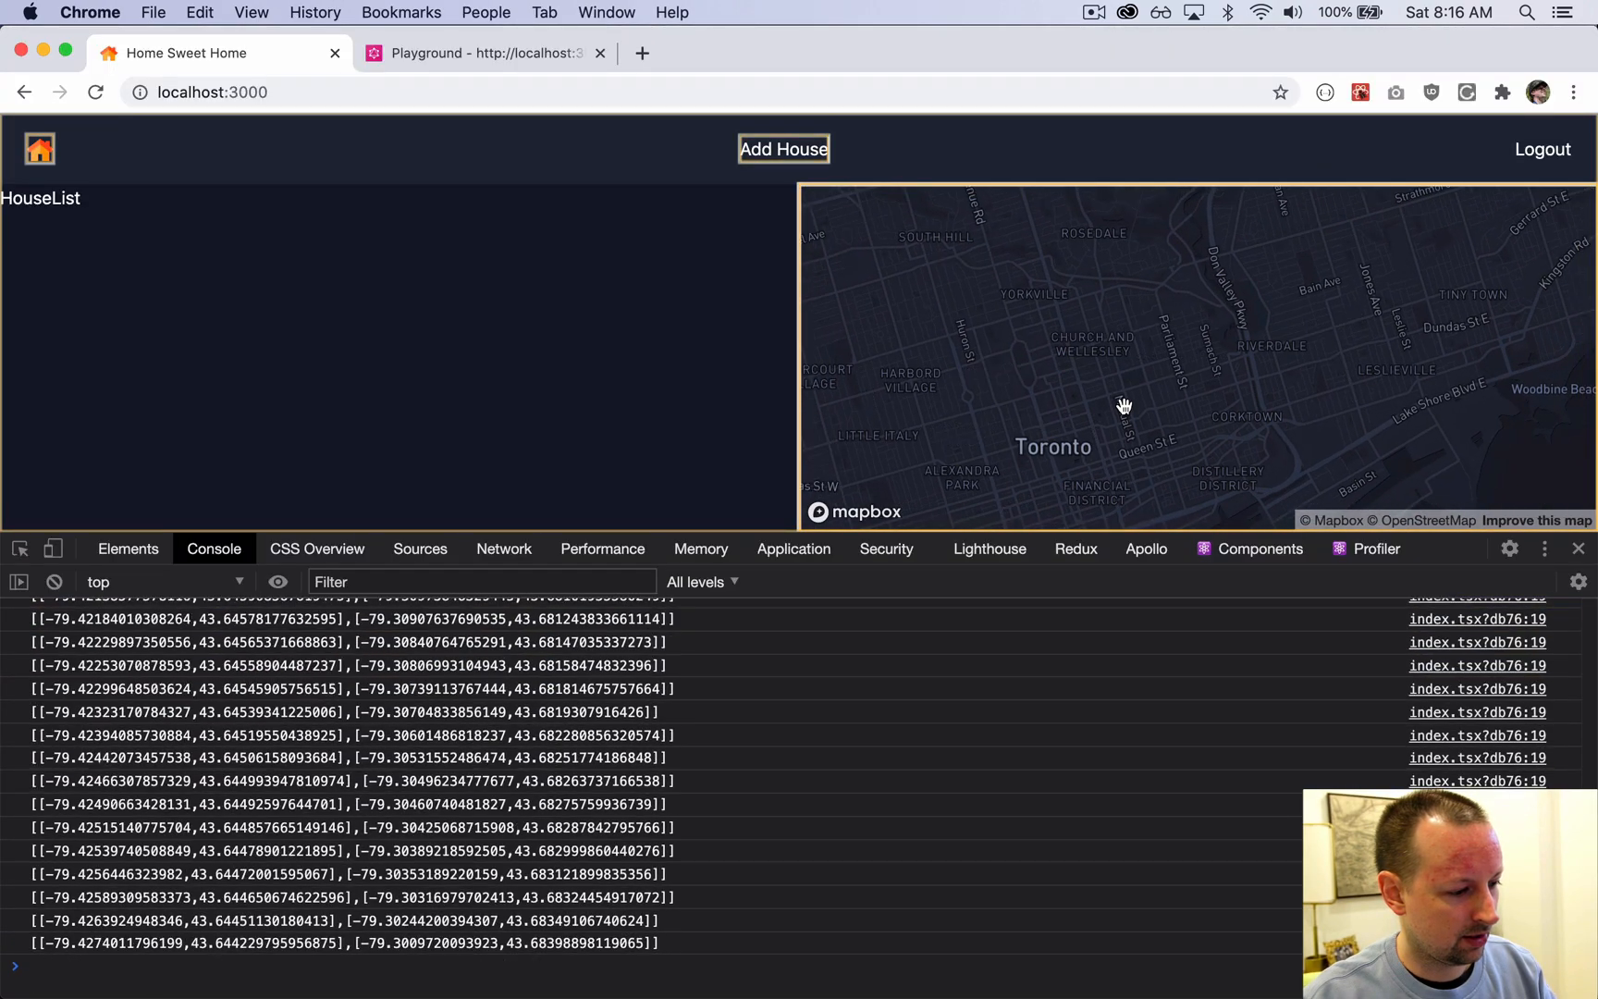
Step: Pan the Toronto map so new bounds strings appear in the console
{"action": "left_click_drag", "start_coordinate": [1125, 406], "coordinate": [1208, 340]}
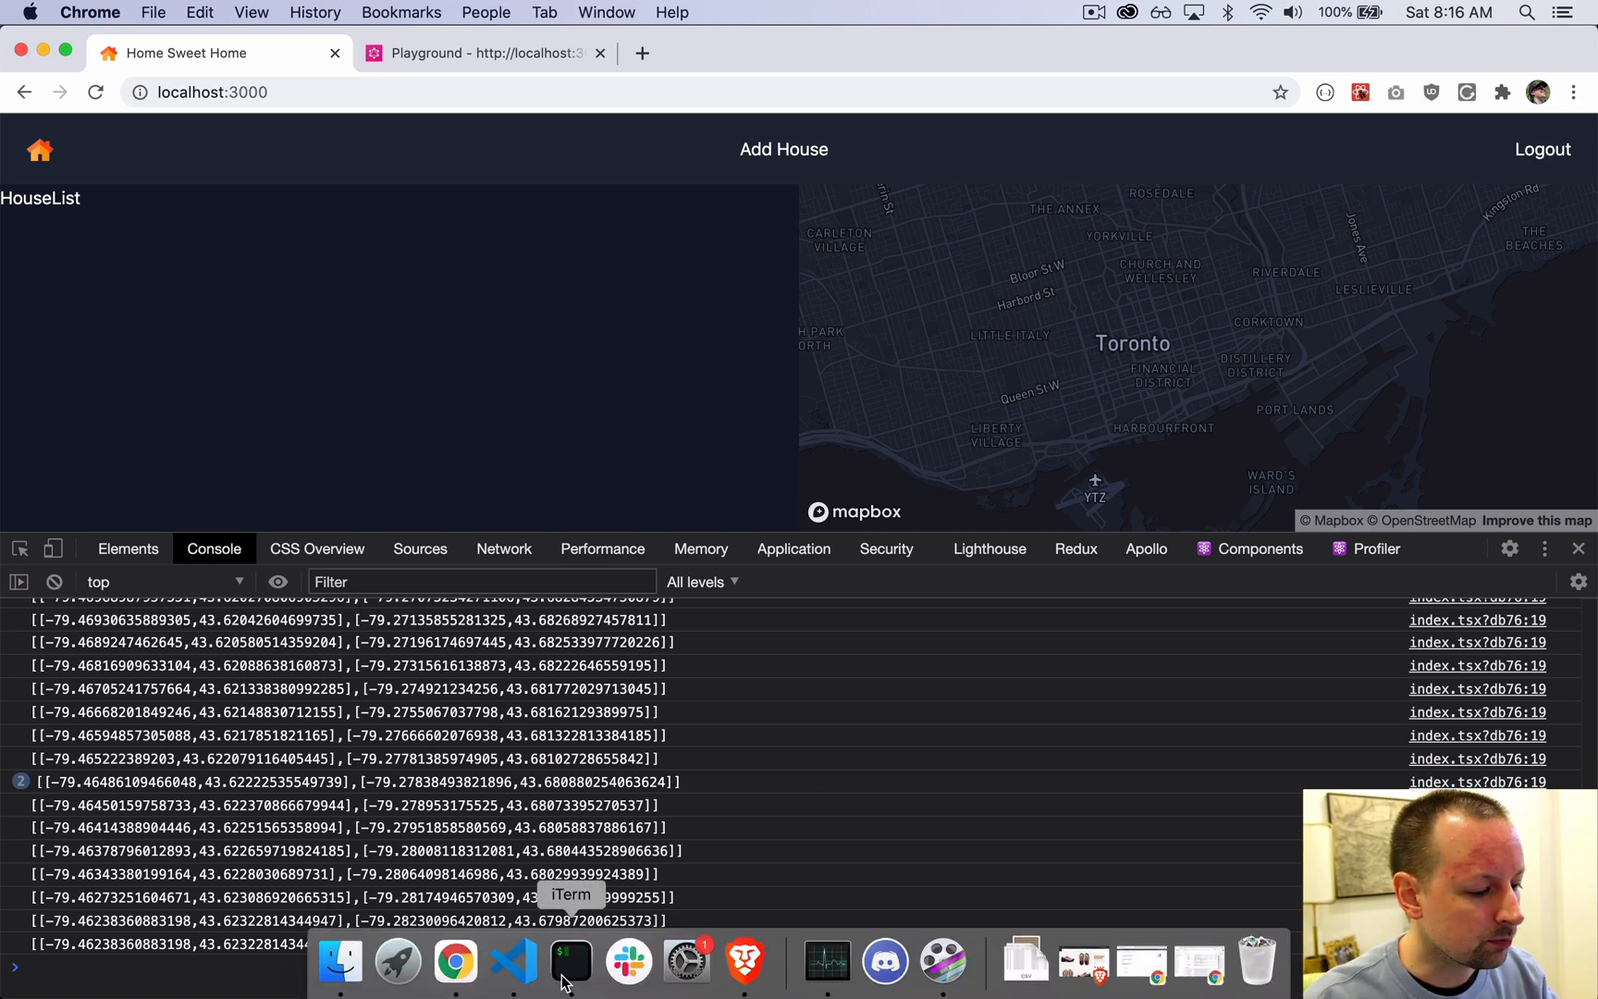
Step: Import useDebounce from use-debounce in index.tsx and place the cursor after line 17
{"action": "left_click", "coordinate": [512, 960]}
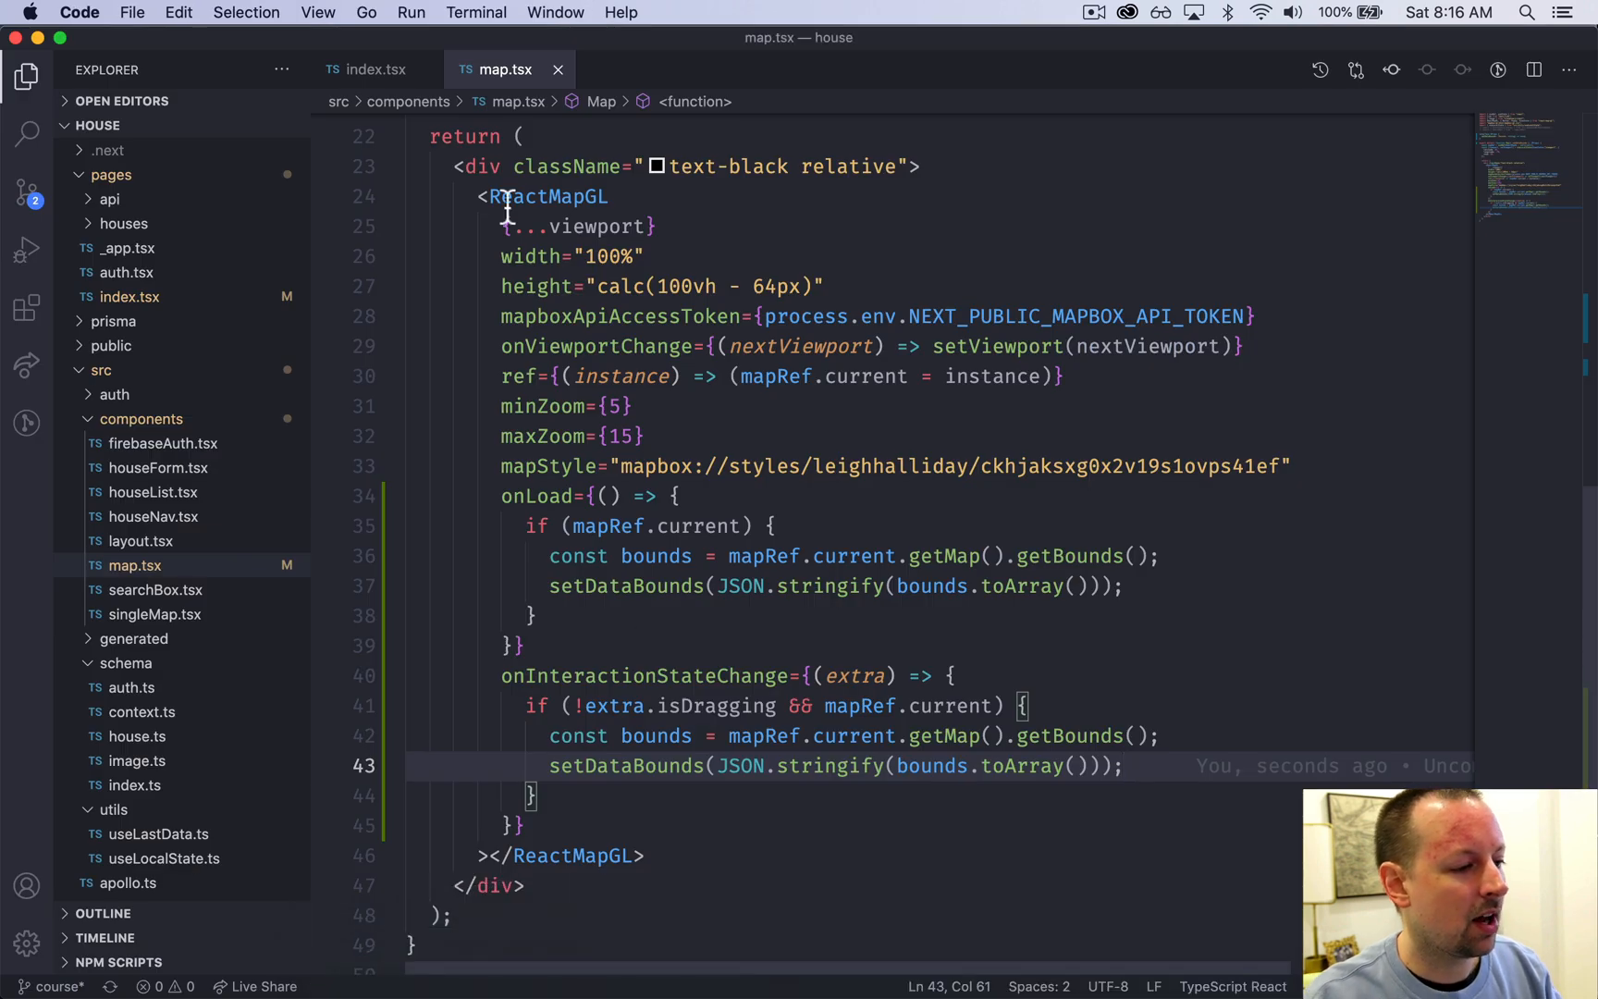
{"action": "left_click", "coordinate": [376, 69]}
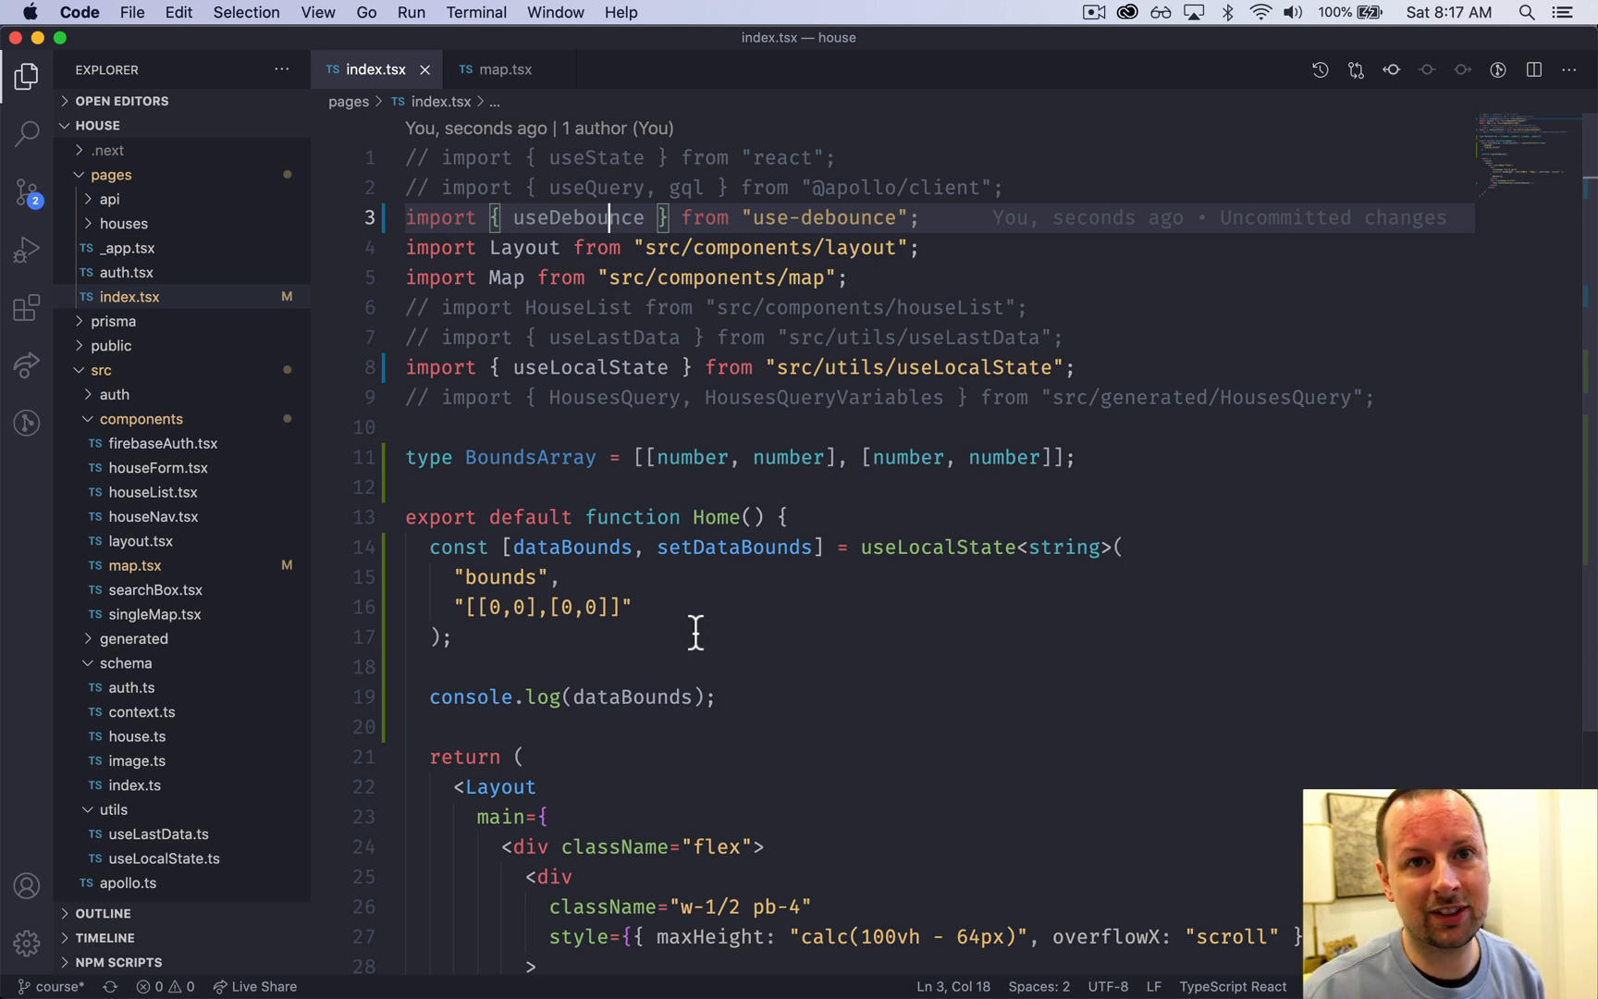
{"action": "left_click", "coordinate": [713, 698]}
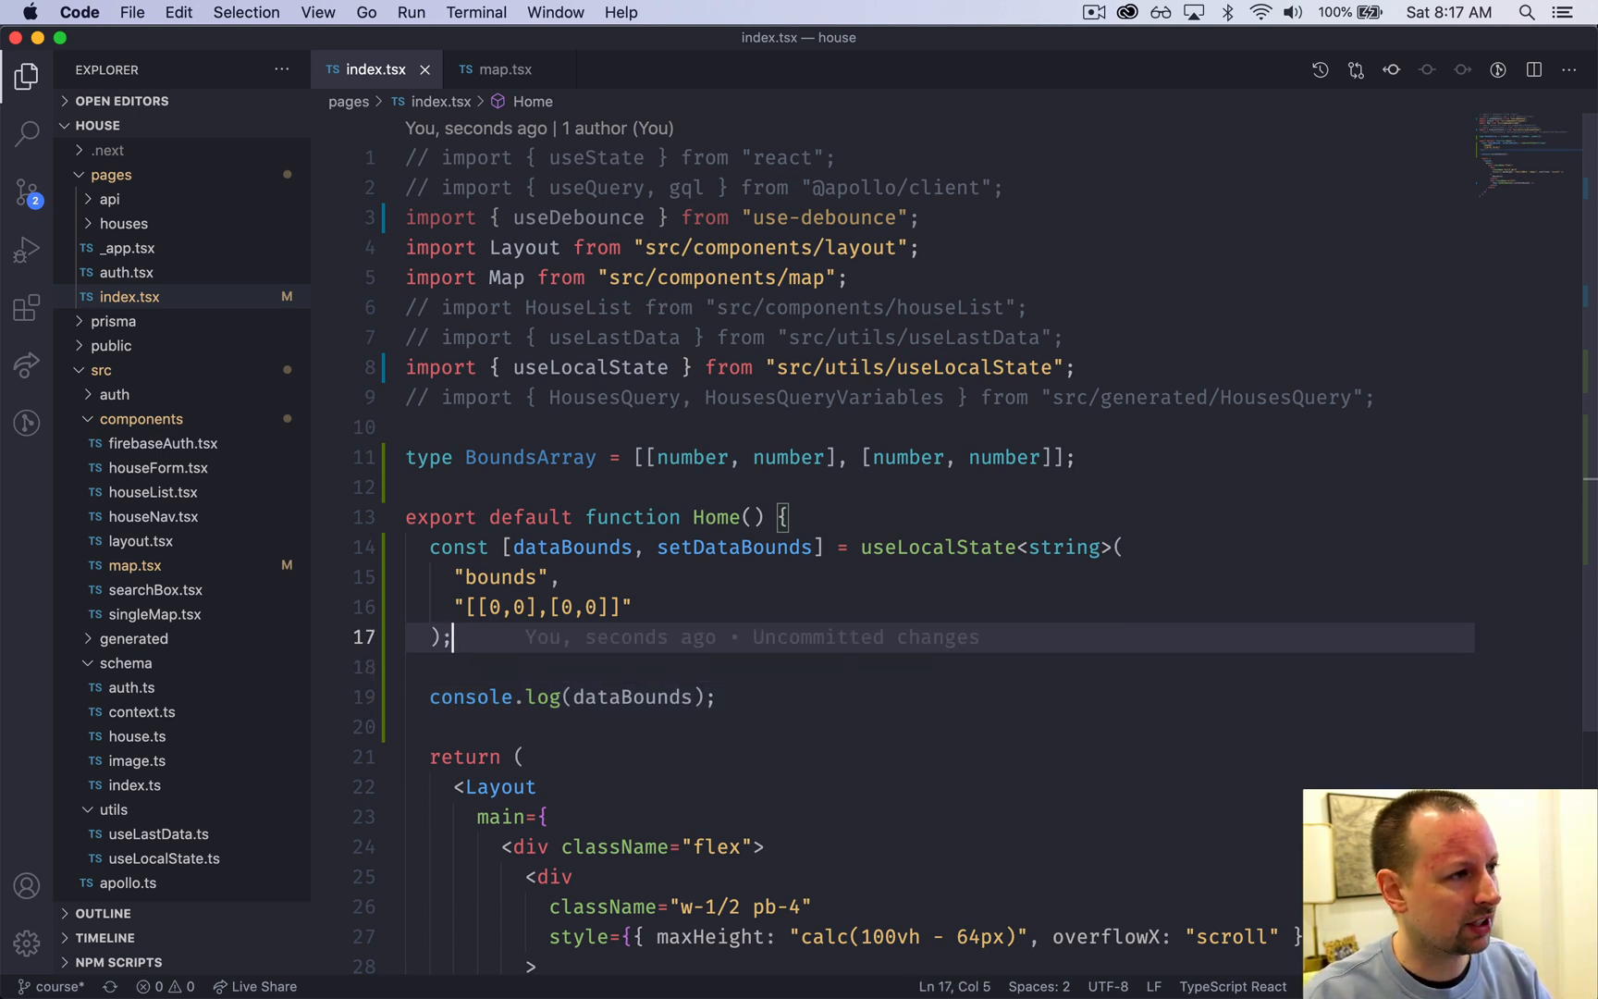
Step: Declare const [debouncedDataBounds] = useDebounce(dataBounds, 200) and save index.tsx
{"action": "type", "text": "const [debouned"}
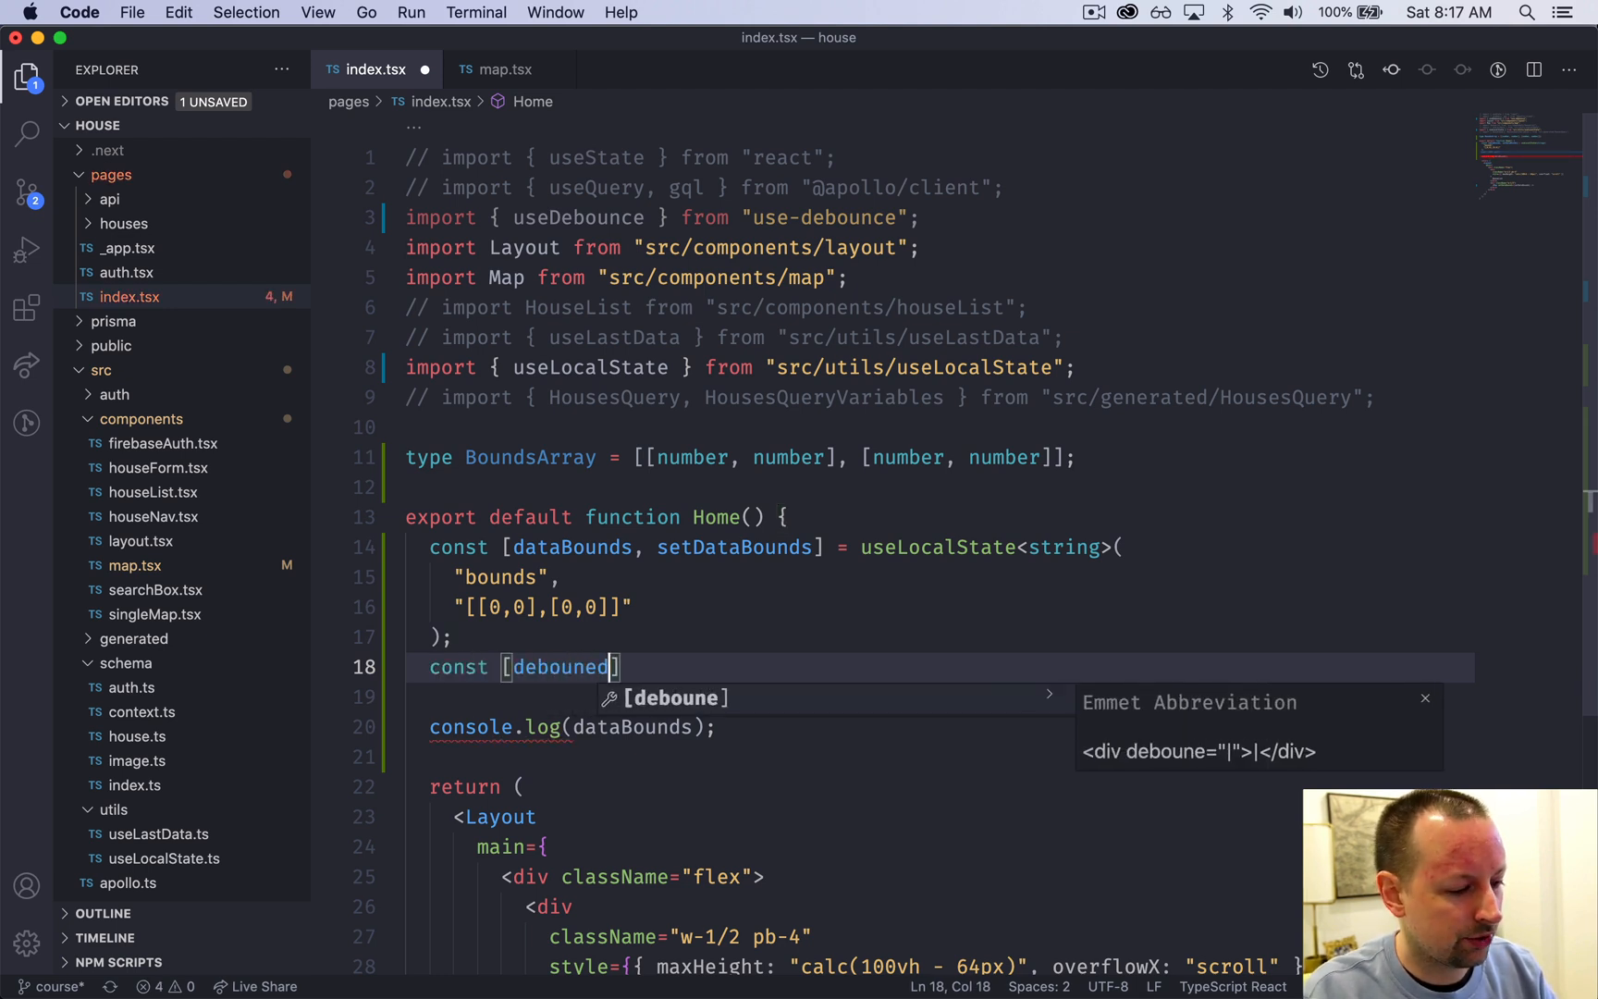
{"action": "type", "text": "dDataBou"}
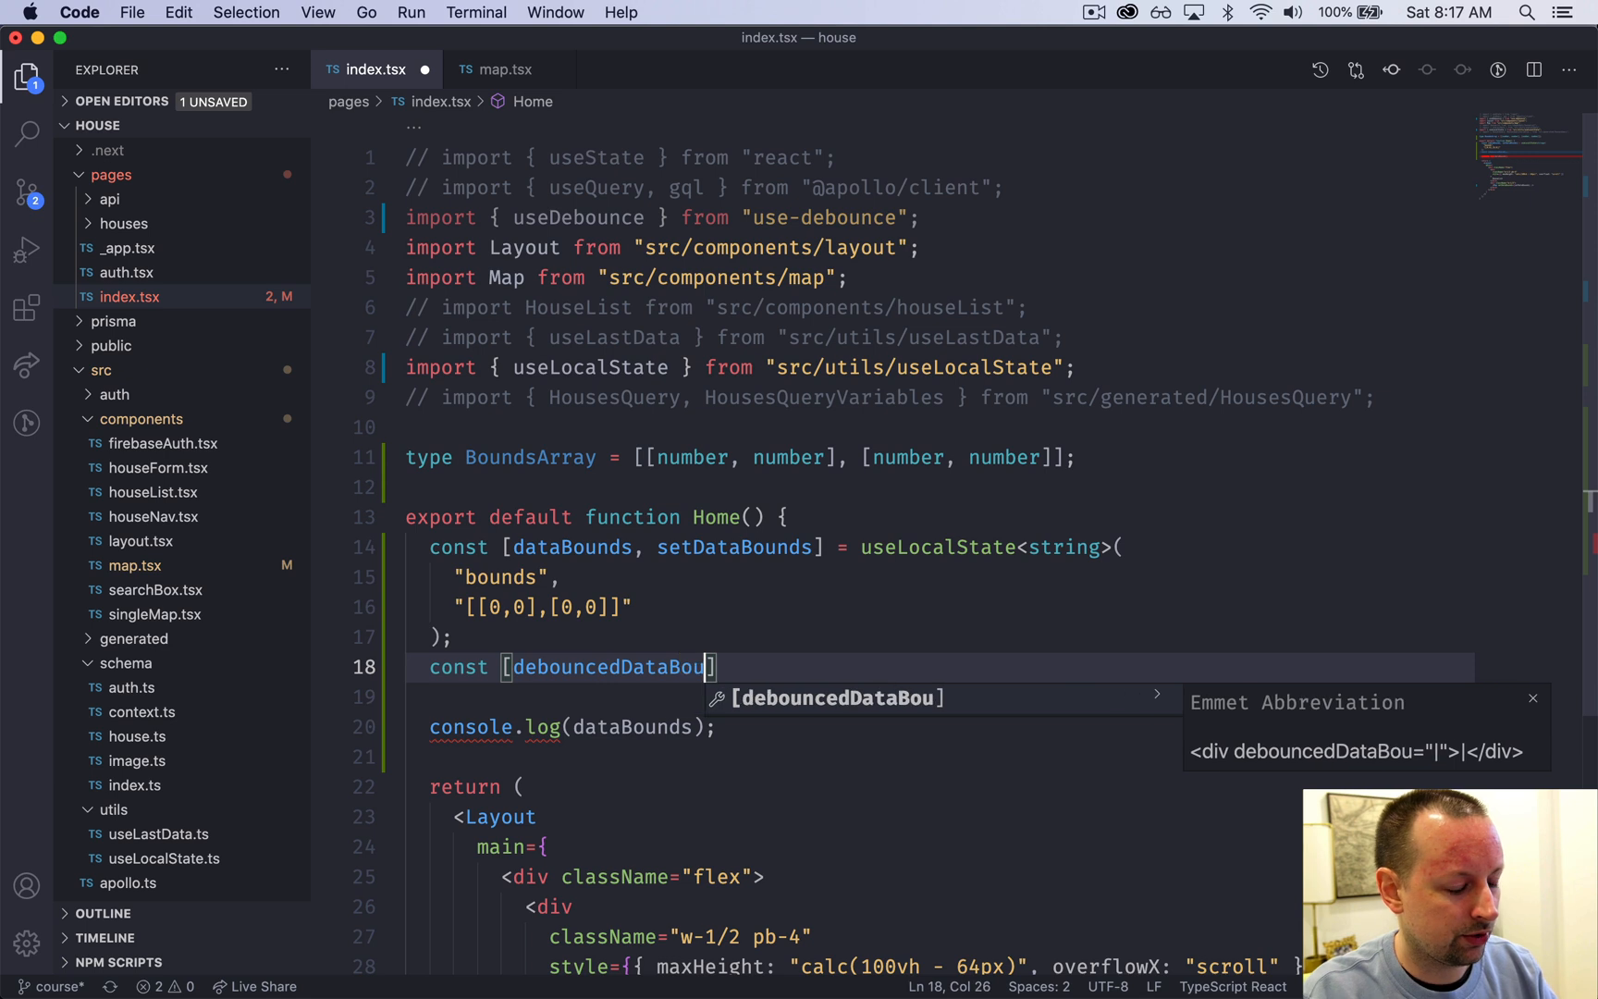
{"action": "type", "text": "nds] ="}
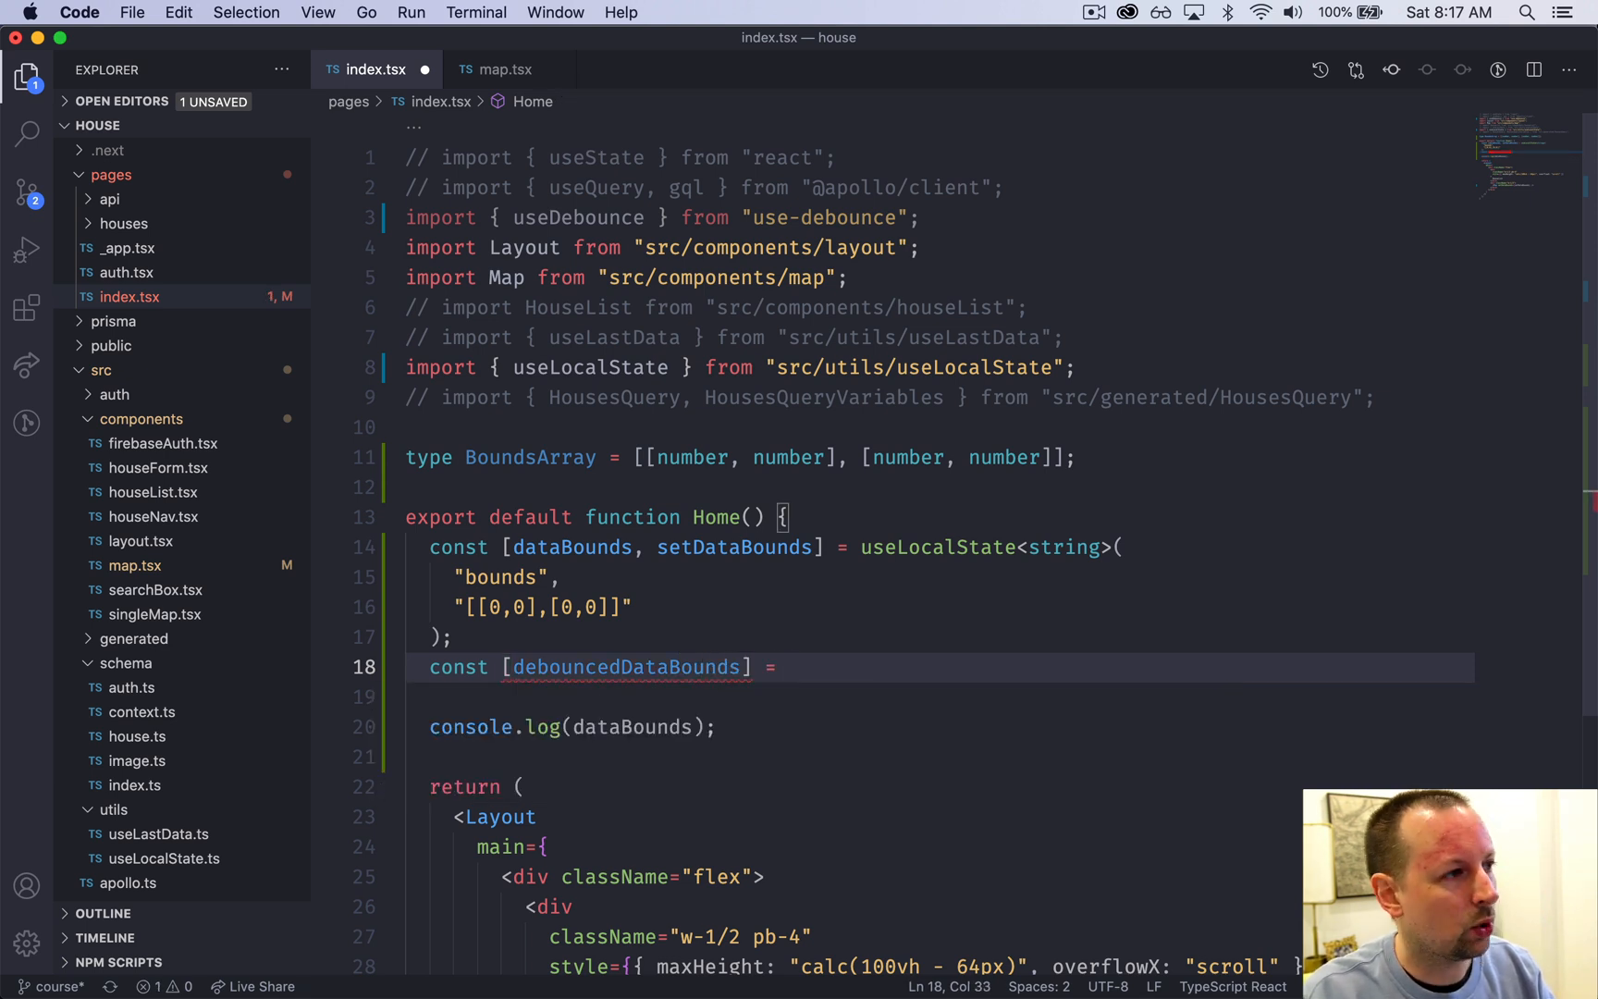
{"action": "type", "text": "useDebounce("}
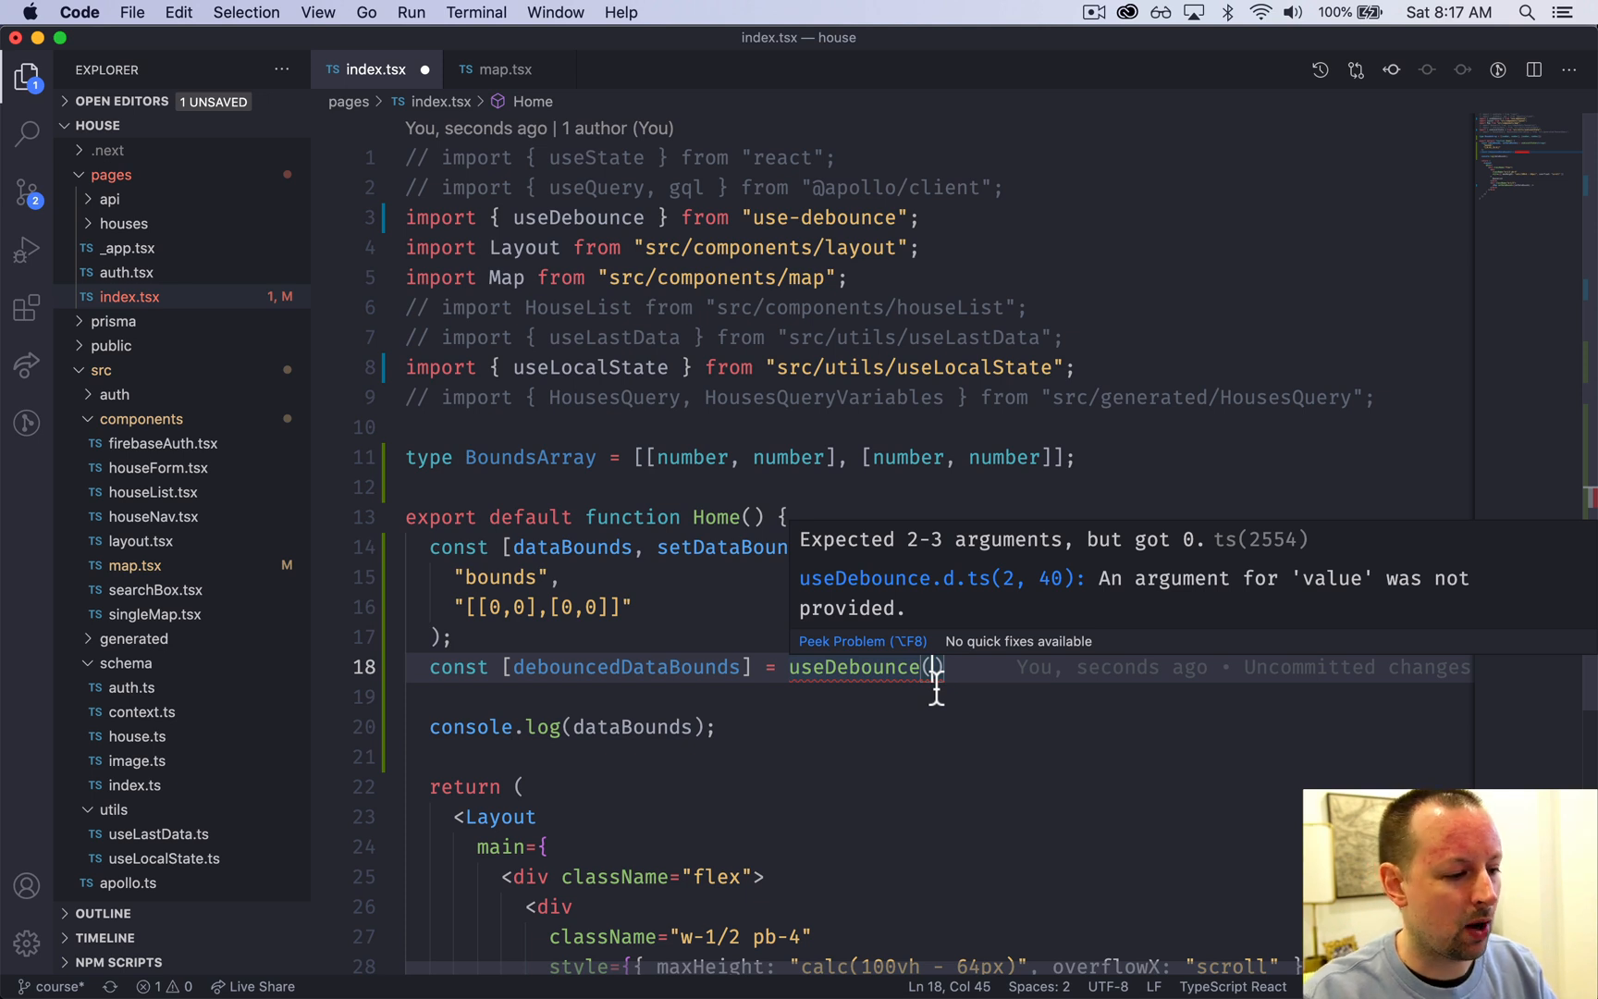
{"action": "type", "text": "dataBounds"}
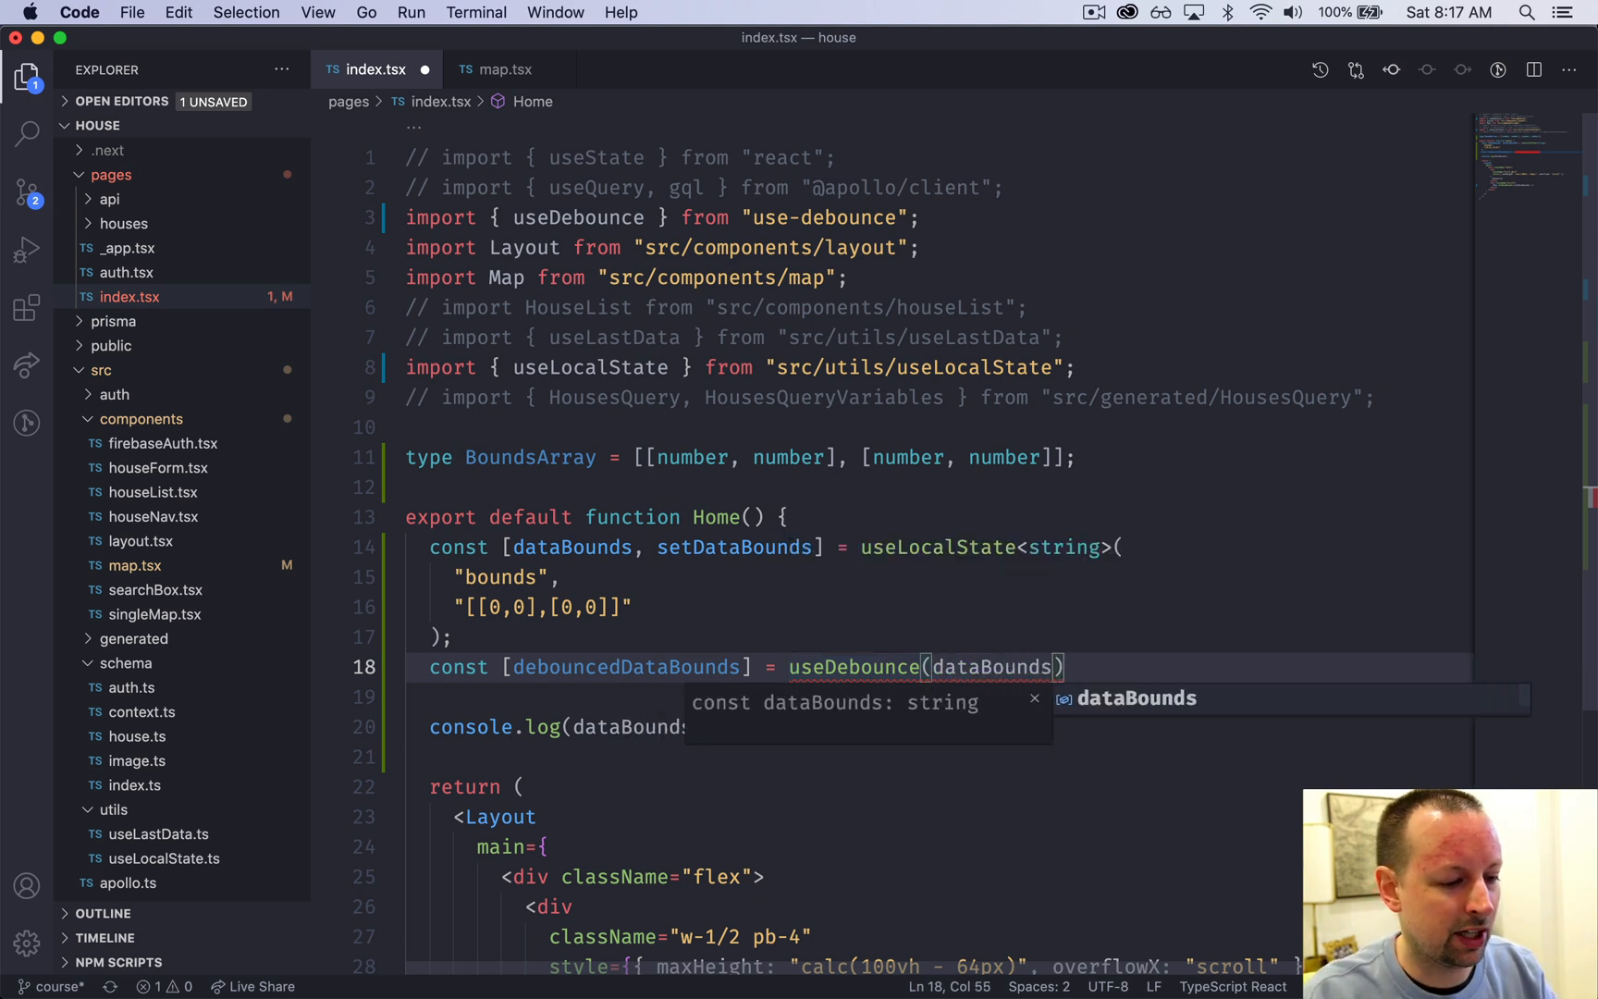
{"action": "type", "text": ","}
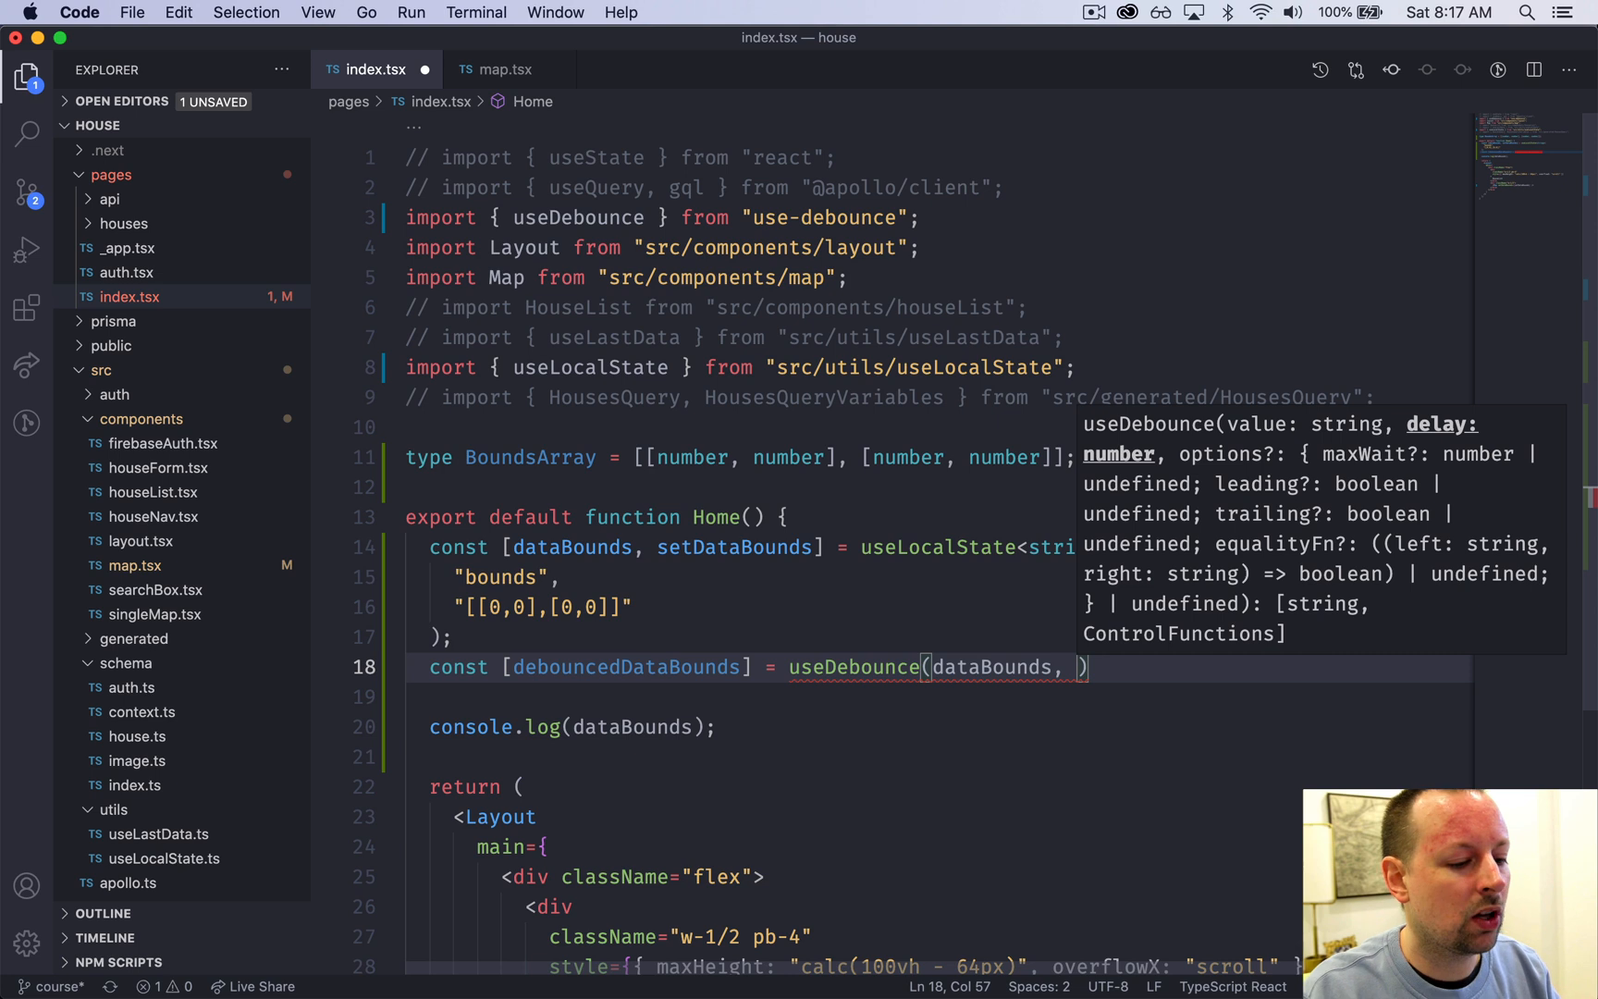
{"action": "type", "text": "200"}
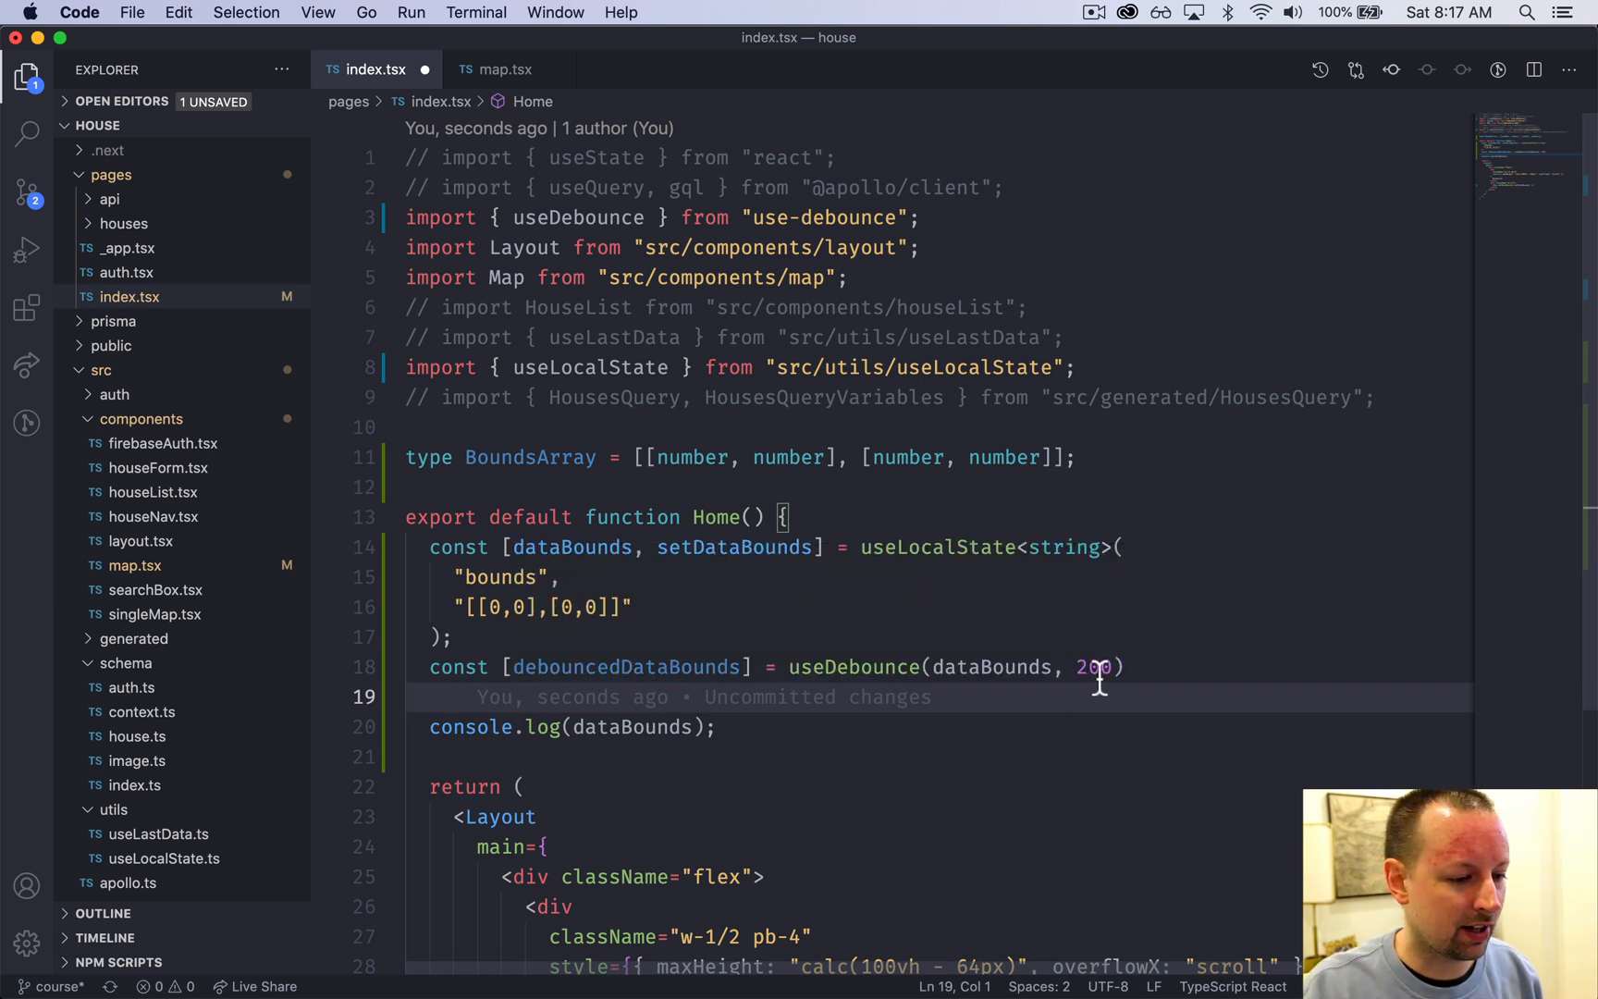
{"action": "key", "text": "cmd+s"}
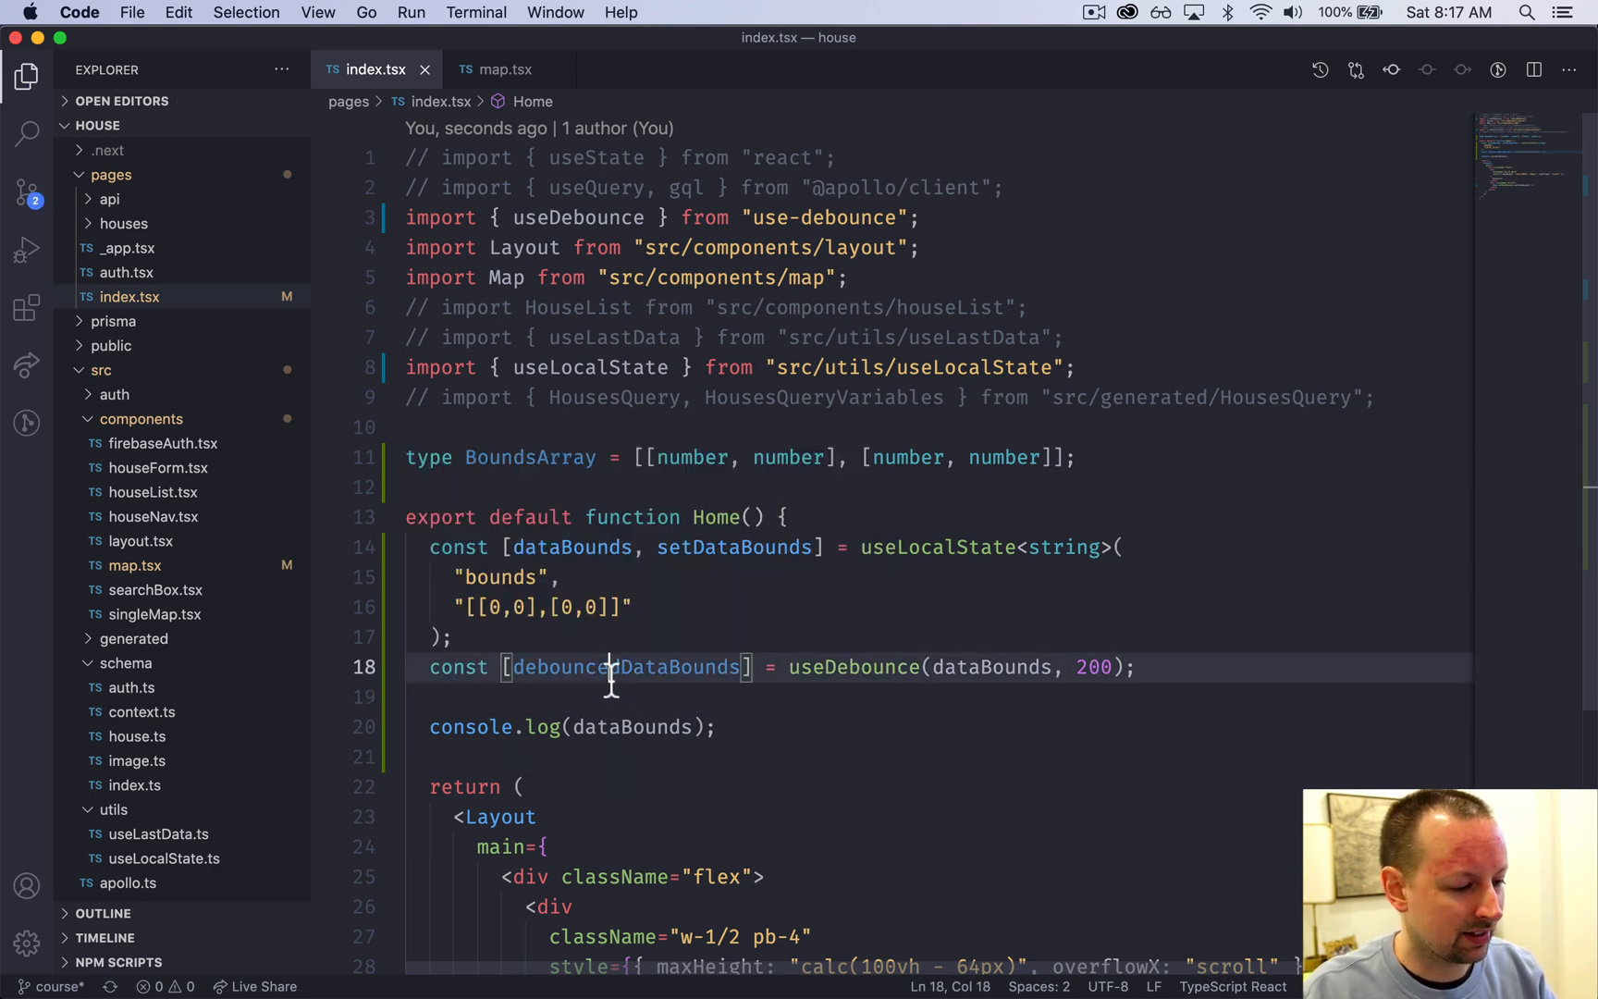
{"action": "double_click", "coordinate": [625, 667]}
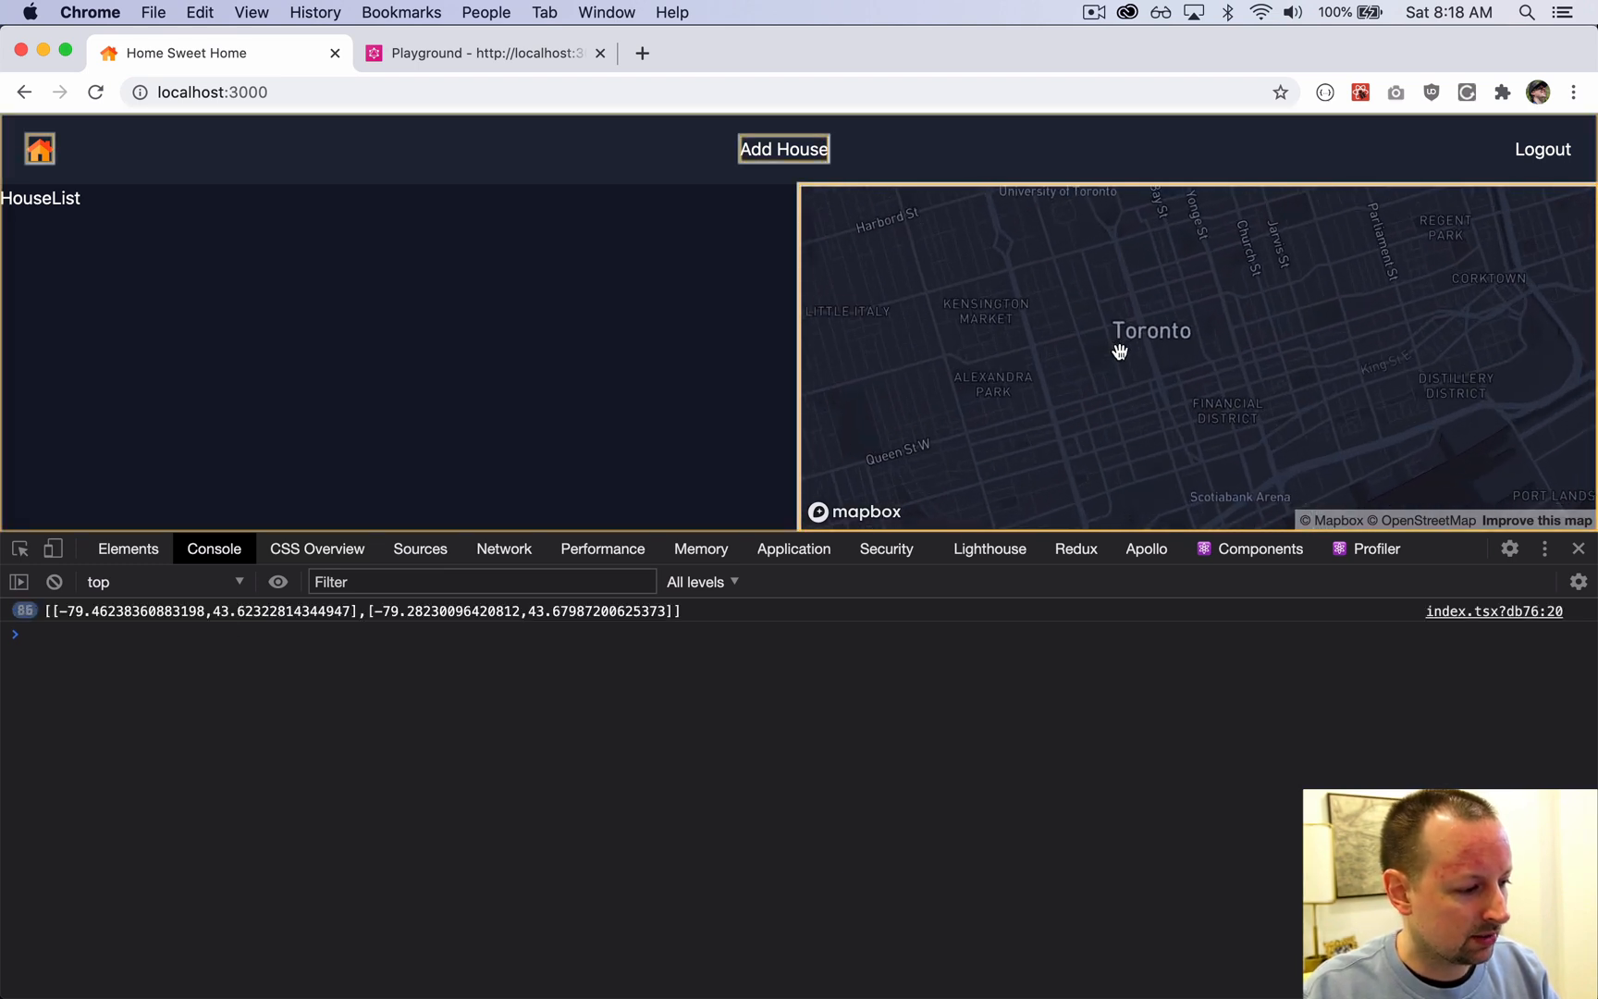
Step: Scroll the console and pan the Toronto map to log updated bounds
{"action": "scroll", "scroll_direction": "down", "scroll_amount": 3}
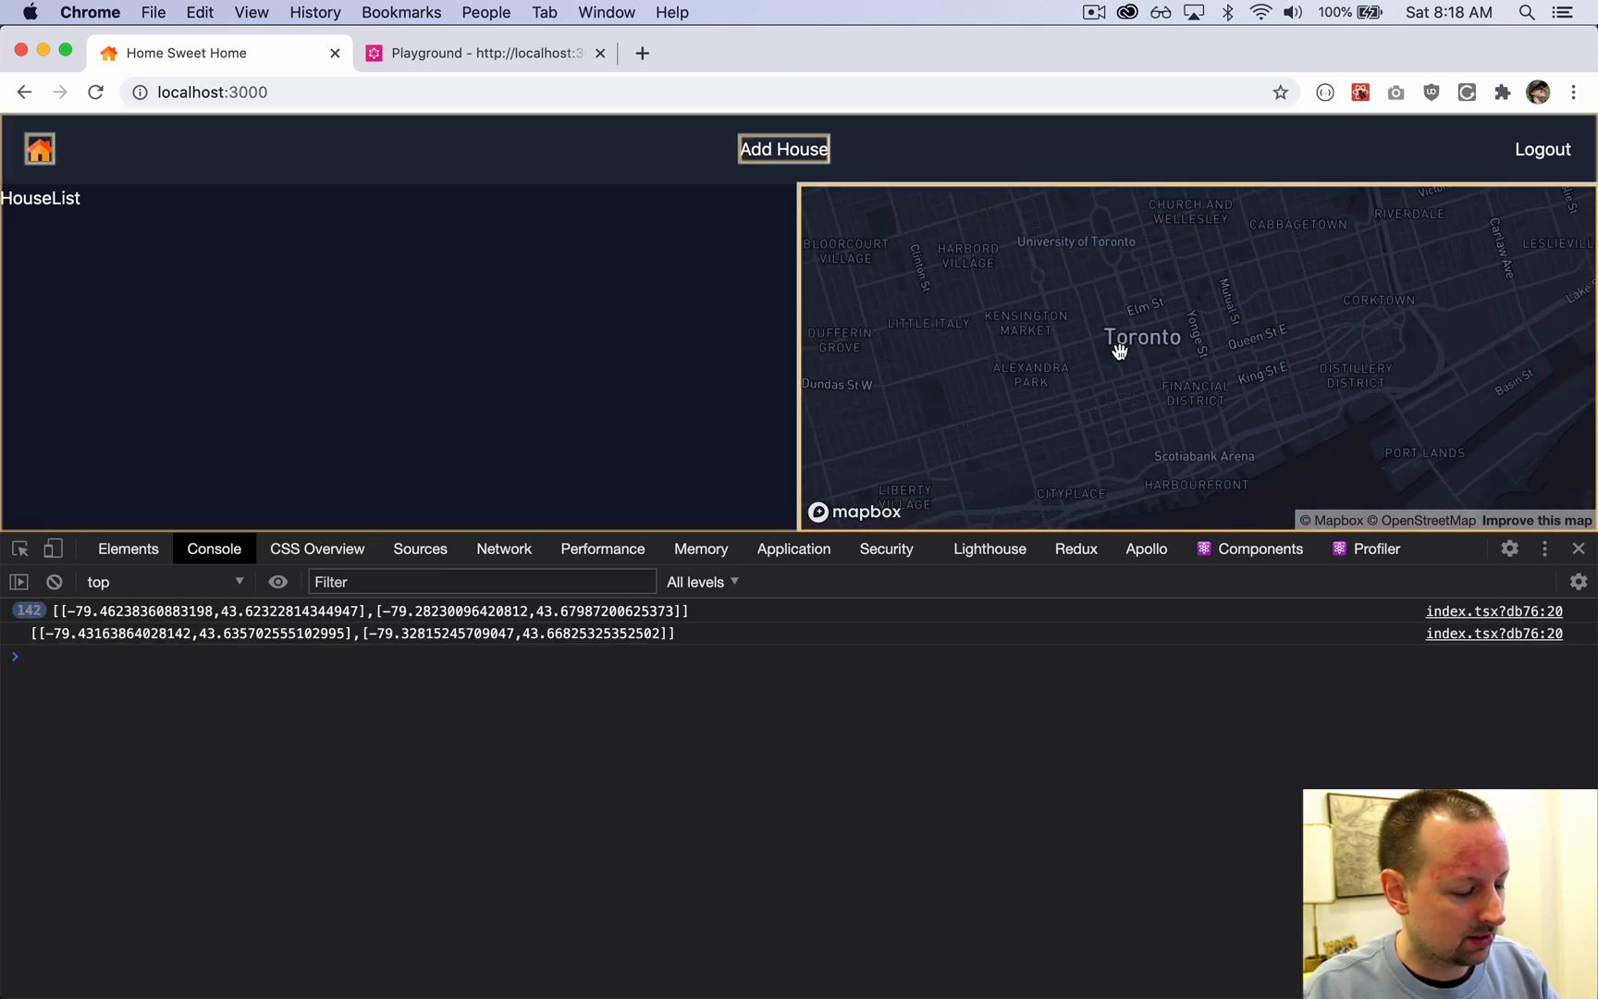
{"action": "mouse_move", "coordinate": [26, 618]}
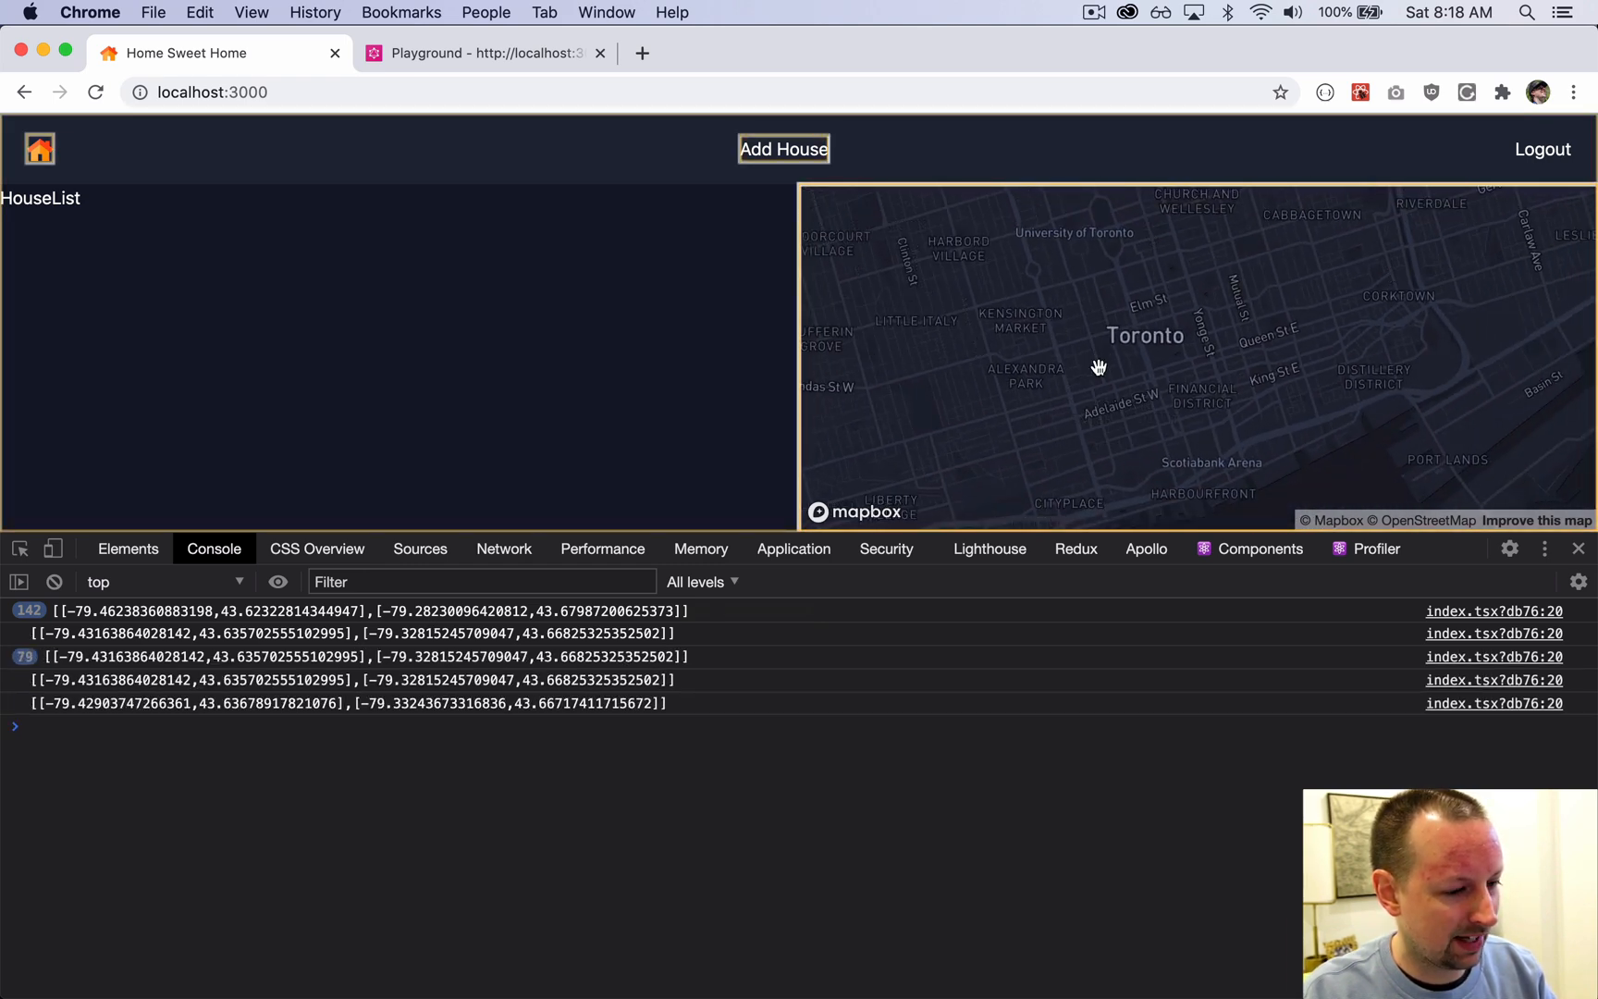
{"action": "left_click_drag", "start_coordinate": [1099, 367], "coordinate": [1105, 381]}
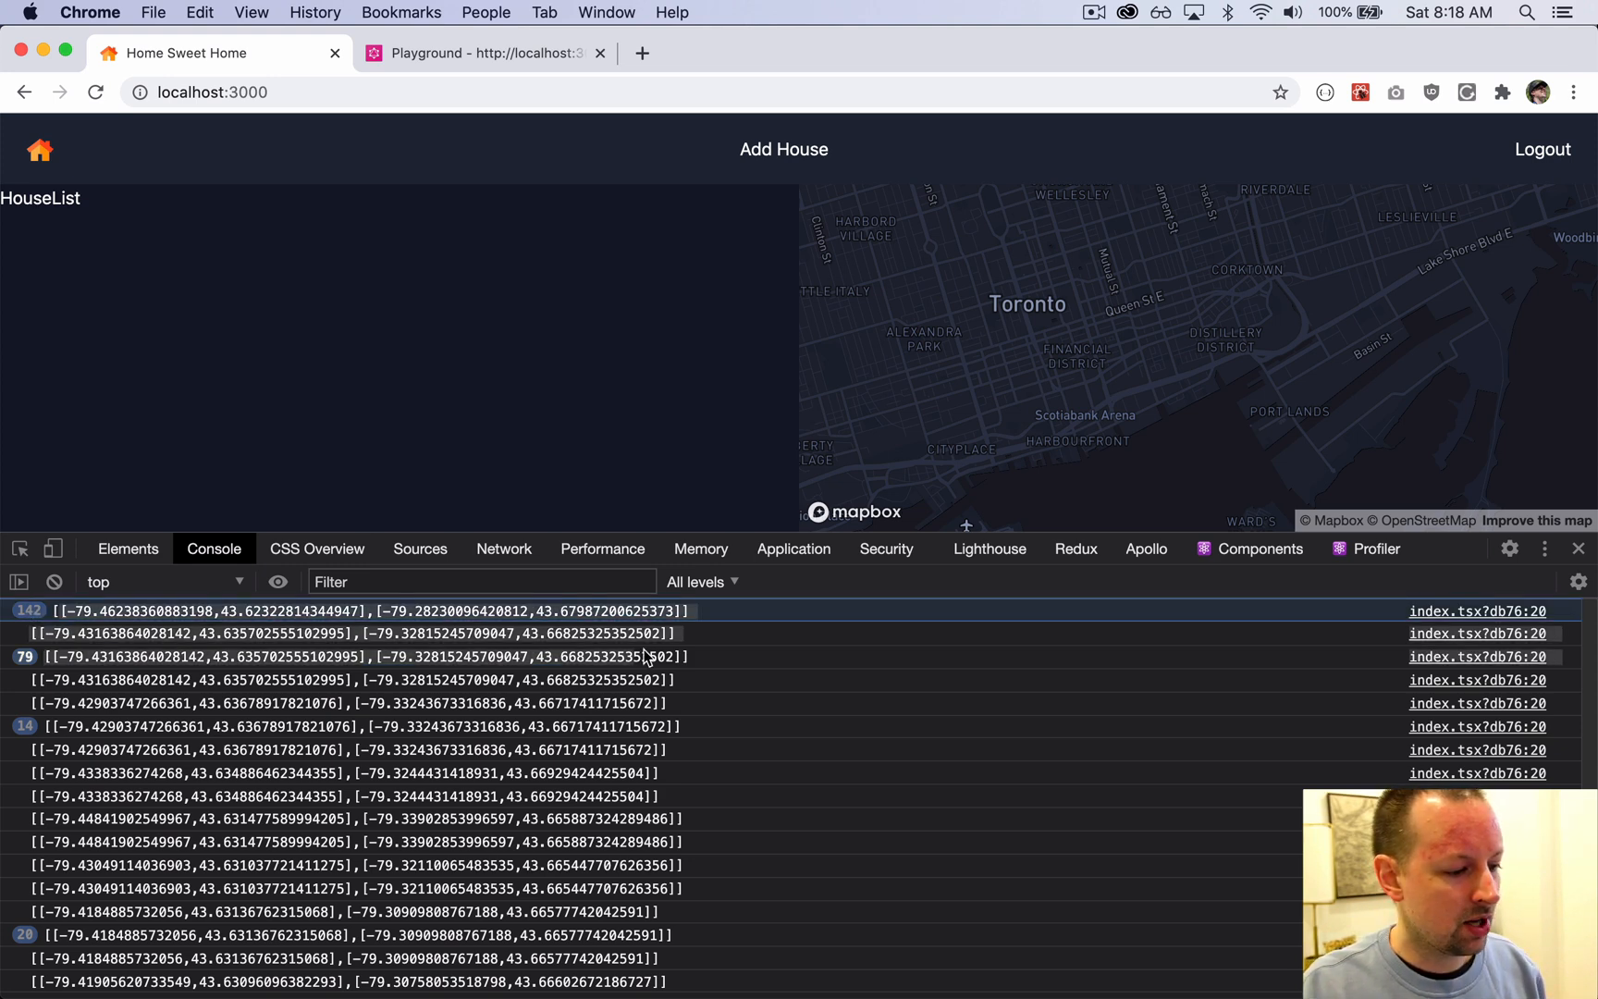
{"action": "mouse_move", "coordinate": [693, 624]}
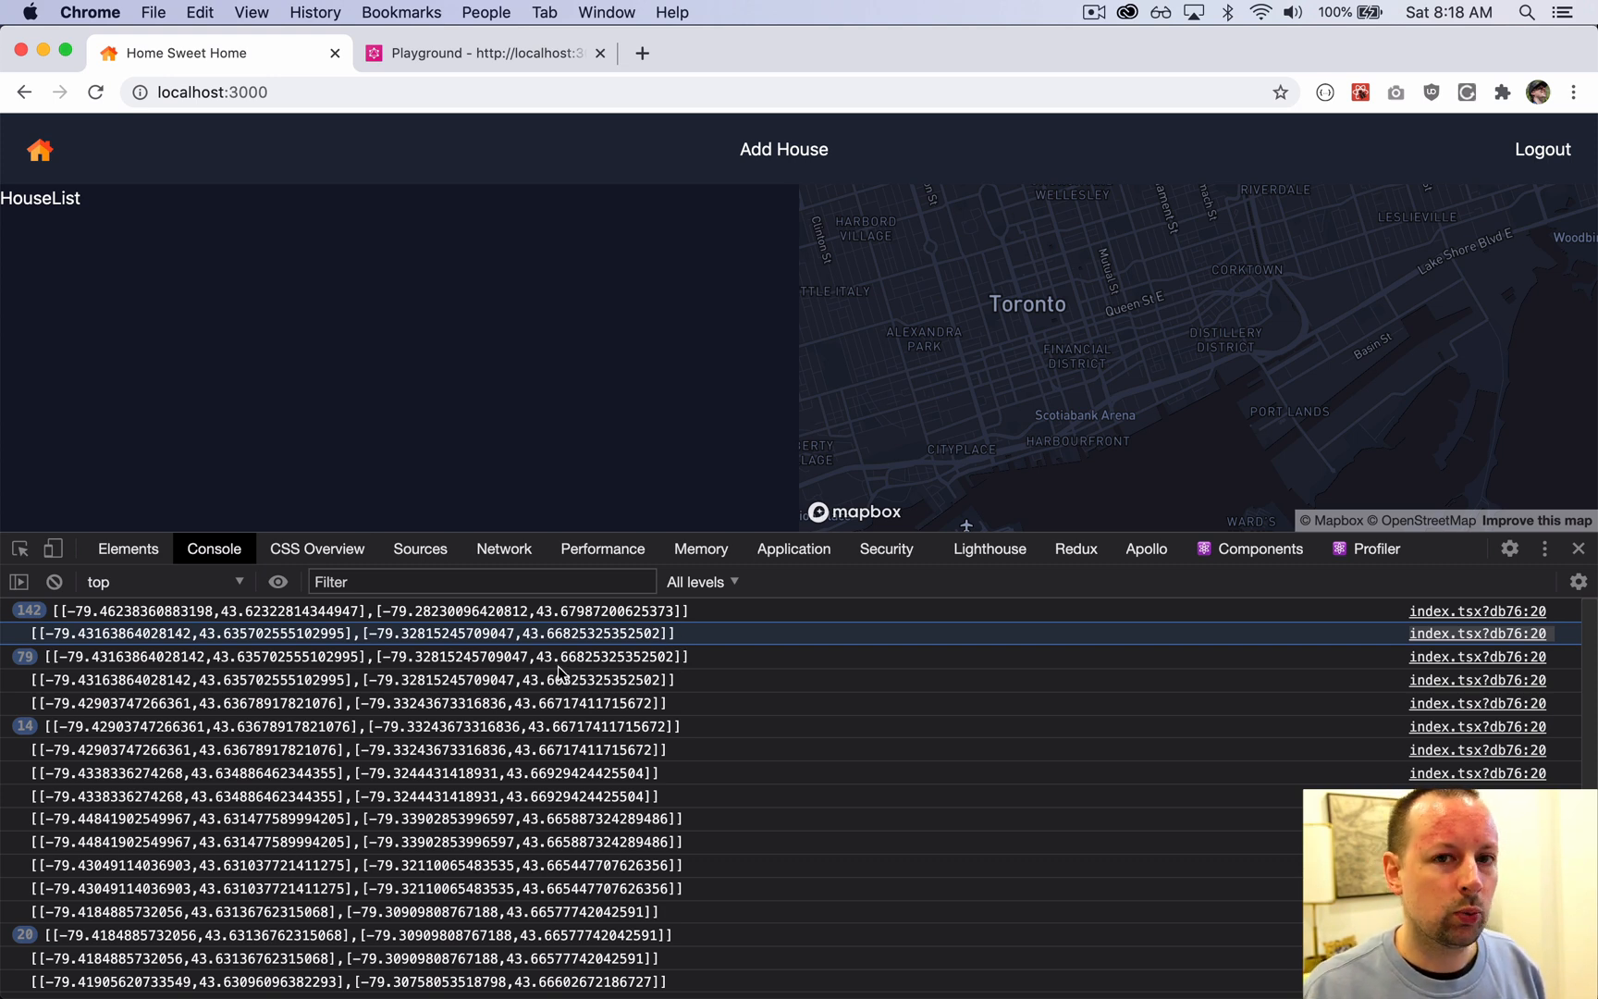
{"action": "key", "text": "cmd+tab"}
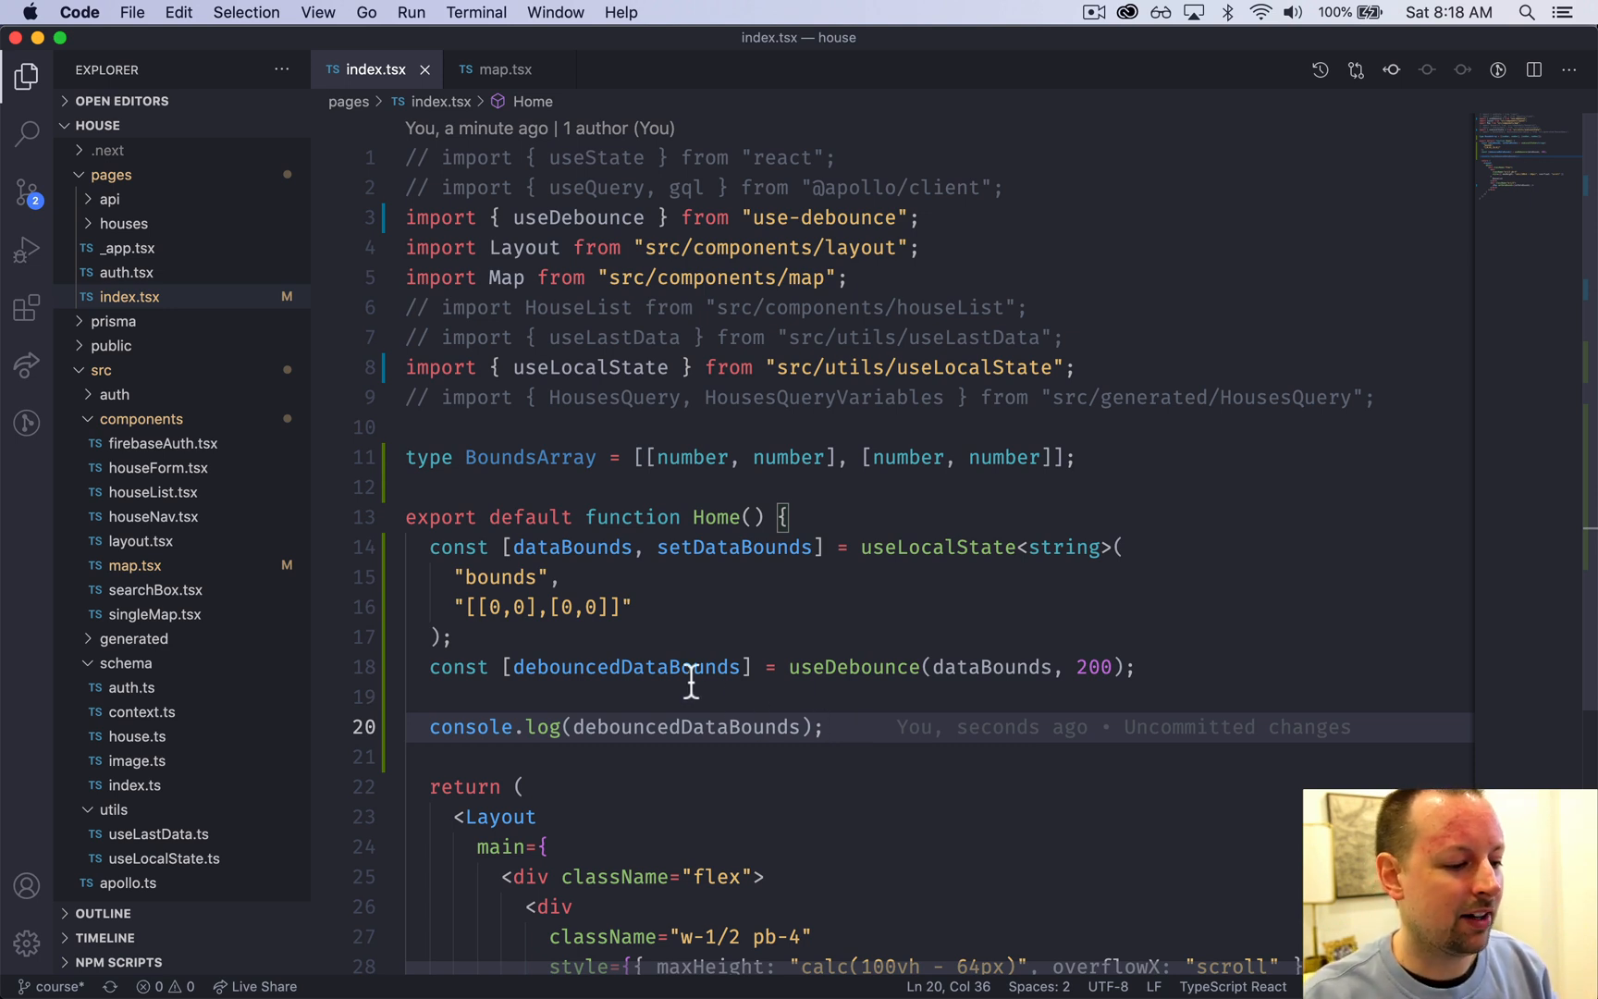
Step: Highlight debouncedDataBounds on line 18, then move to the console.log line
{"action": "double_click", "coordinate": [628, 667]}
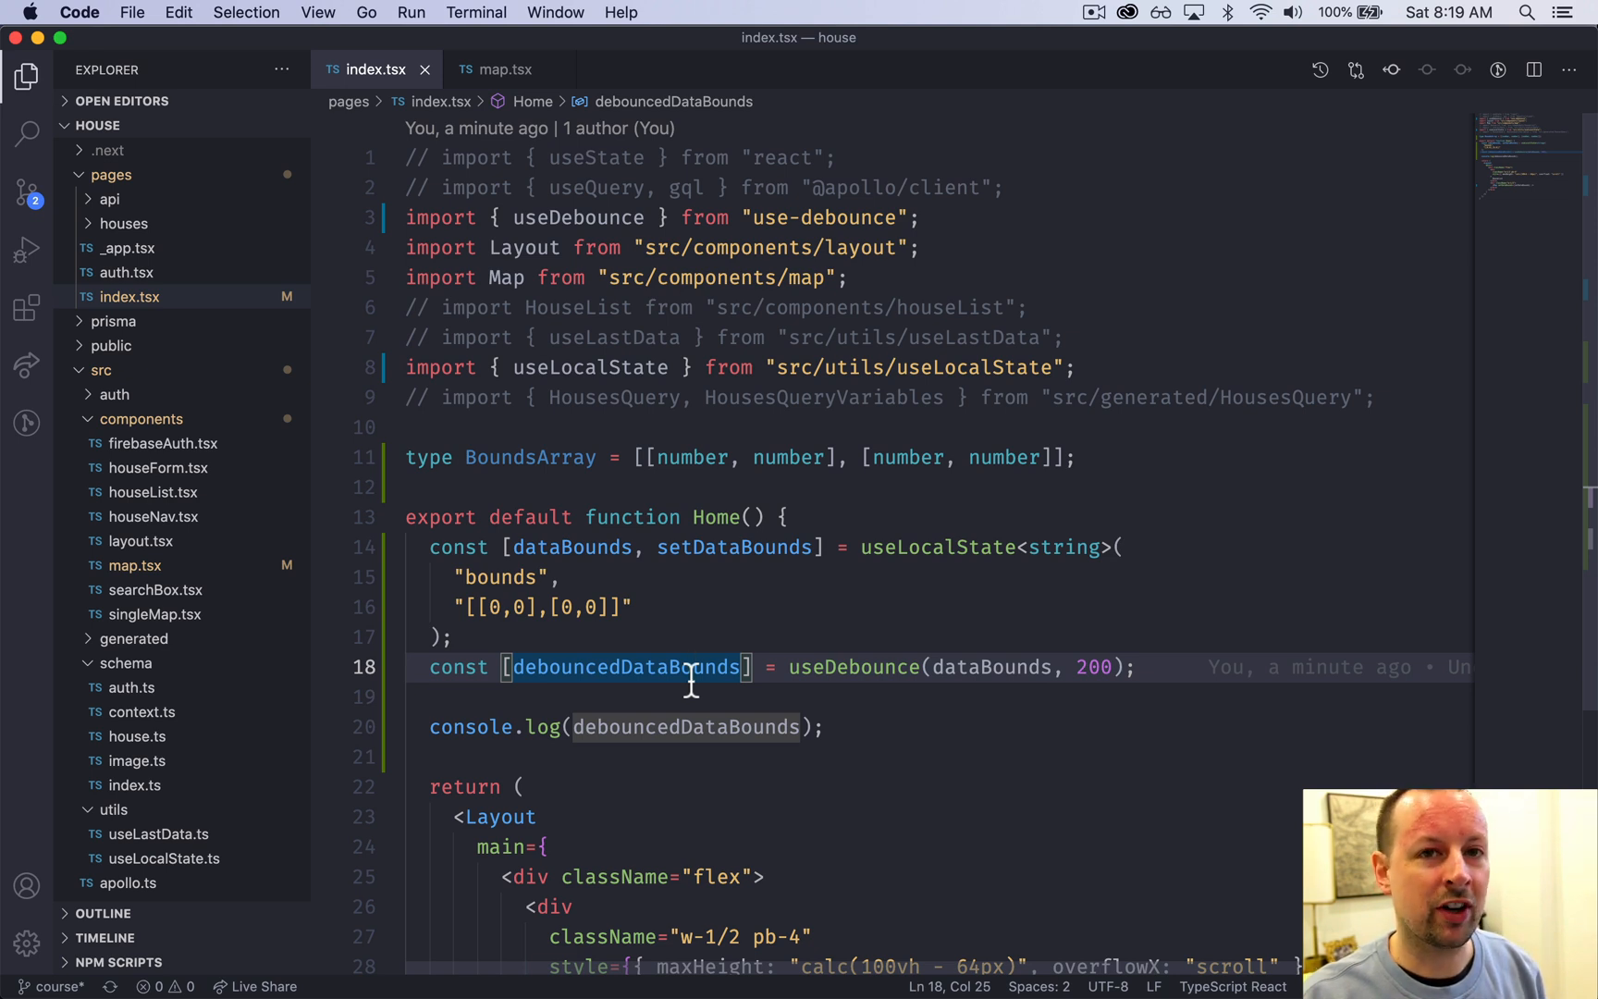
{"action": "mouse_move", "coordinate": [676, 681]}
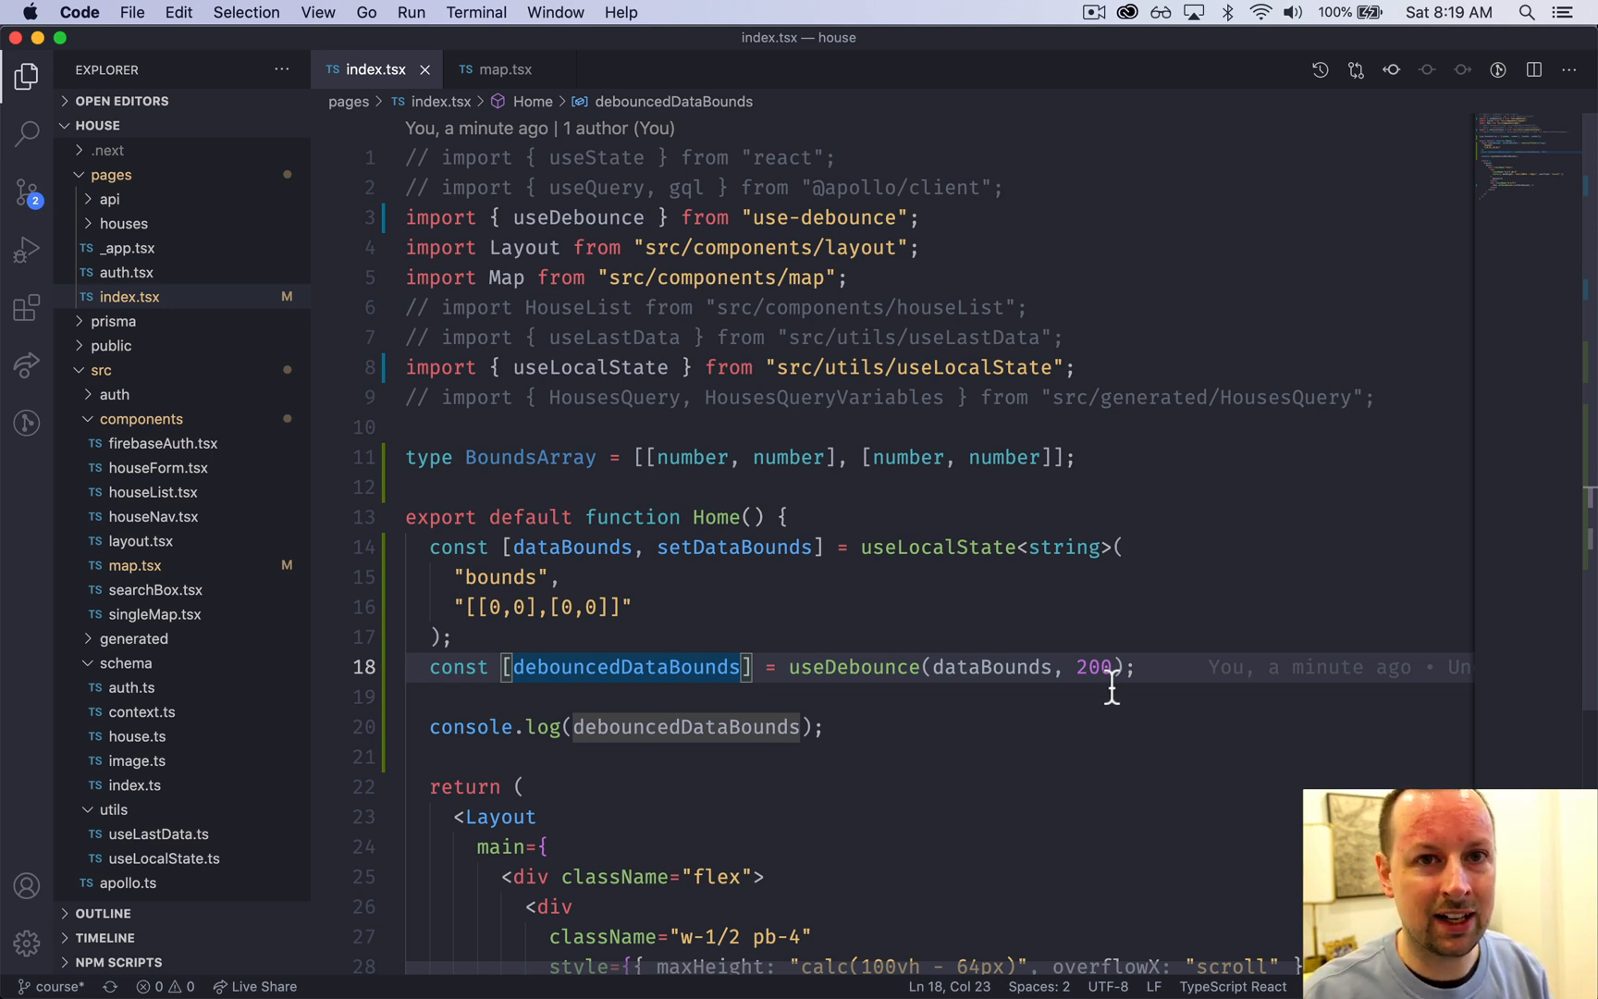
{"action": "left_click", "coordinate": [938, 727]}
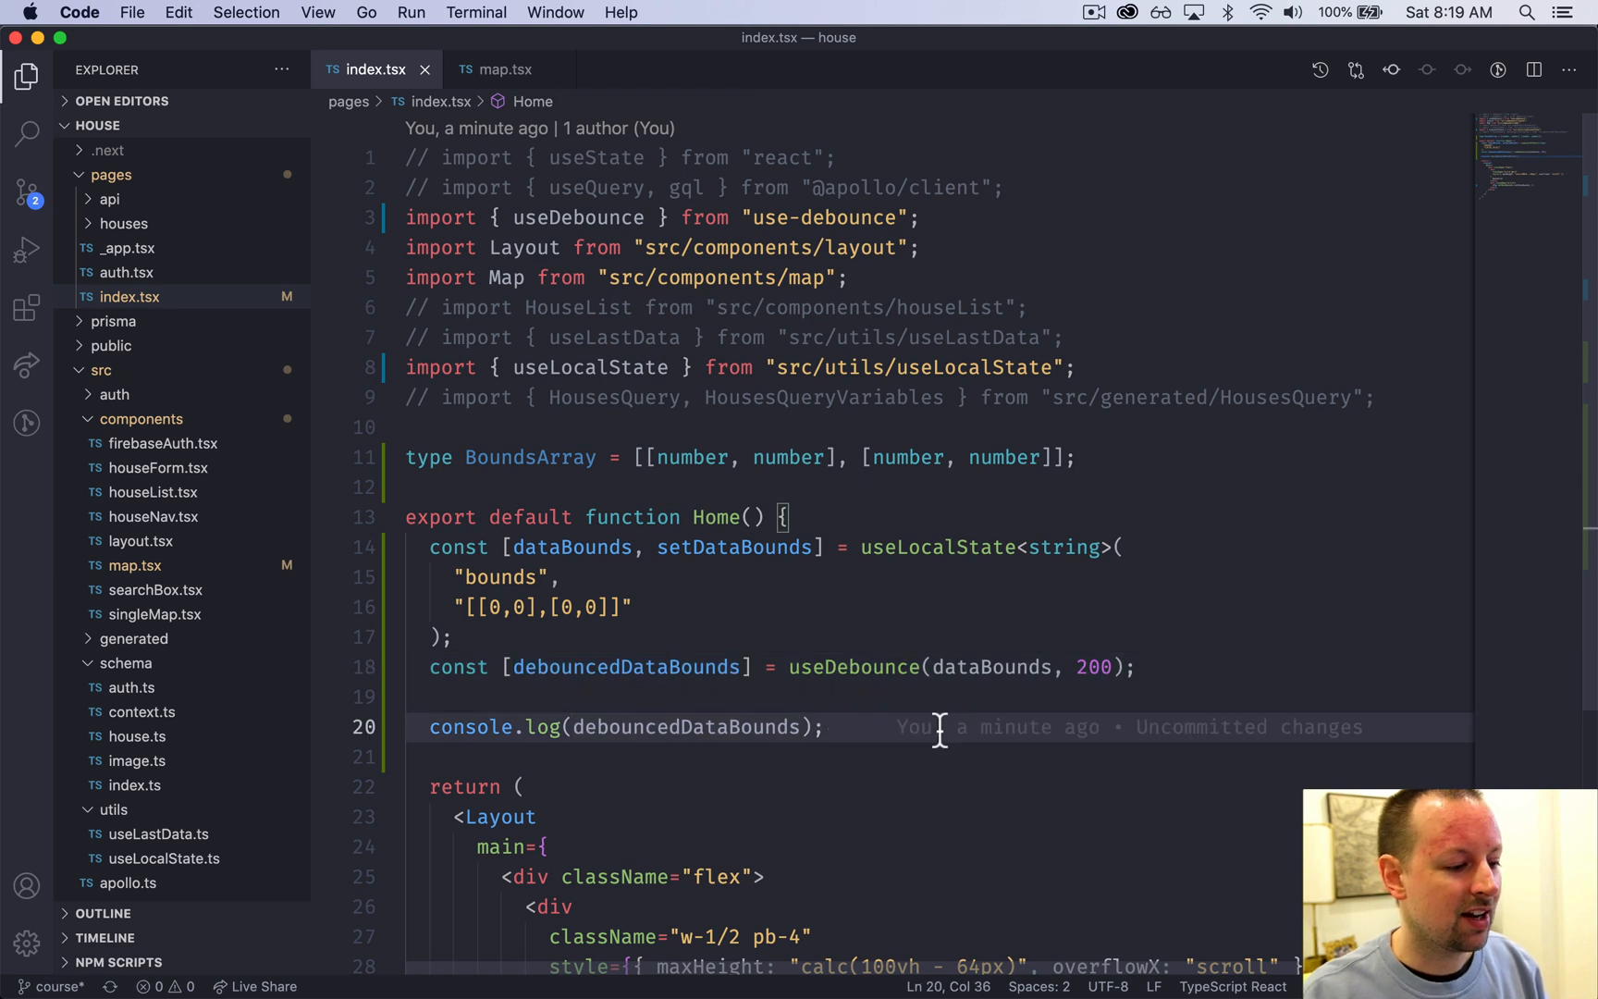
{"action": "mouse_move", "coordinate": [1059, 701]}
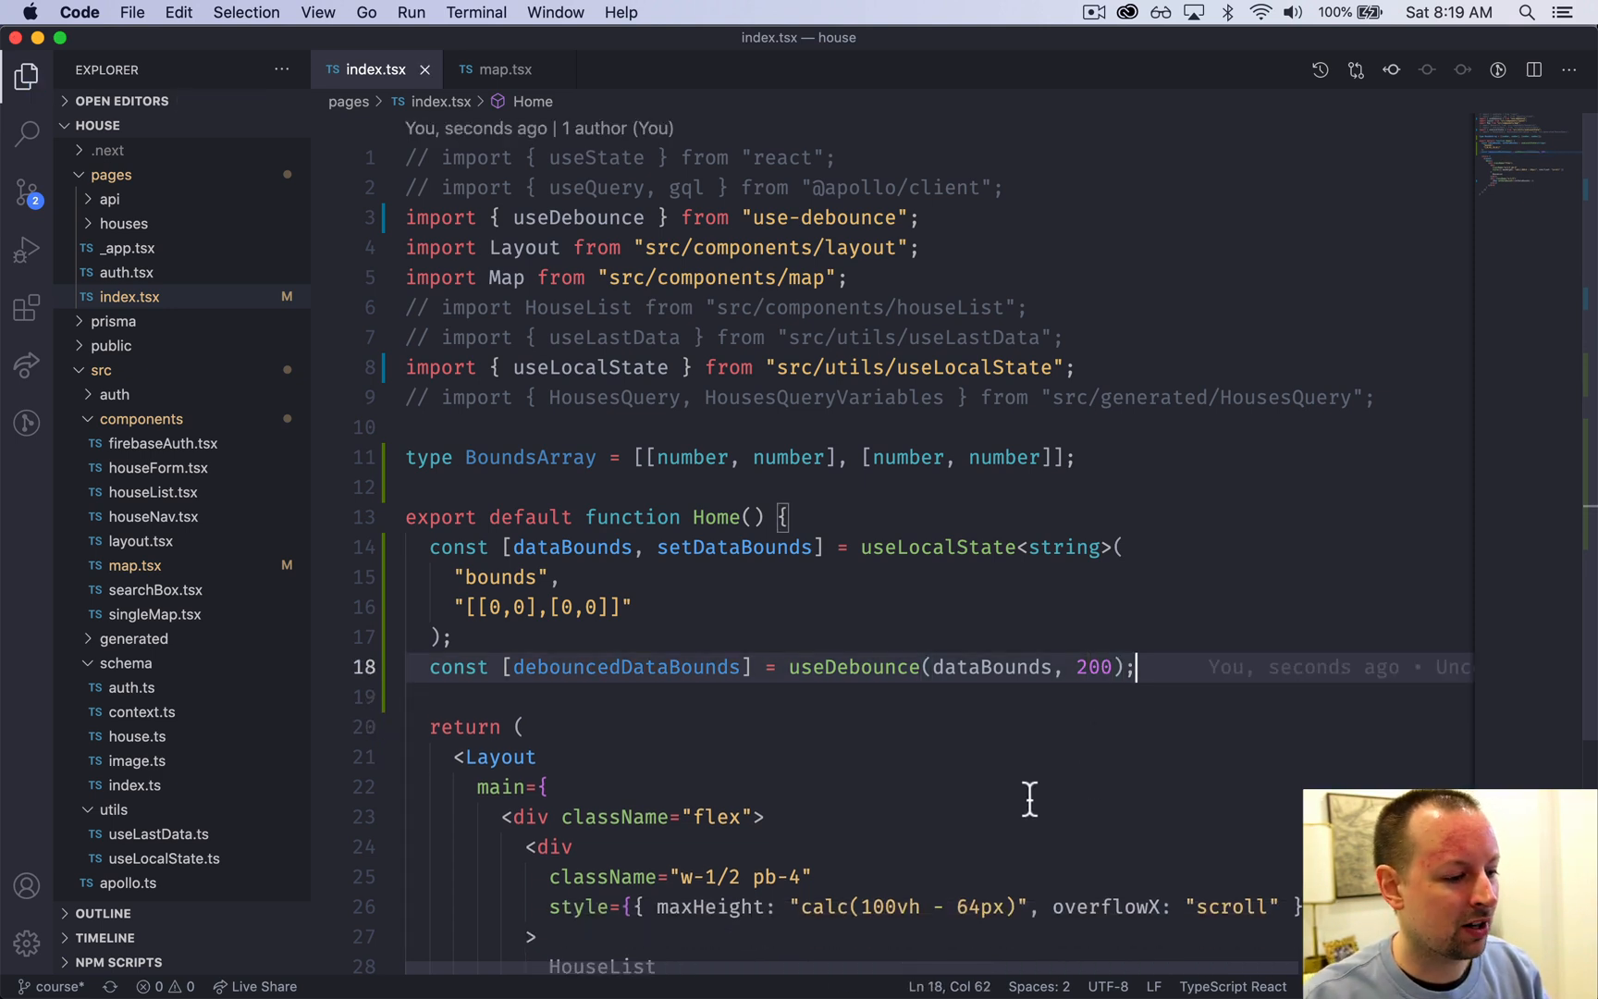
Step: Remove the console.log line from index.tsx
{"action": "scroll", "scroll_direction": "down", "scroll_amount": 3}
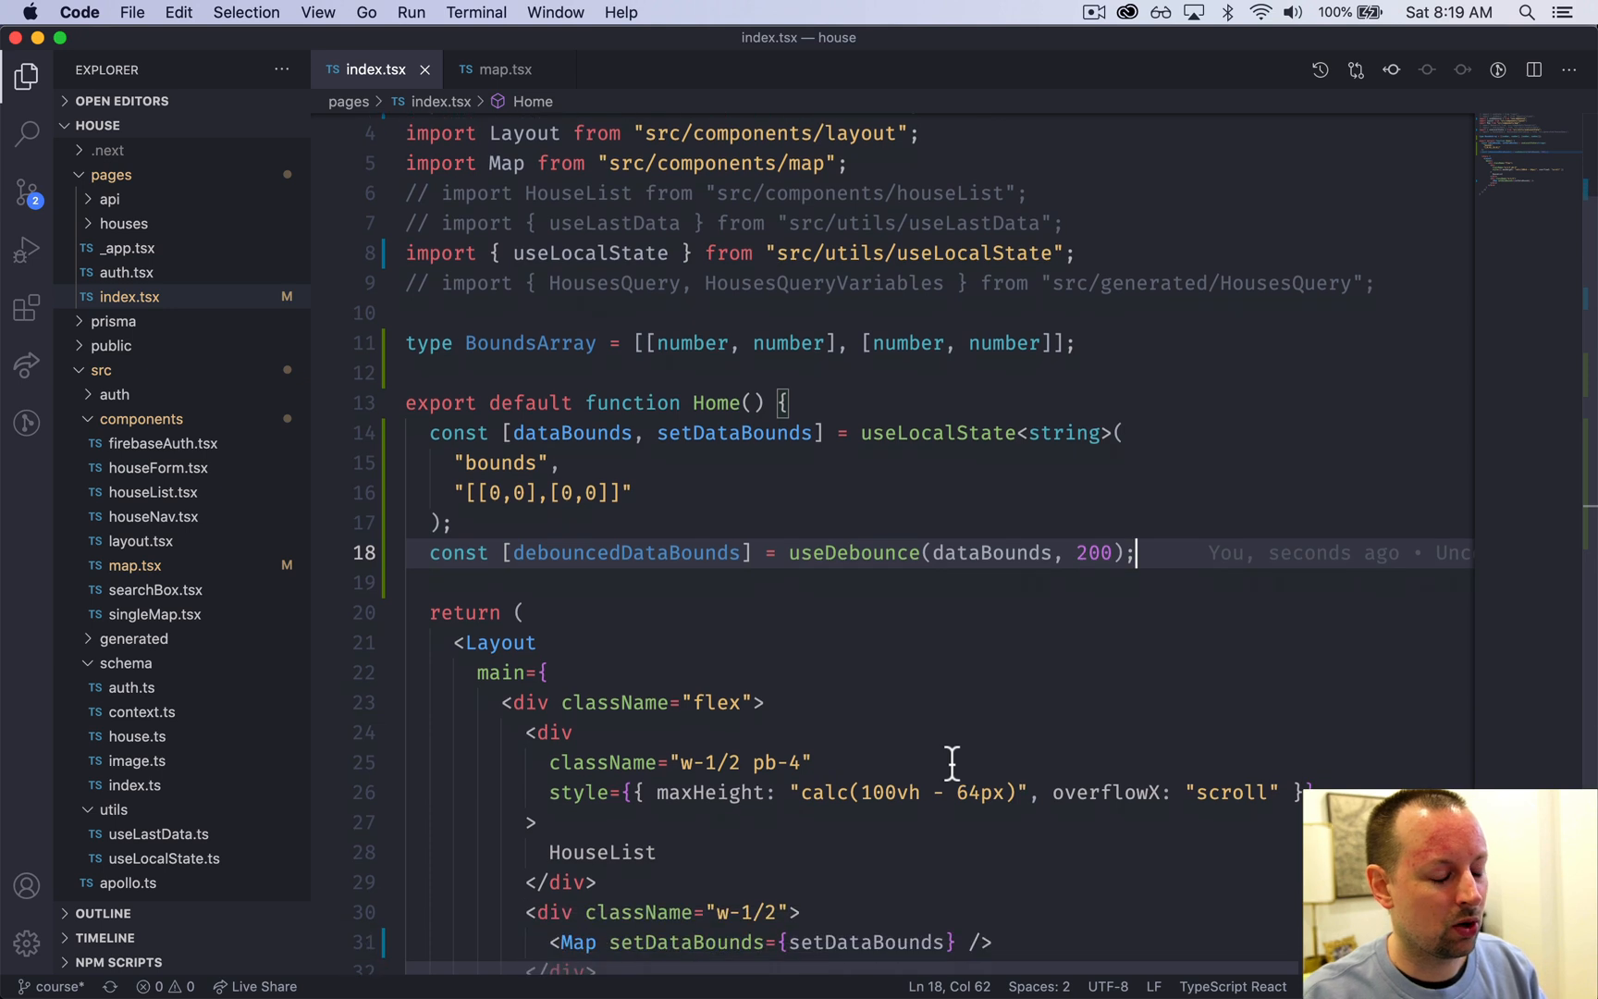
{"action": "scroll", "scroll_direction": "down", "scroll_amount": 3}
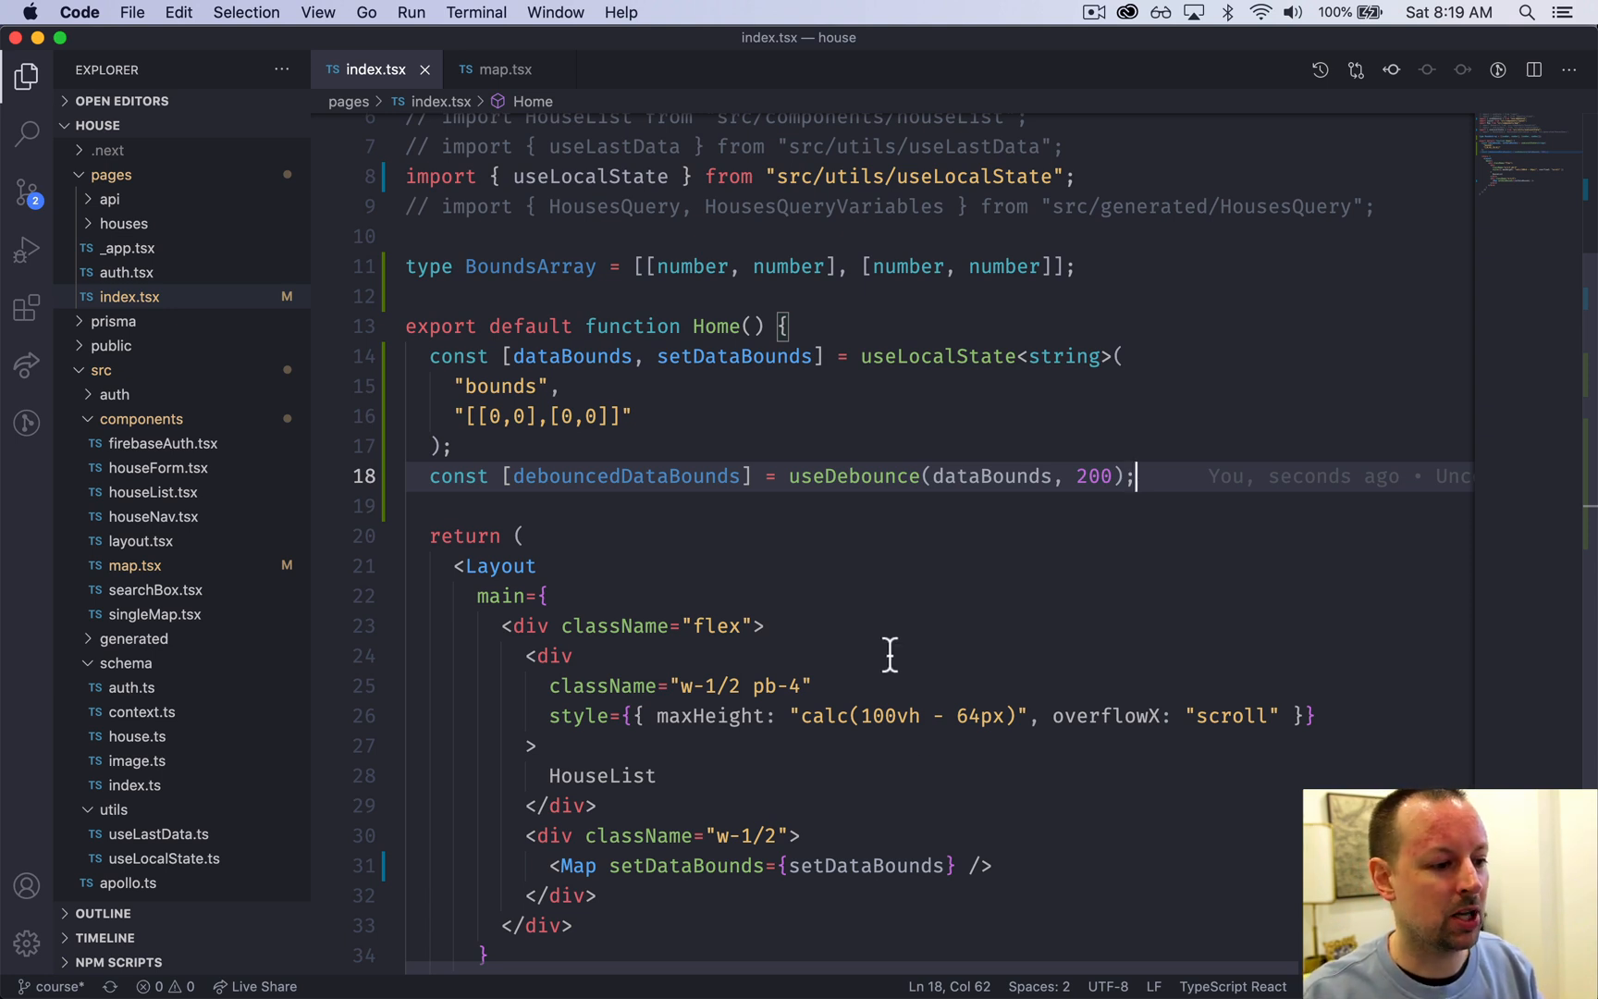
{"action": "mouse_move", "coordinate": [830, 584]}
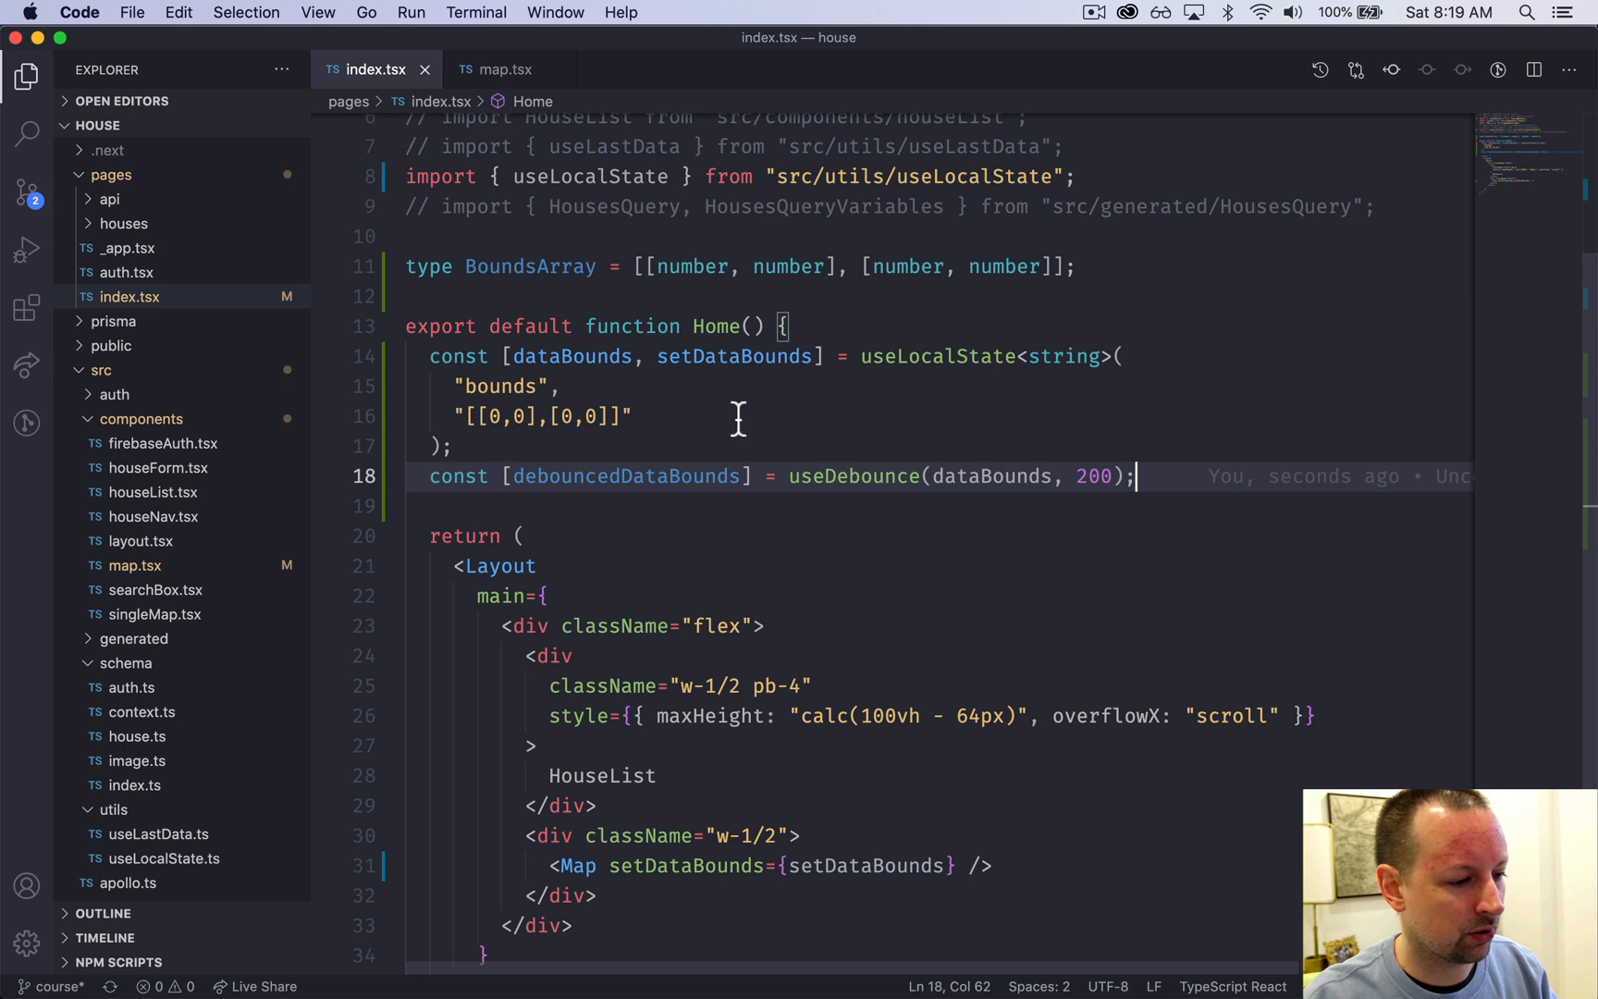
{"action": "scroll", "scroll_direction": "down", "scroll_amount": 3}
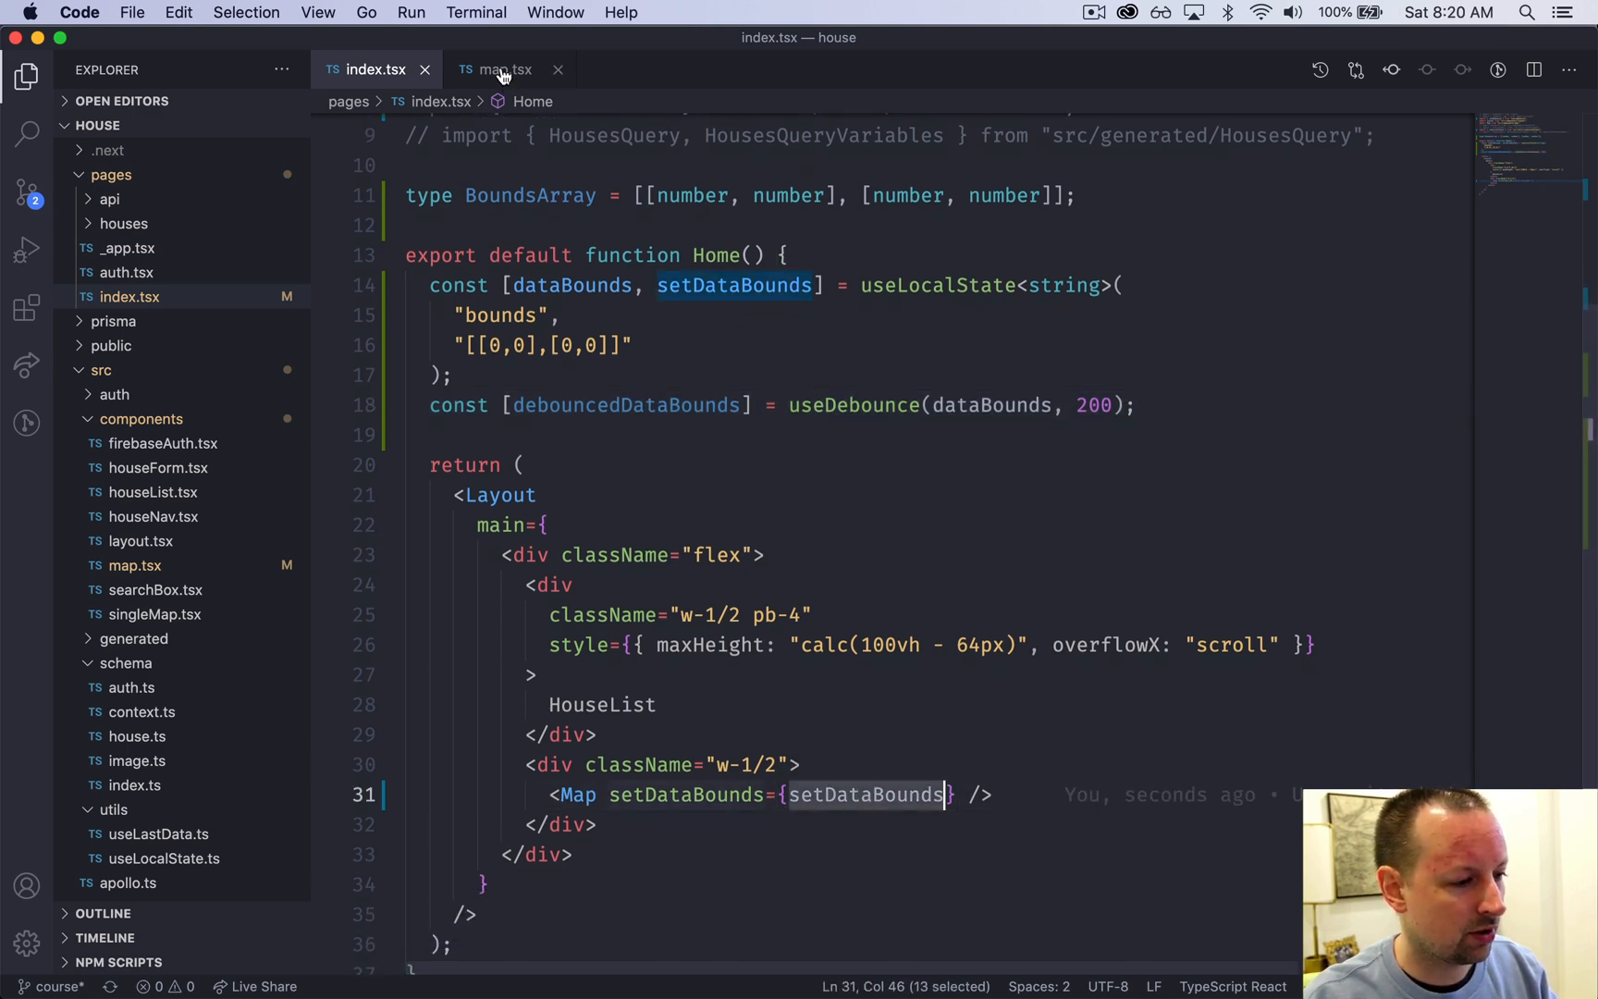
Step: Review map.tsx's onLoad and onInteractionStateChange handlers setting stringified bounds
{"action": "left_click", "coordinate": [502, 69]}
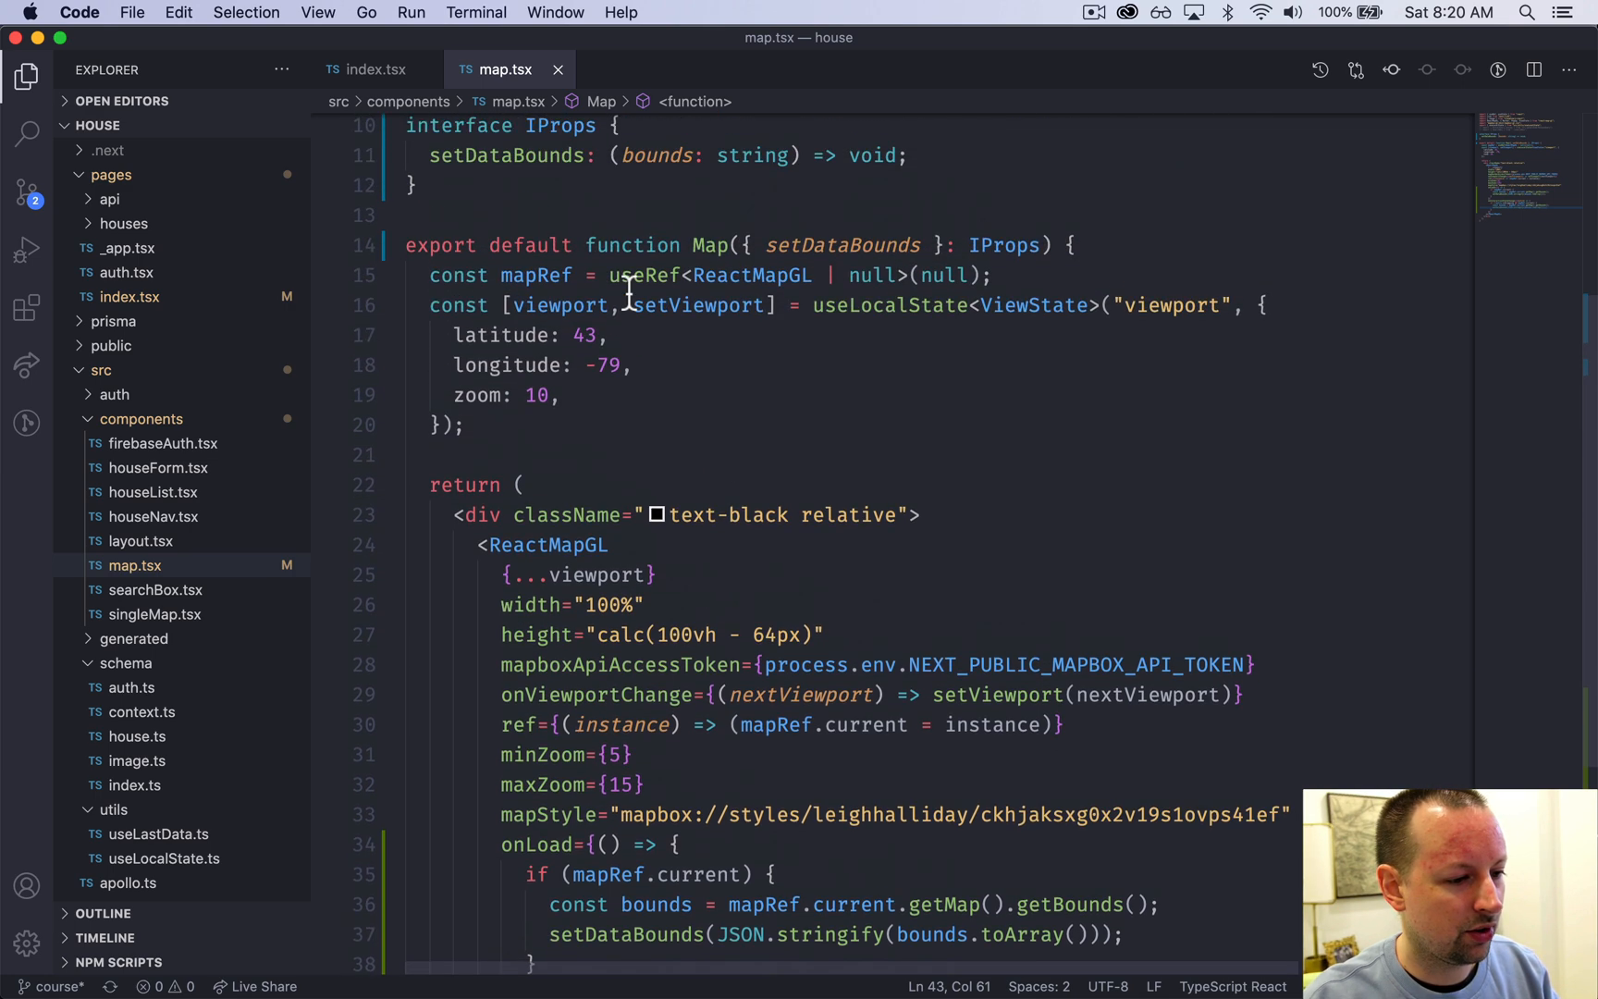
{"action": "scroll", "scroll_direction": "down", "scroll_amount": 3}
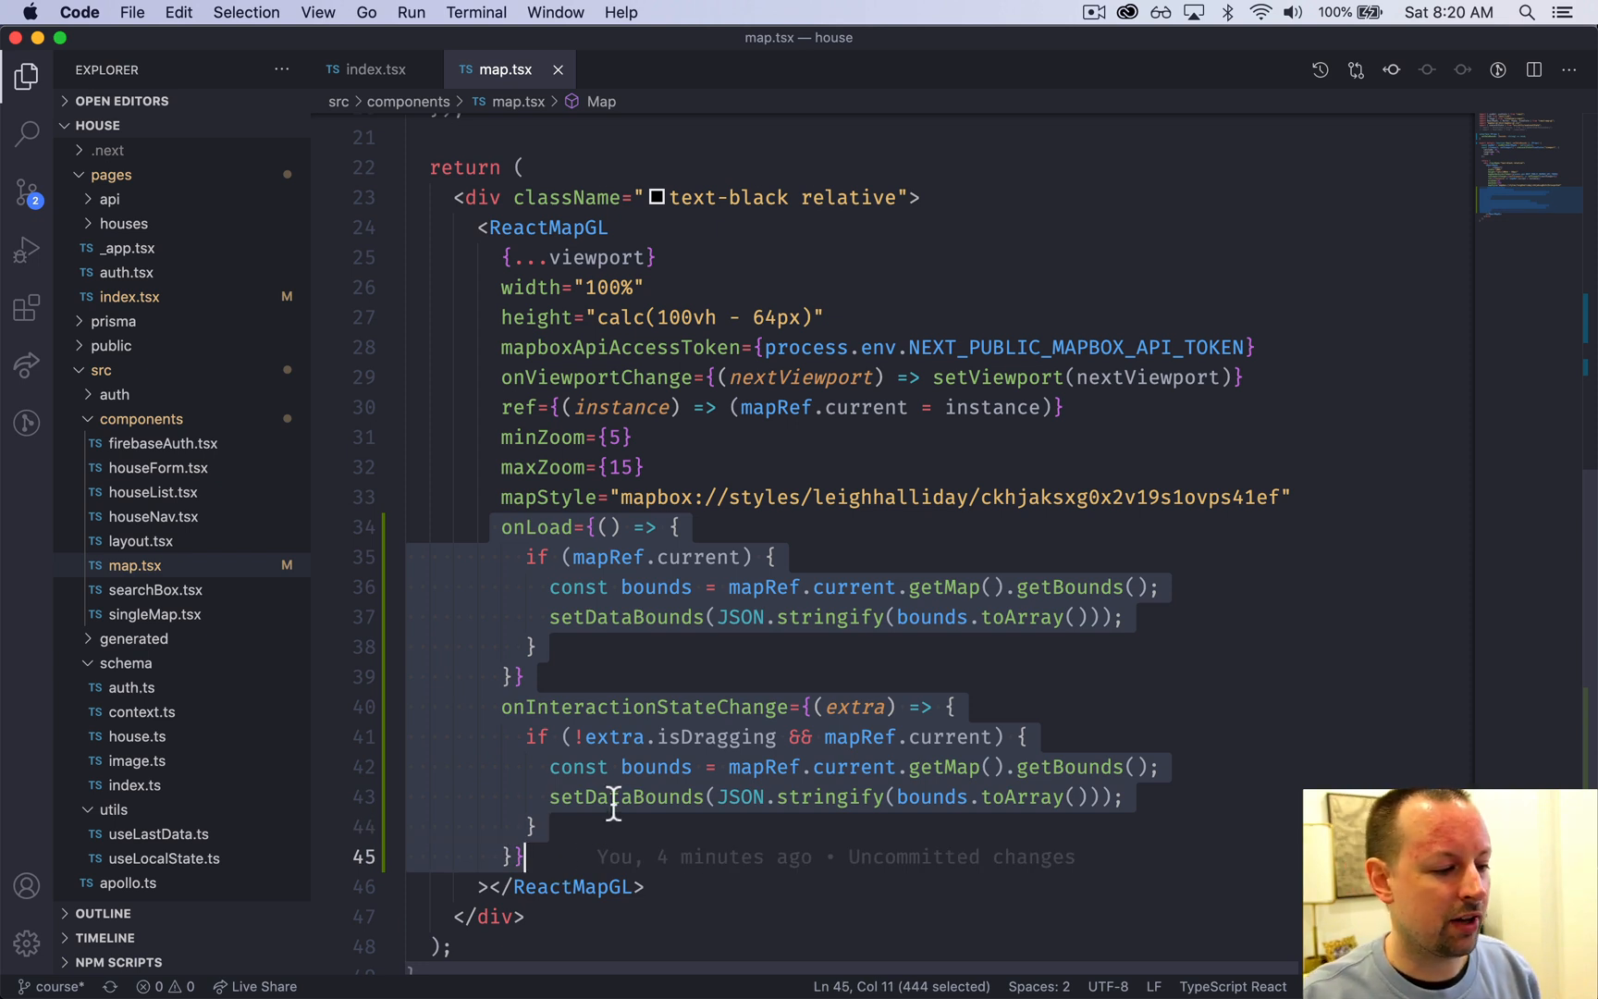
{"action": "mouse_move", "coordinate": [561, 737]}
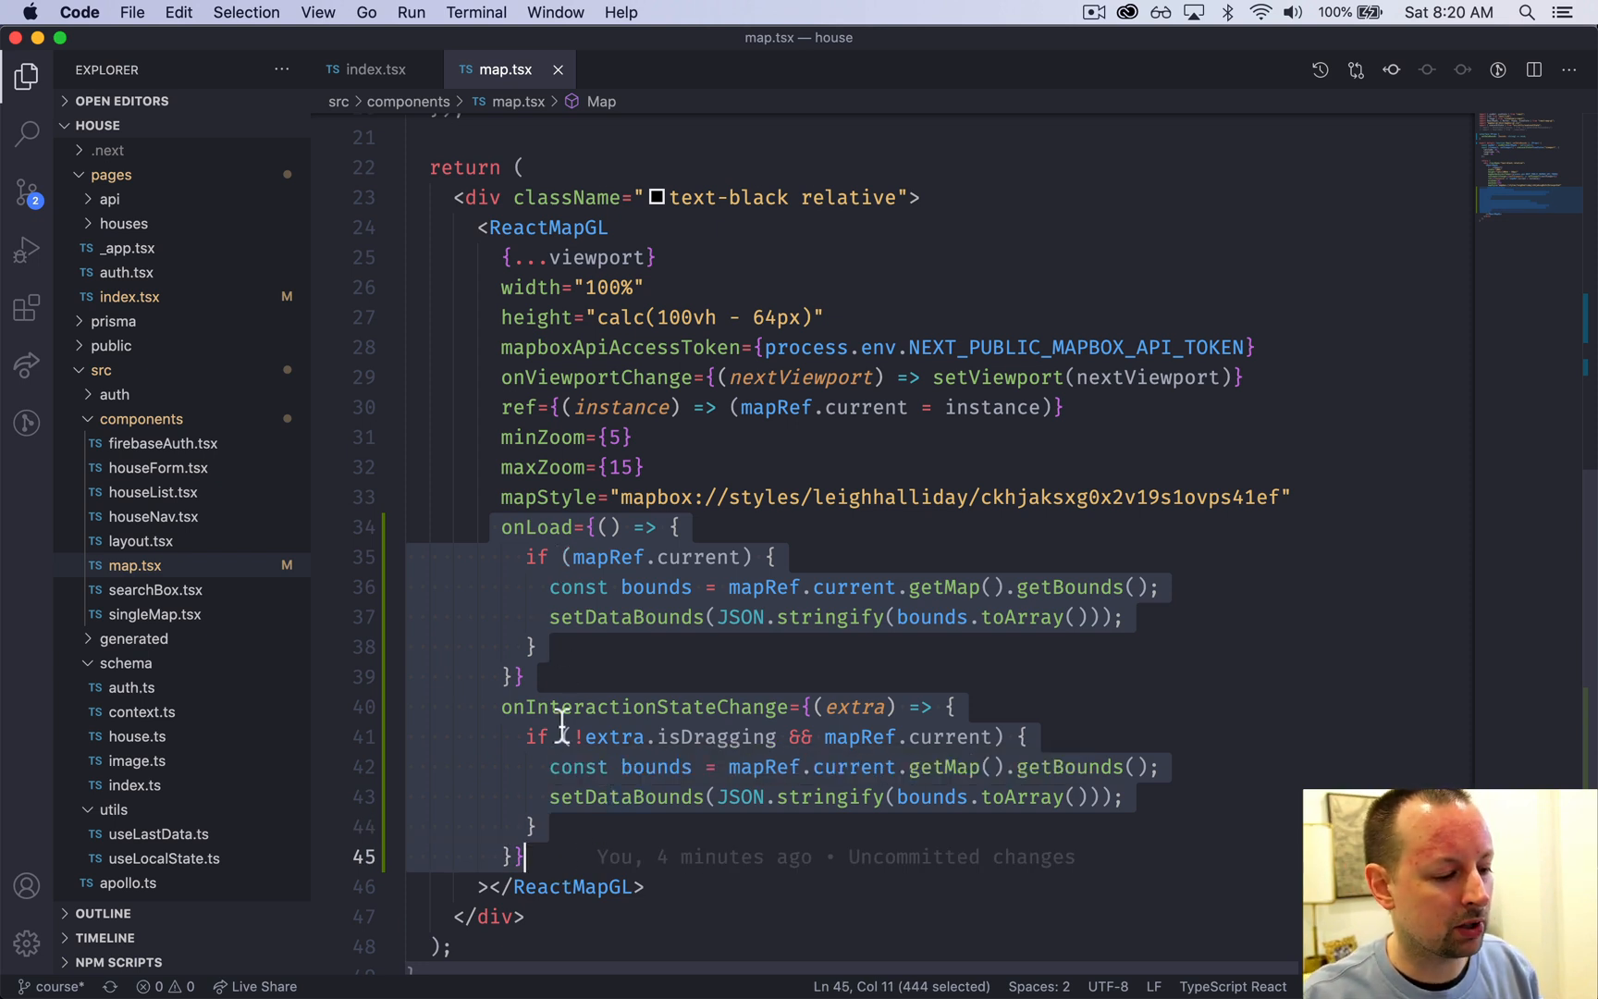
{"action": "left_click", "coordinate": [579, 767]}
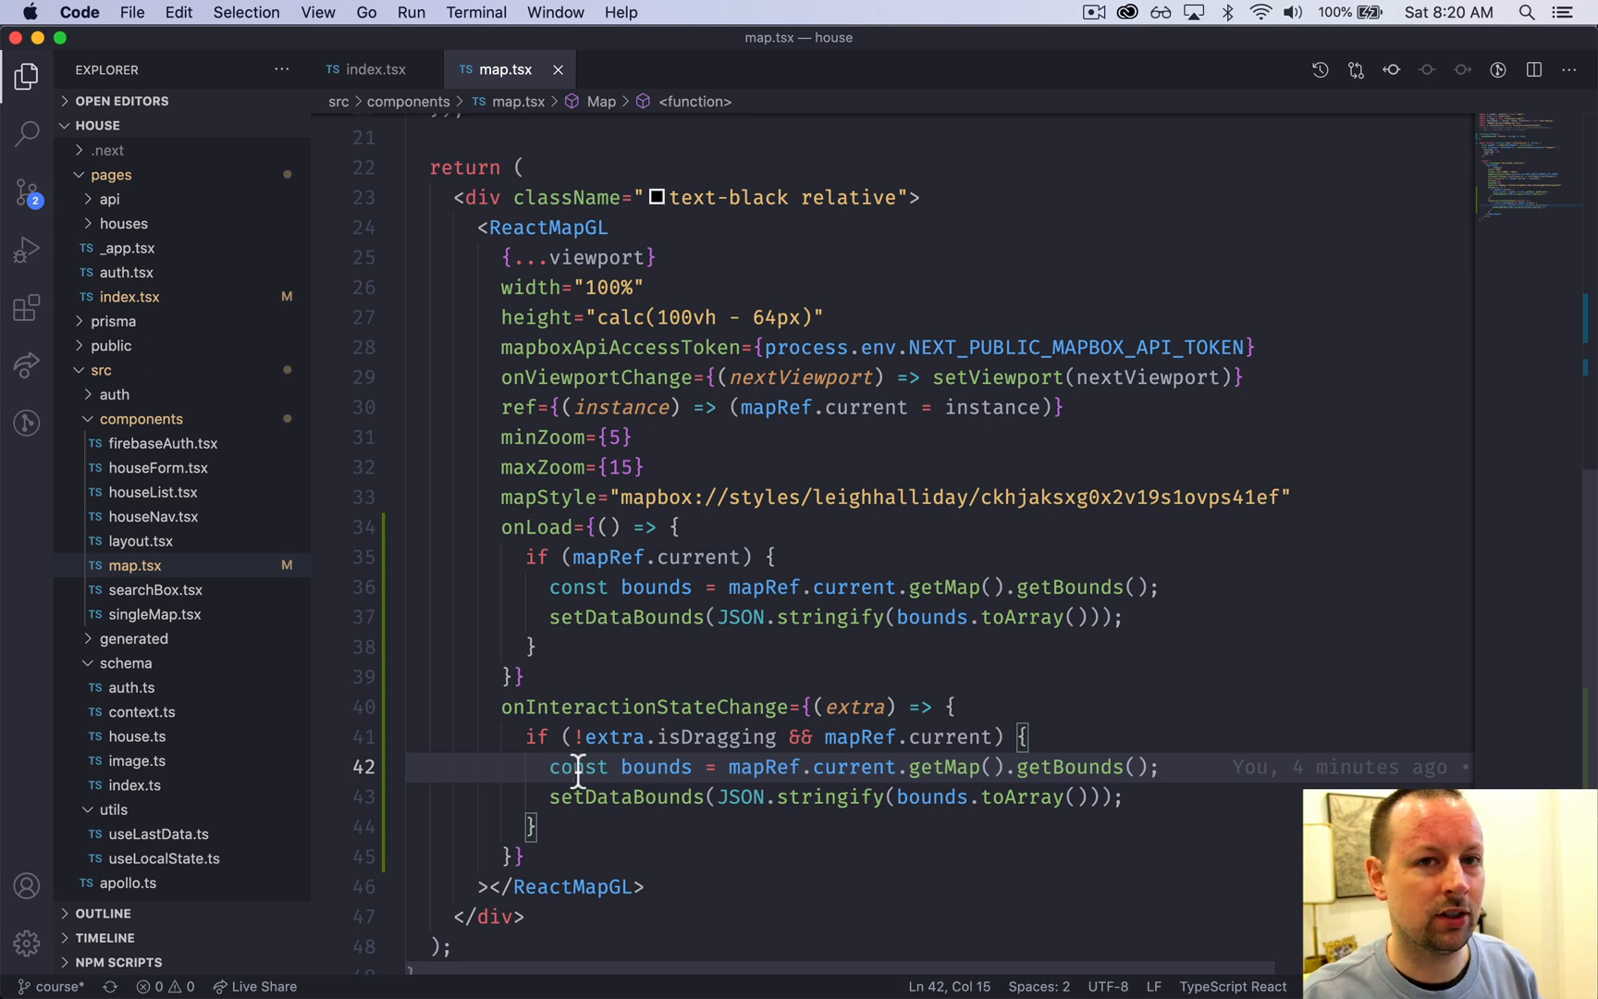